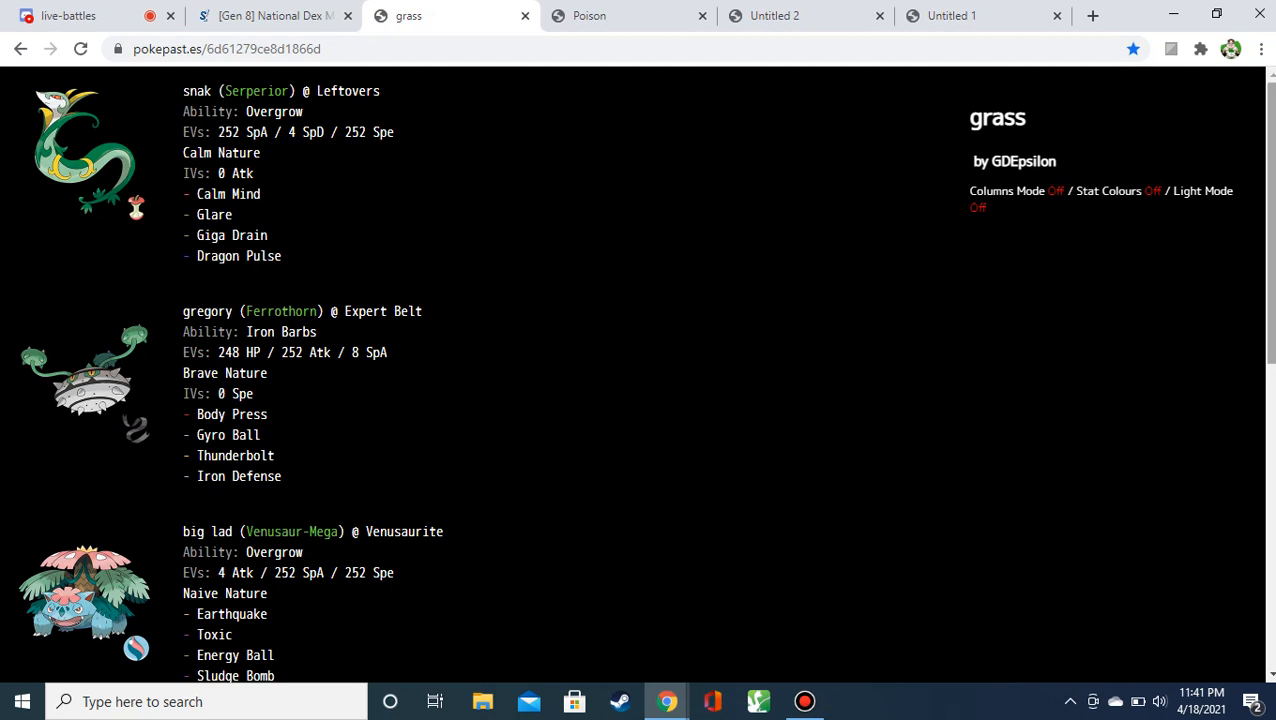
Scroll down the Poison paste and highlight set lines of the first Pokémon to read them.
scroll(down, 3)
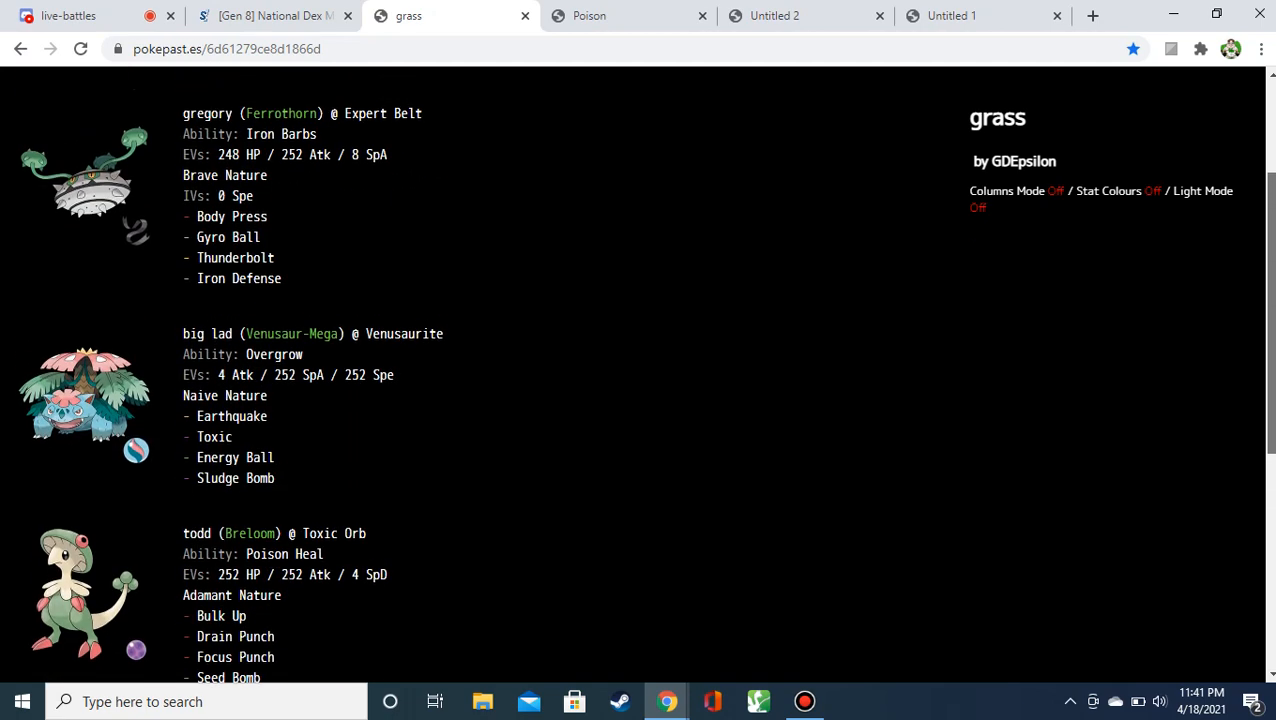
scroll(down, 3)
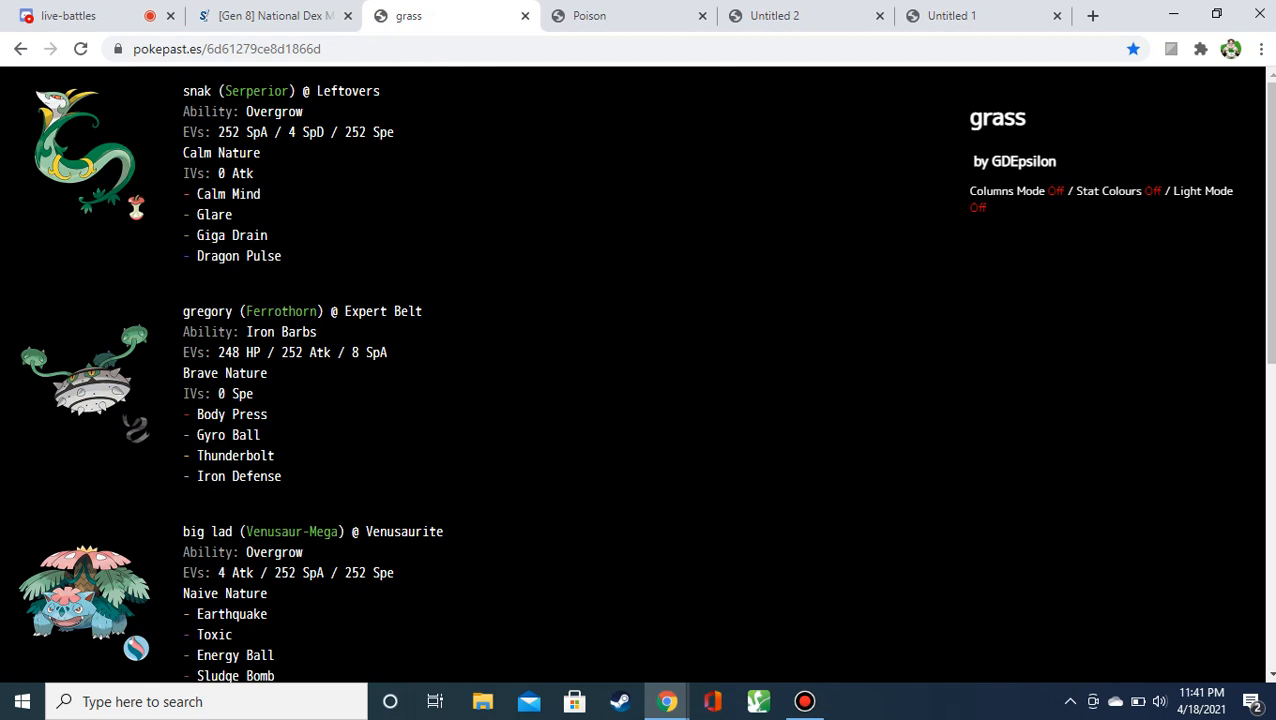
drag(183, 91, 395, 132)
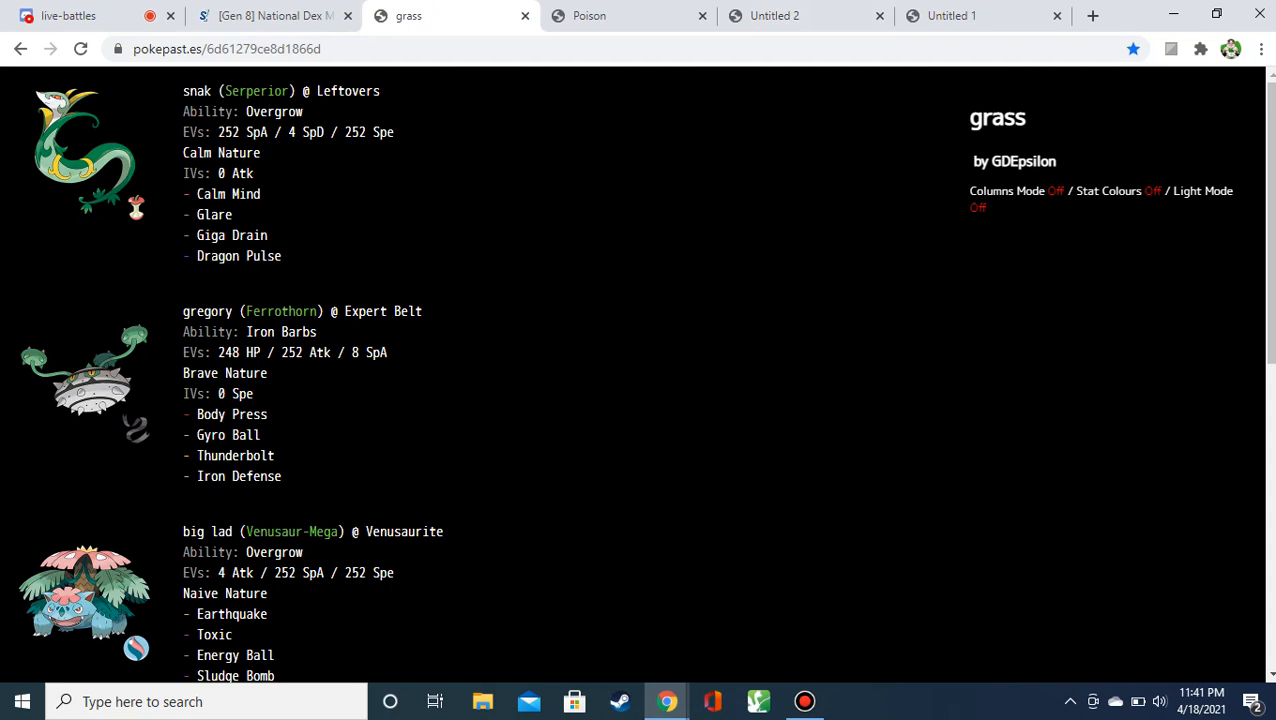
double_click(228, 194)
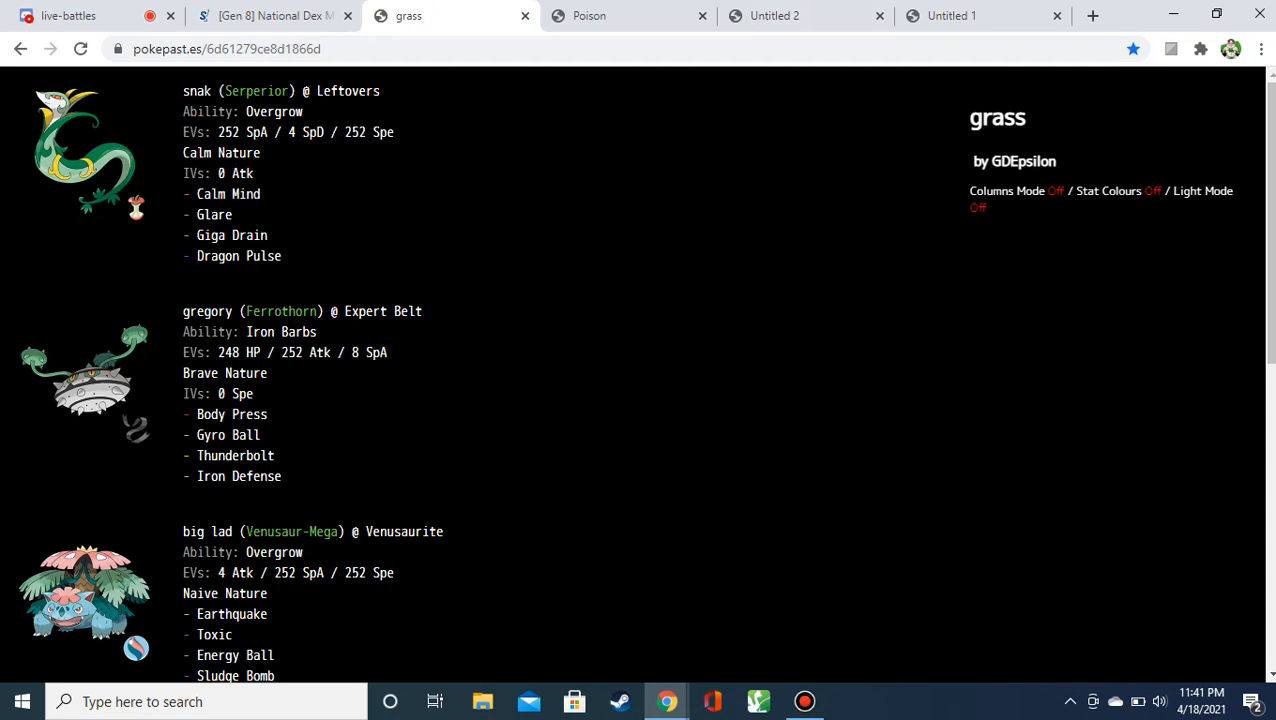
double_click(231, 235)
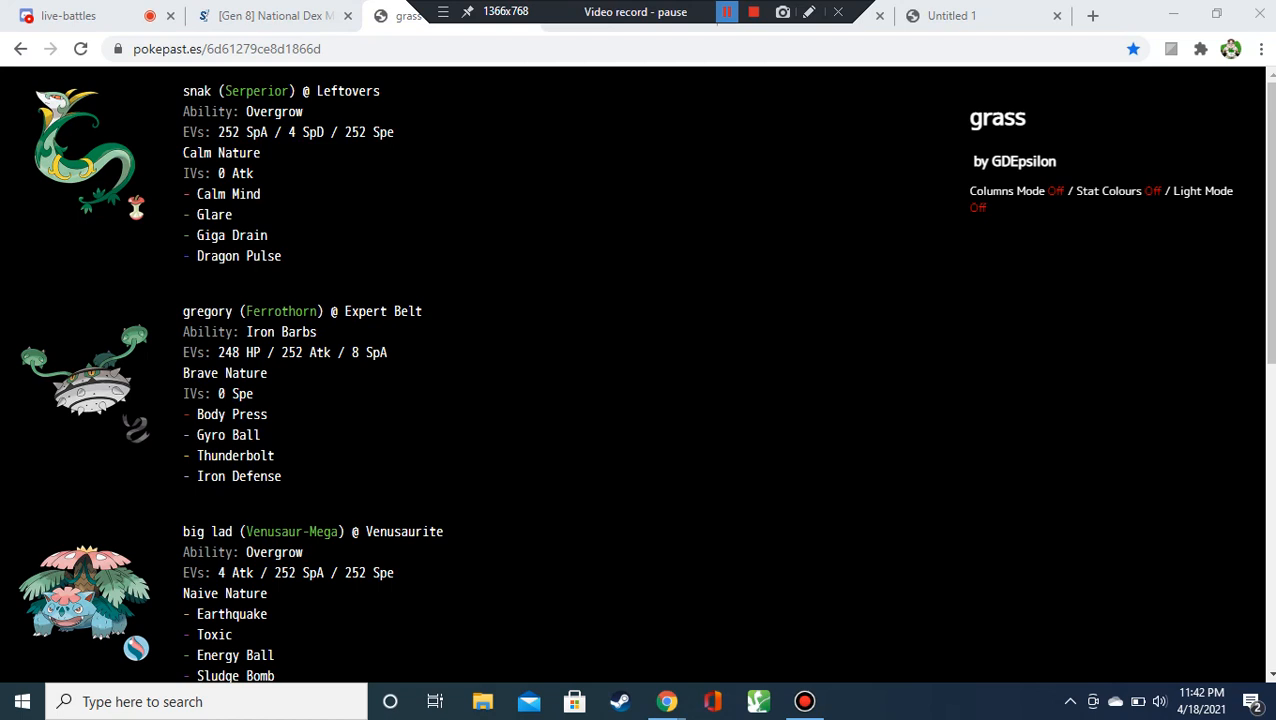
Glance at the Untitled 1 Bug team paste and come back to the grass team paste.
click(726, 12)
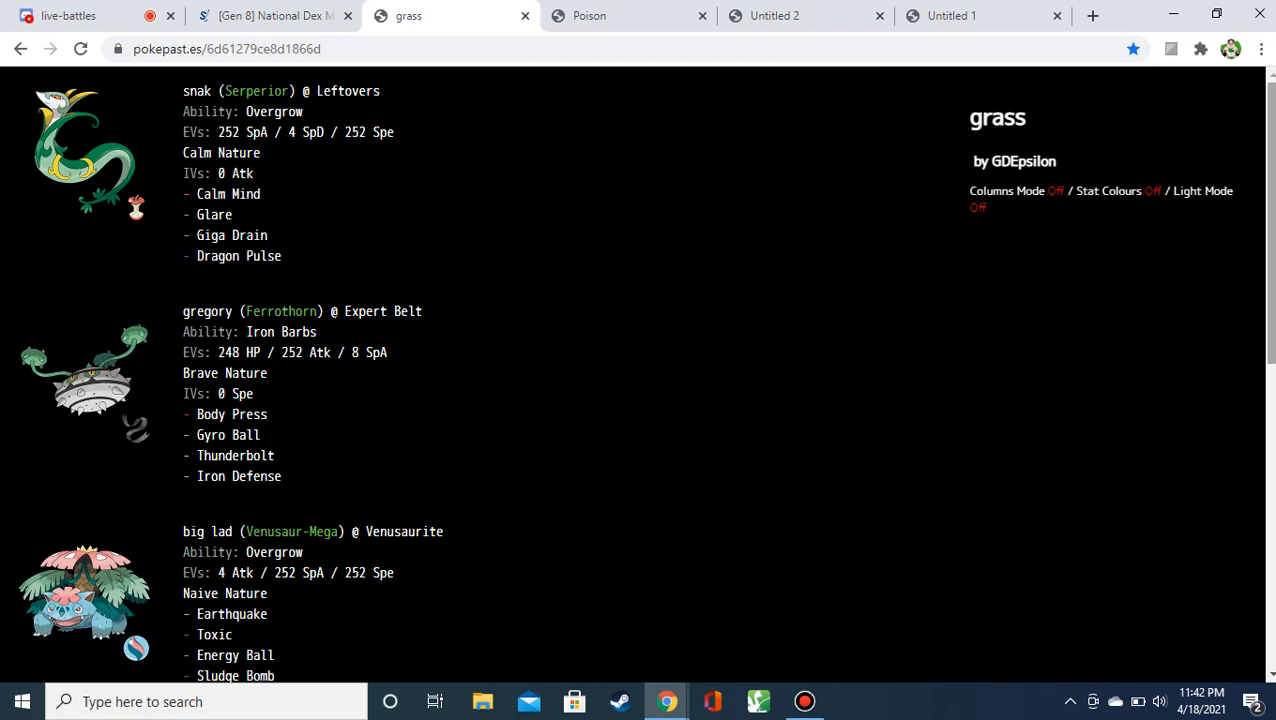
scroll(down, 3)
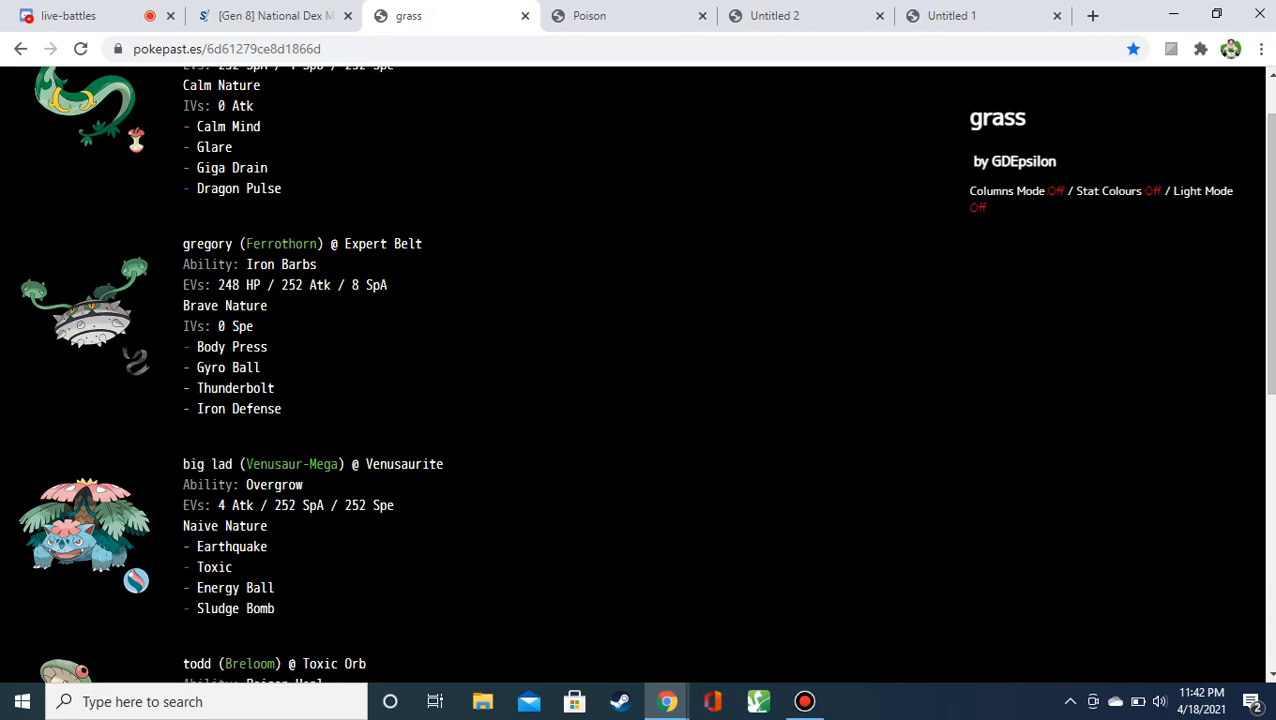
drag(345, 243, 250, 367)
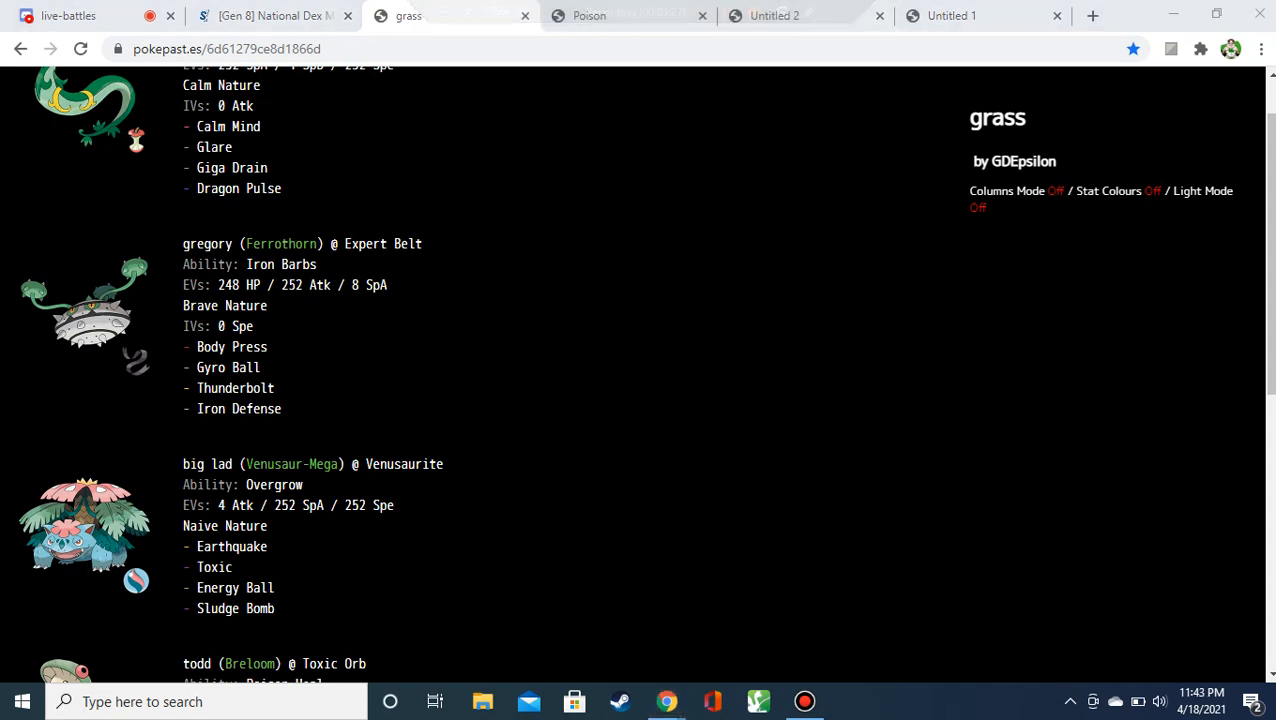
click(950, 15)
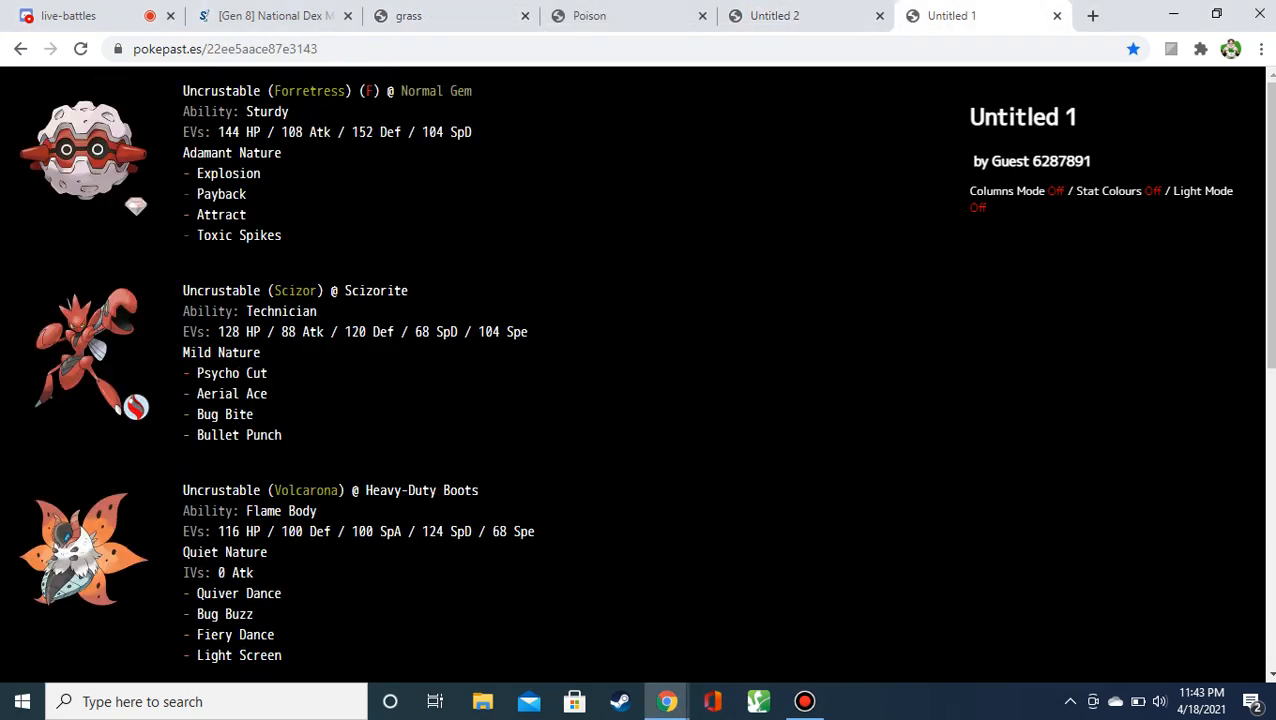
click(408, 15)
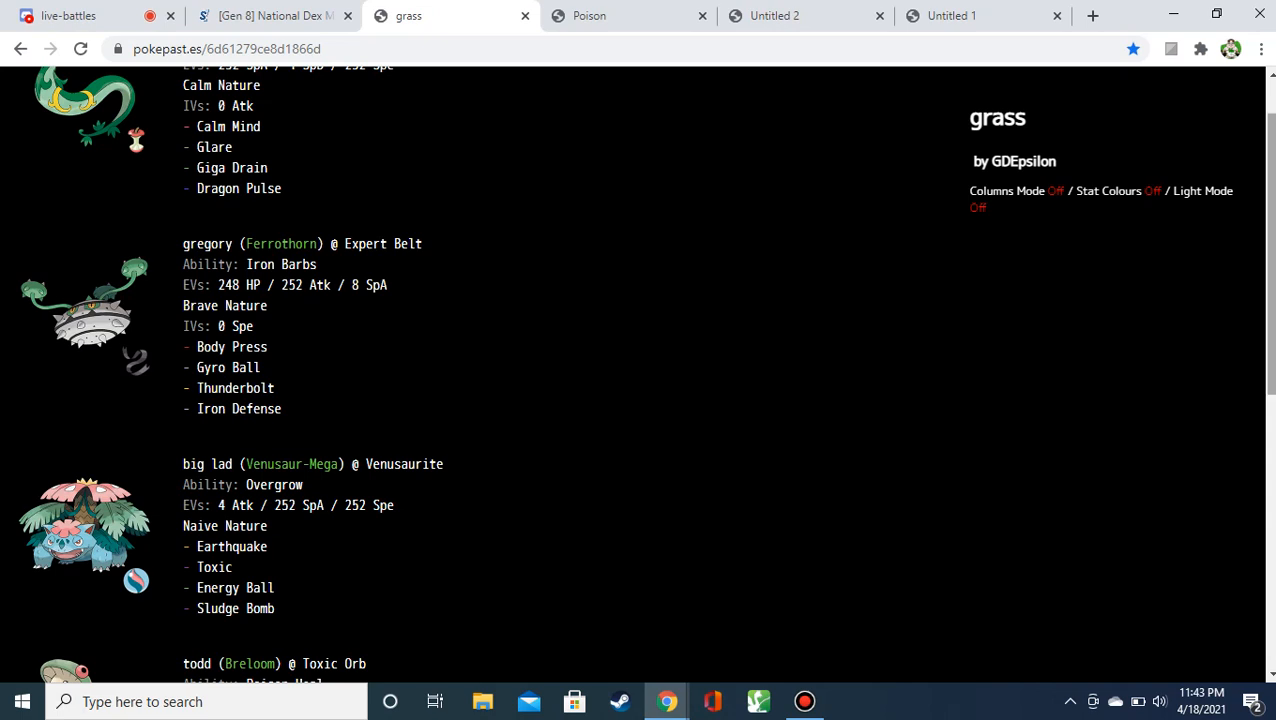
Read further down the grass paste, highlighting the lower move lines of a set.
scroll(down, 3)
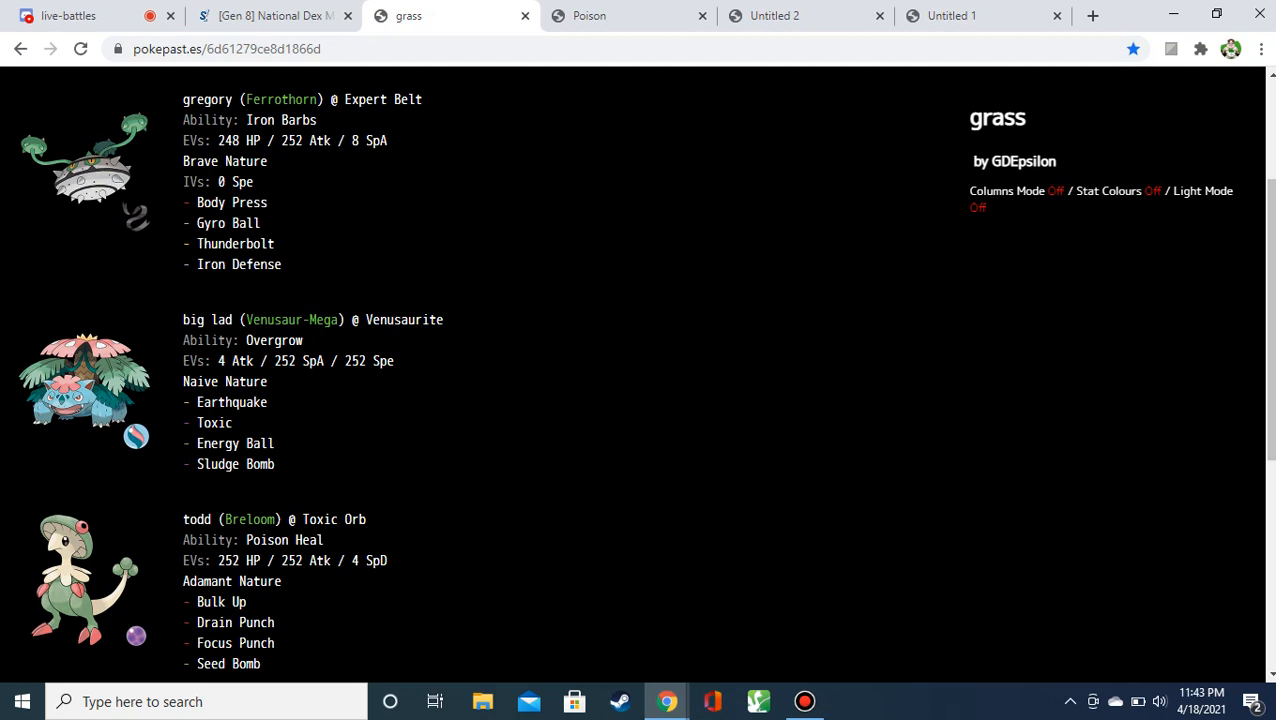
drag(183, 319, 267, 402)
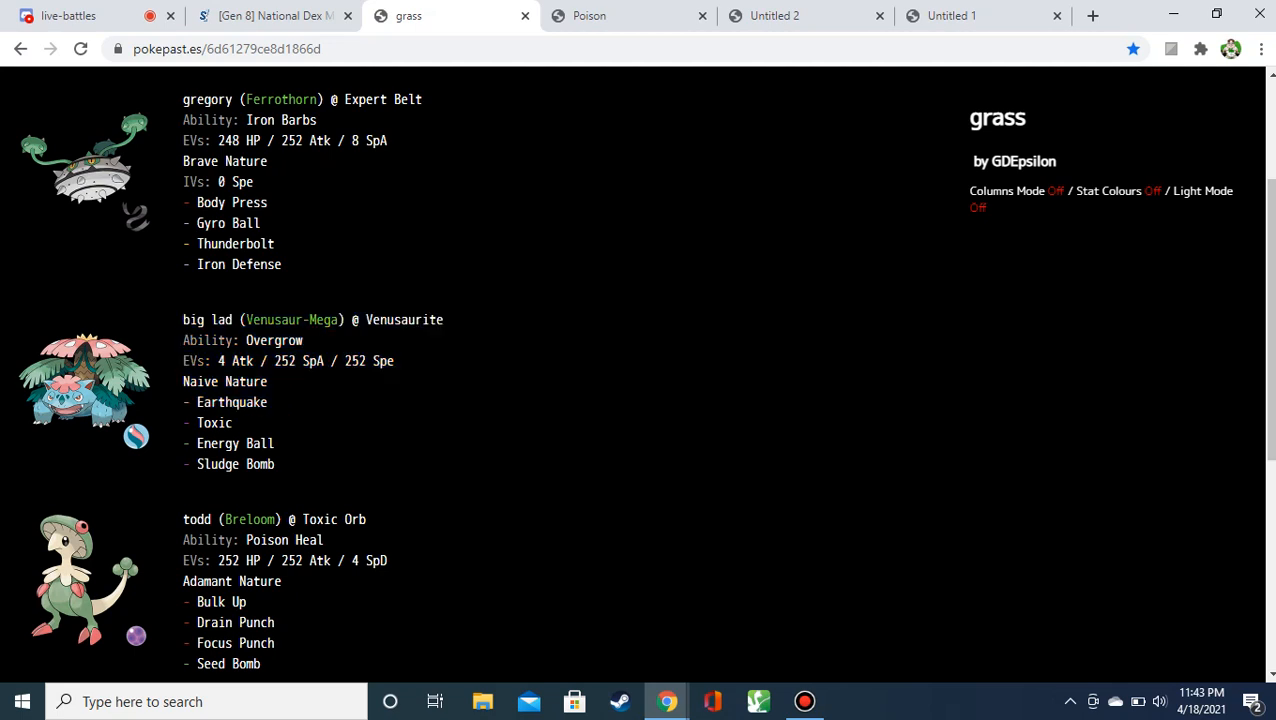
drag(226, 381, 267, 402)
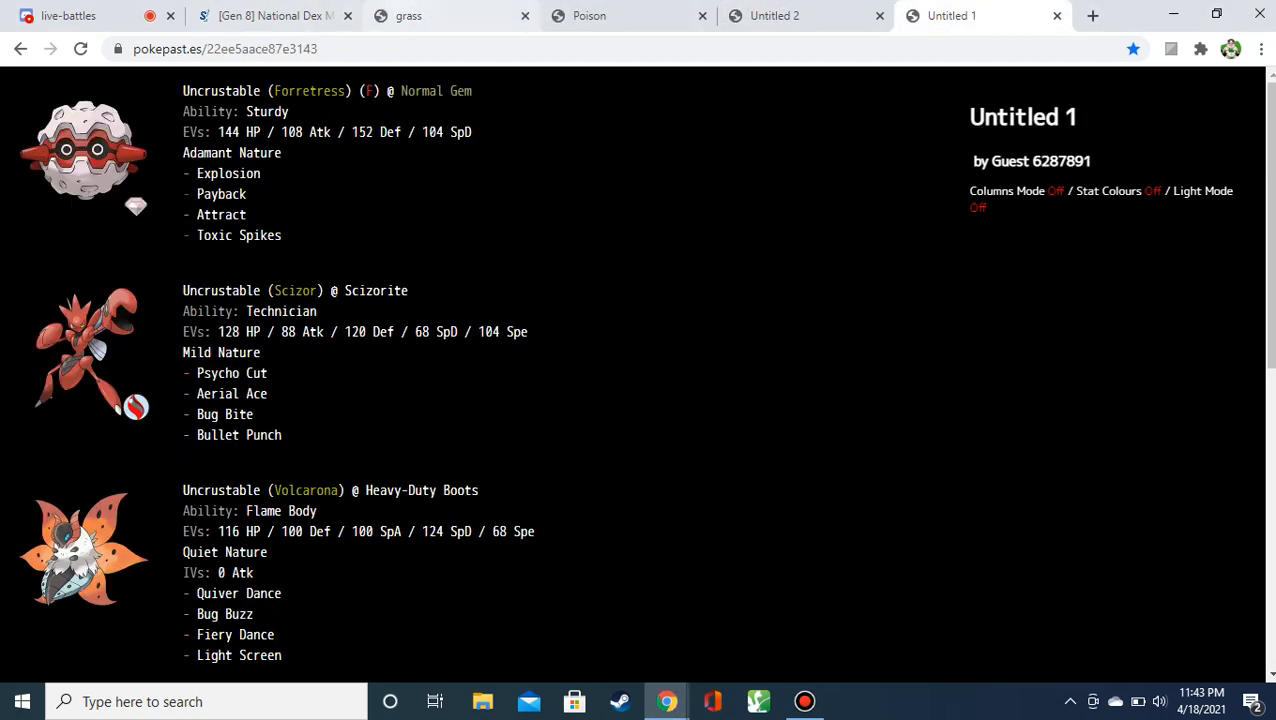
click(450, 15)
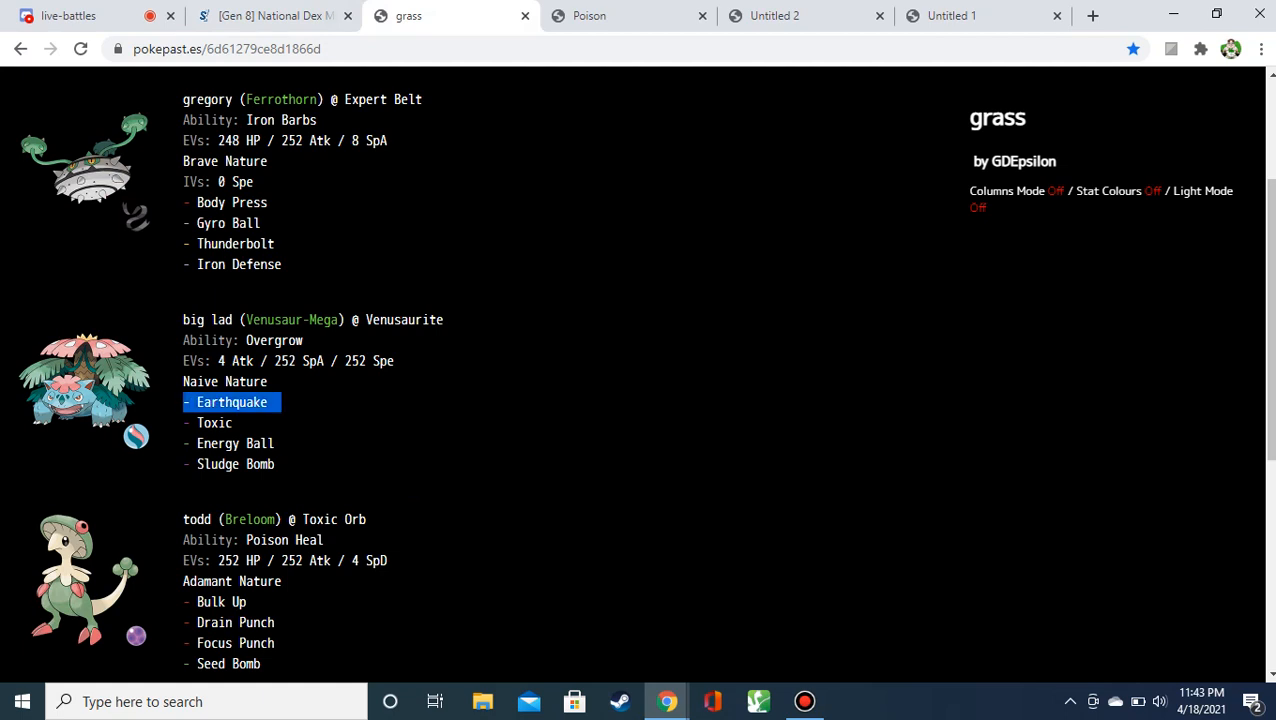
click(232, 402)
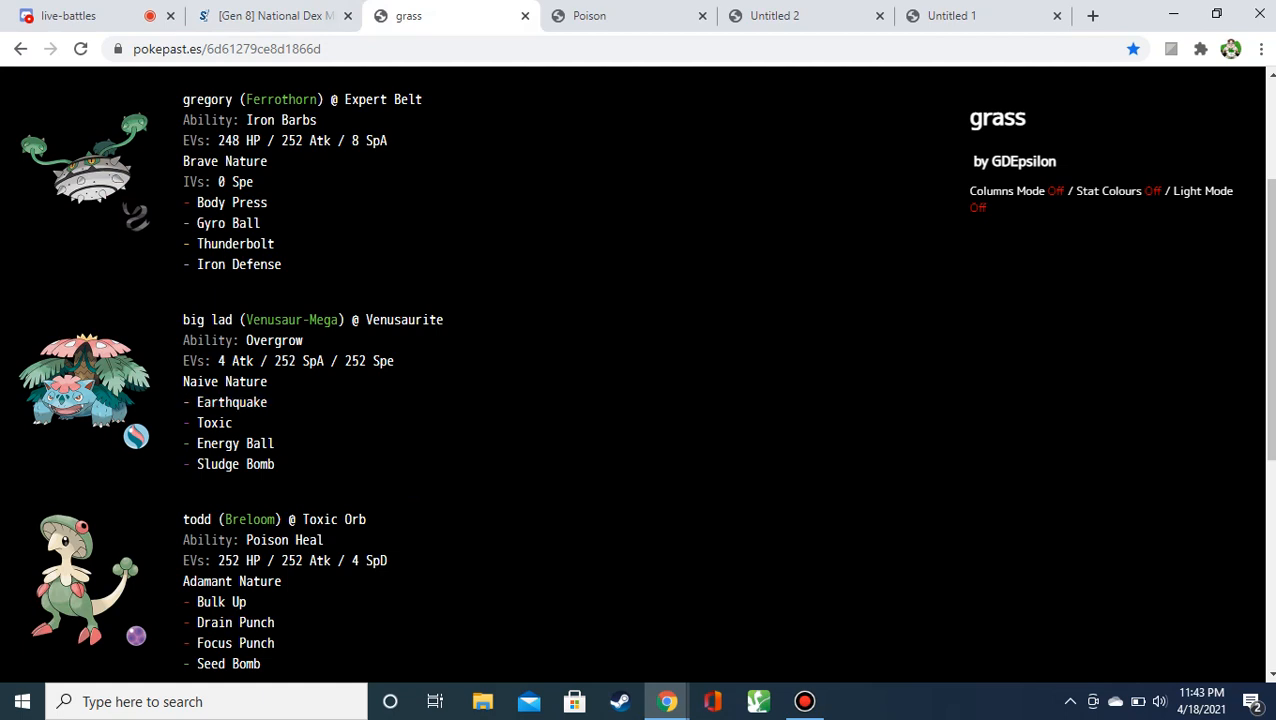
double_click(231, 402)
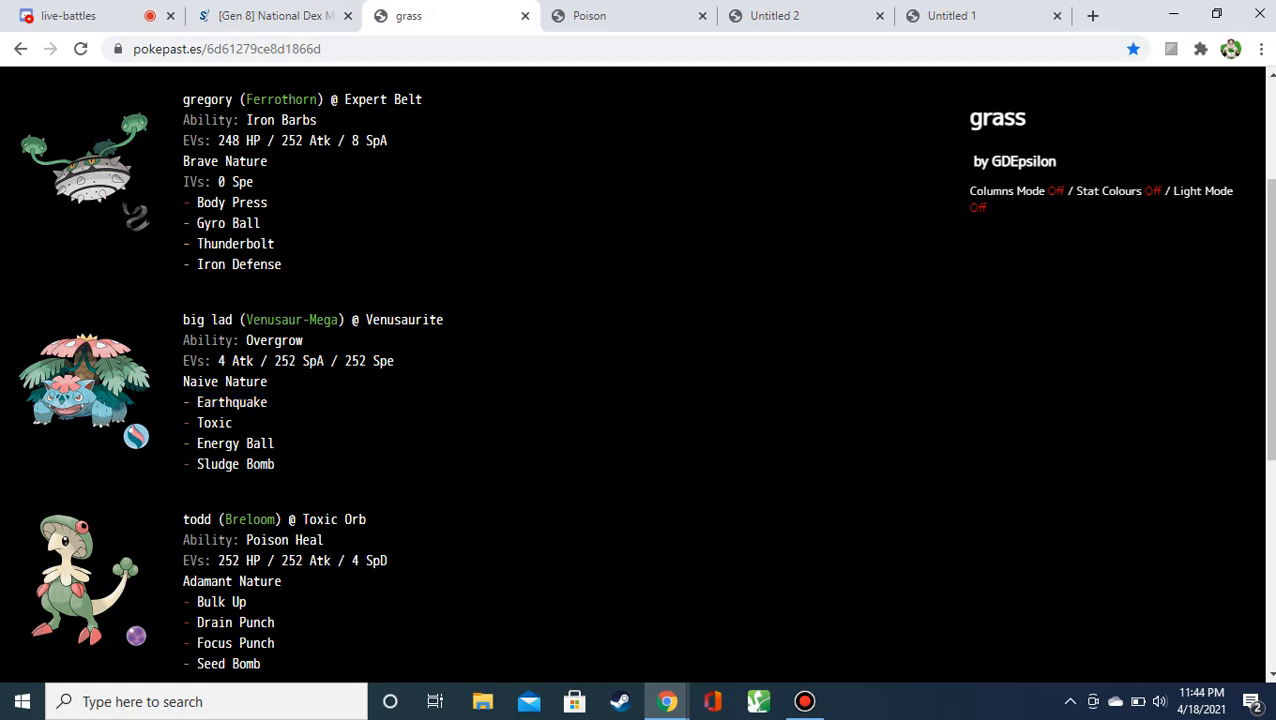
Review Breloom's Toxic Orb and Poison Heal lines, peek at Untitled 2, and return.
scroll(down, 3)
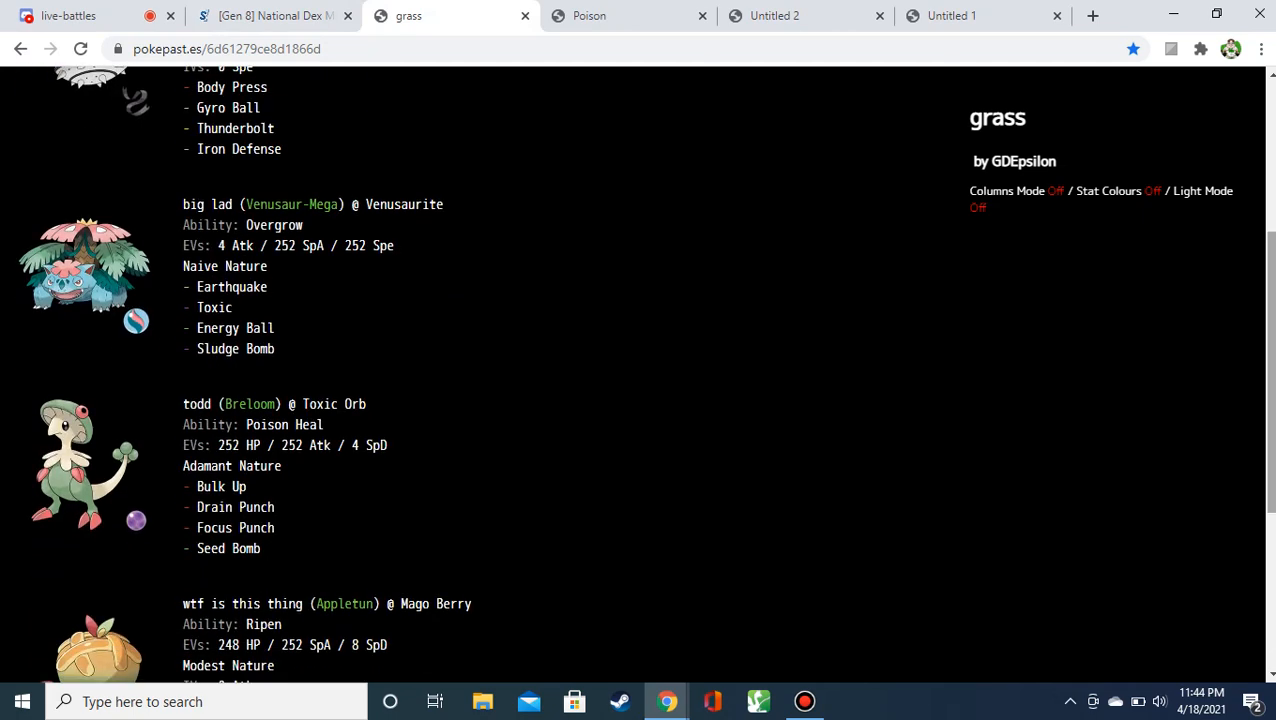
scroll(down, 3)
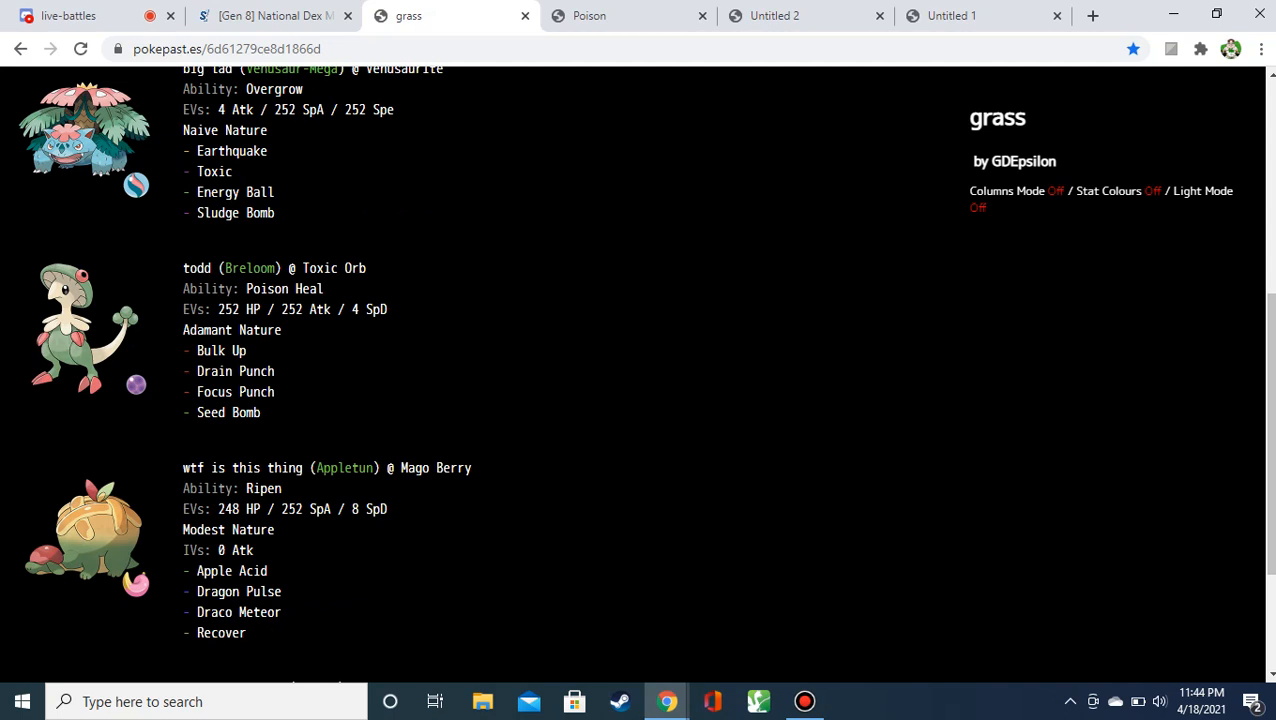
drag(303, 268, 183, 289)
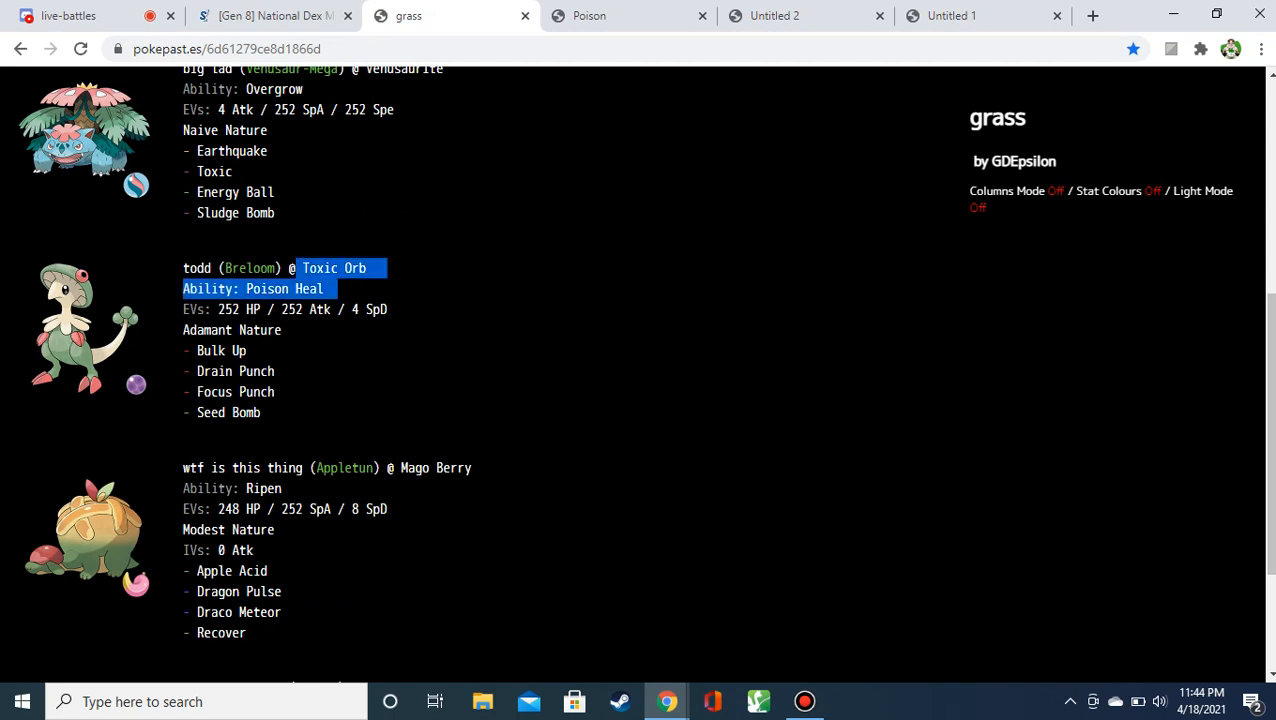
click(600, 400)
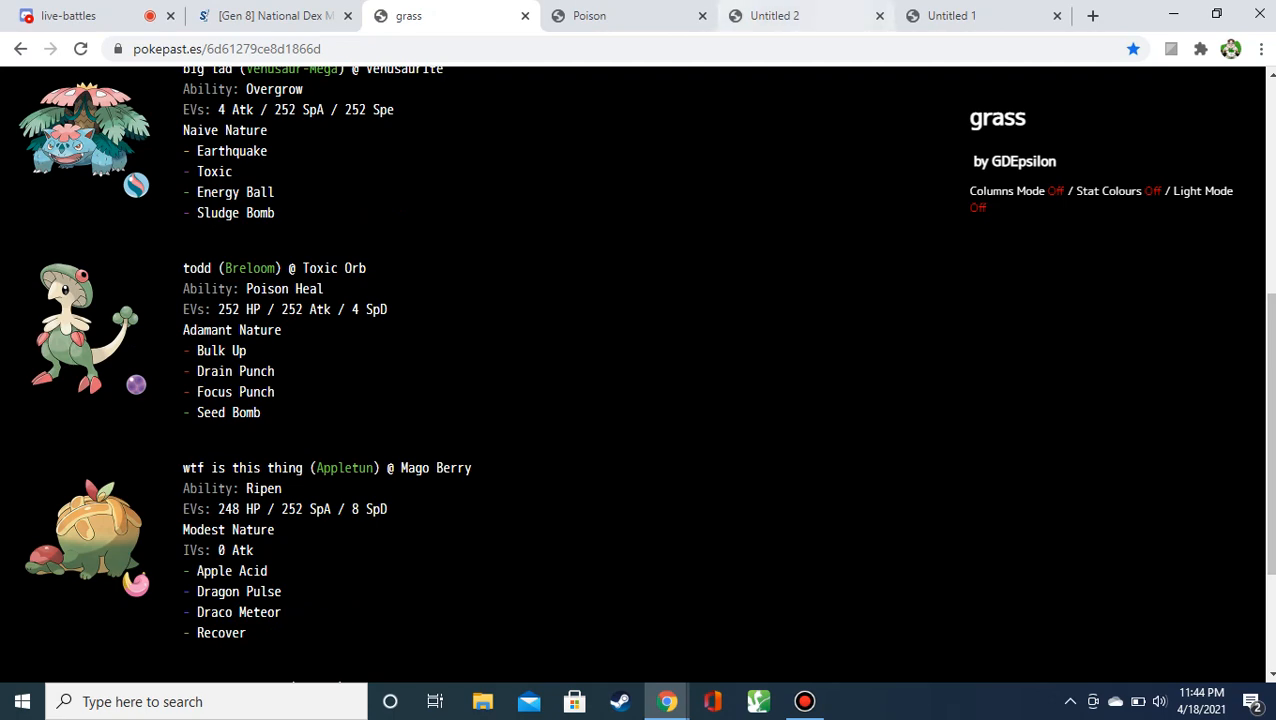
click(805, 15)
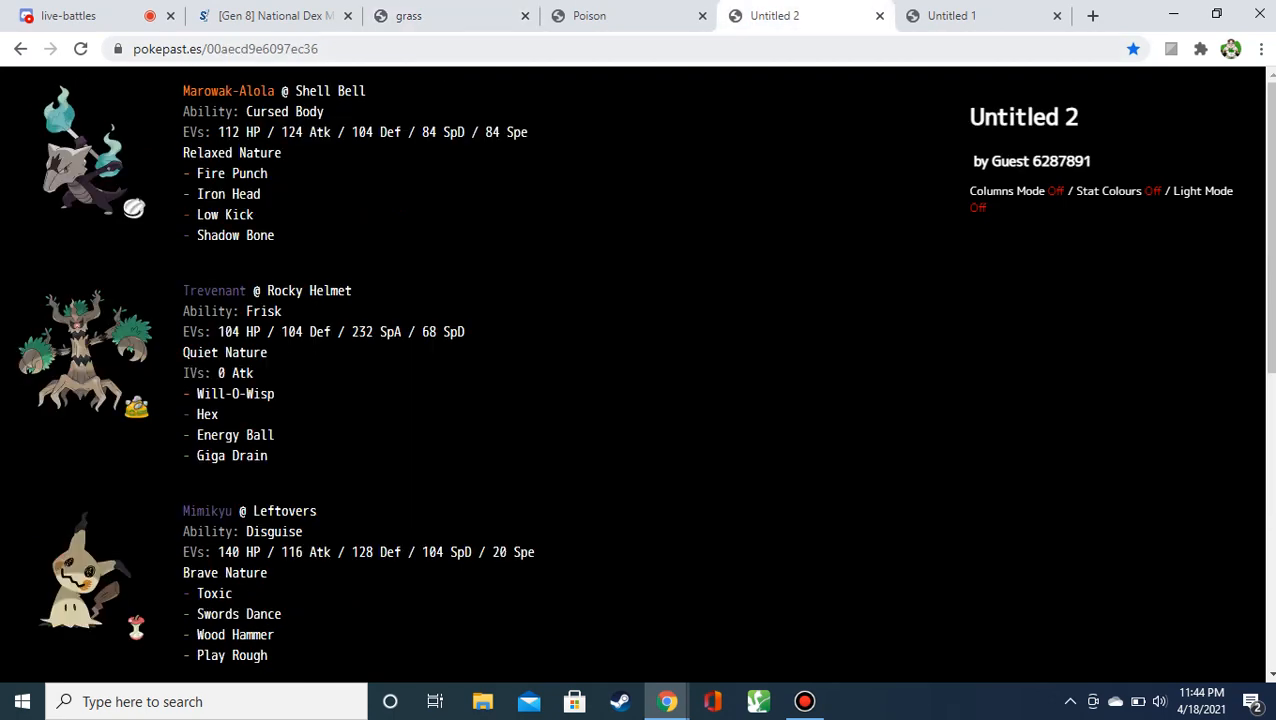
click(950, 15)
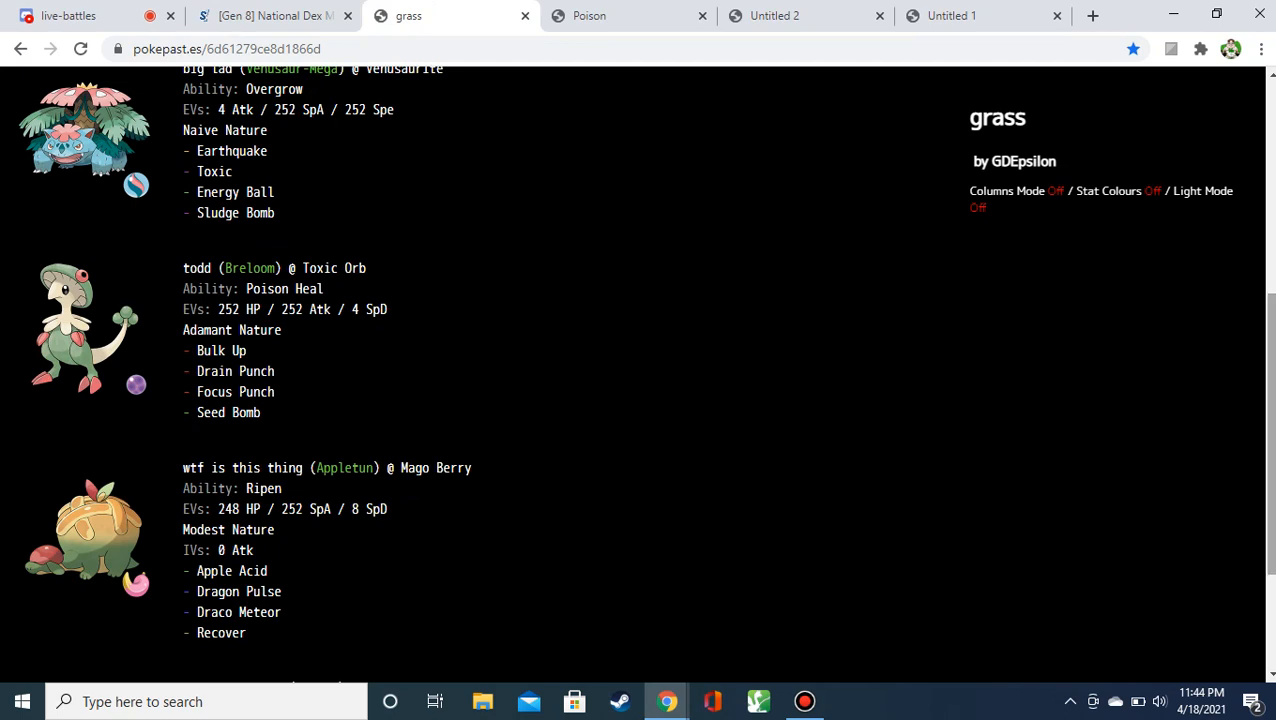
Scroll to the remaining team members and highlight their item and header lines.
scroll(down, 3)
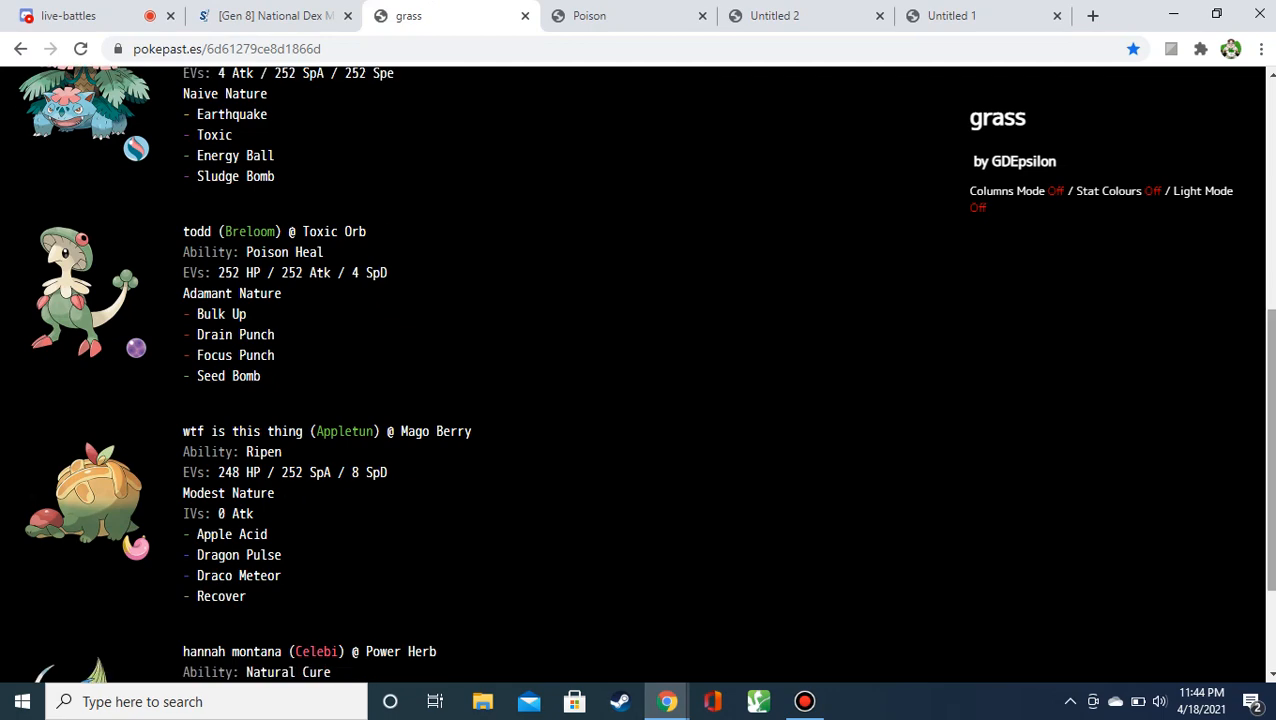
scroll(down, 3)
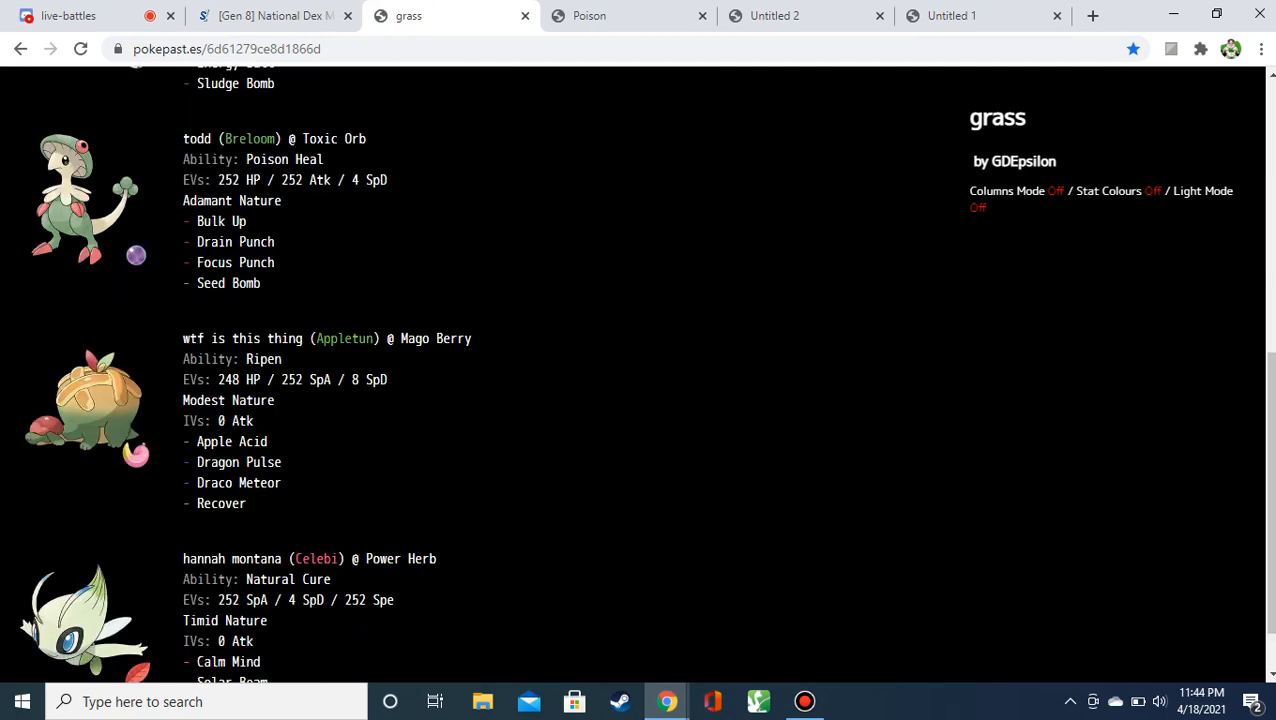
scroll(down, 3)
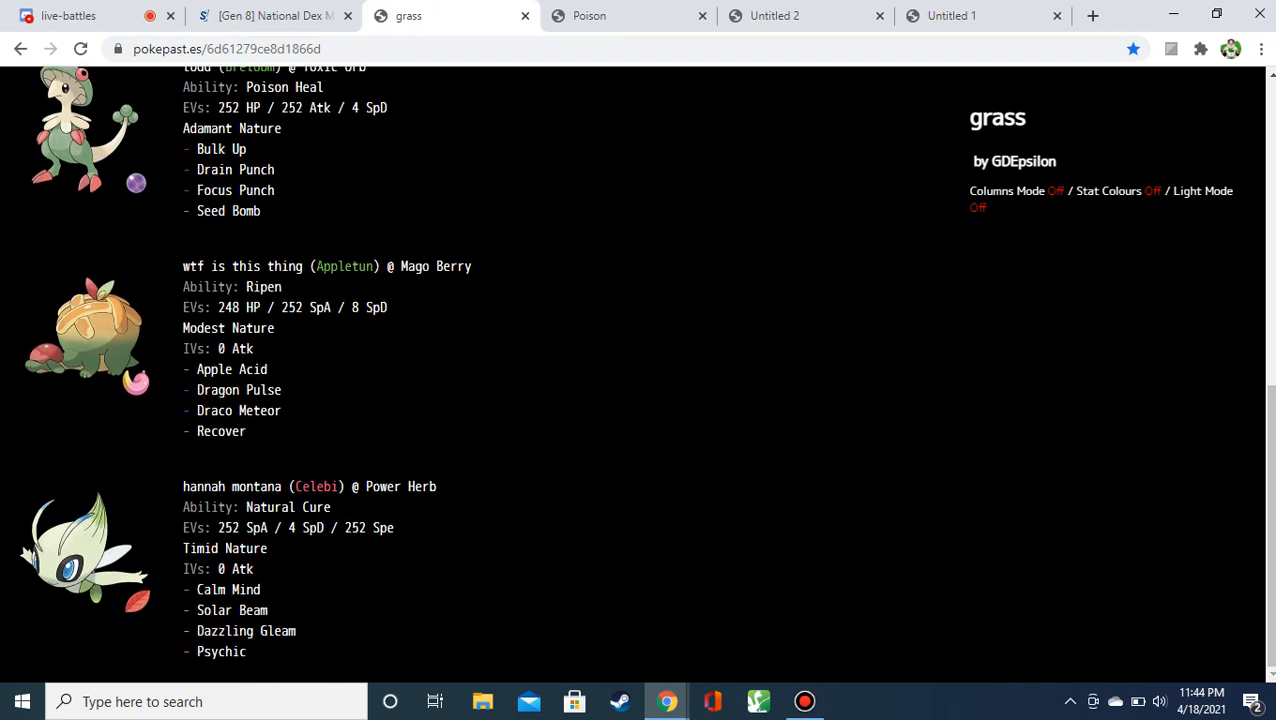
drag(402, 266, 254, 348)
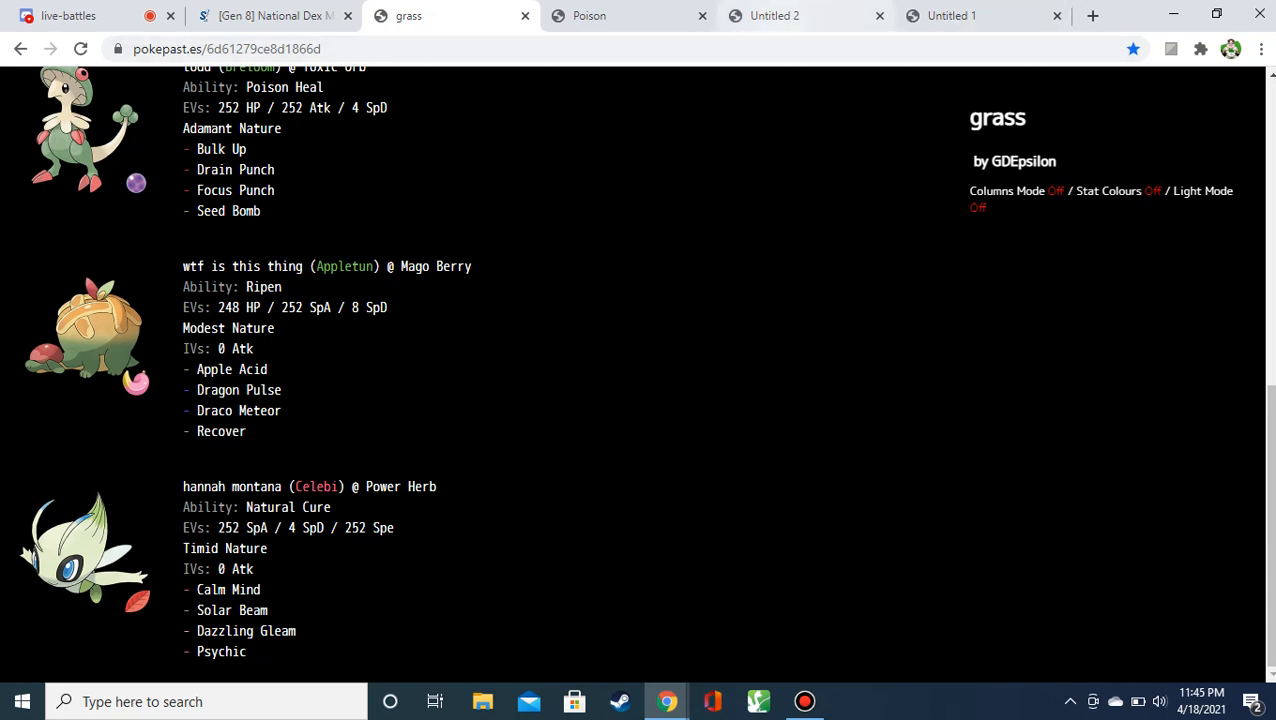
double_click(220, 651)
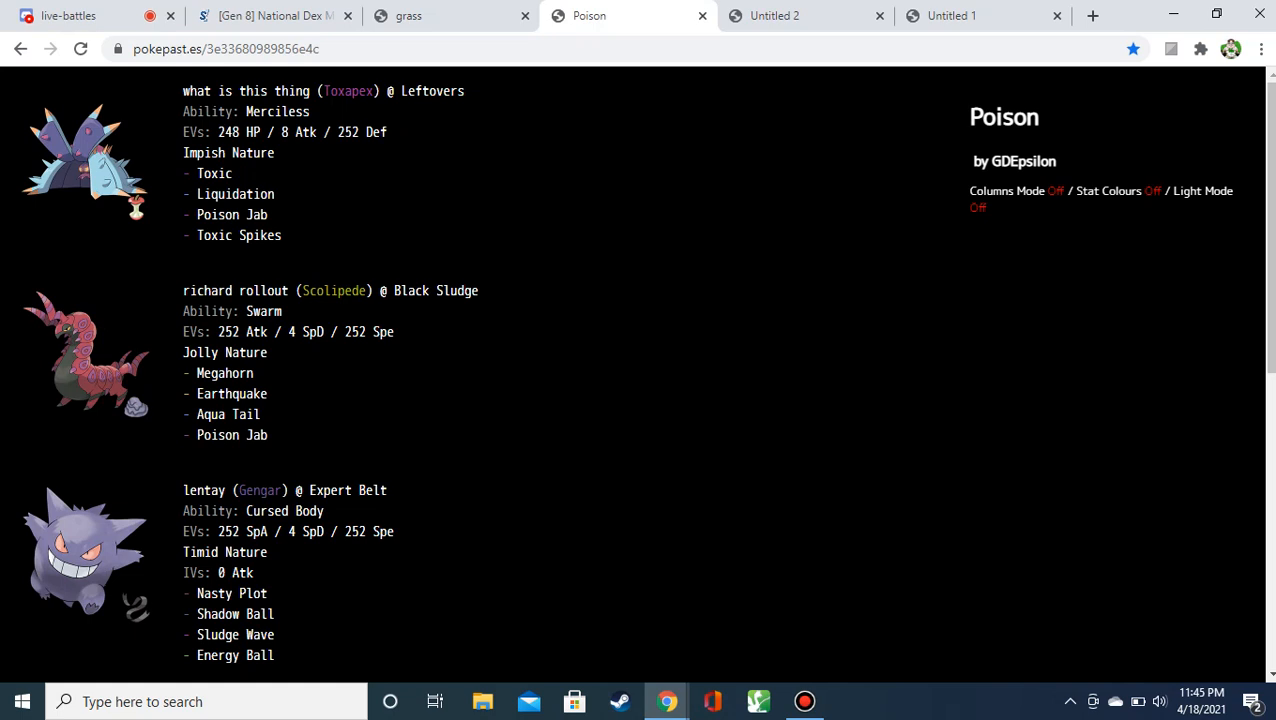
double_click(430, 91)
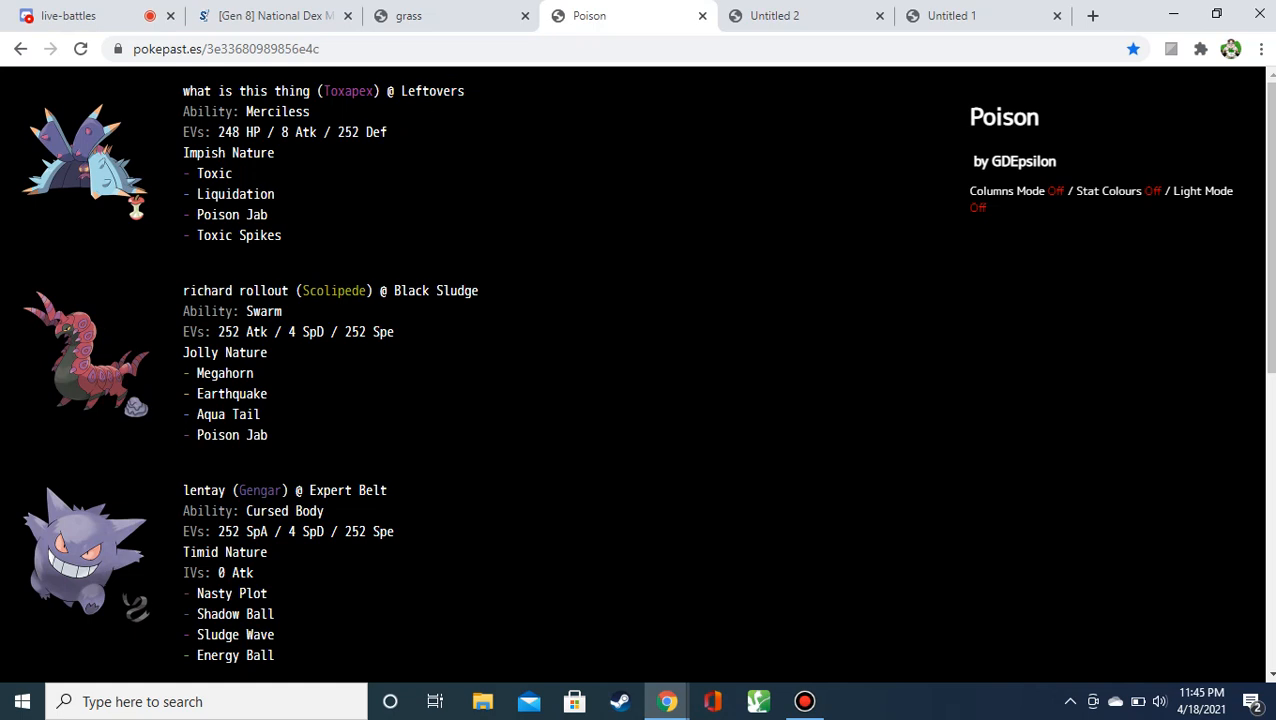
double_click(432, 91)
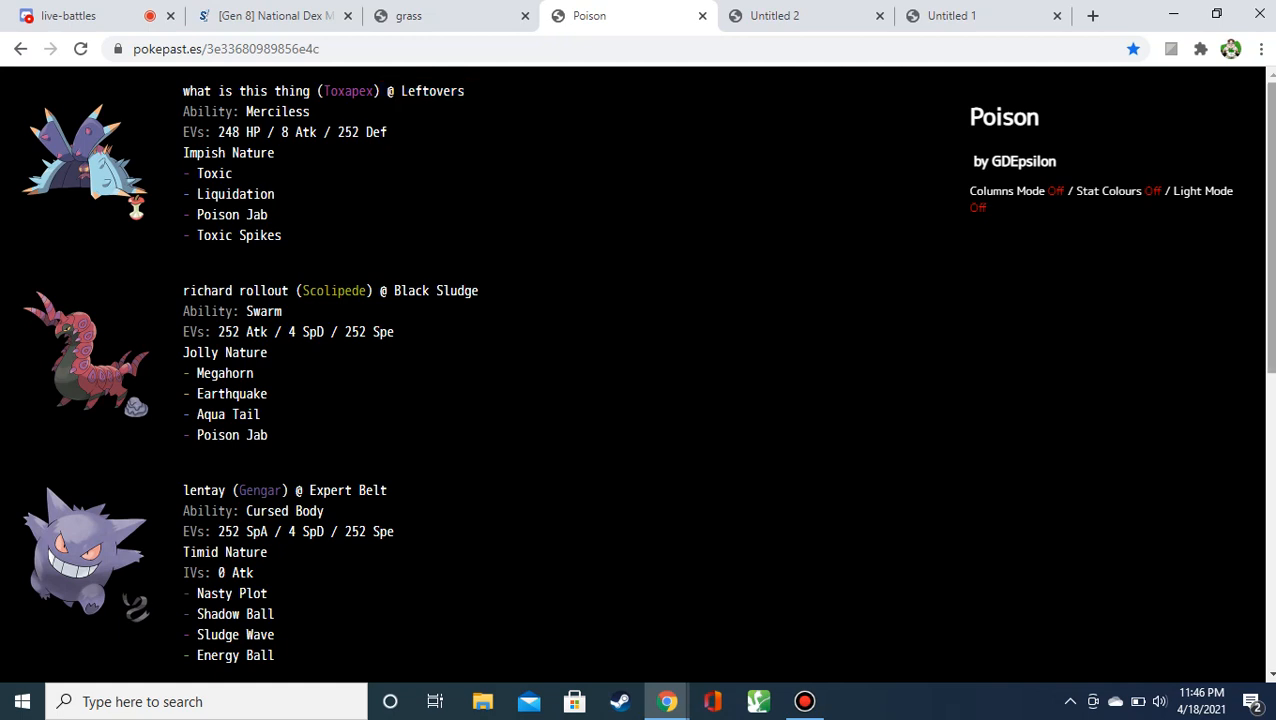
Switch to the Untitled 1 paste of Forretress, Scizor, Volcarona, Vikavolt and Golisopod and skim it.
scroll(down, 3)
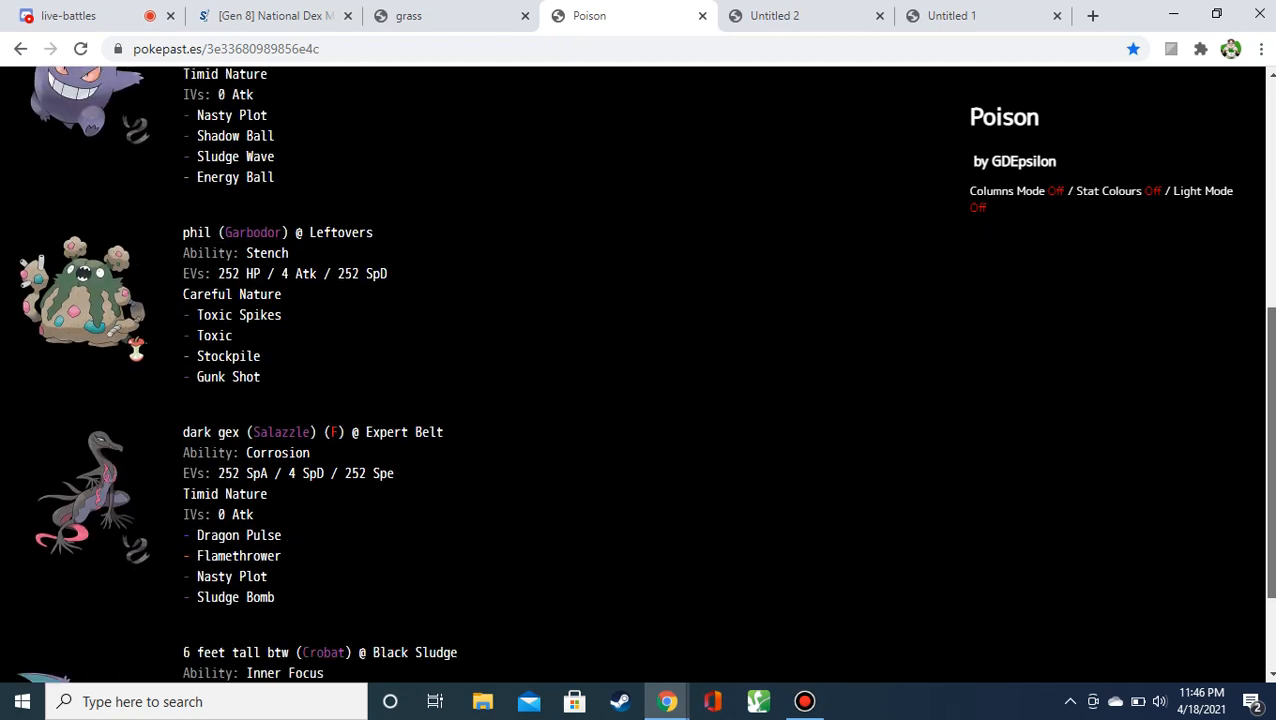
scroll(down, 3)
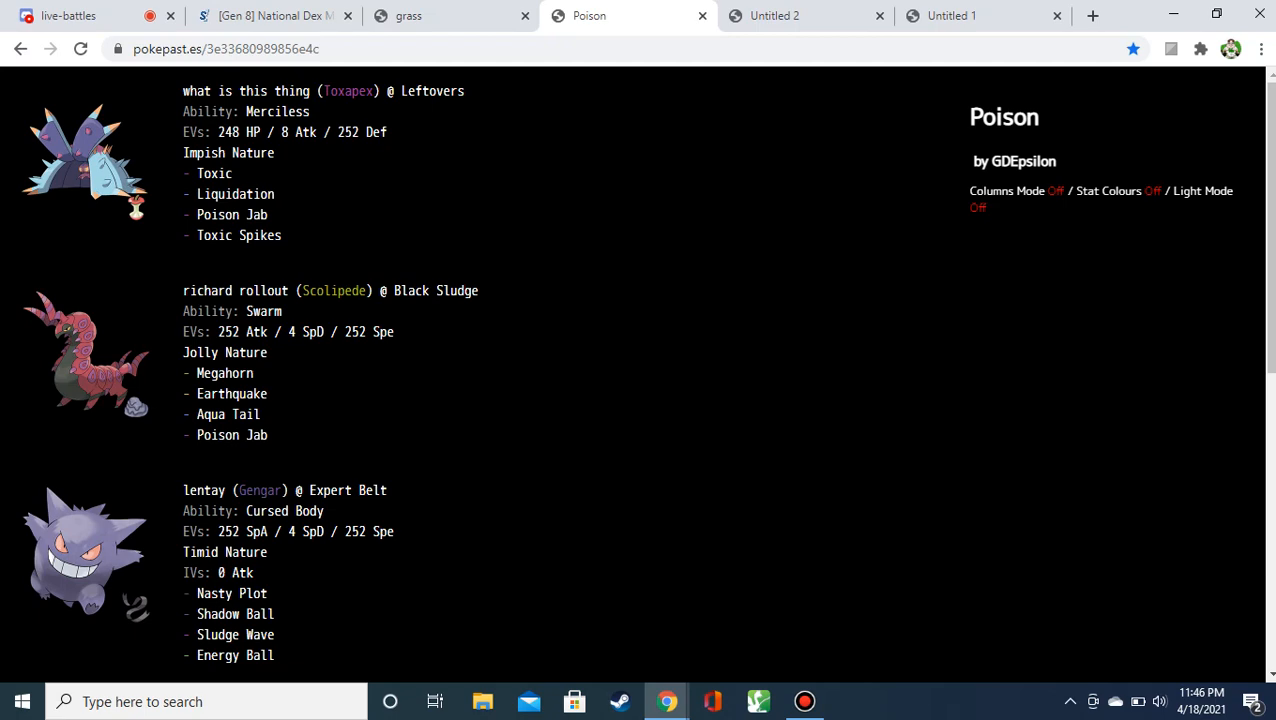
click(775, 15)
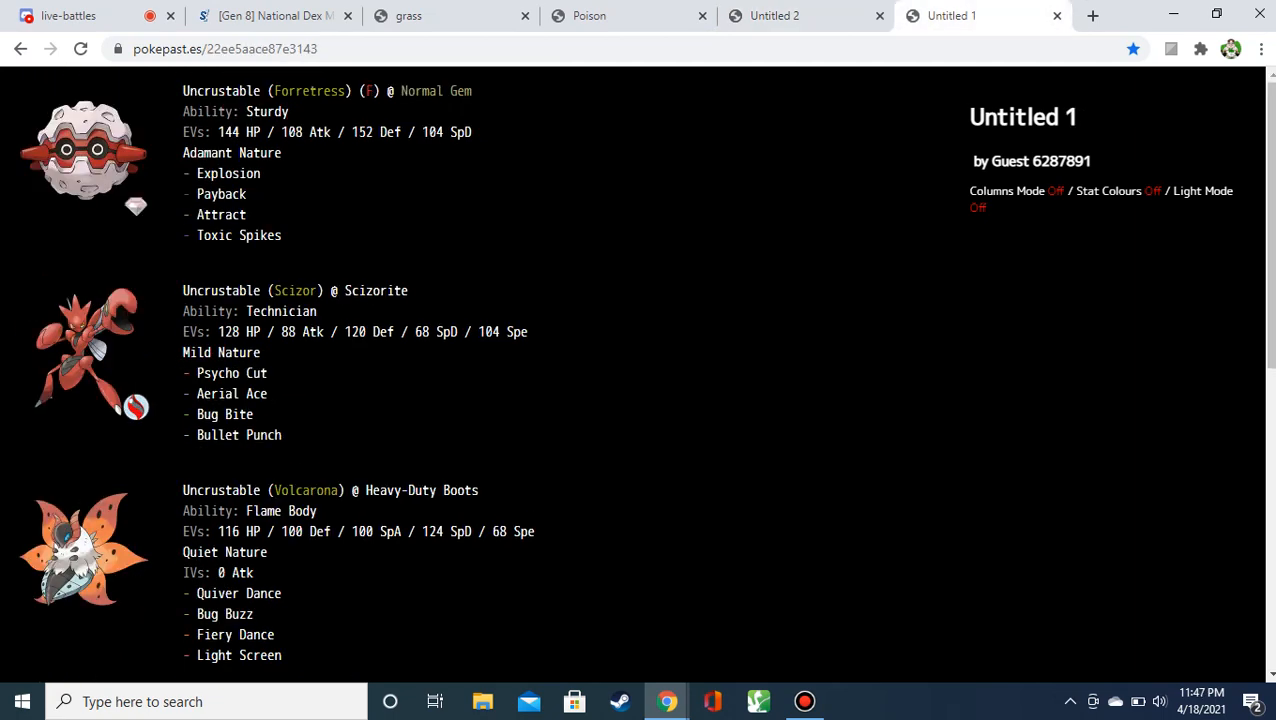
scroll(down, 3)
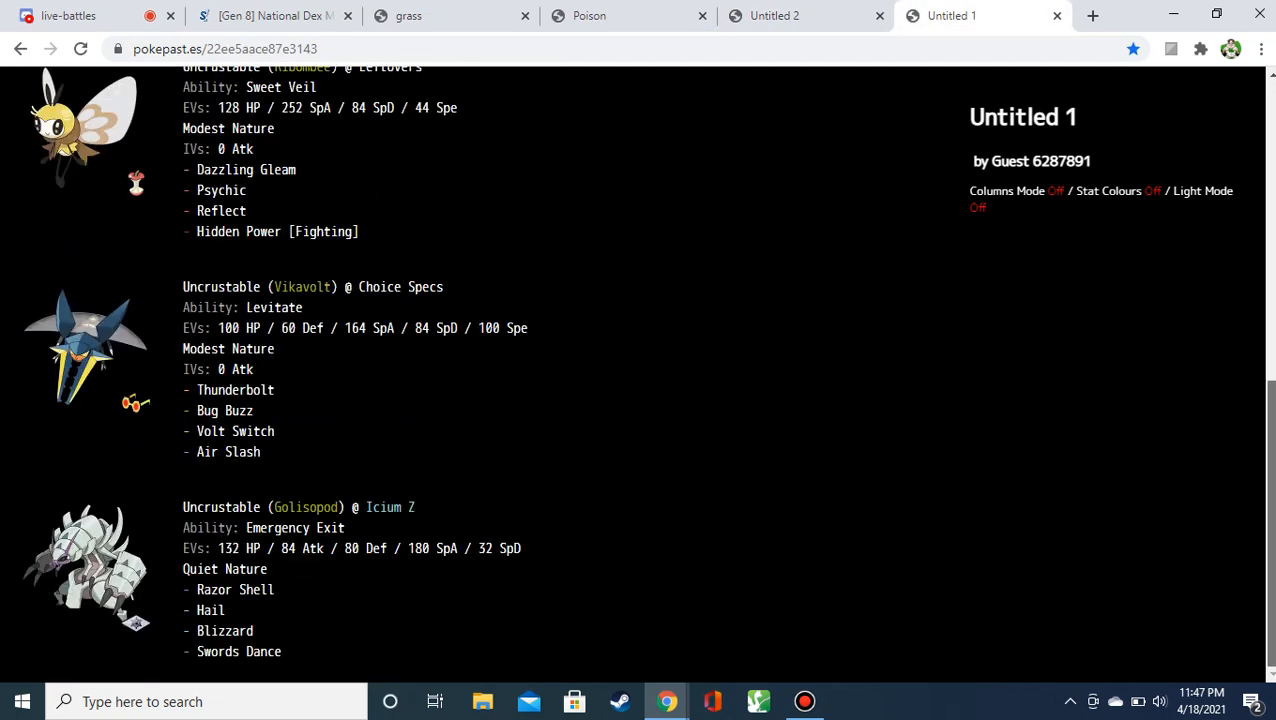
scroll(up, 3)
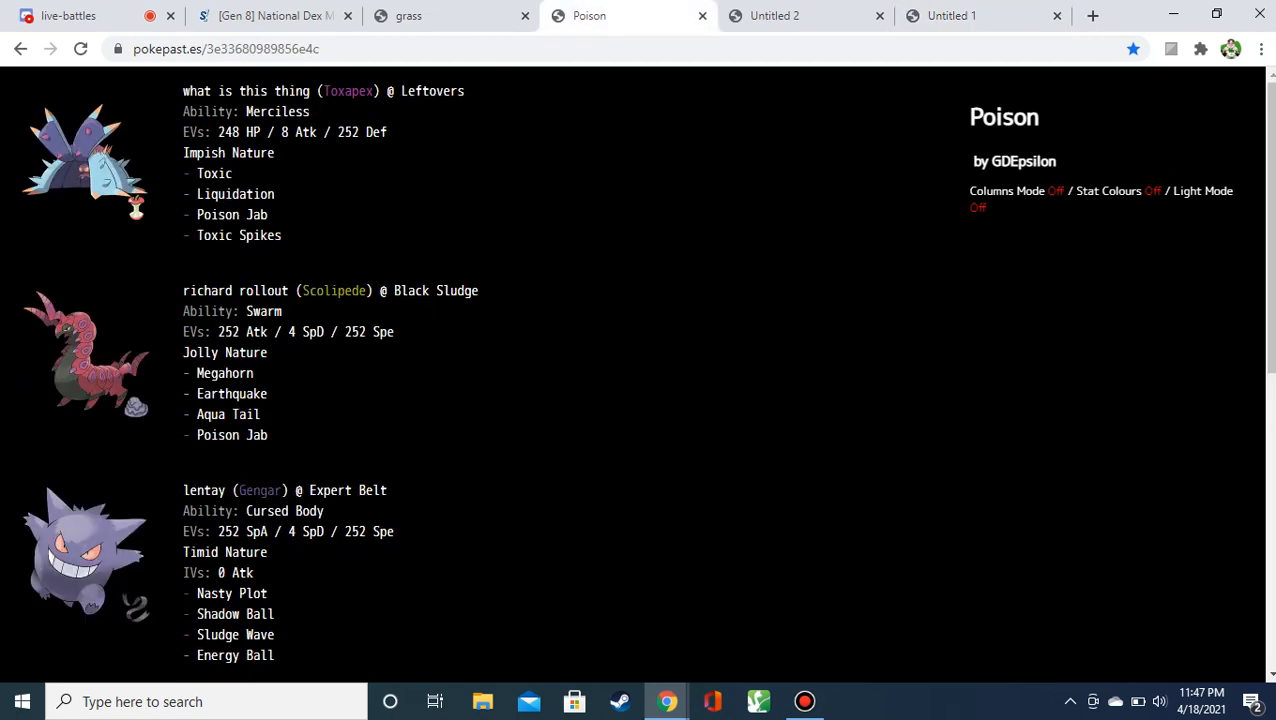
Scroll the Poison paste to Garbodor 'phil' with Stench, Stockpile, Gunk Shot and Salazzle's Corrosion set, highlighting entries.
scroll(down, 3)
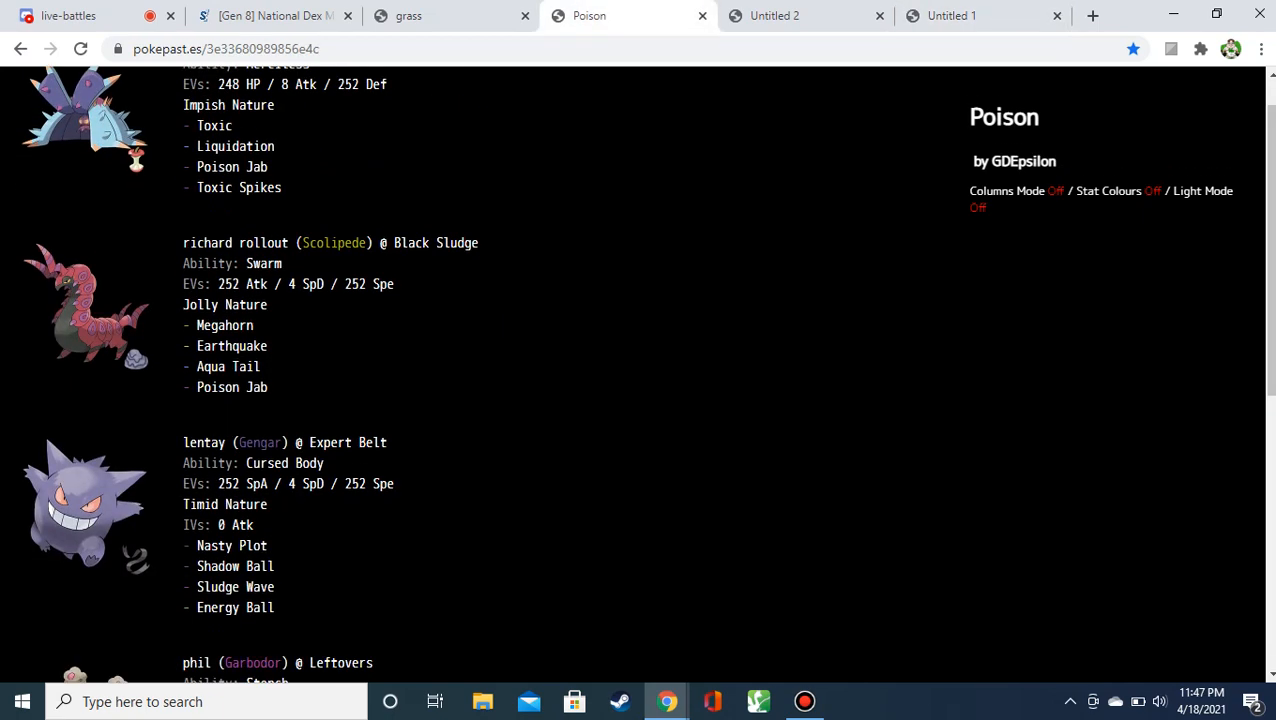
double_click(264, 263)
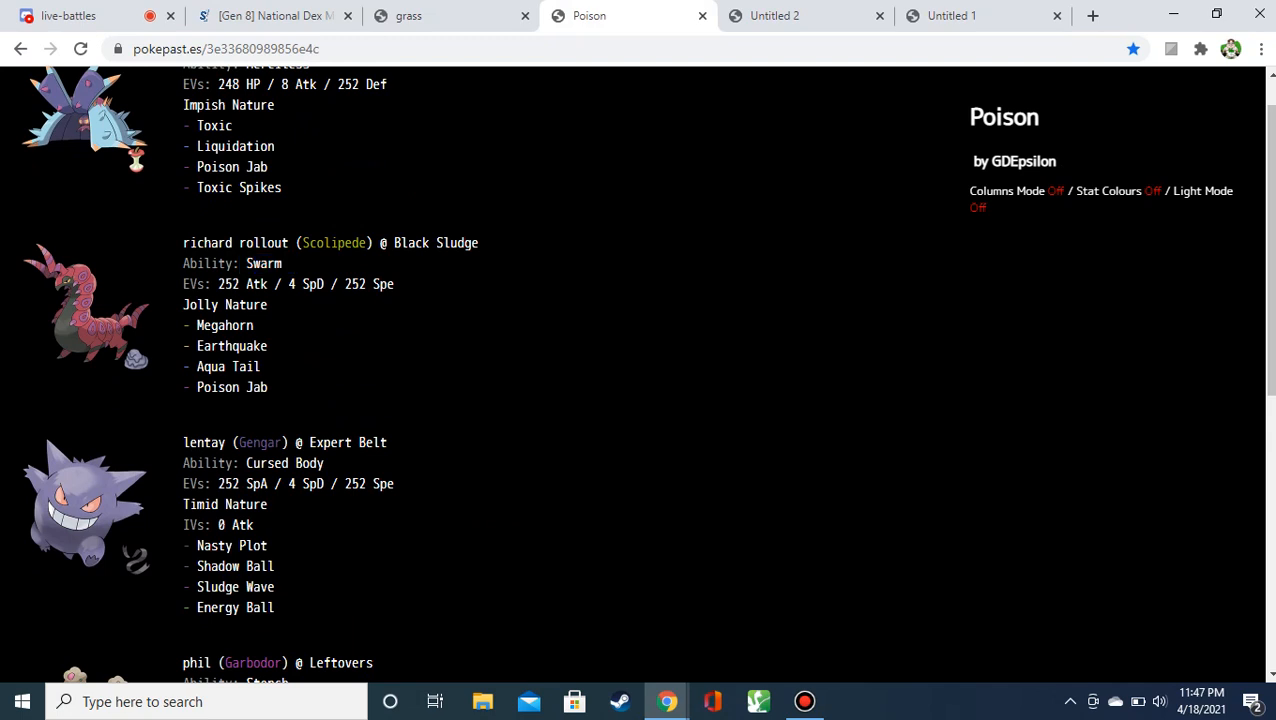
double_click(264, 263)
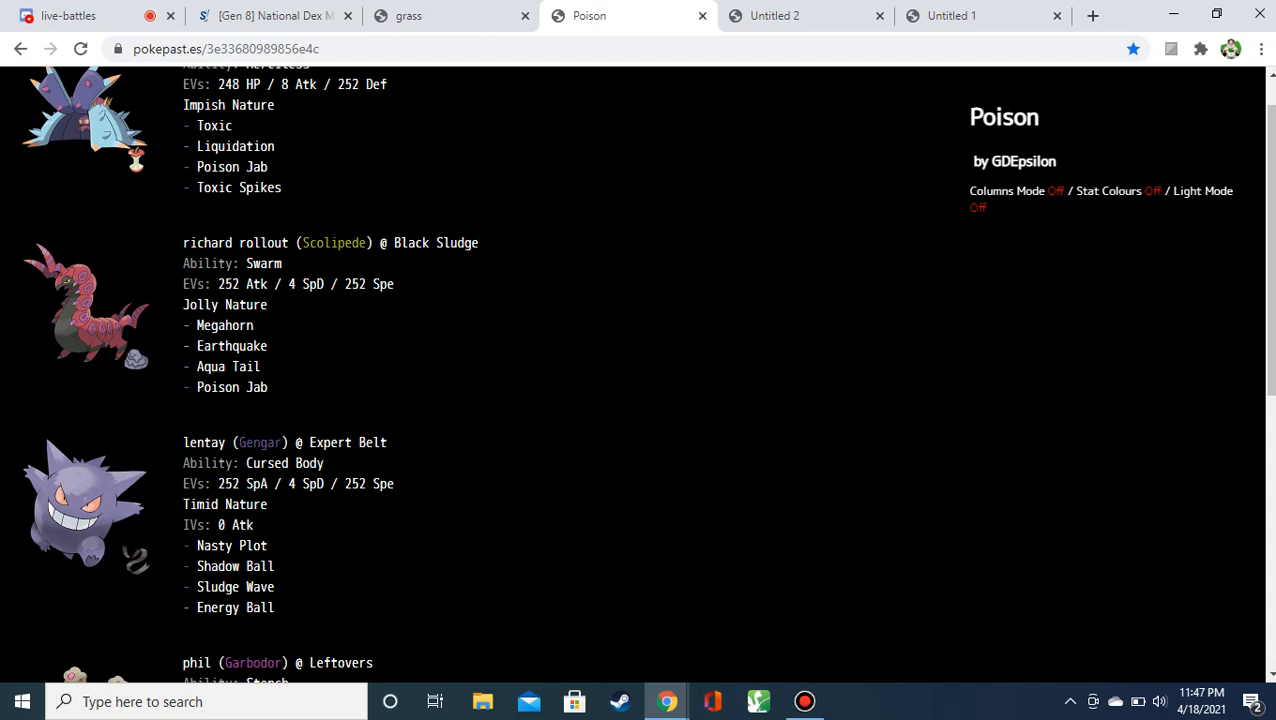
double_click(225, 325)
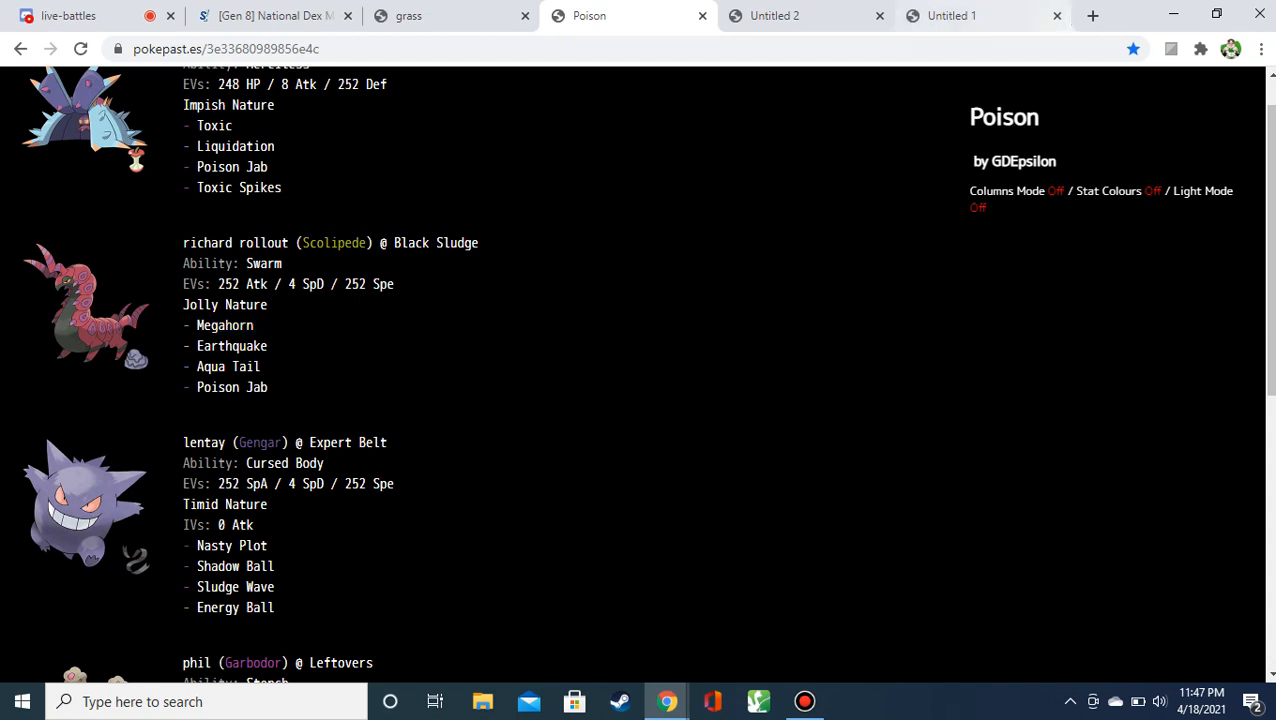
double_click(246, 345)
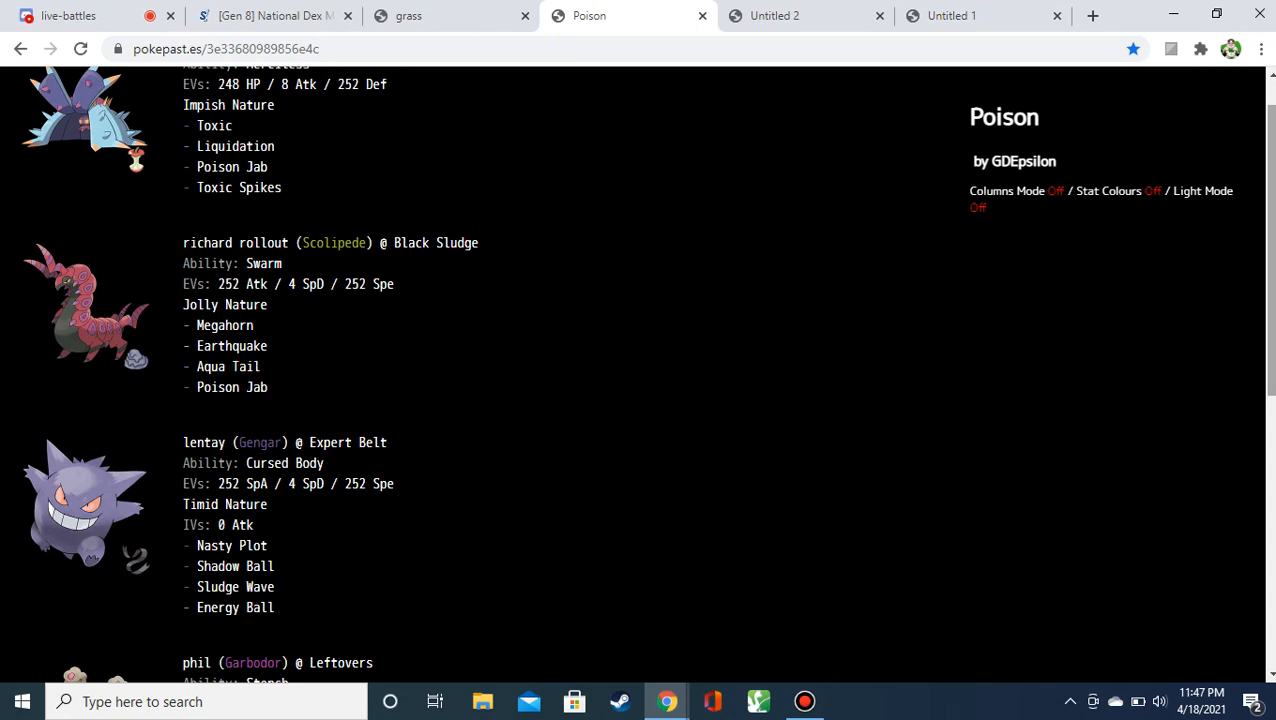
scroll(down, 3)
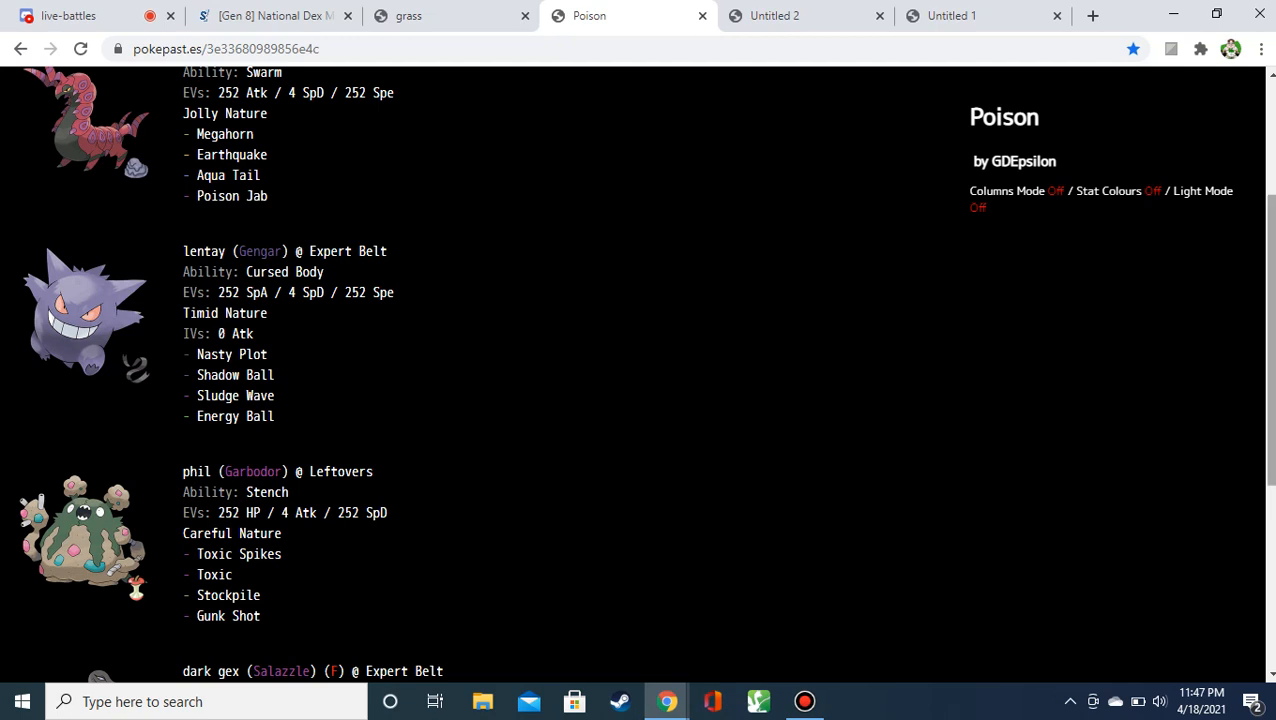
scroll(down, 3)
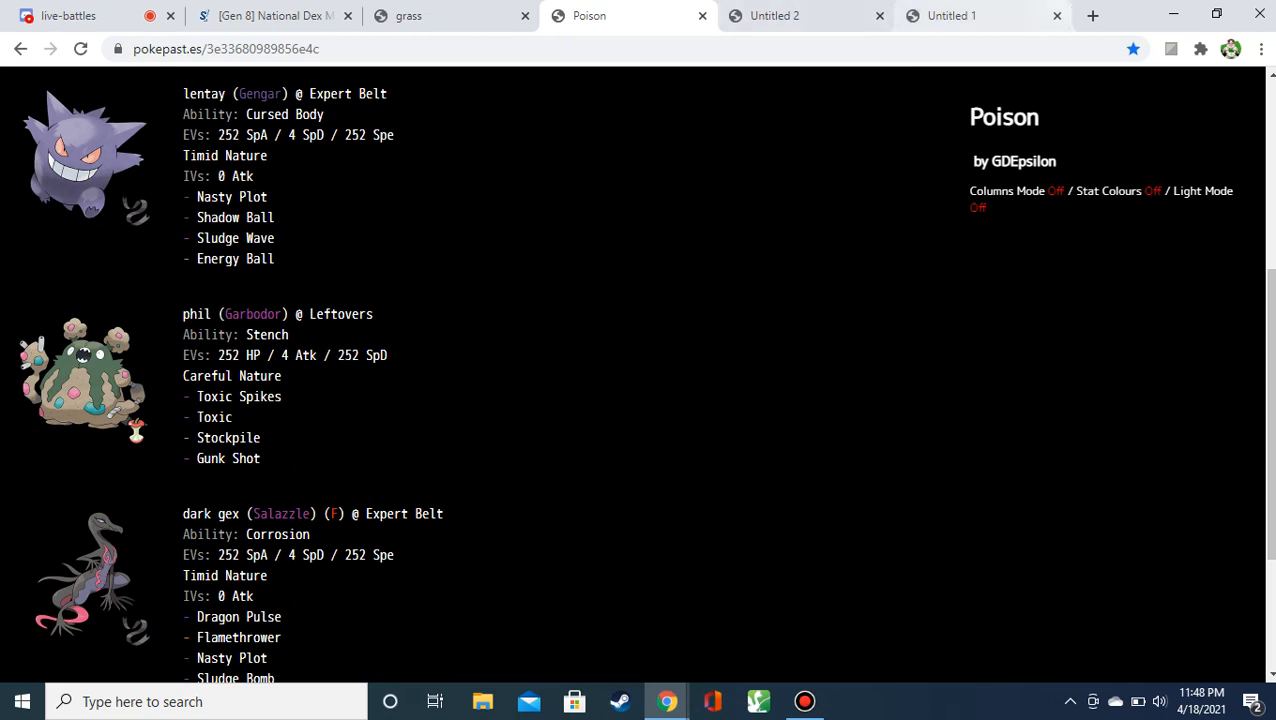
click(950, 15)
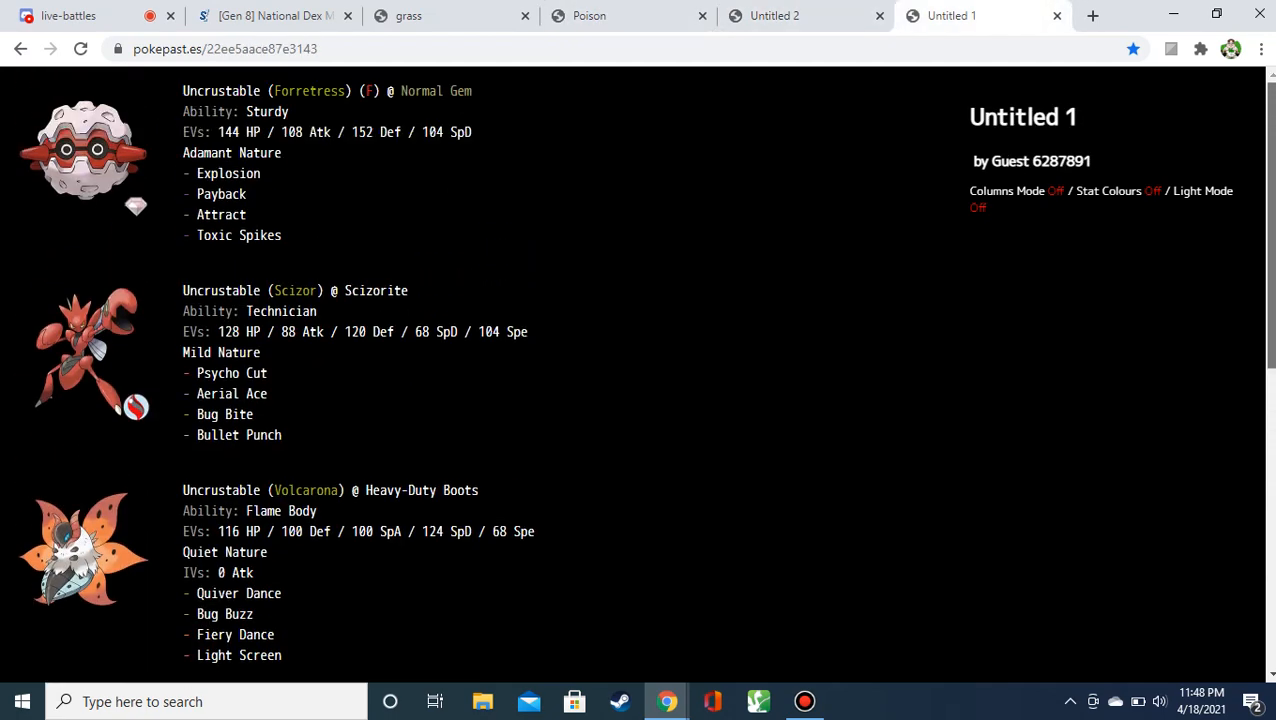
scroll(down, 3)
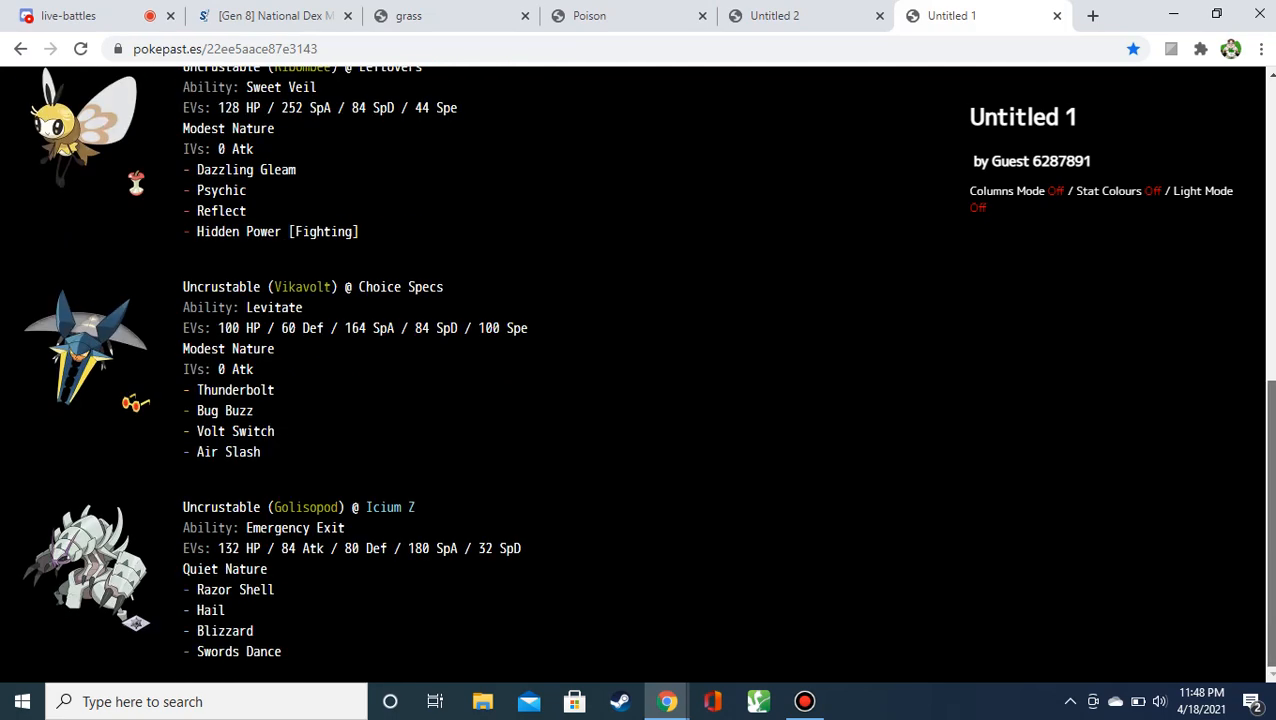
click(775, 15)
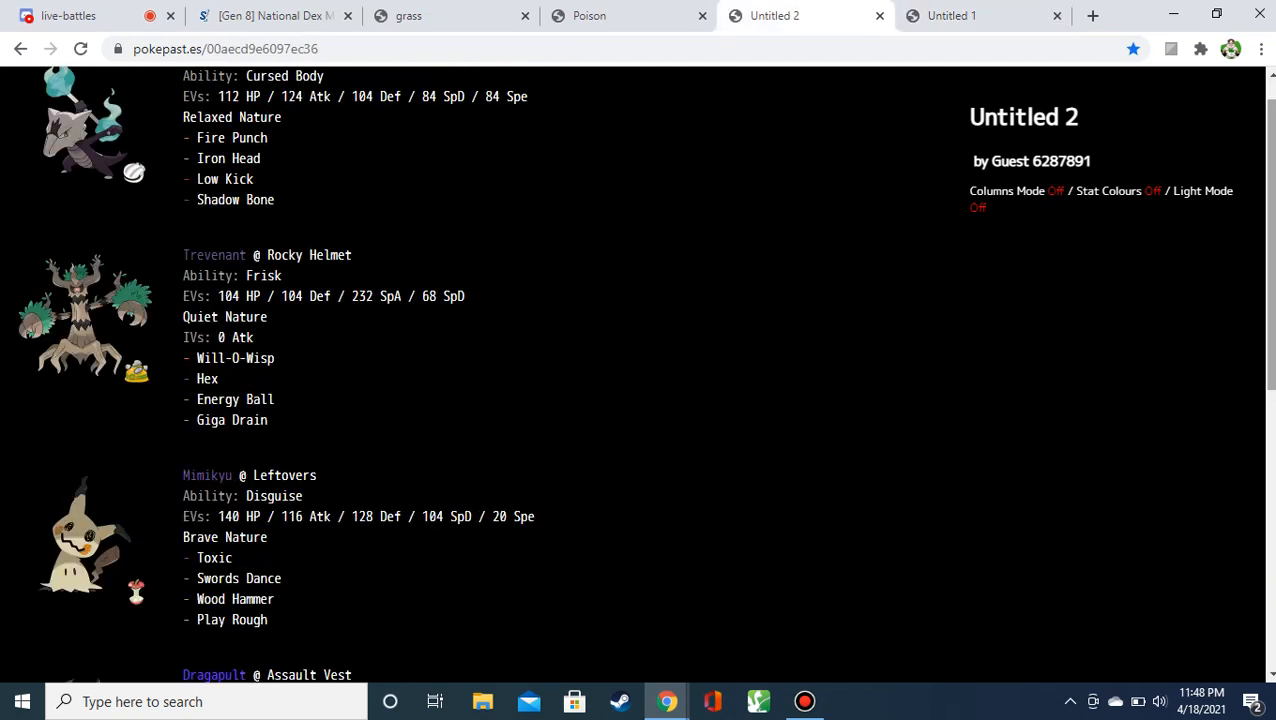
scroll(down, 3)
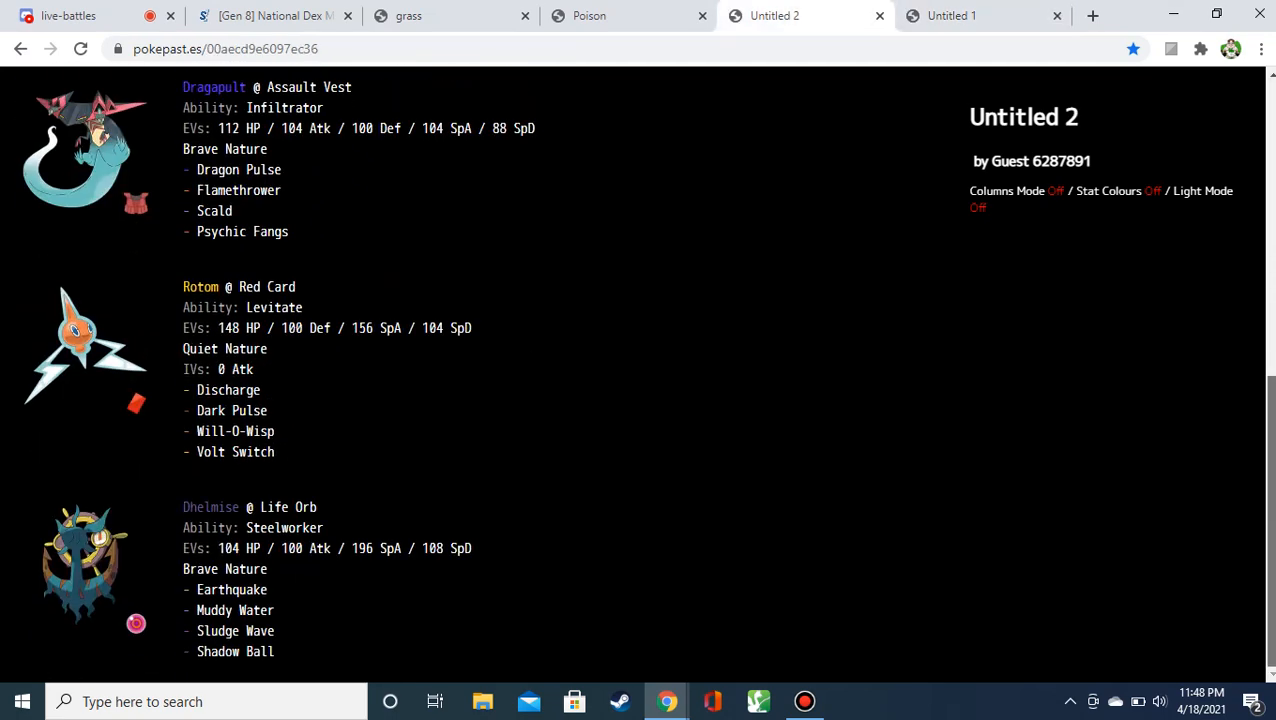
click(627, 15)
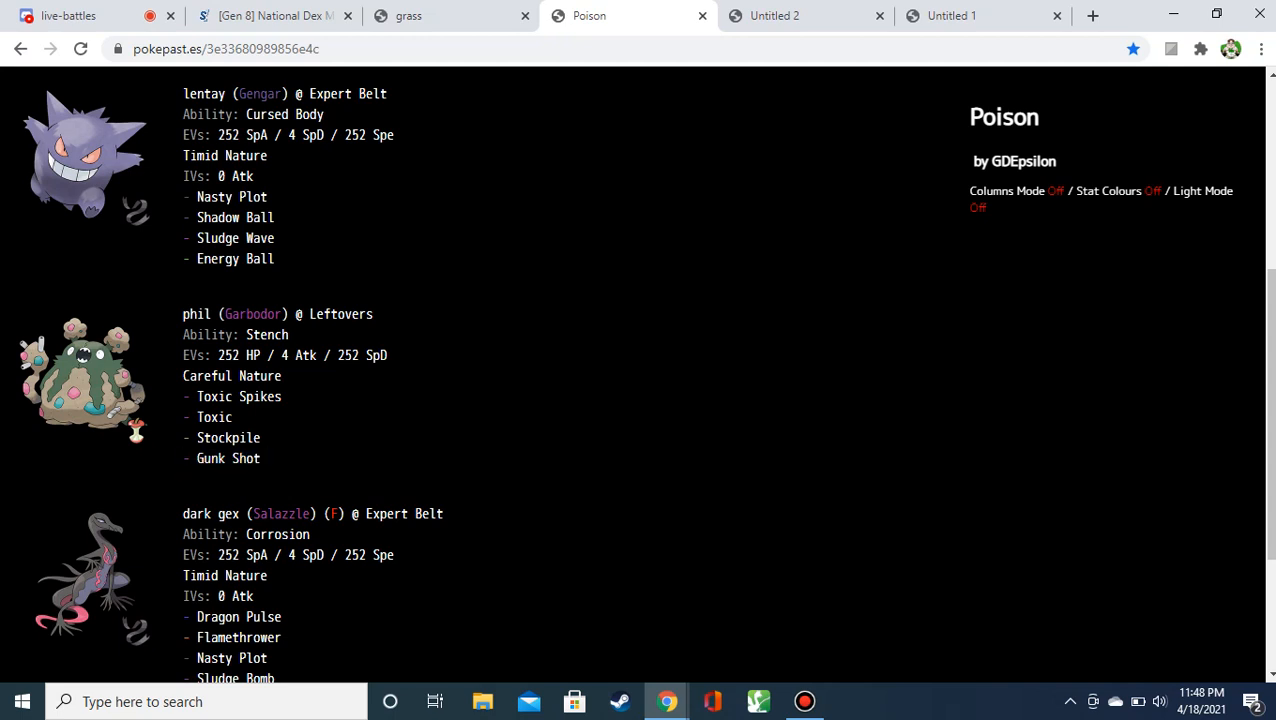
Scroll down through the Poison paste's remaining sets toward Crobat.
scroll(down, 3)
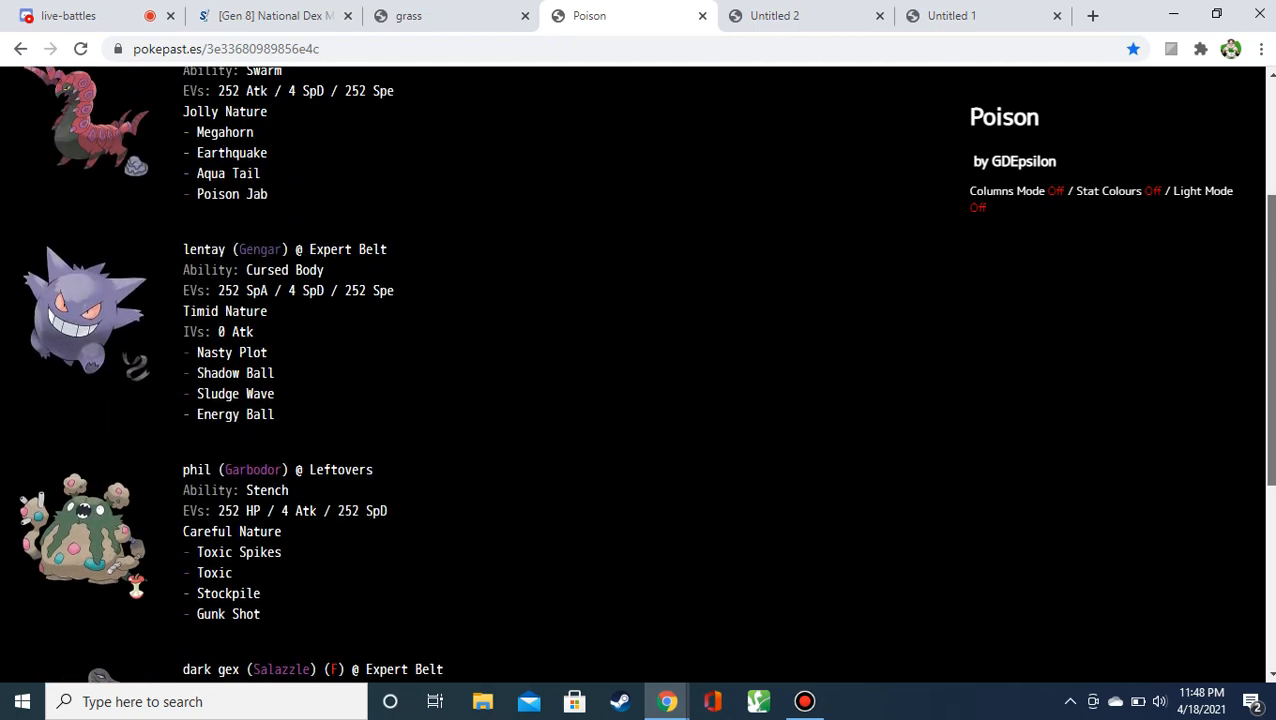
scroll(down, 3)
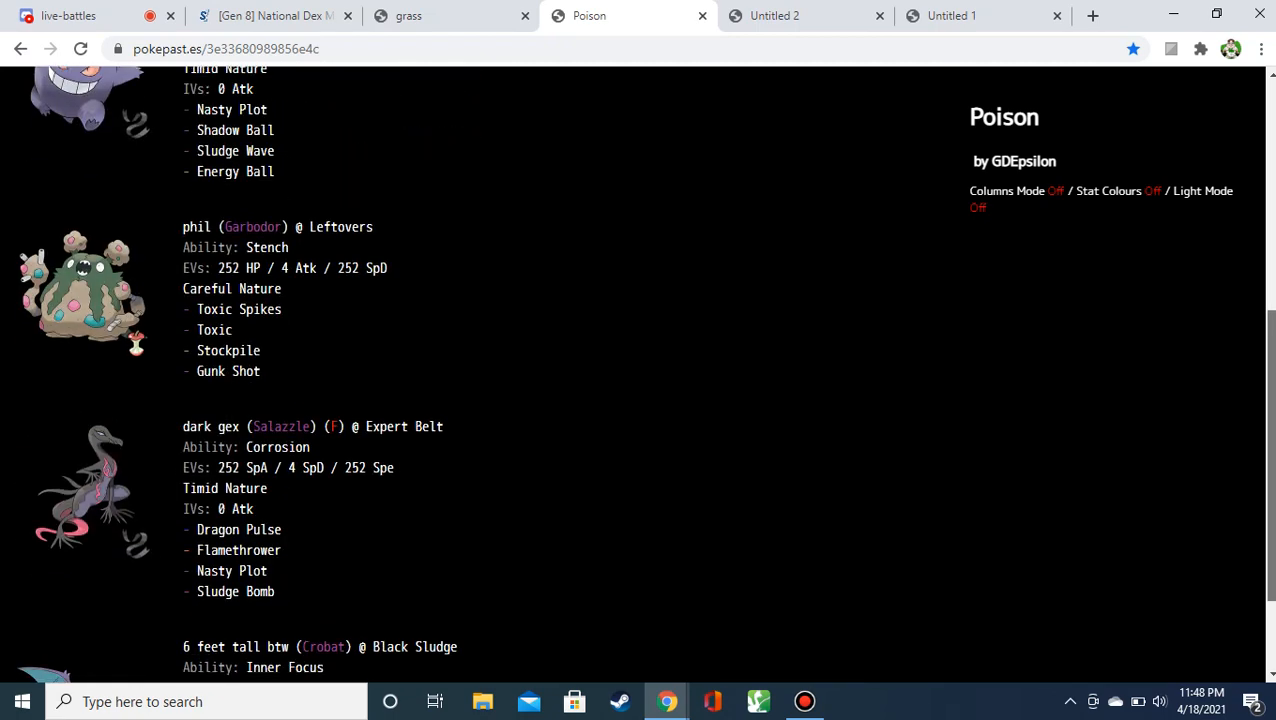
scroll(down, 3)
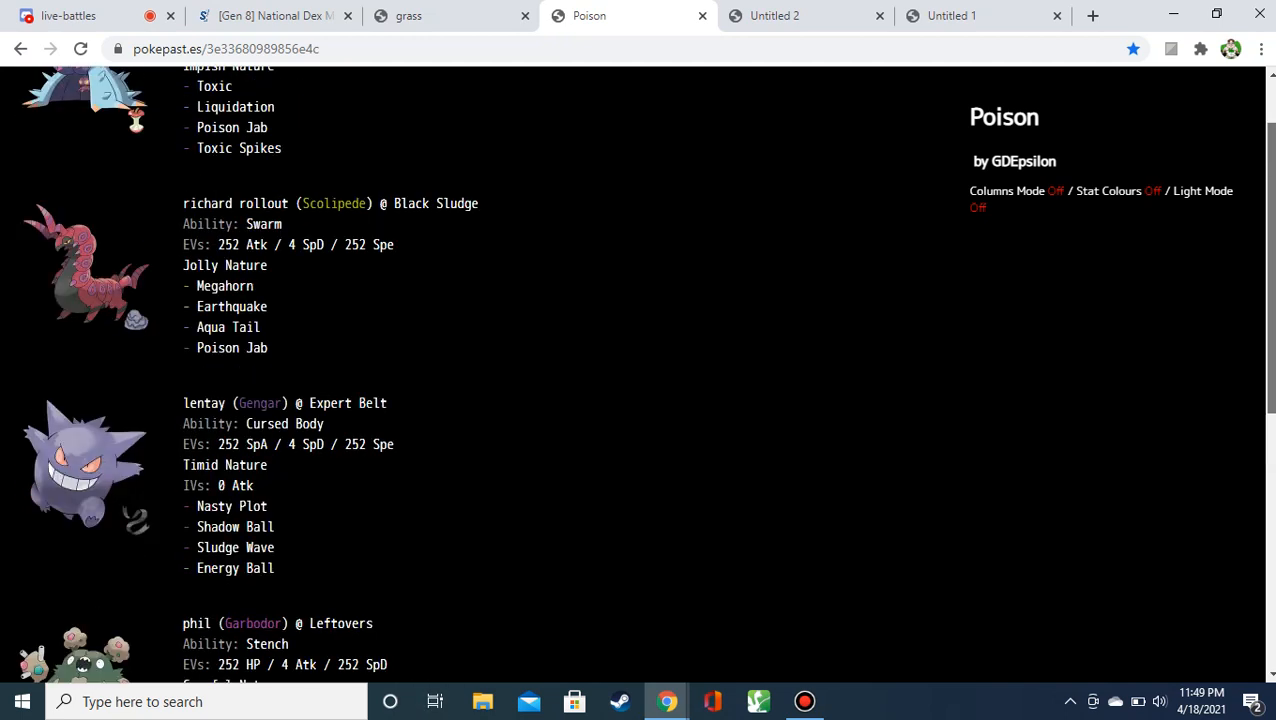
scroll(down, 3)
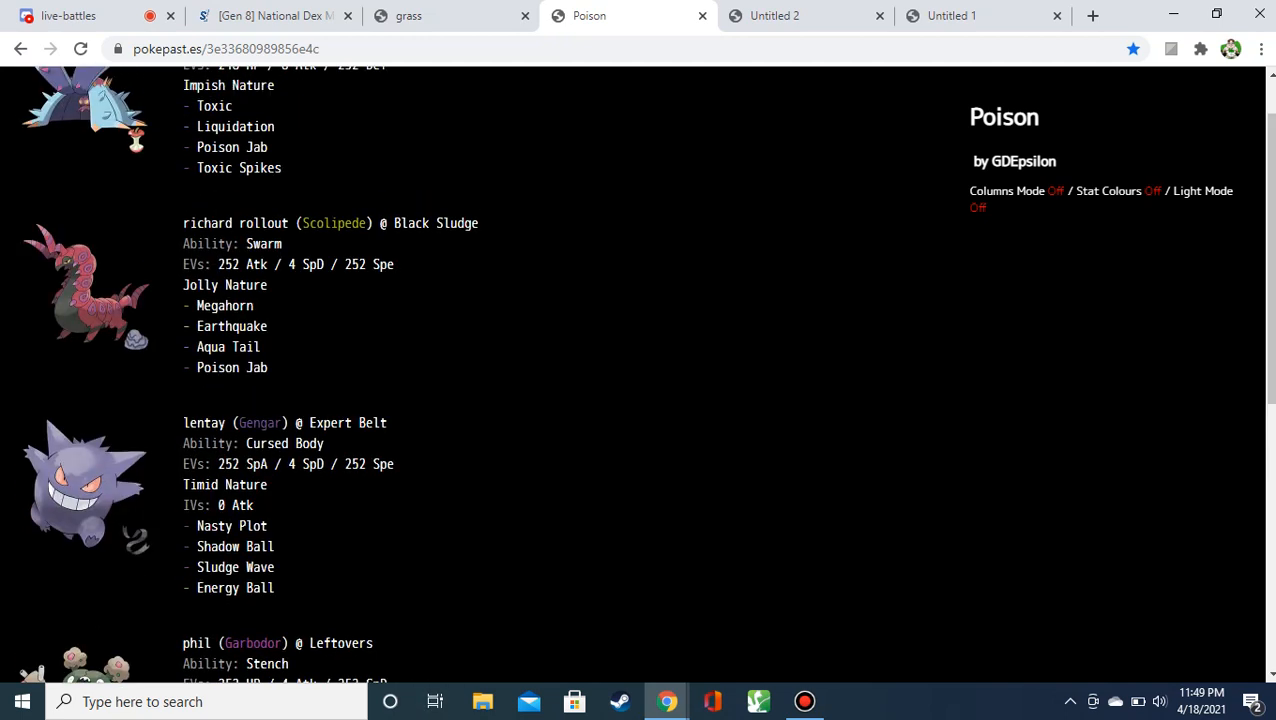
scroll(up, 3)
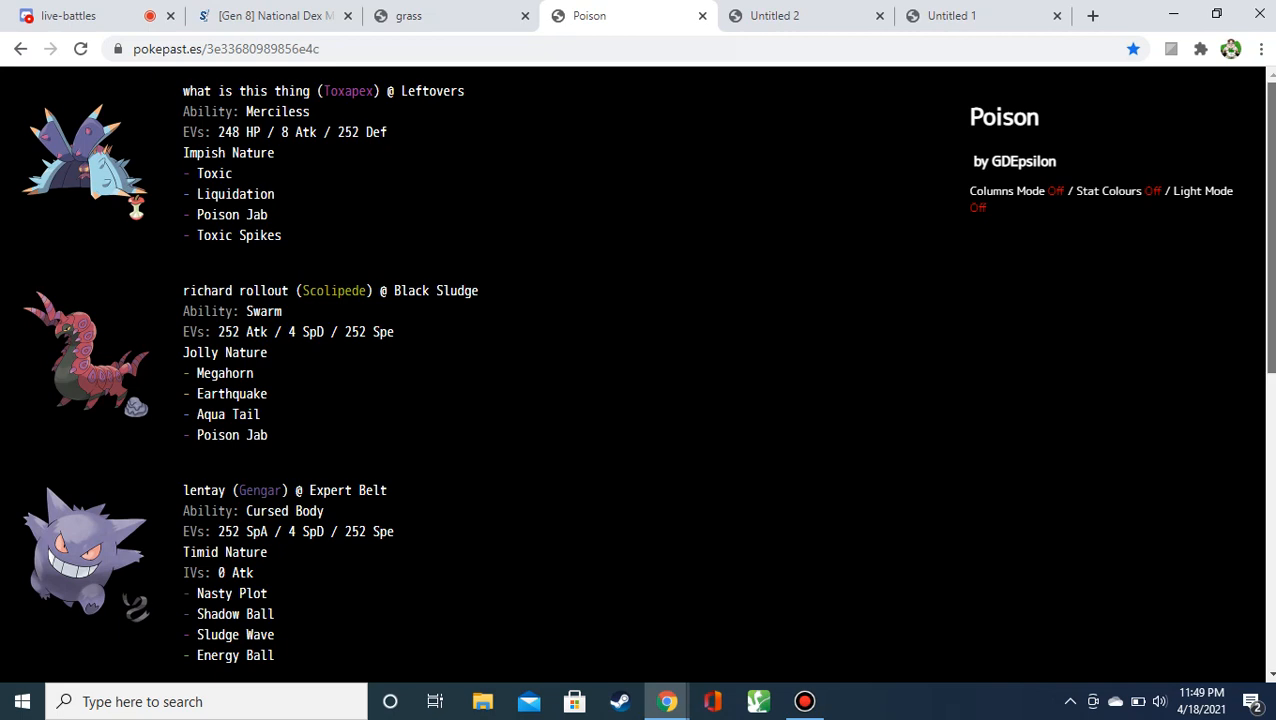
scroll(down, 3)
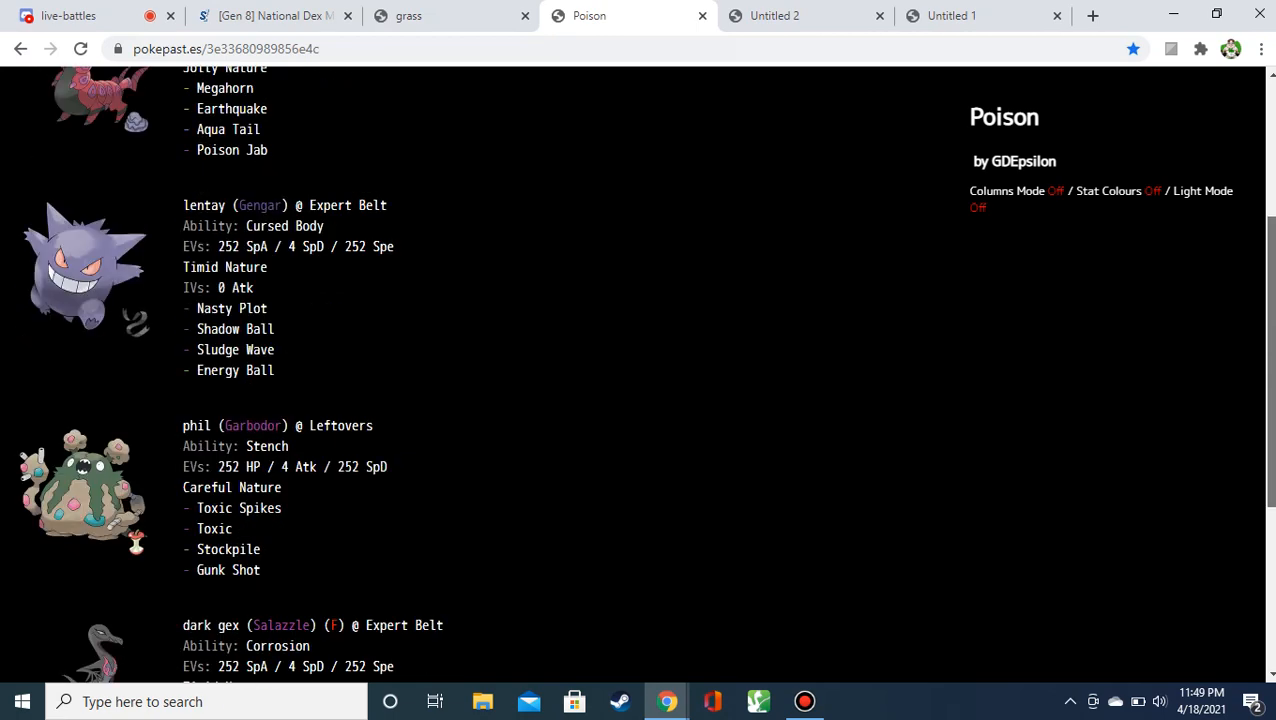
scroll(down, 3)
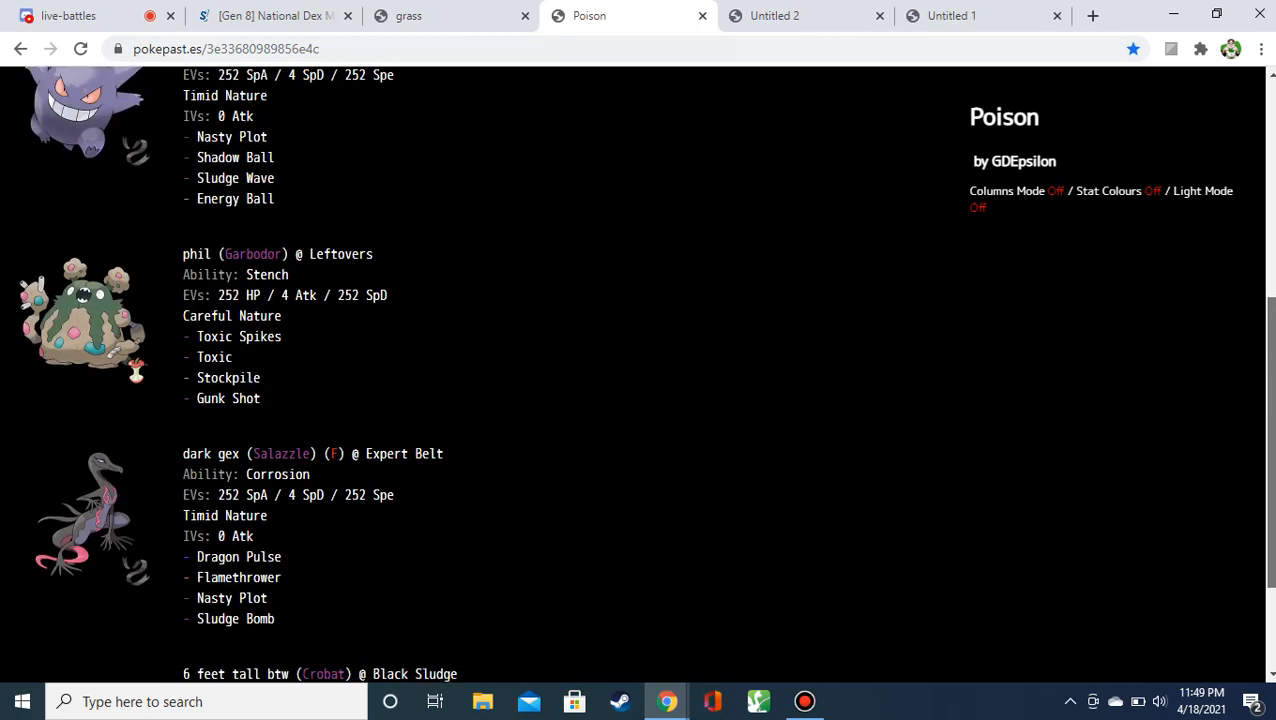
scroll(down, 3)
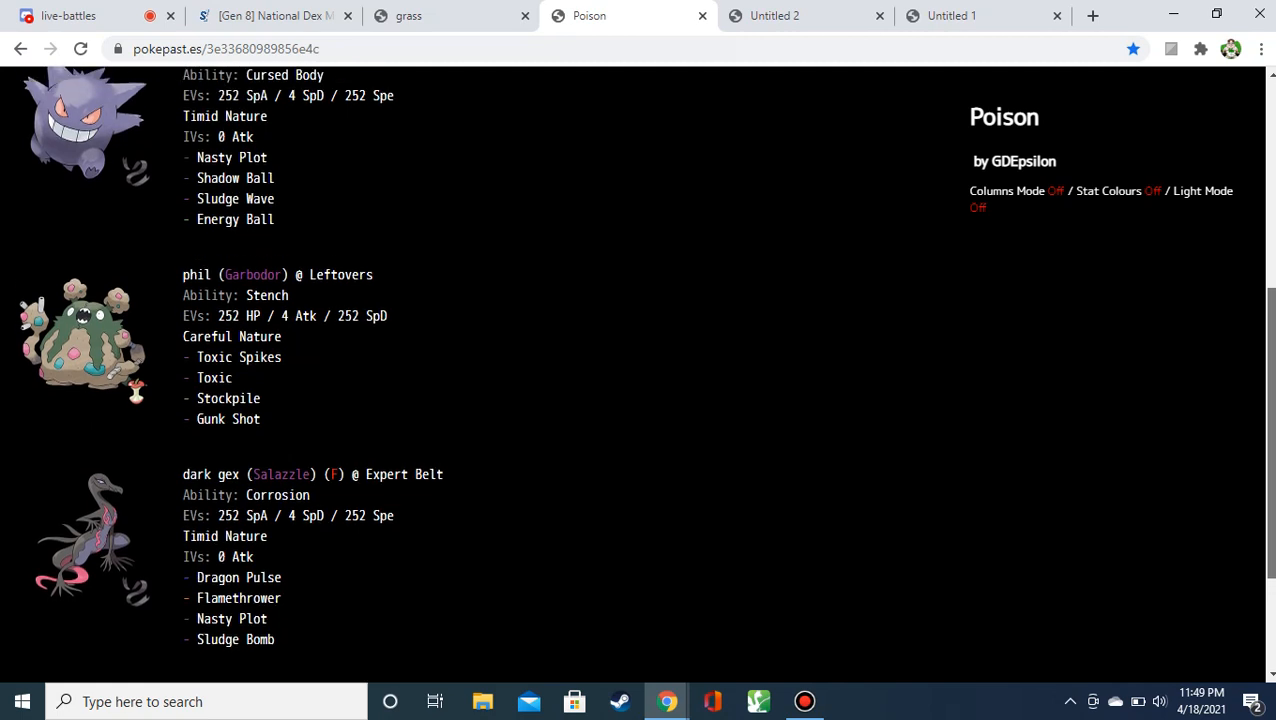
Finish reading to Crobat and switch to the Untitled 2 paste of Alolan Marowak, Trevenant and Mimikyu.
scroll(down, 3)
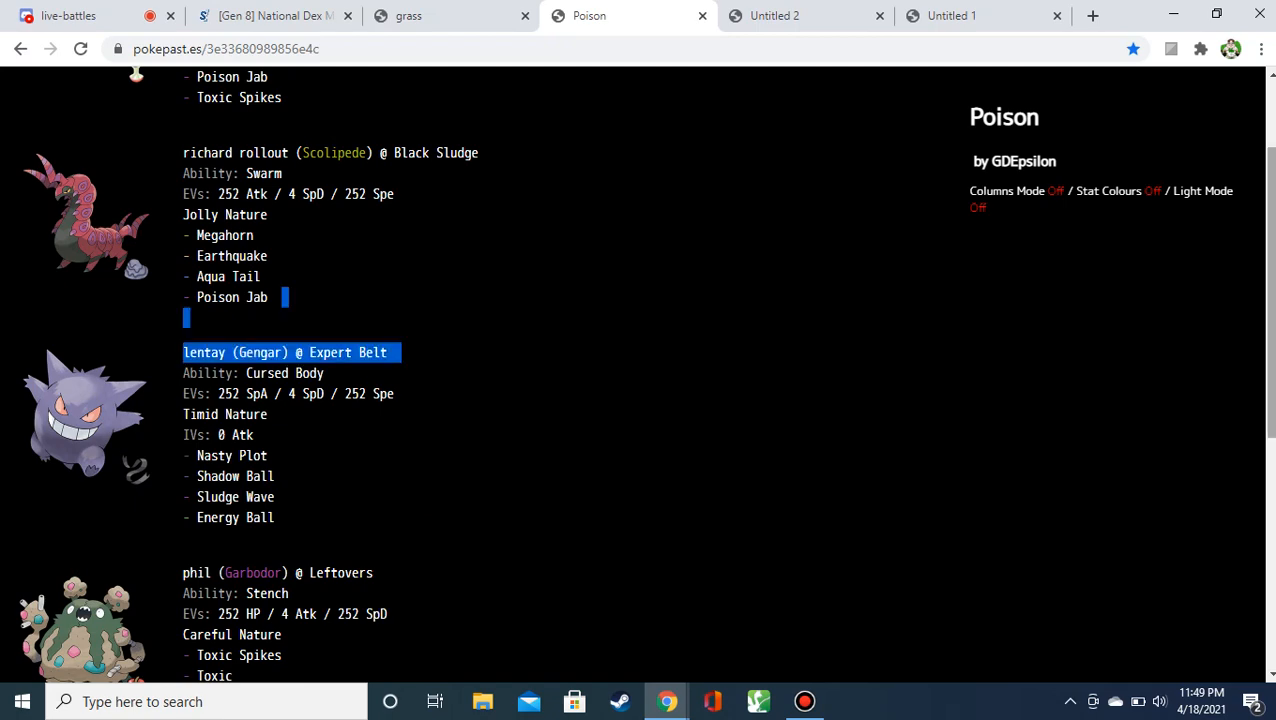
scroll(down, 3)
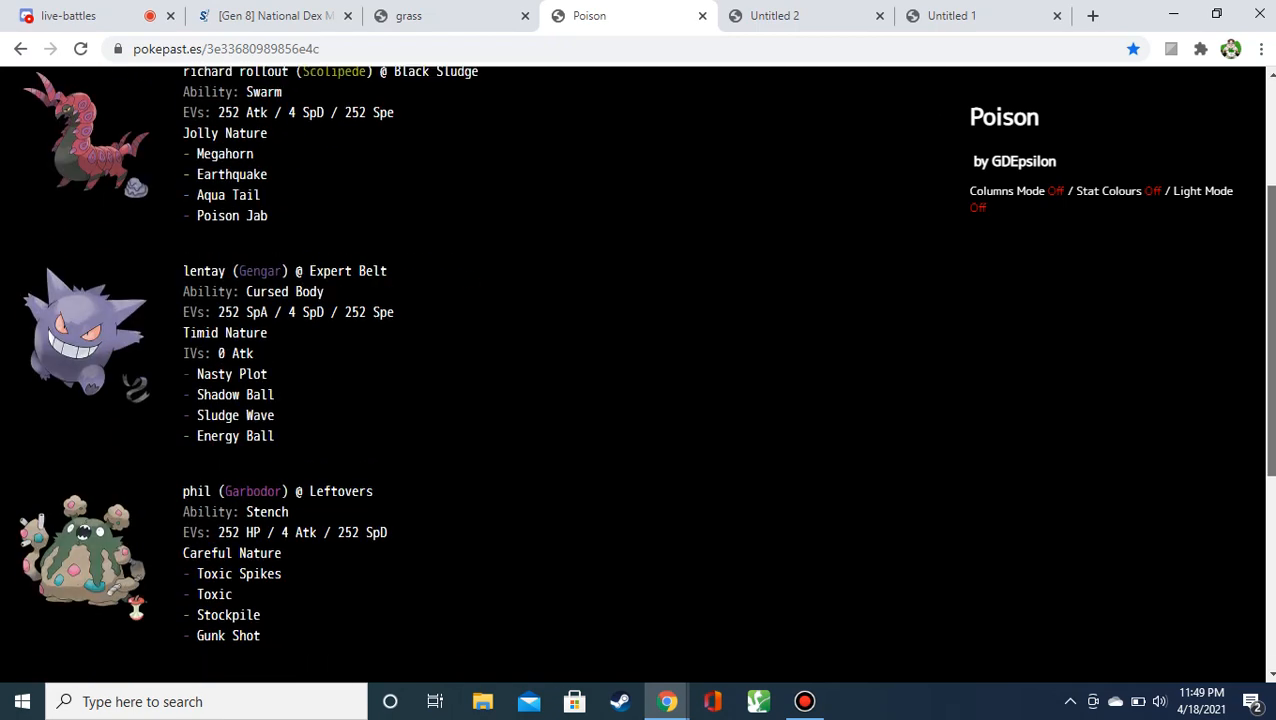
scroll(down, 3)
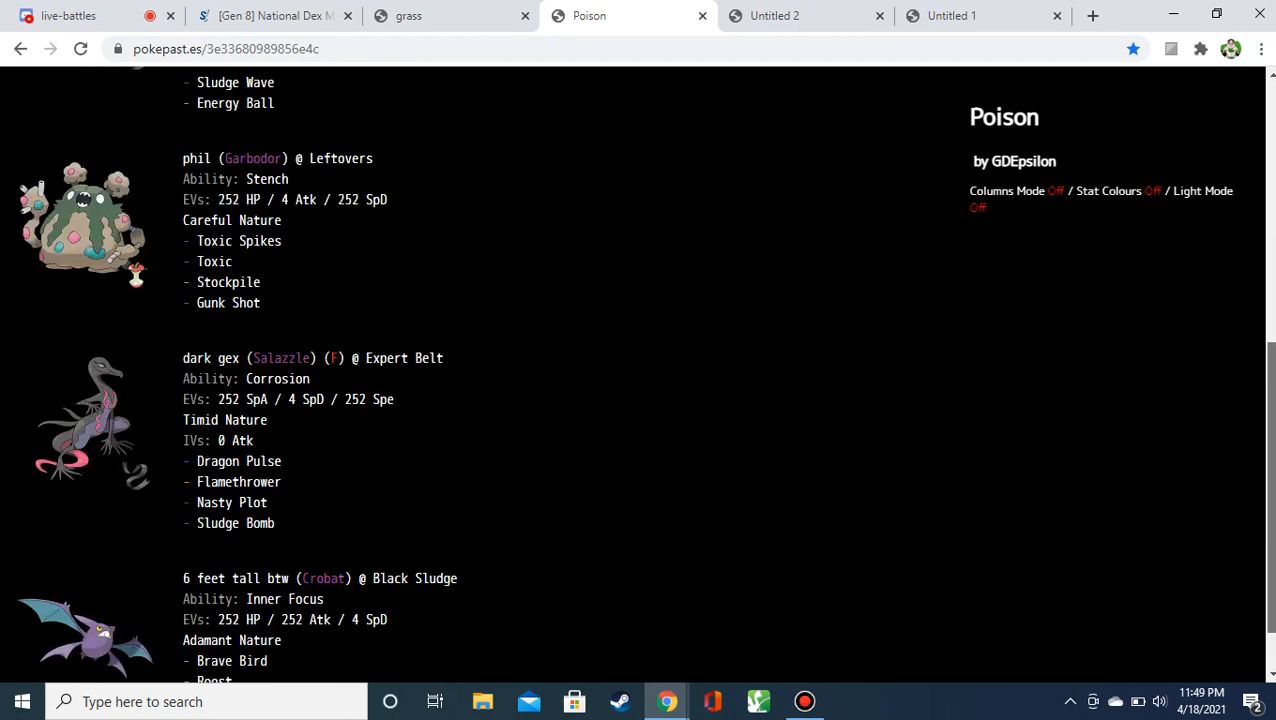
scroll(down, 3)
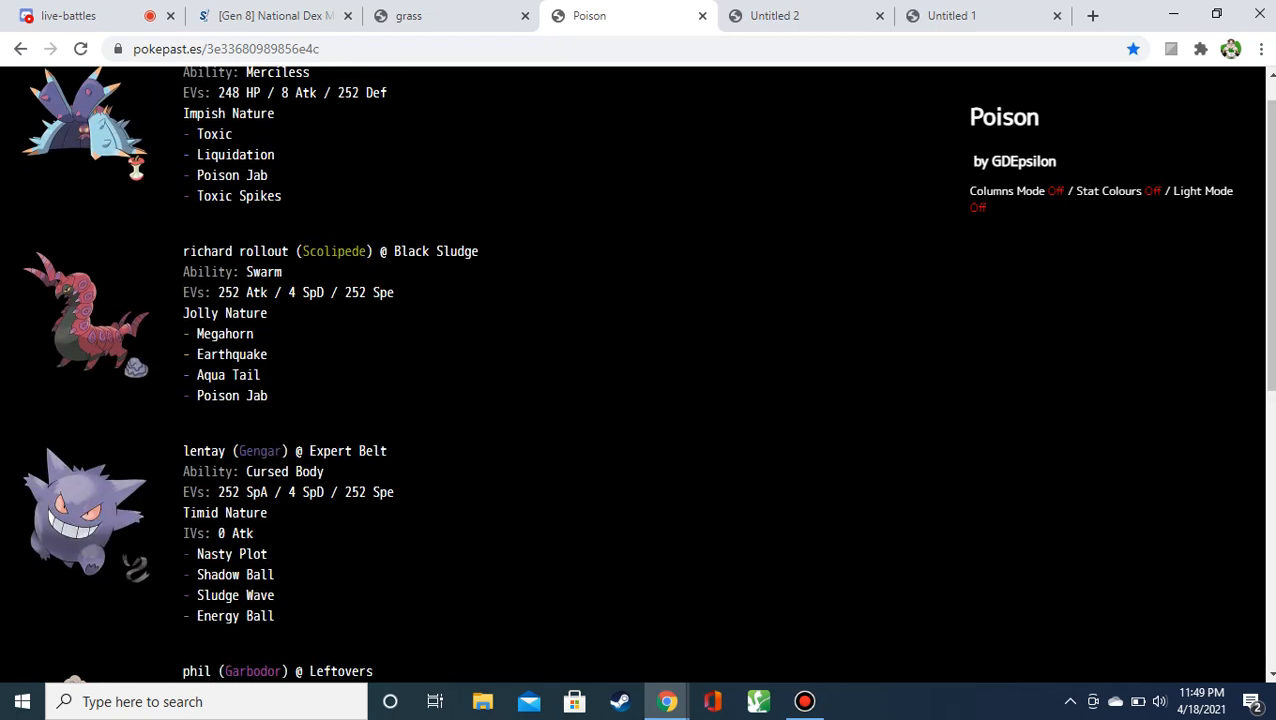
scroll(up, 3)
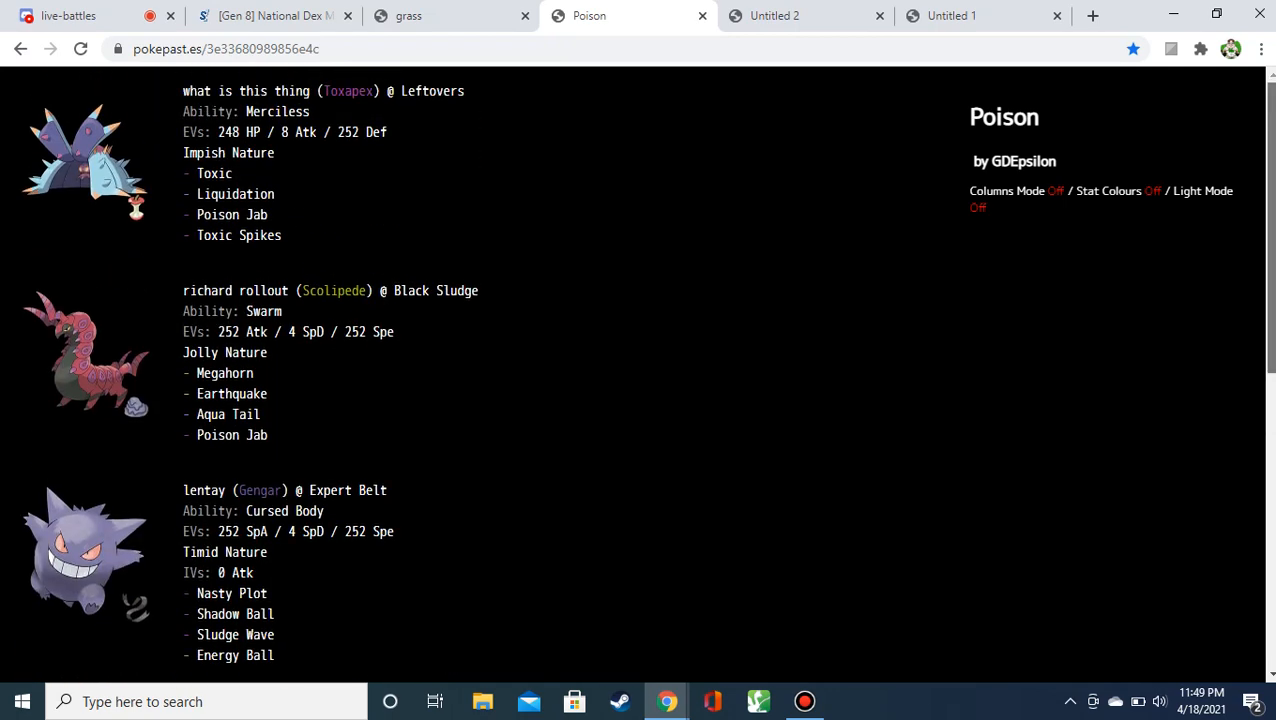
scroll(down, 3)
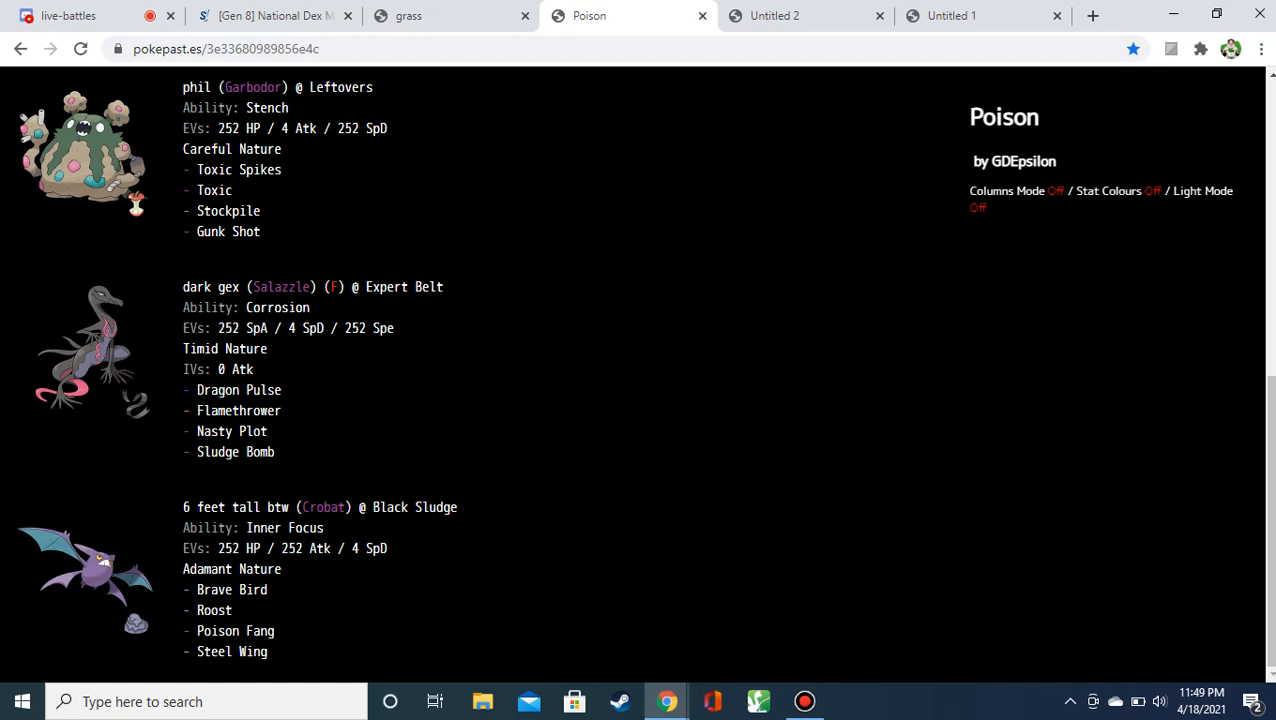
click(805, 15)
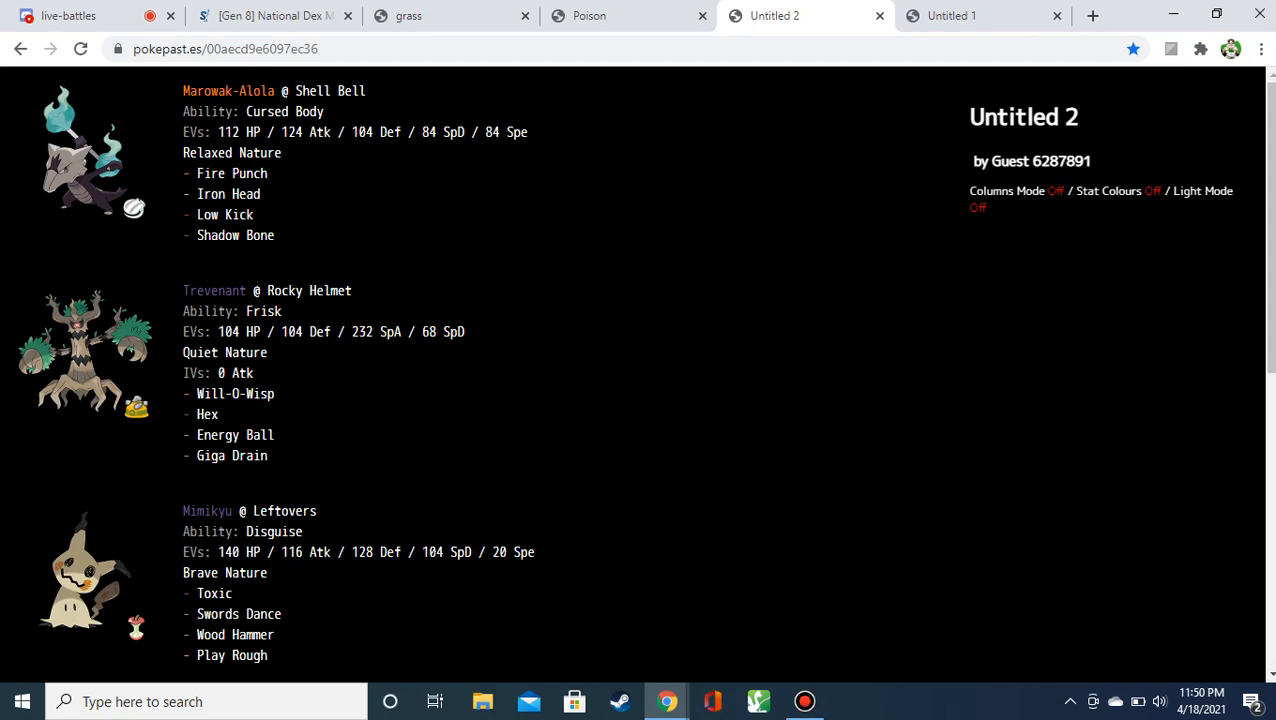
double_click(331, 90)
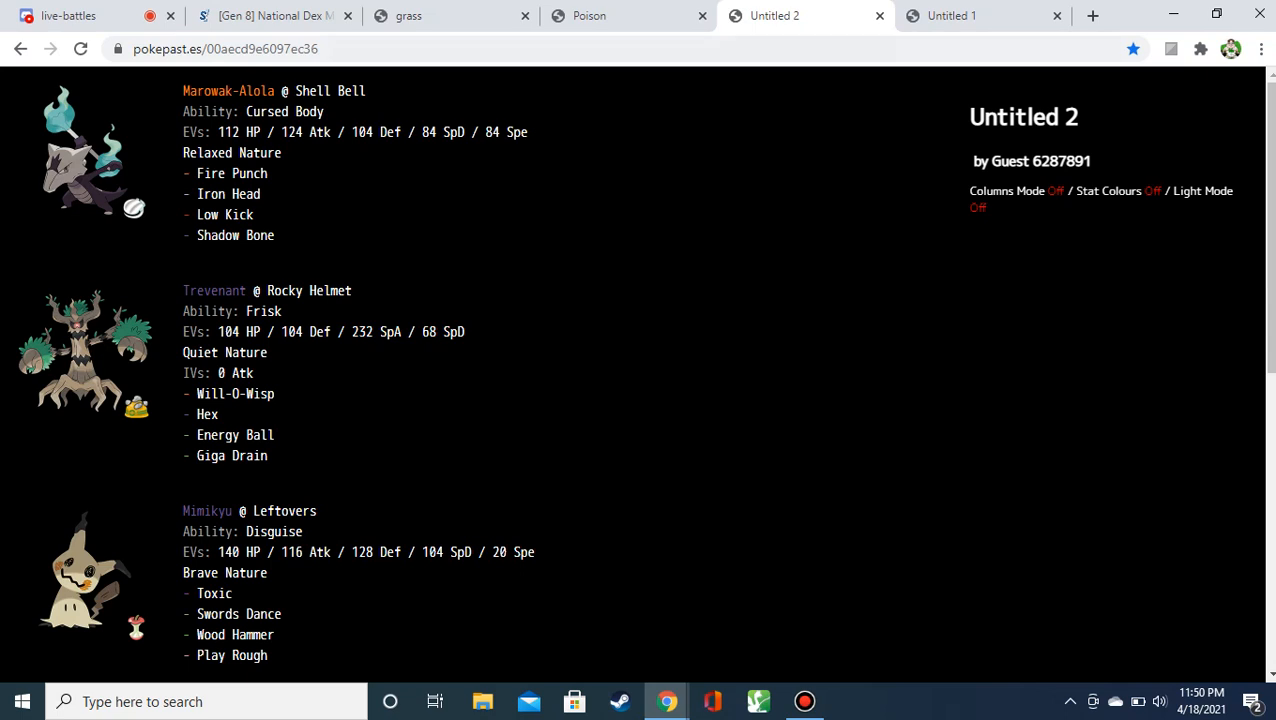
double_click(330, 91)
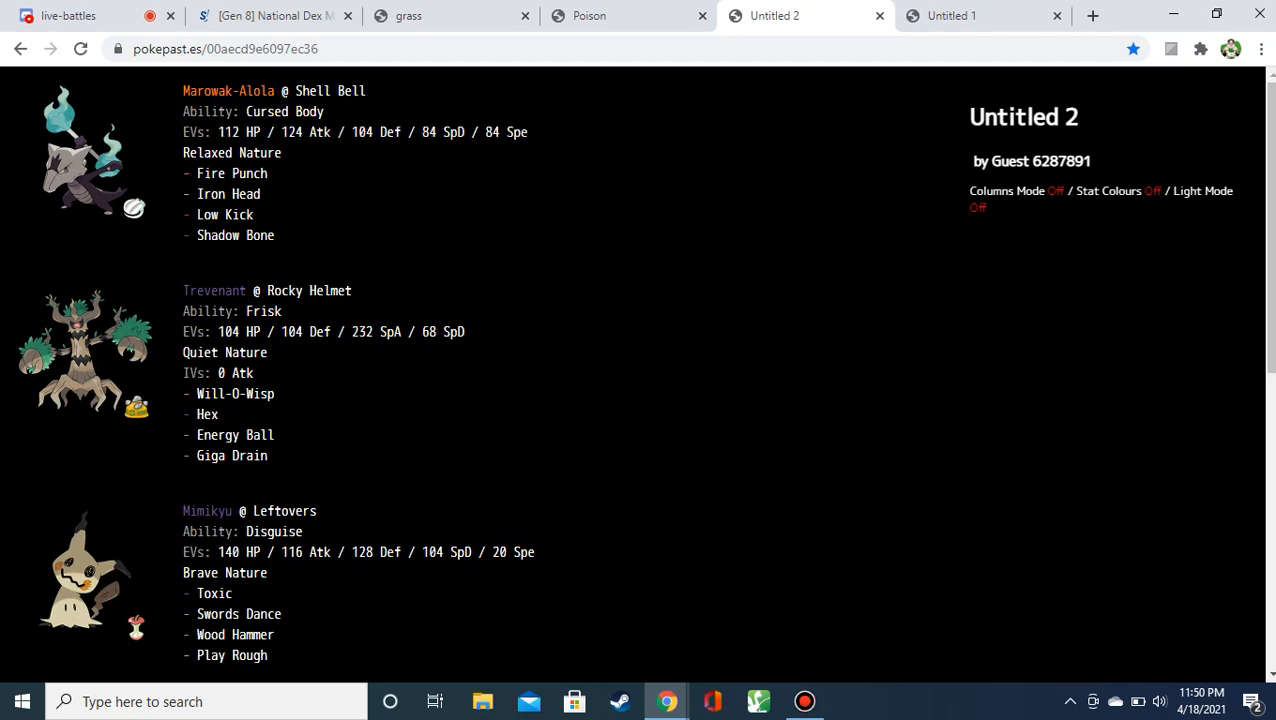
drag(420, 132, 283, 173)
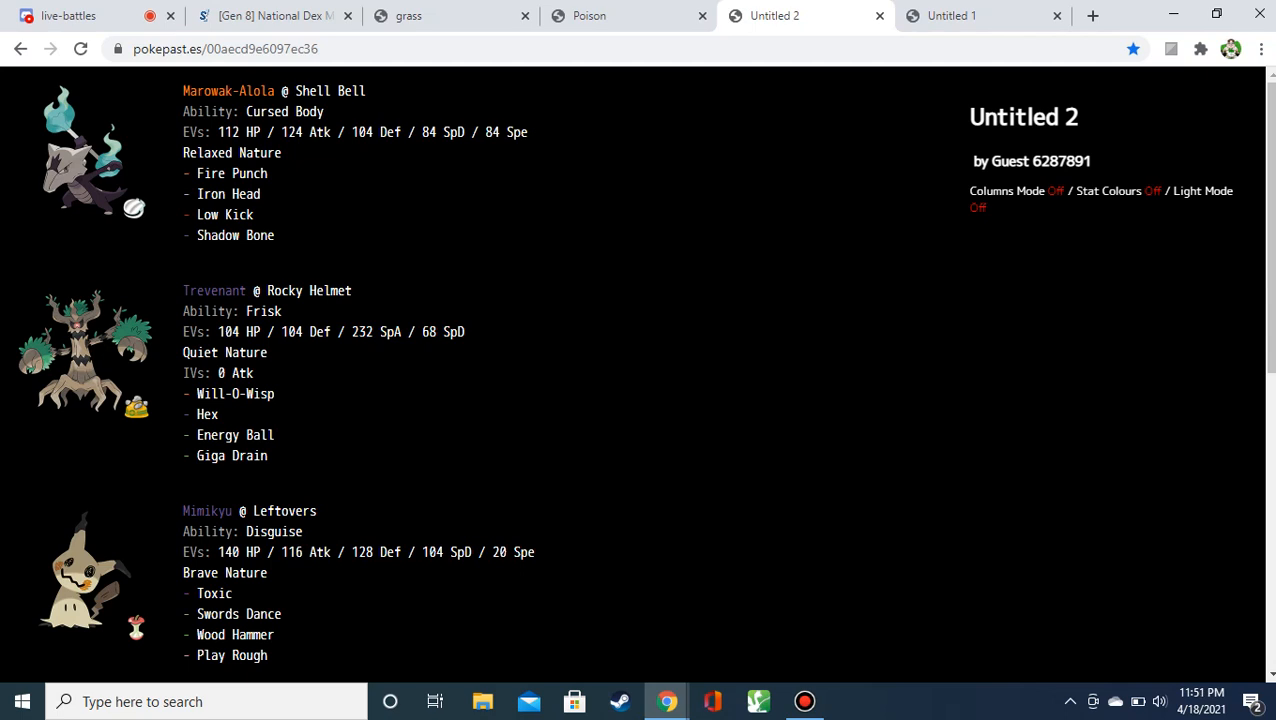
click(279, 173)
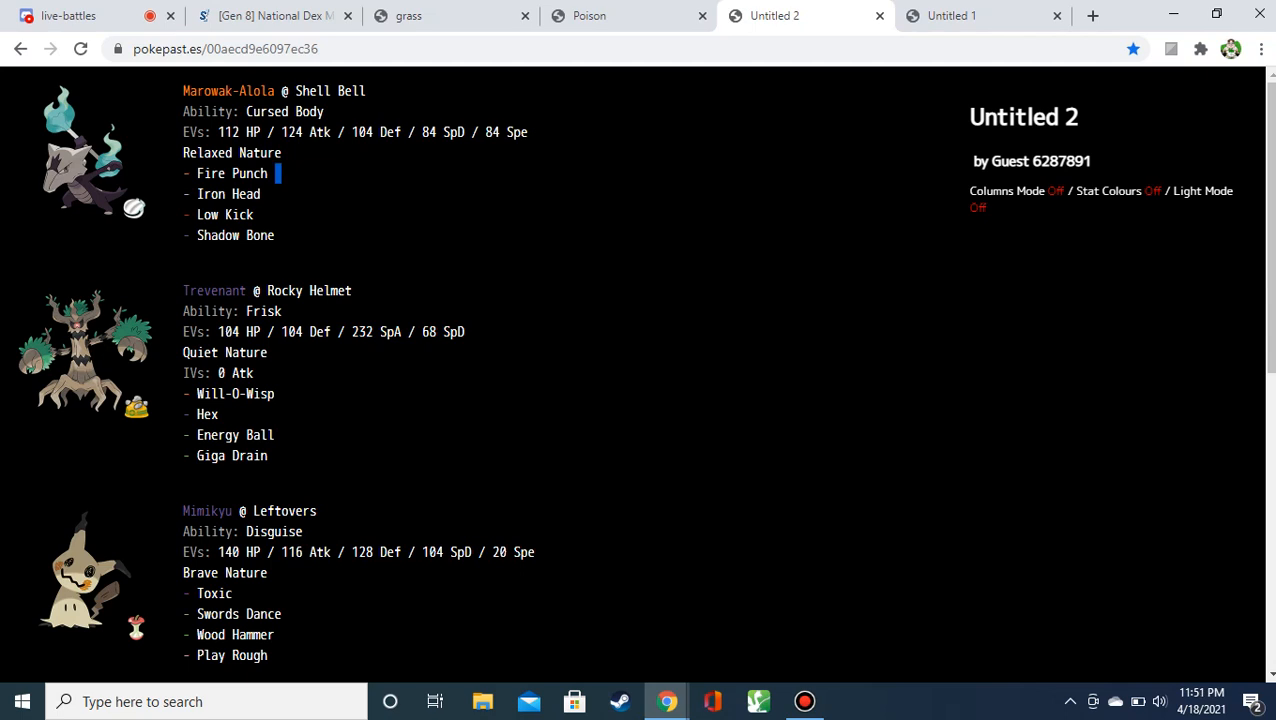
double_click(233, 173)
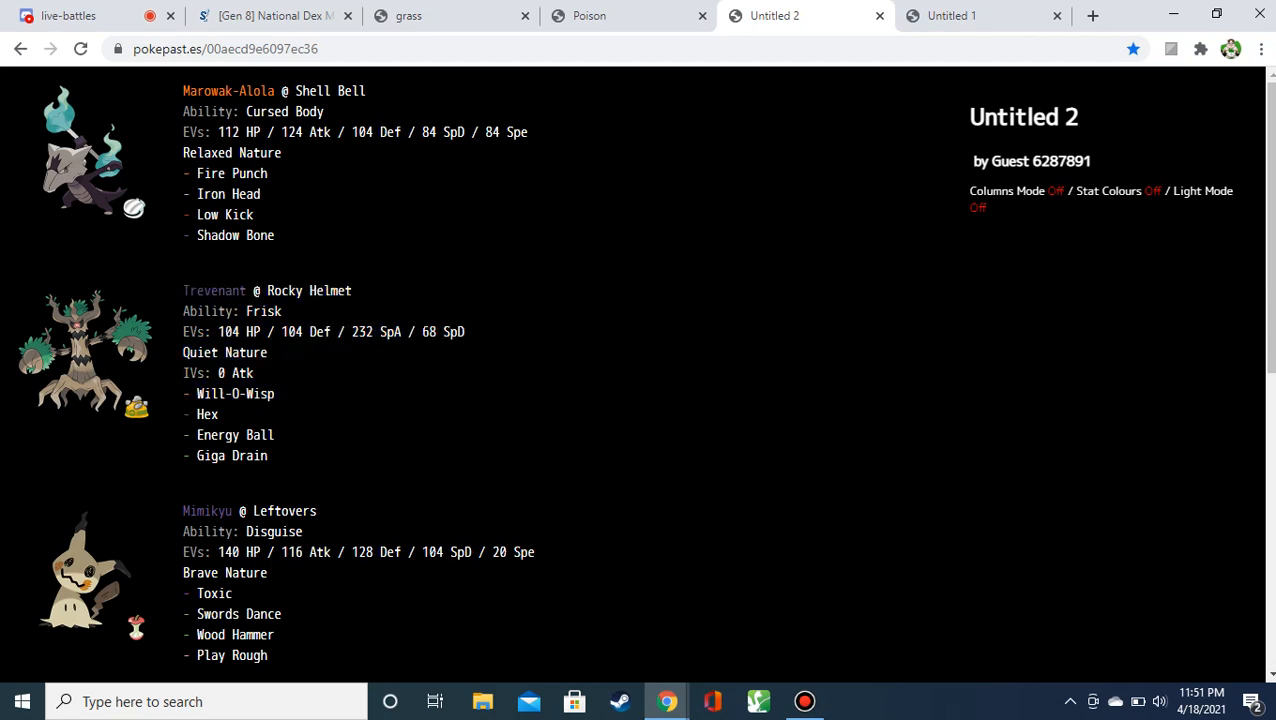
drag(197, 393, 218, 414)
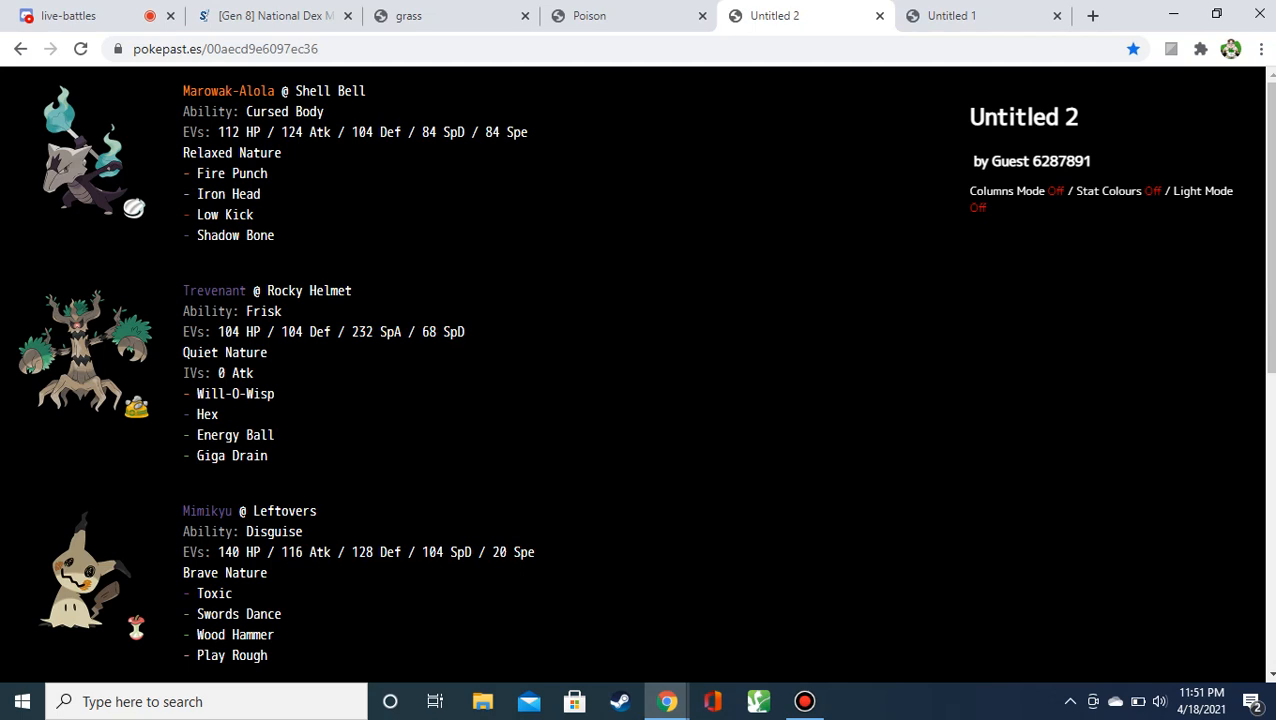
double_click(229, 435)
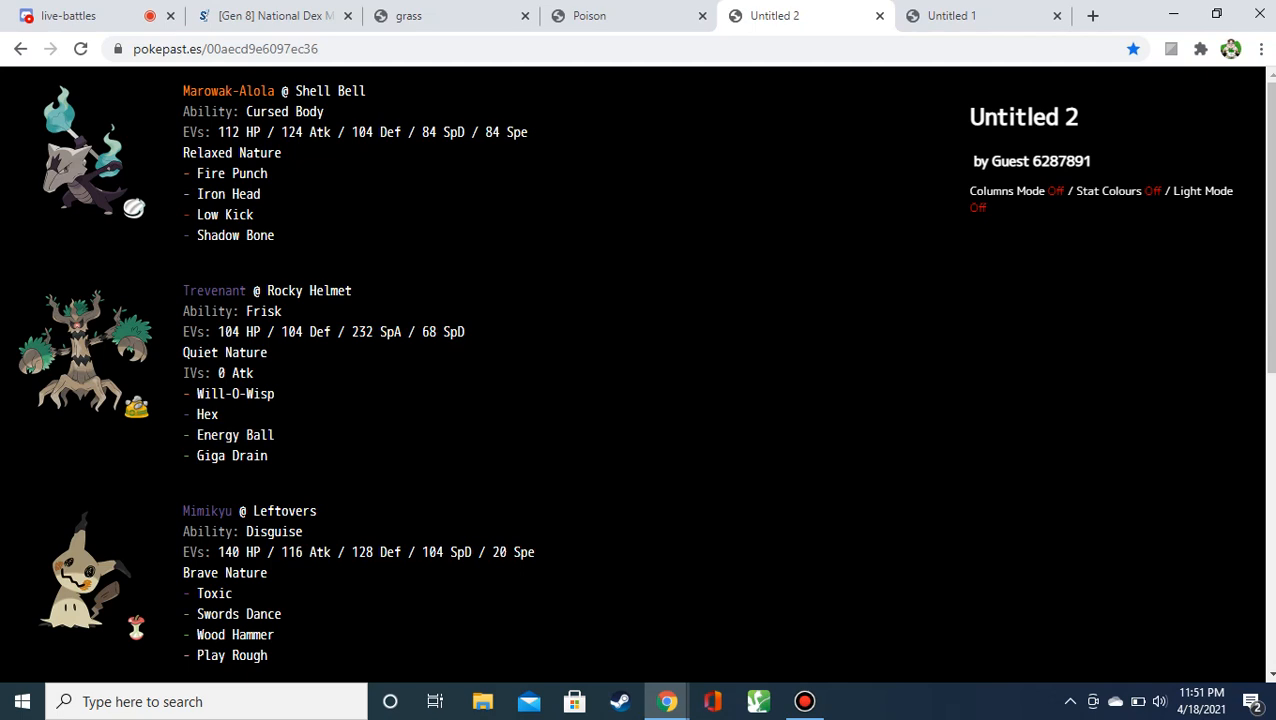
scroll(down, 3)
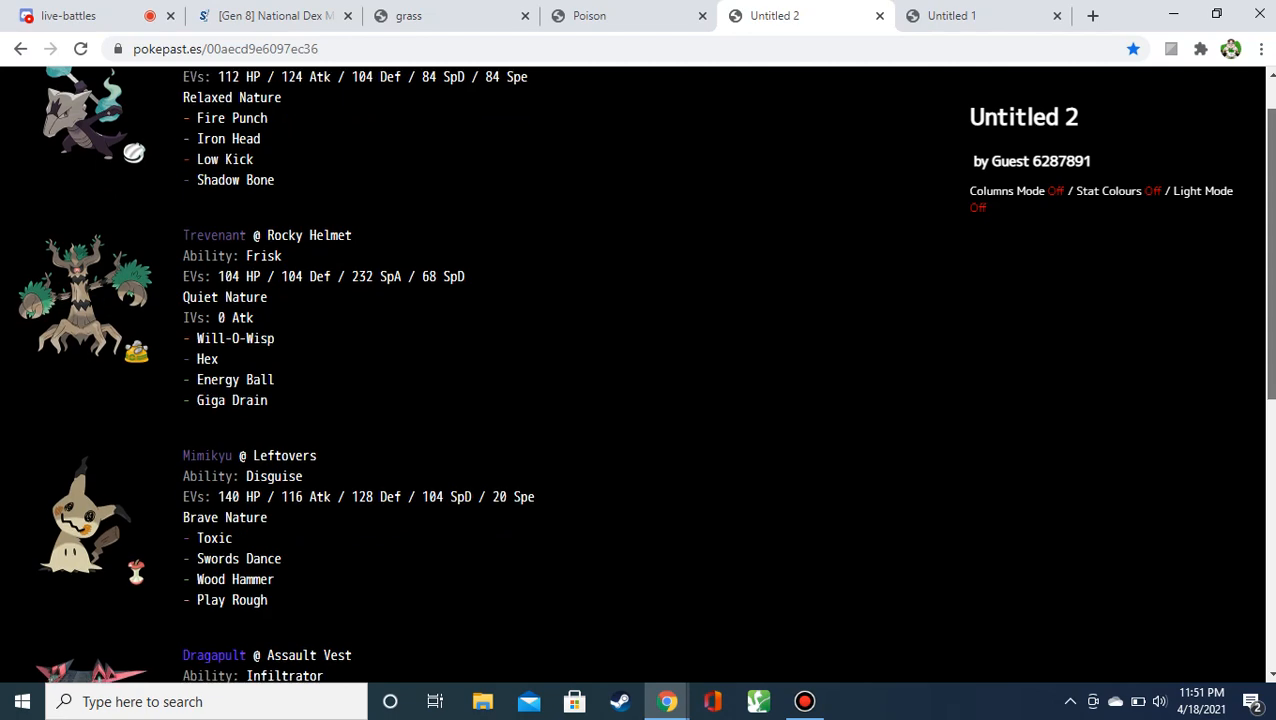
scroll(down, 3)
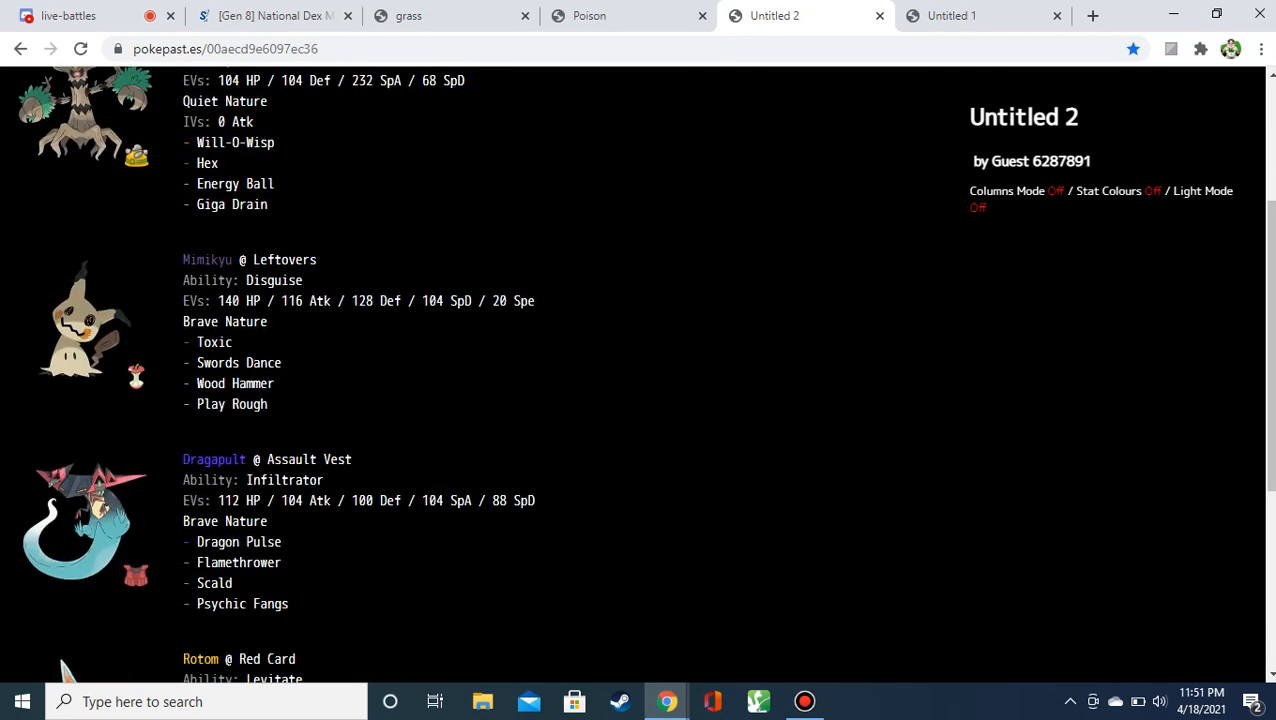
drag(251, 260, 318, 280)
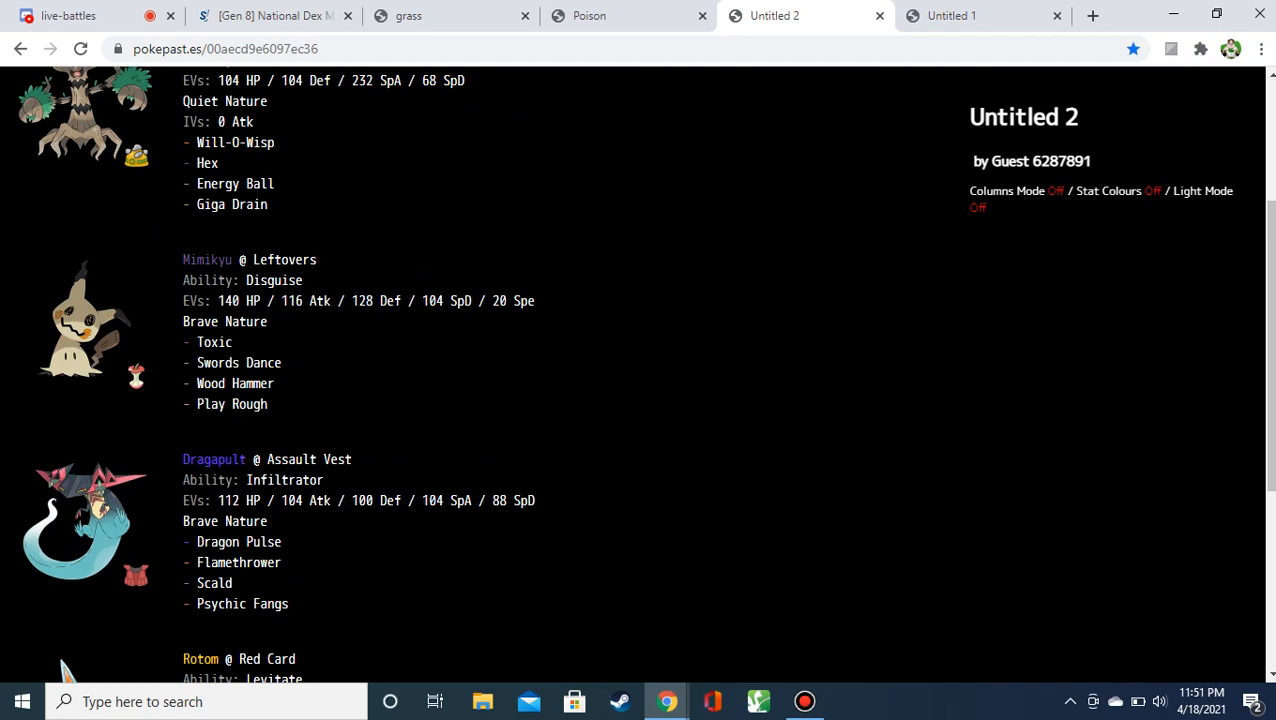
drag(218, 300, 497, 300)
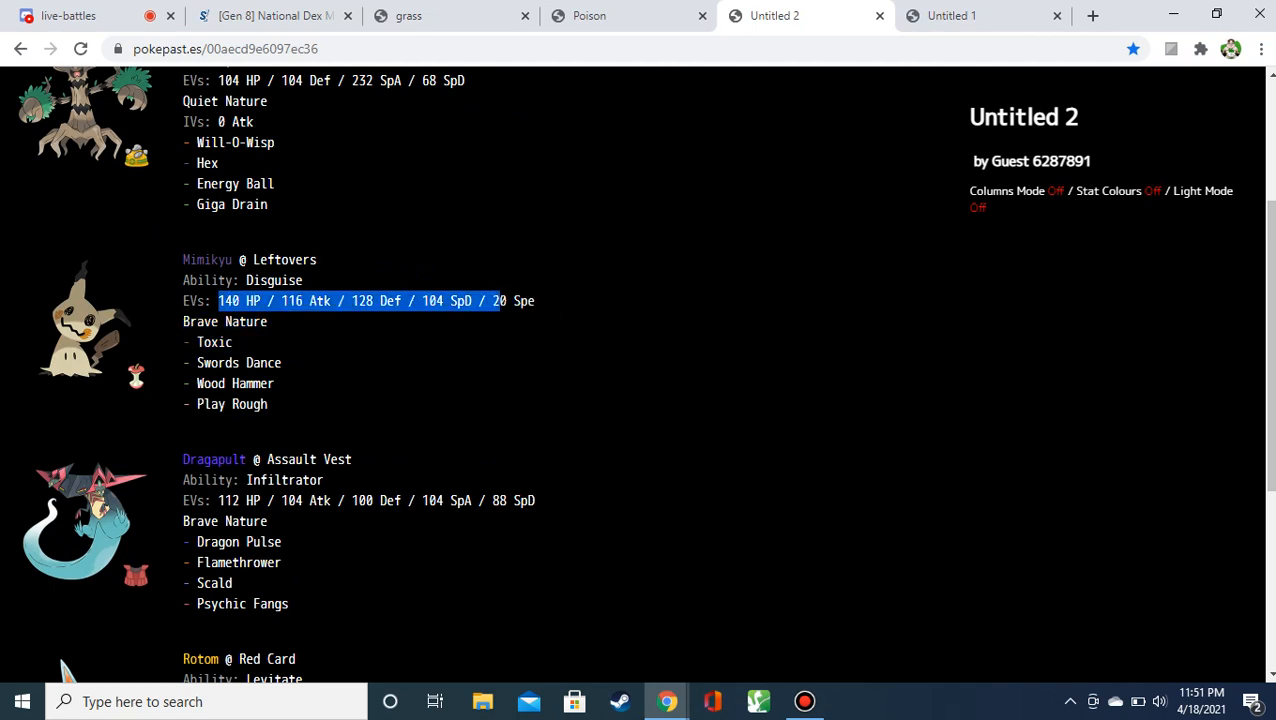
drag(495, 300, 280, 321)
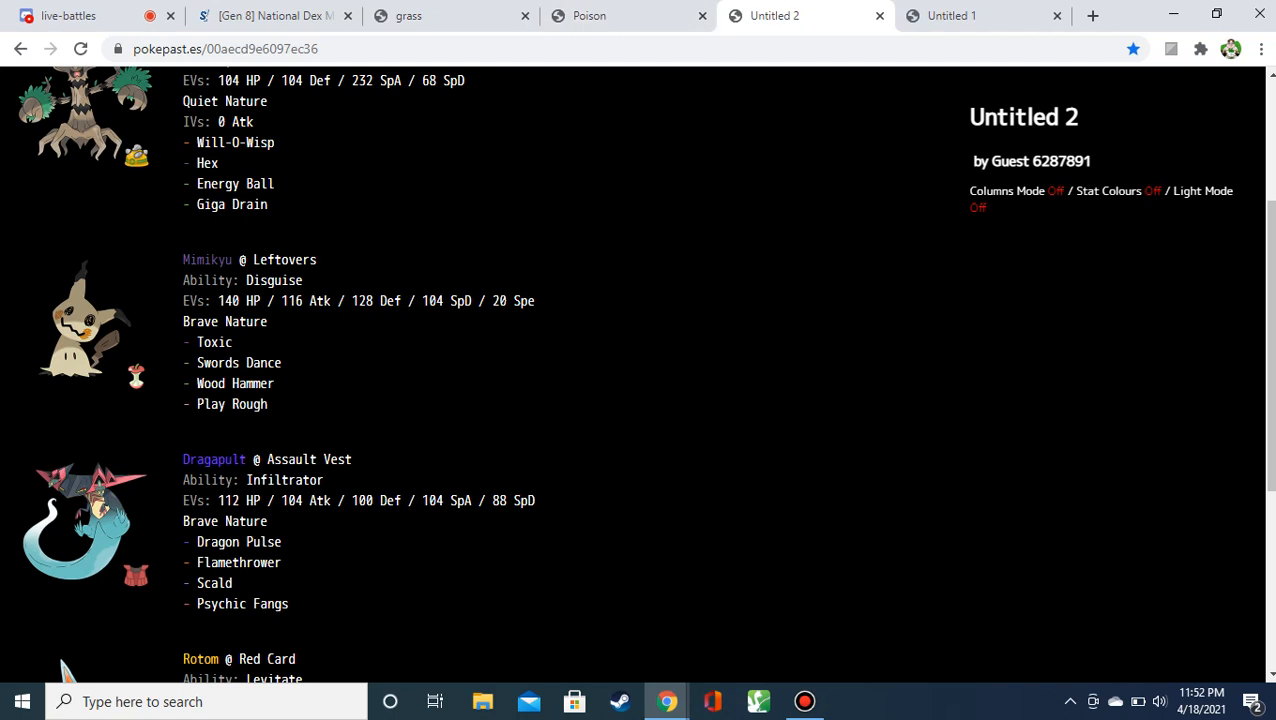
drag(183, 259, 281, 403)
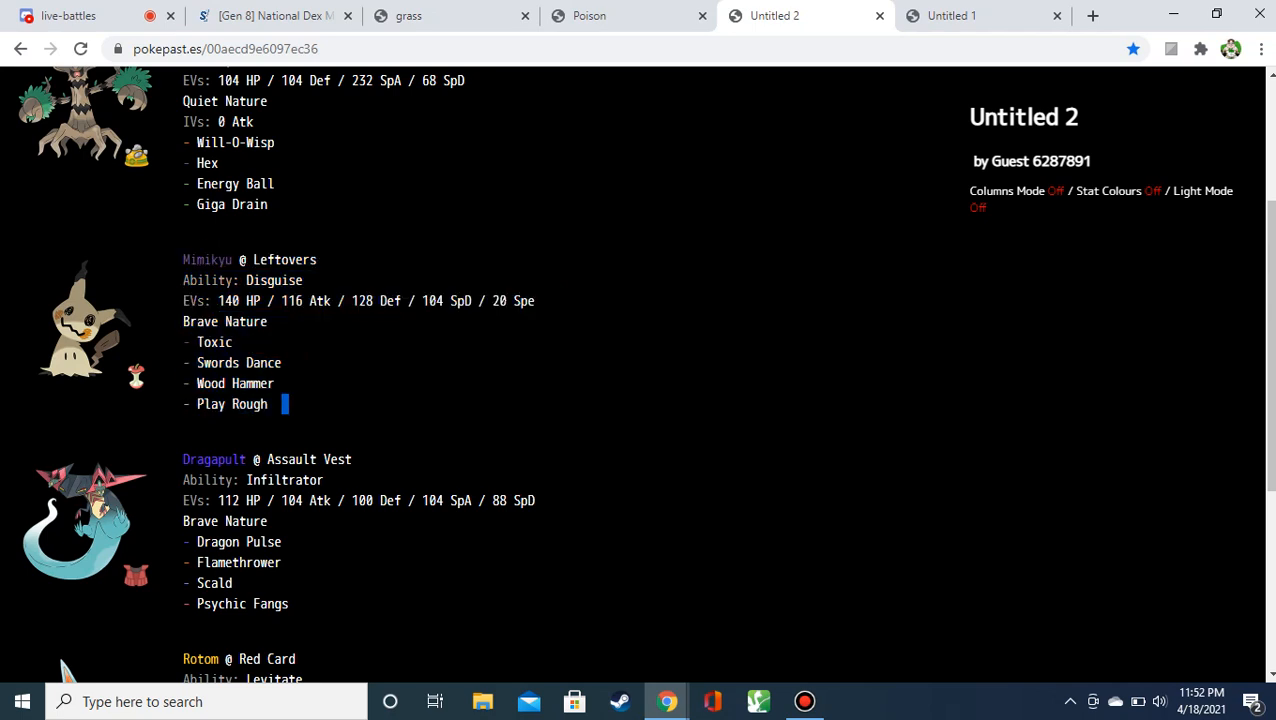
drag(183, 259, 287, 404)
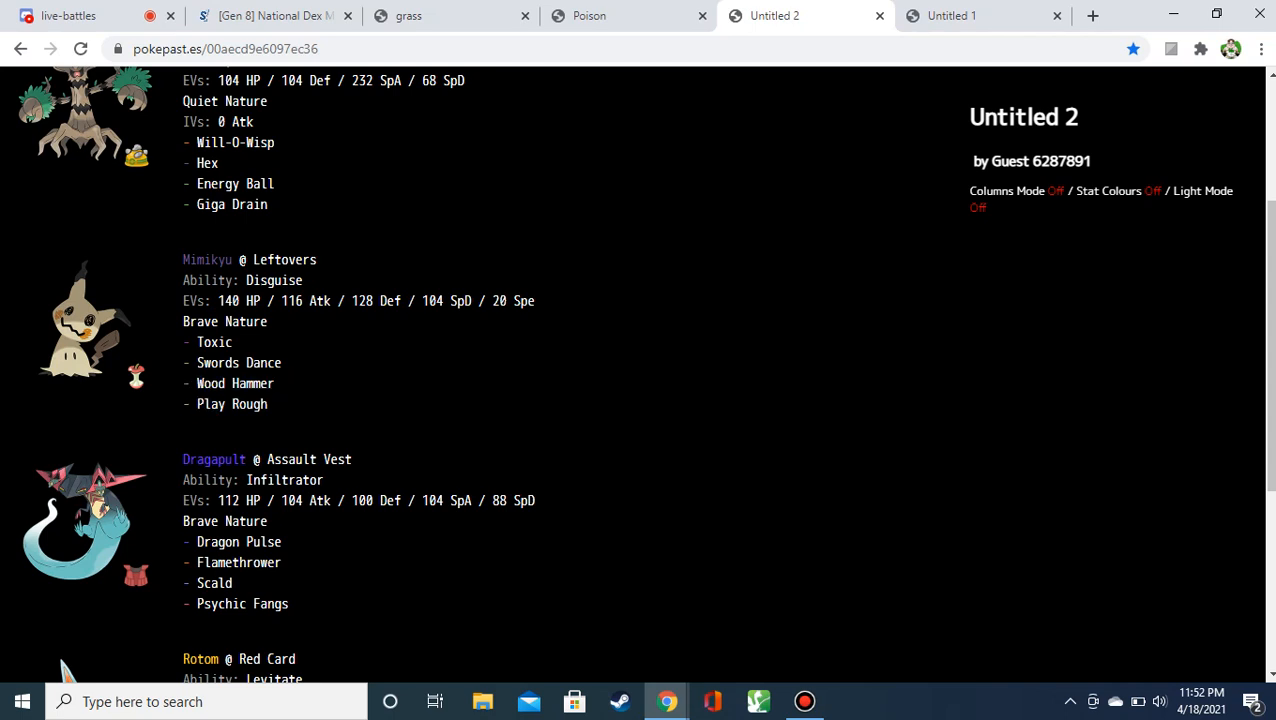
triple_click(360, 300)
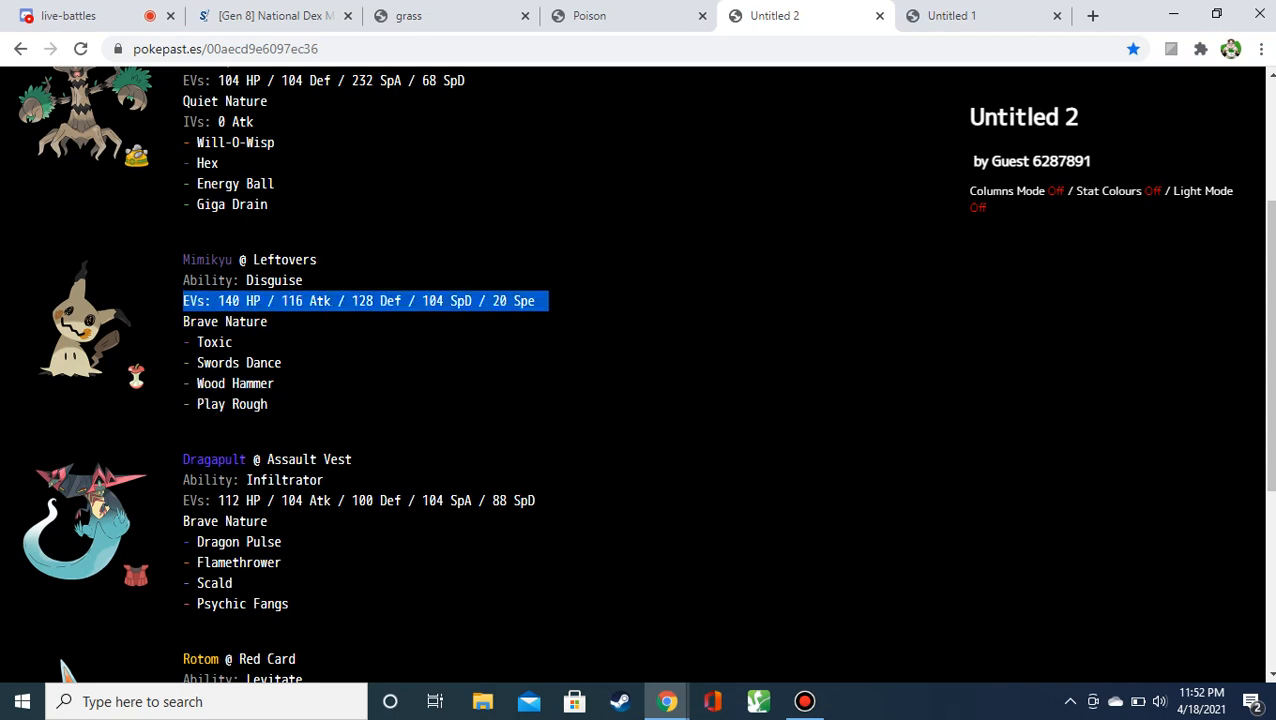
double_click(338, 459)
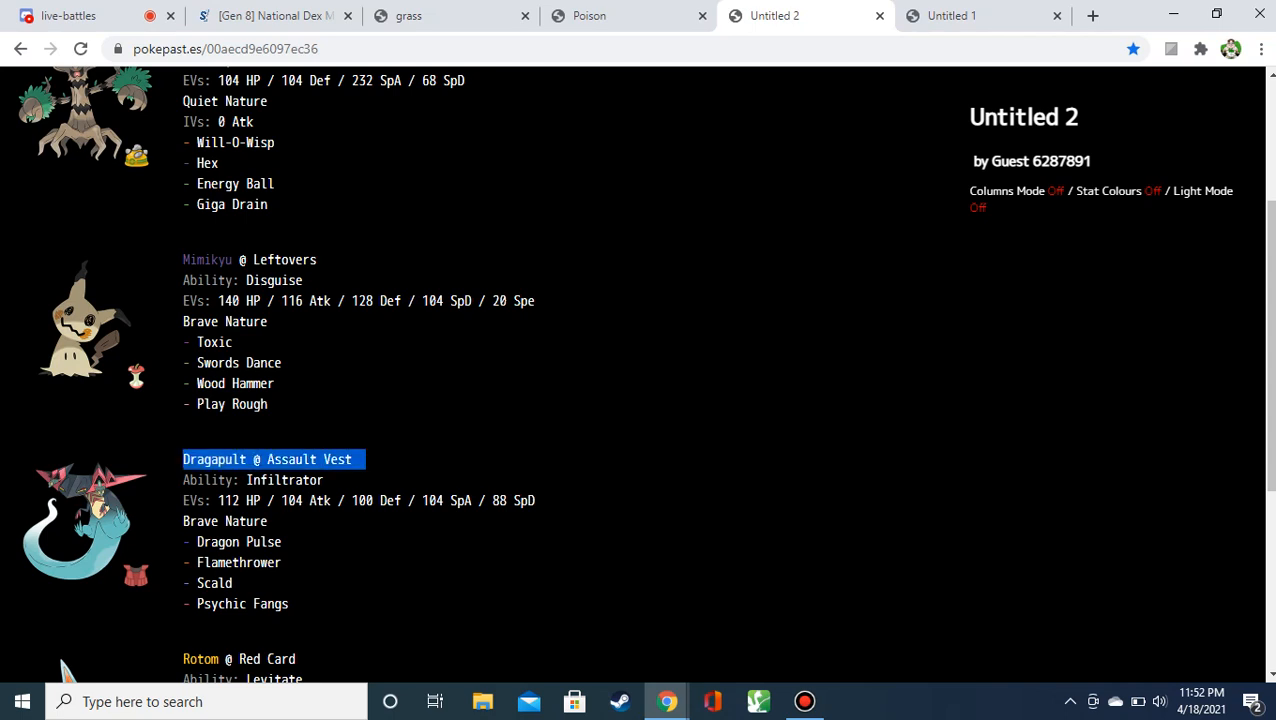
scroll(down, 3)
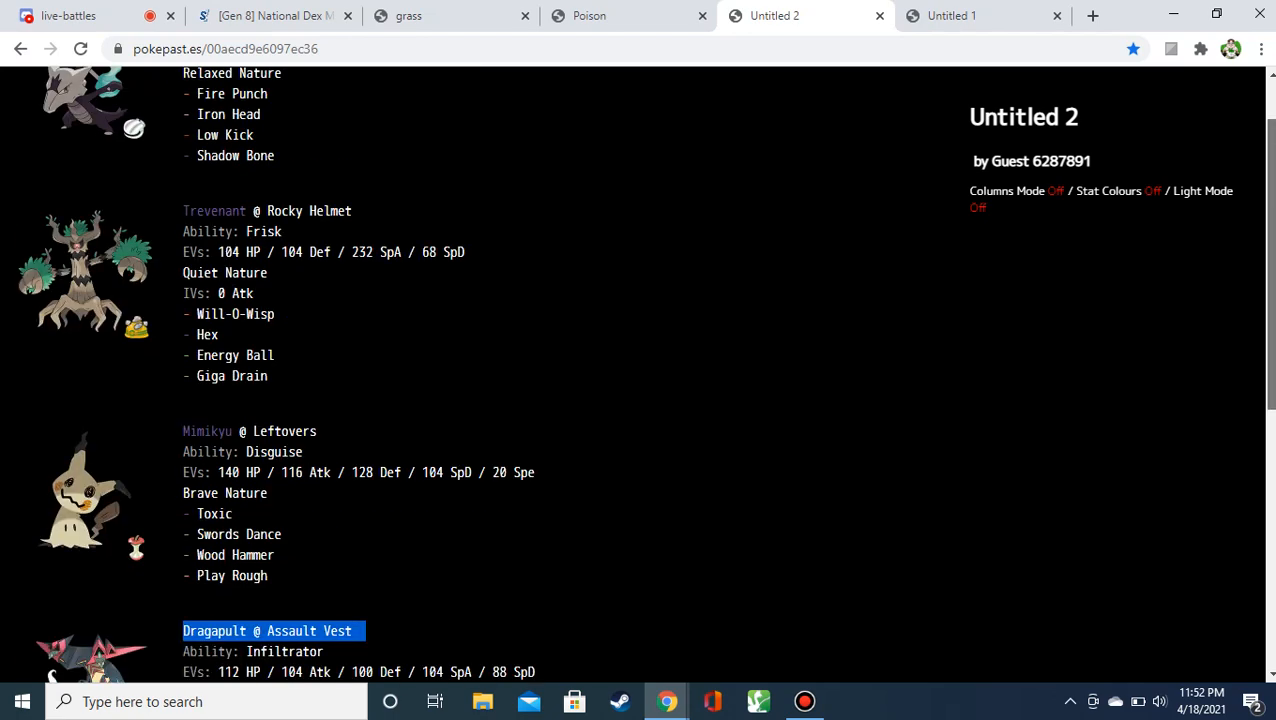
scroll(down, 3)
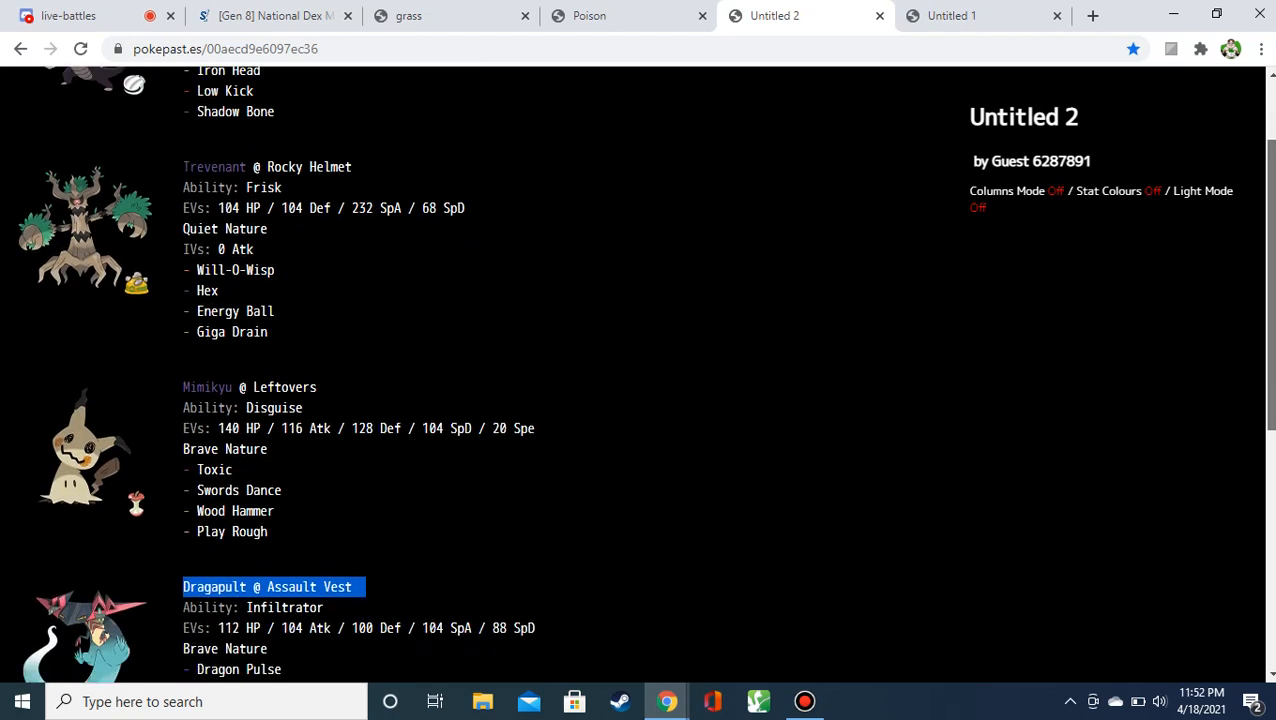
scroll(down, 3)
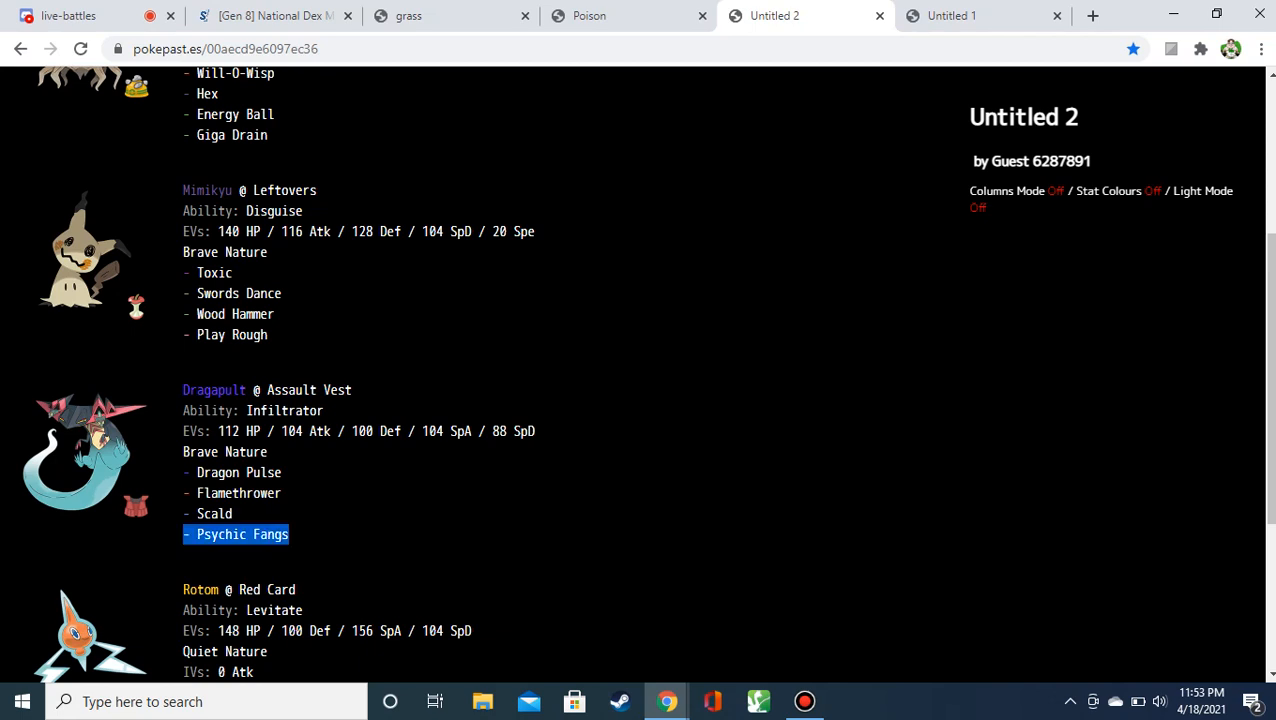
click(589, 15)
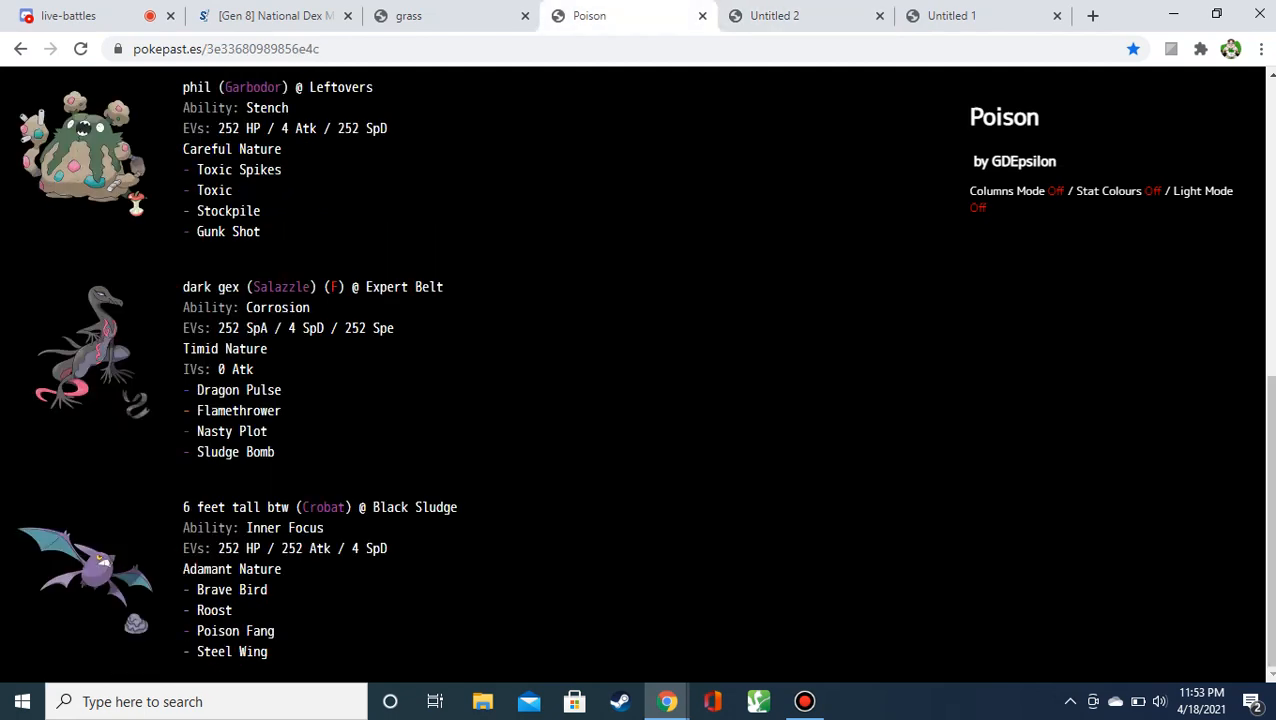
click(775, 15)
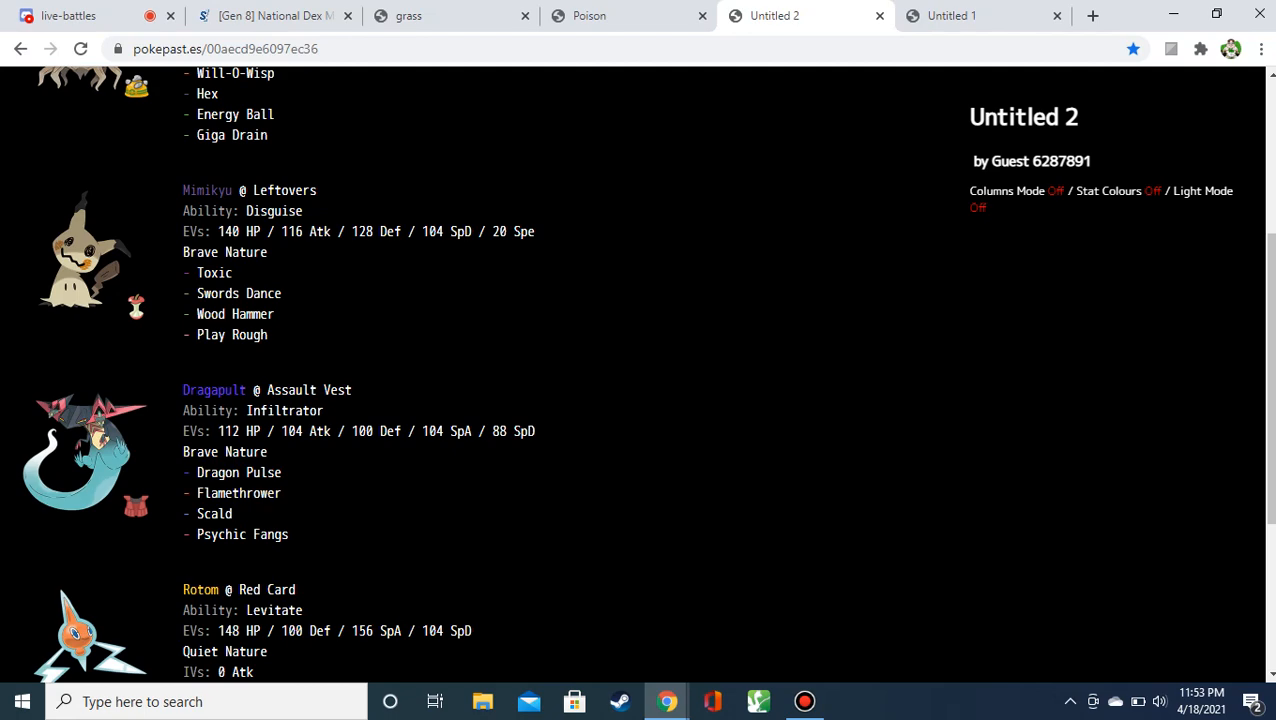
scroll(down, 3)
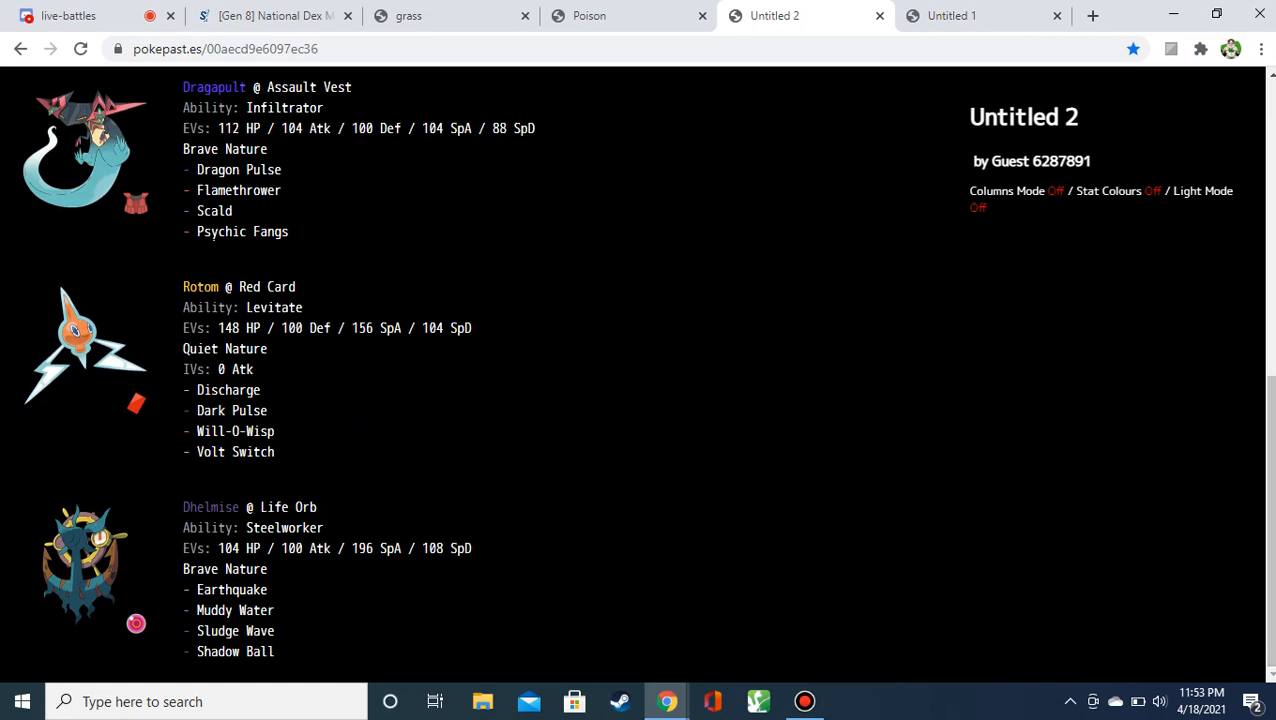
double_click(238, 431)
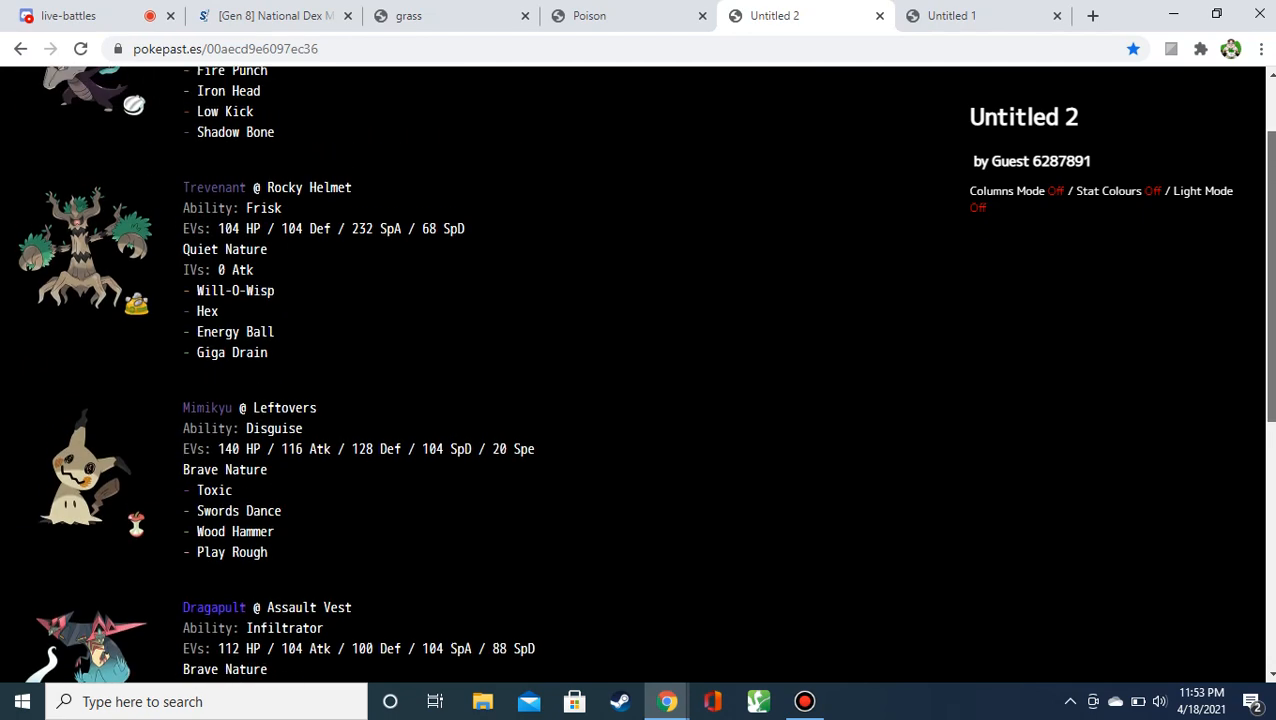
scroll(down, 3)
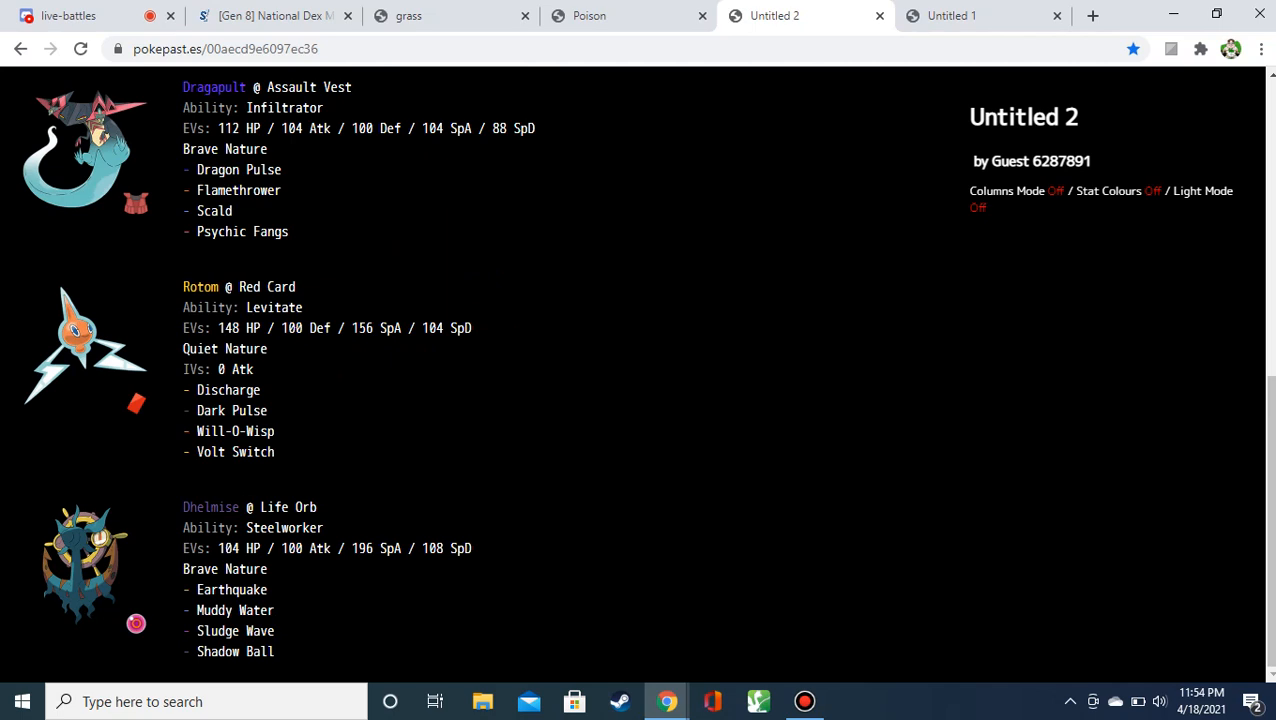
double_click(266, 287)
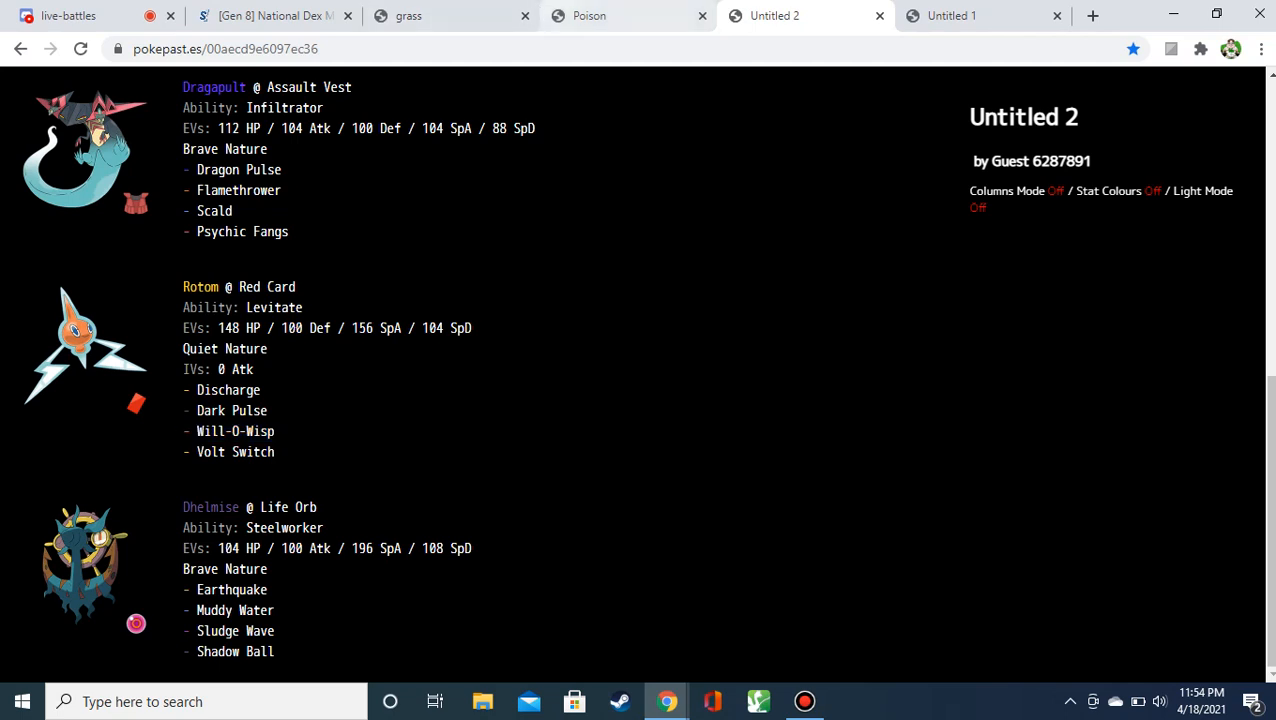
drag(183, 287, 267, 411)
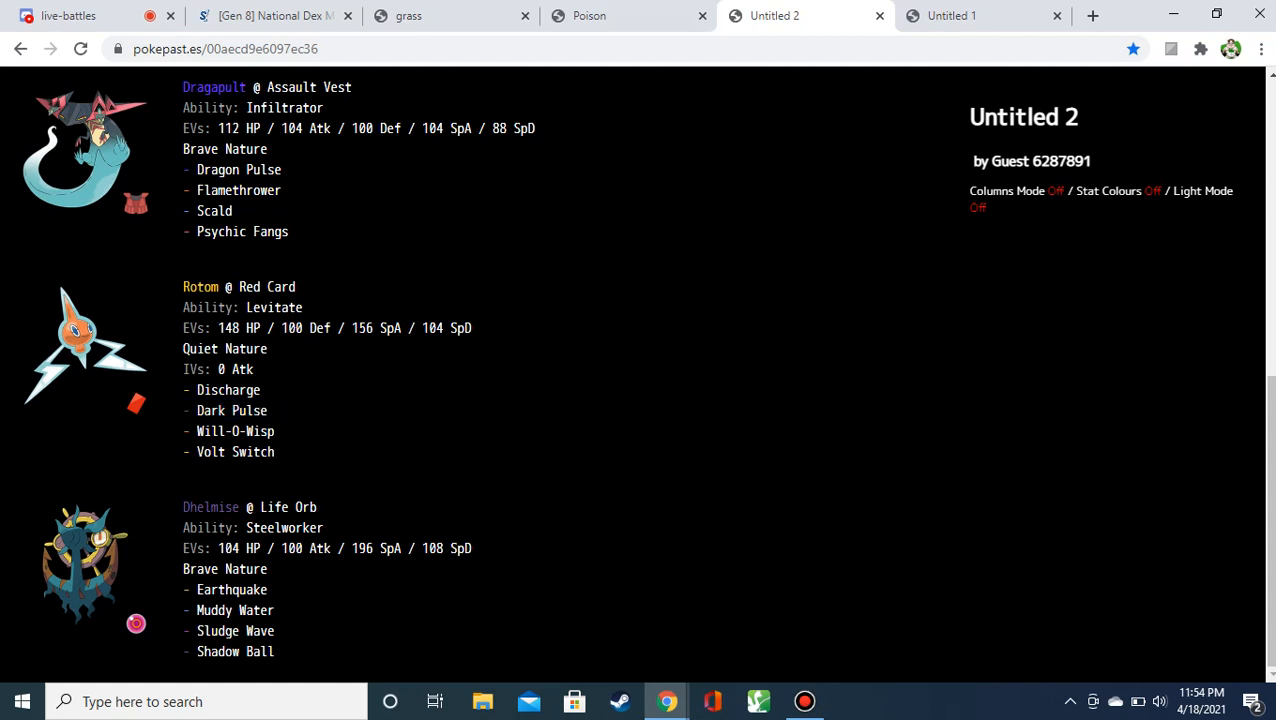
drag(183, 307, 472, 327)
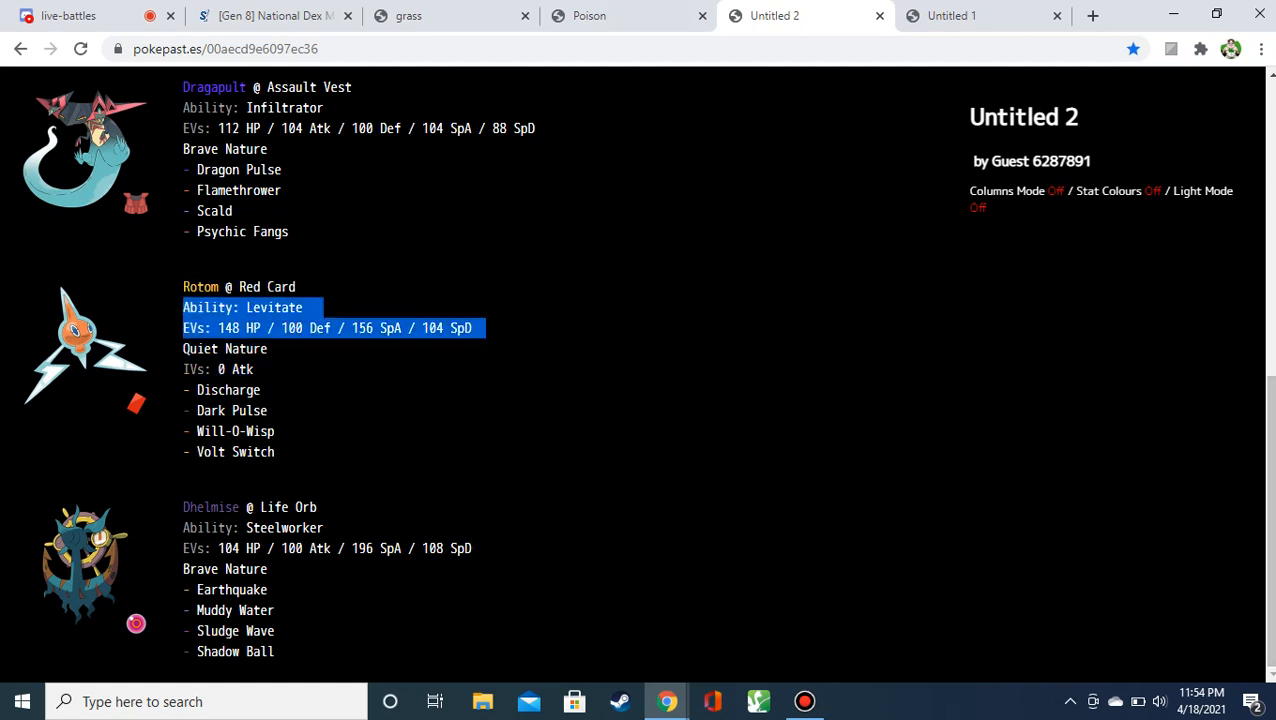
click(489, 328)
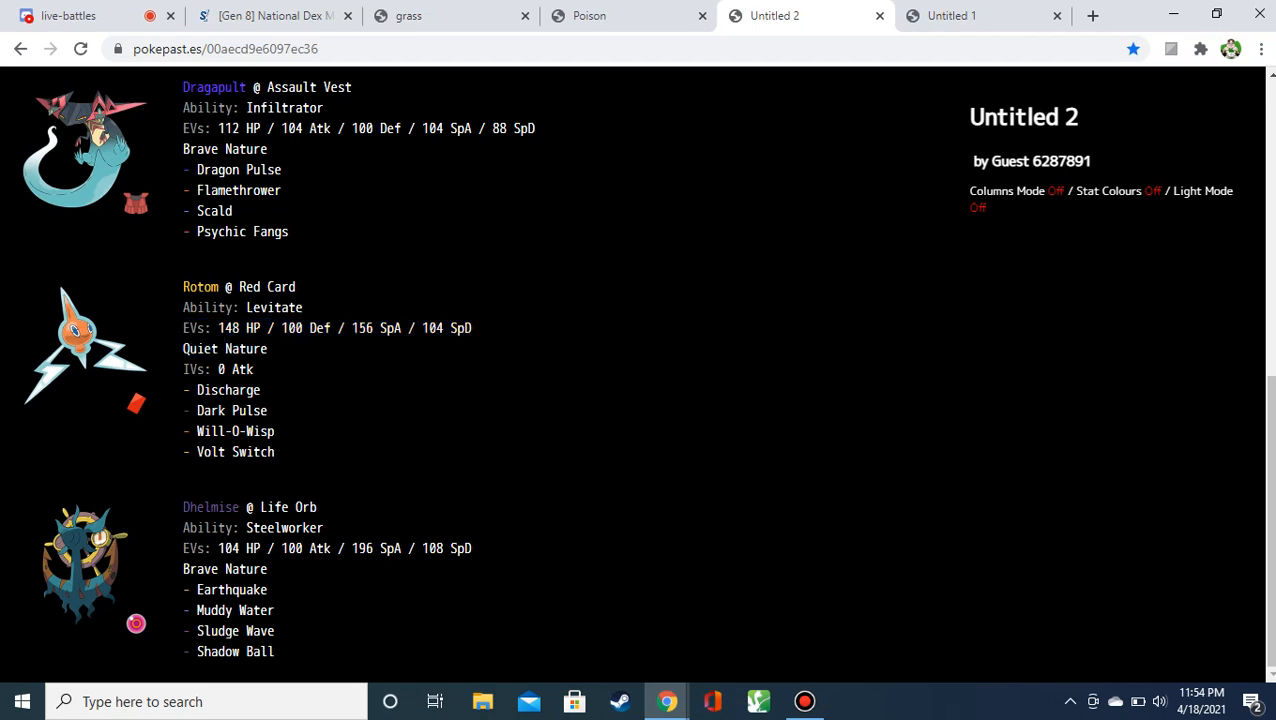
drag(205, 548, 472, 548)
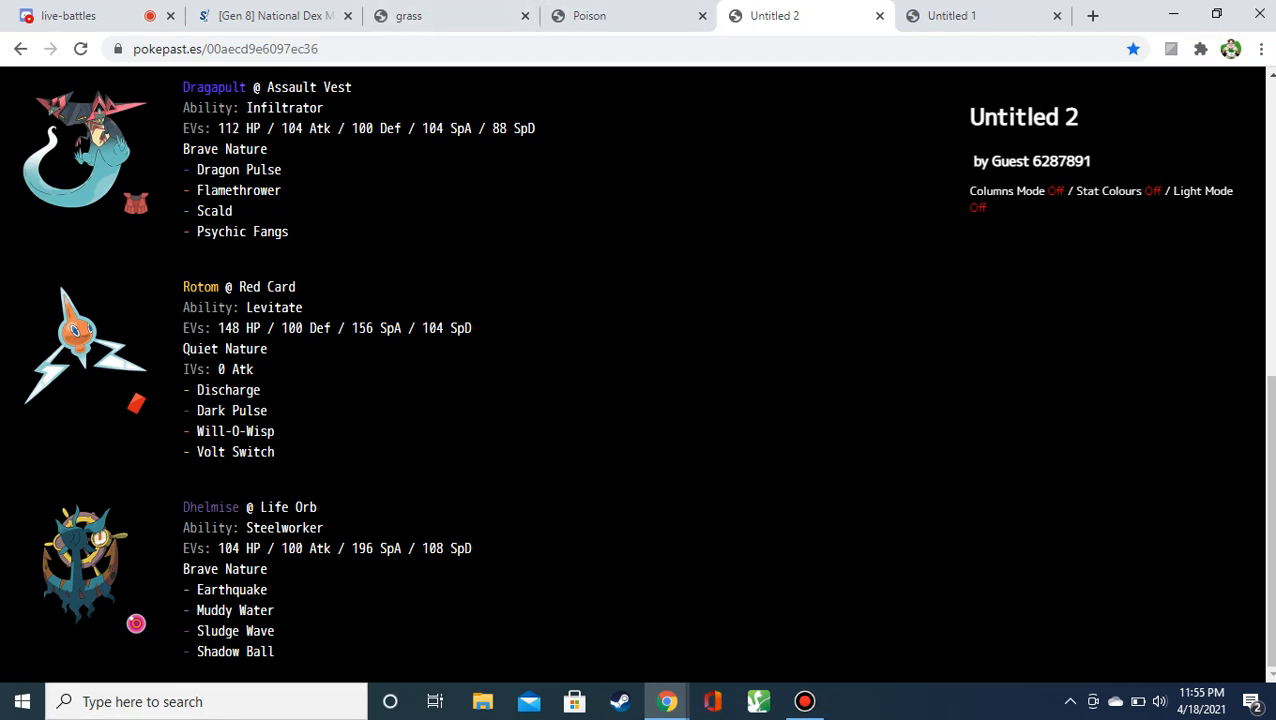
drag(197, 610, 277, 630)
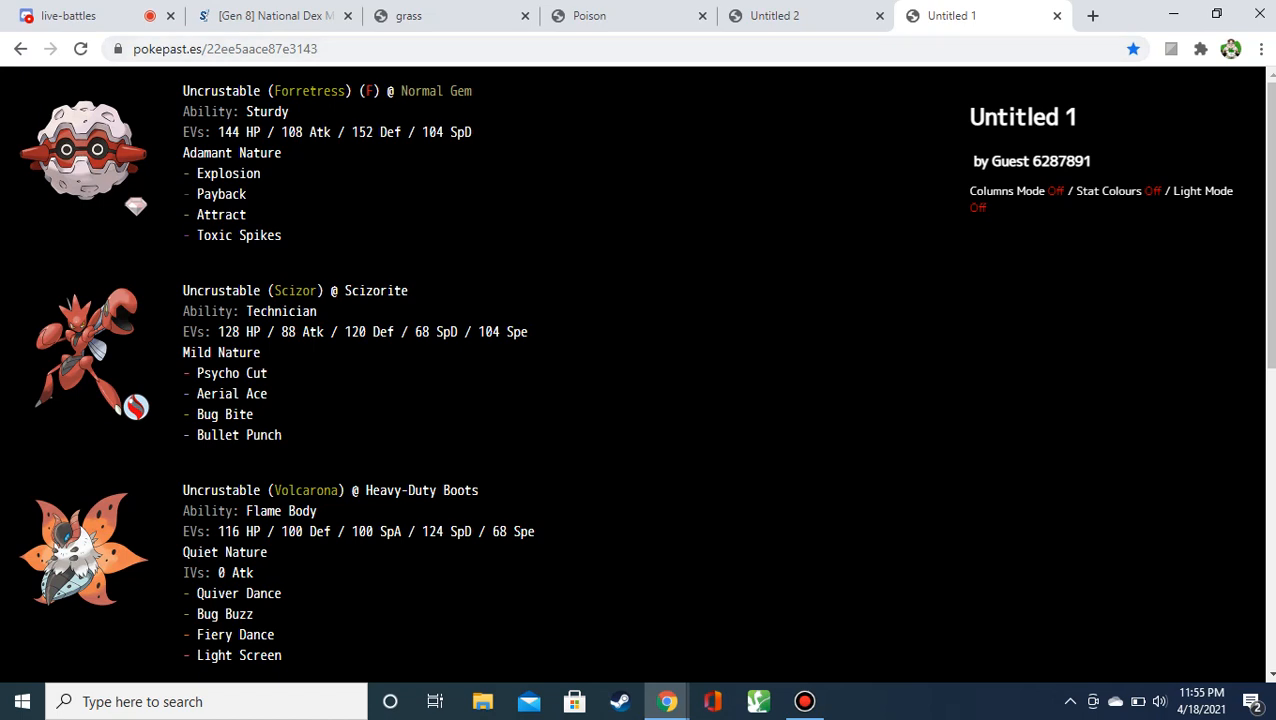
Read Untitled 1 past Forretress, Scizor and Volcarona down to Ribombee with Leftovers and Sweet Veil, highlighting names.
double_click(221, 194)
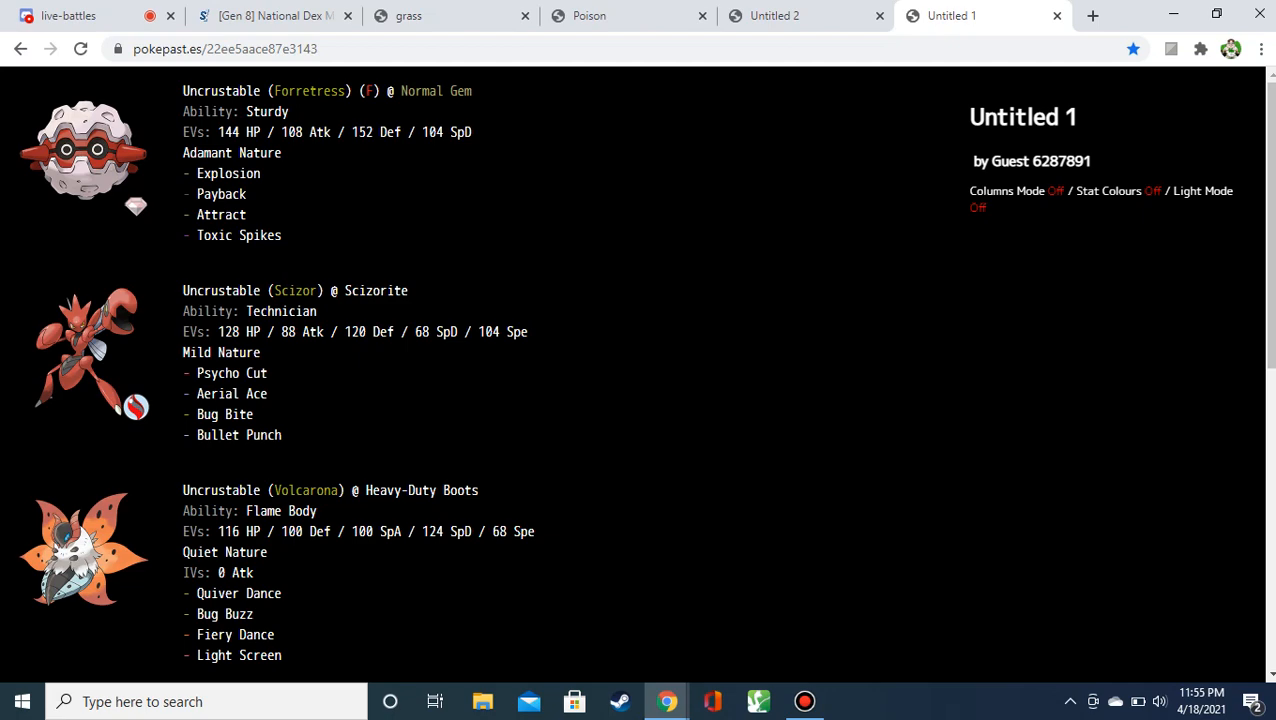
scroll(down, 3)
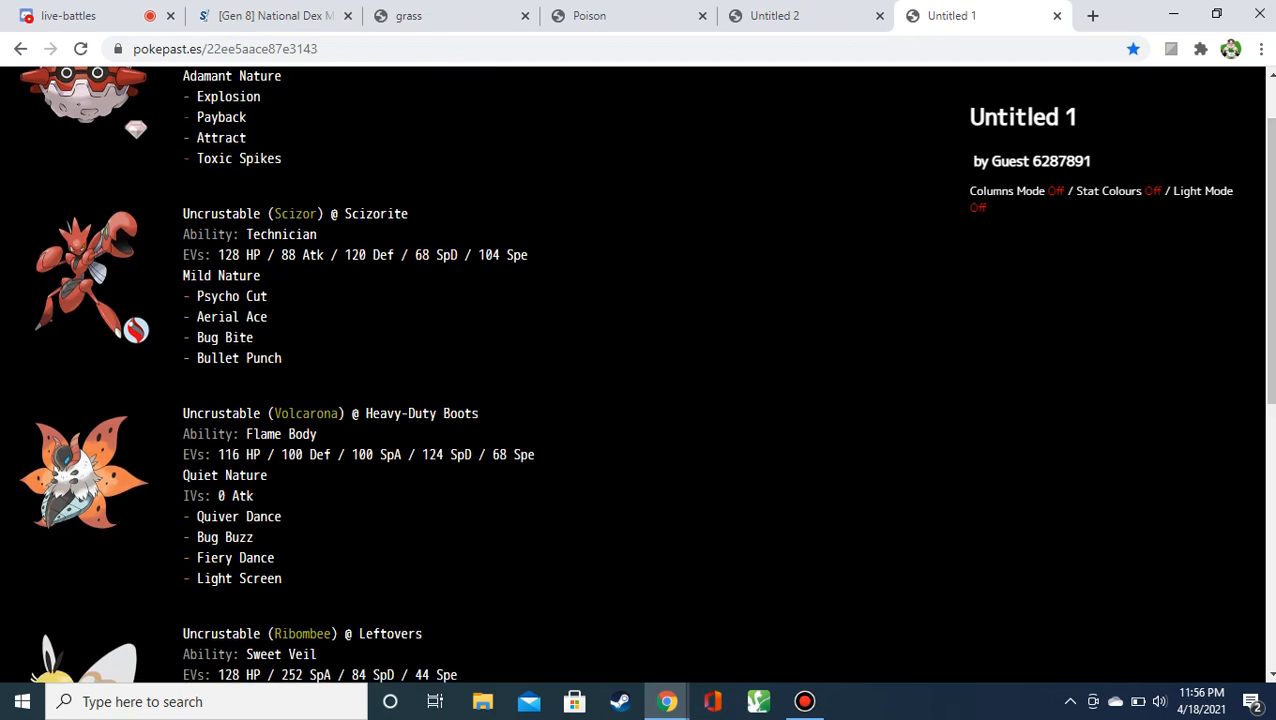
double_click(220, 275)
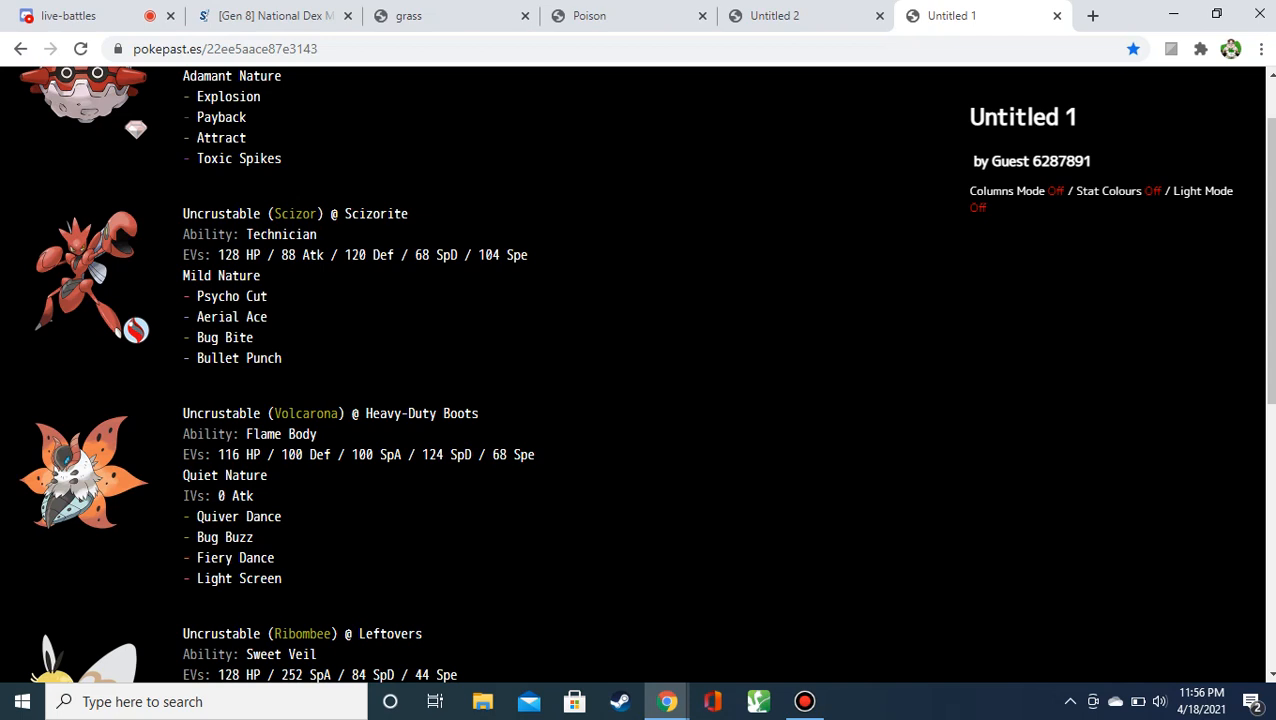
double_click(238, 578)
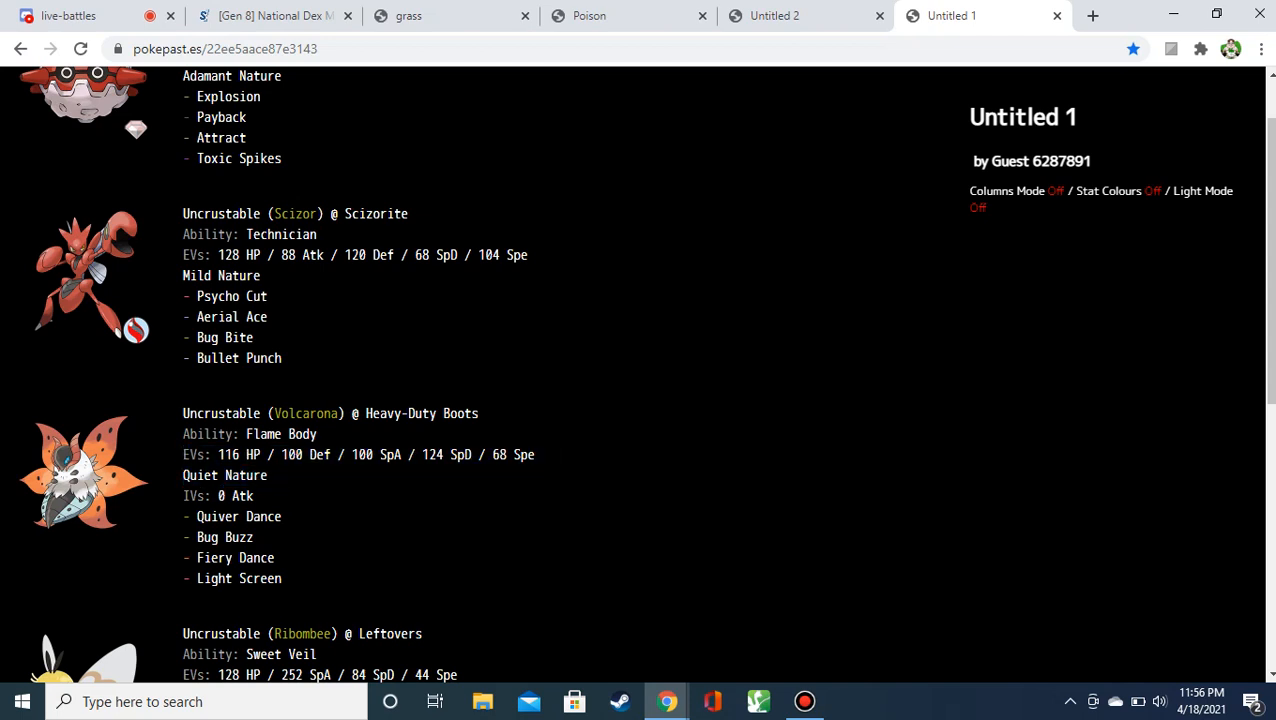
scroll(down, 3)
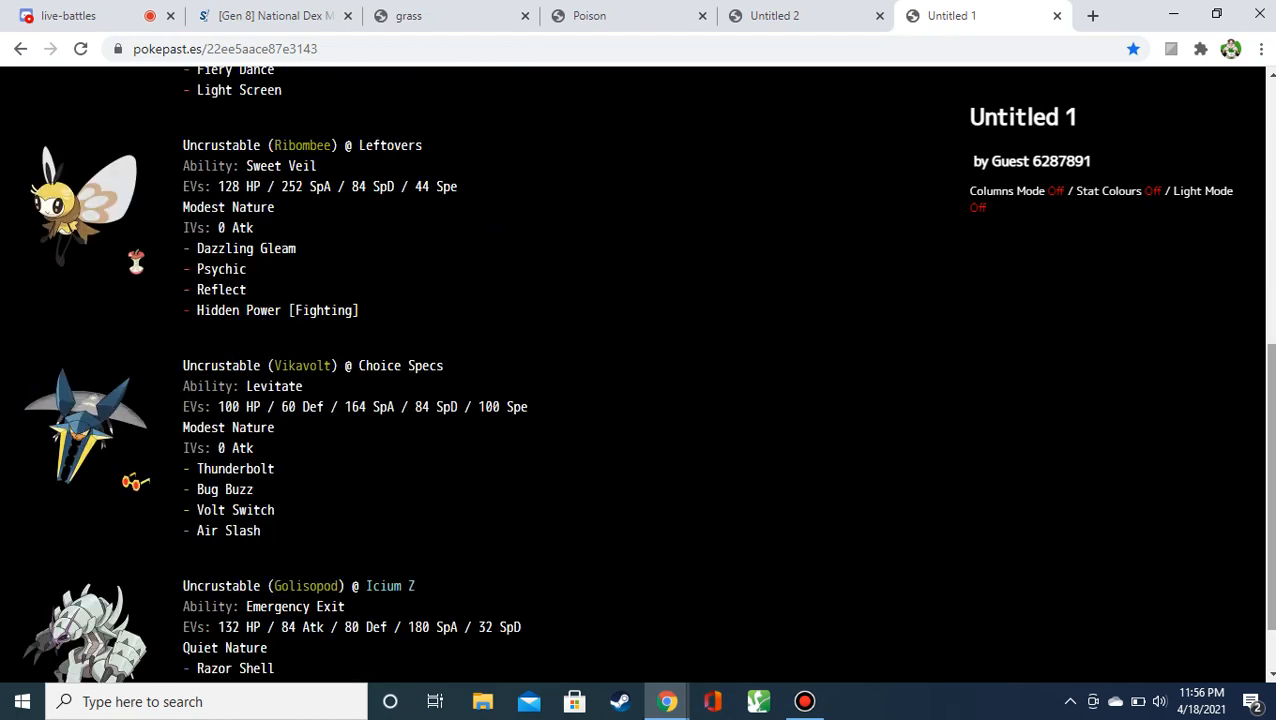
scroll(down, 3)
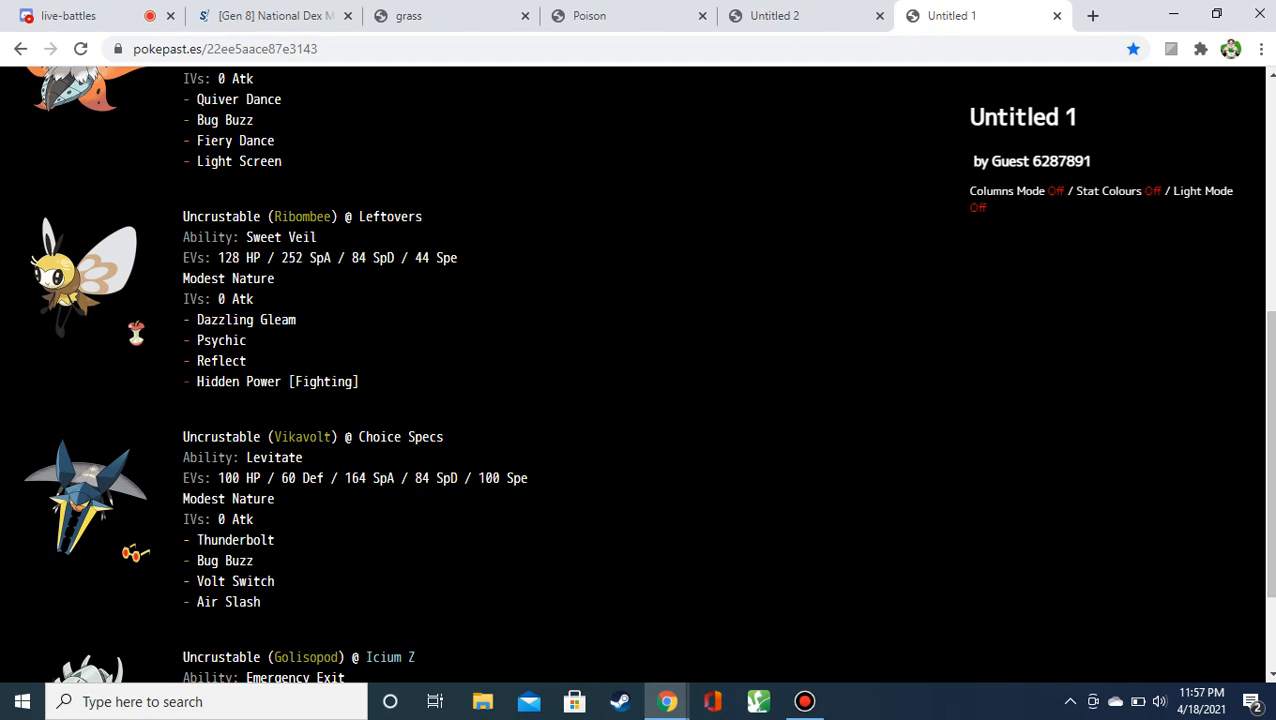
drag(221, 257, 458, 257)
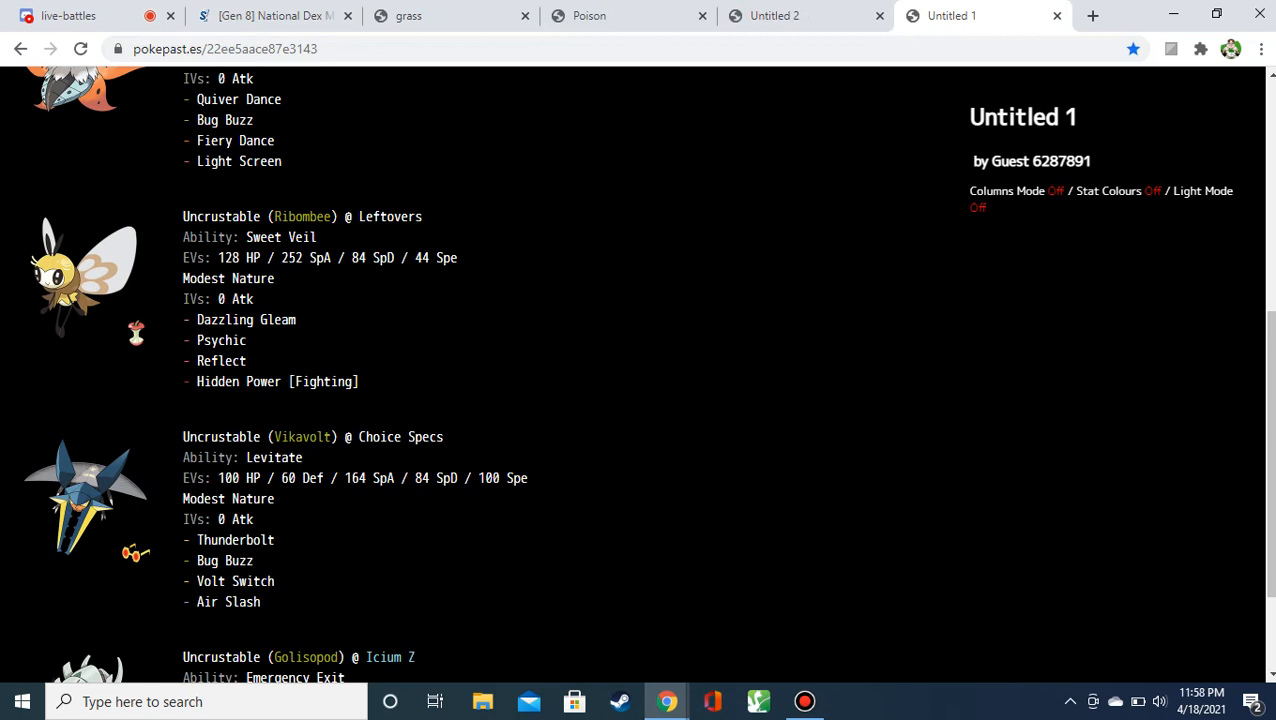
scroll(down, 3)
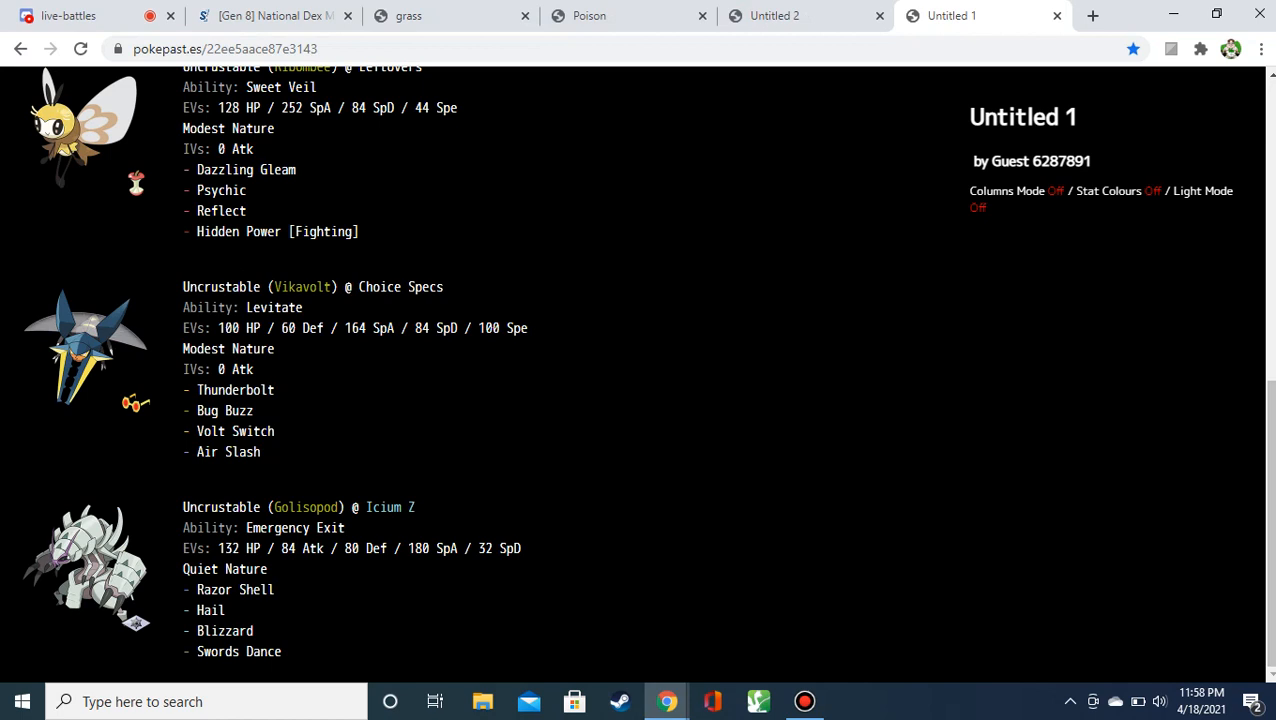
double_click(355, 328)
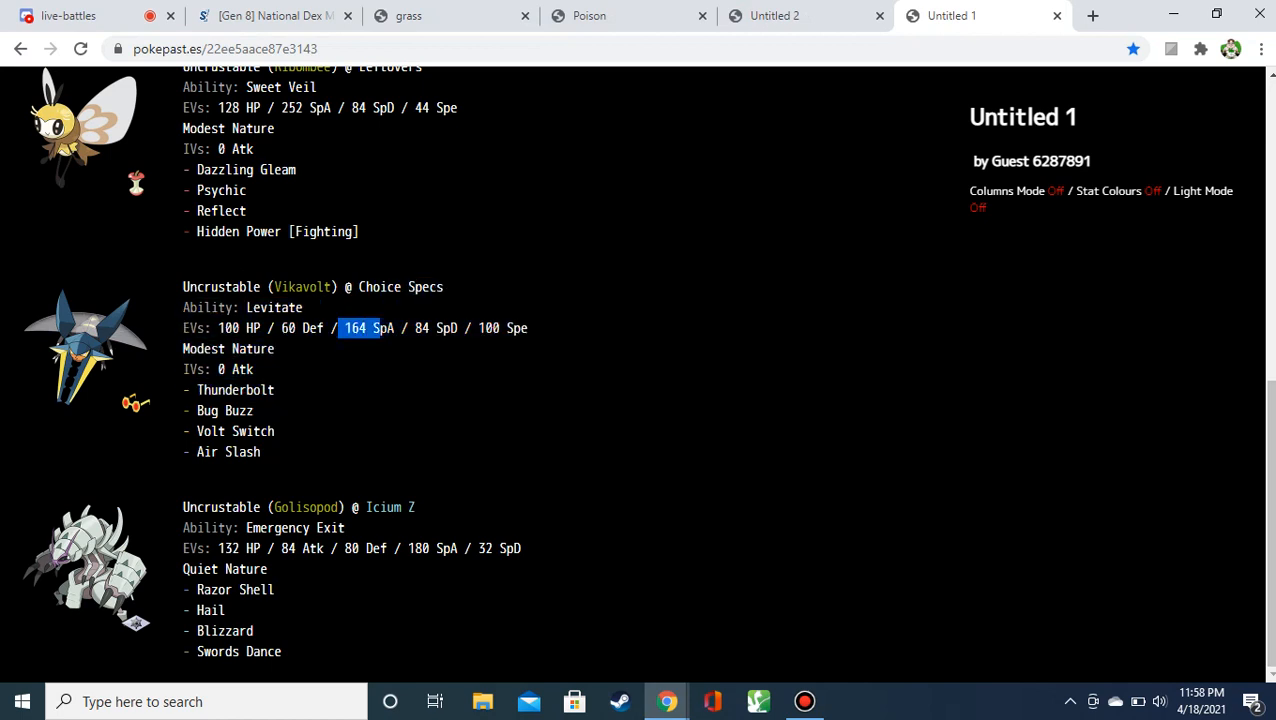
drag(355, 327, 290, 348)
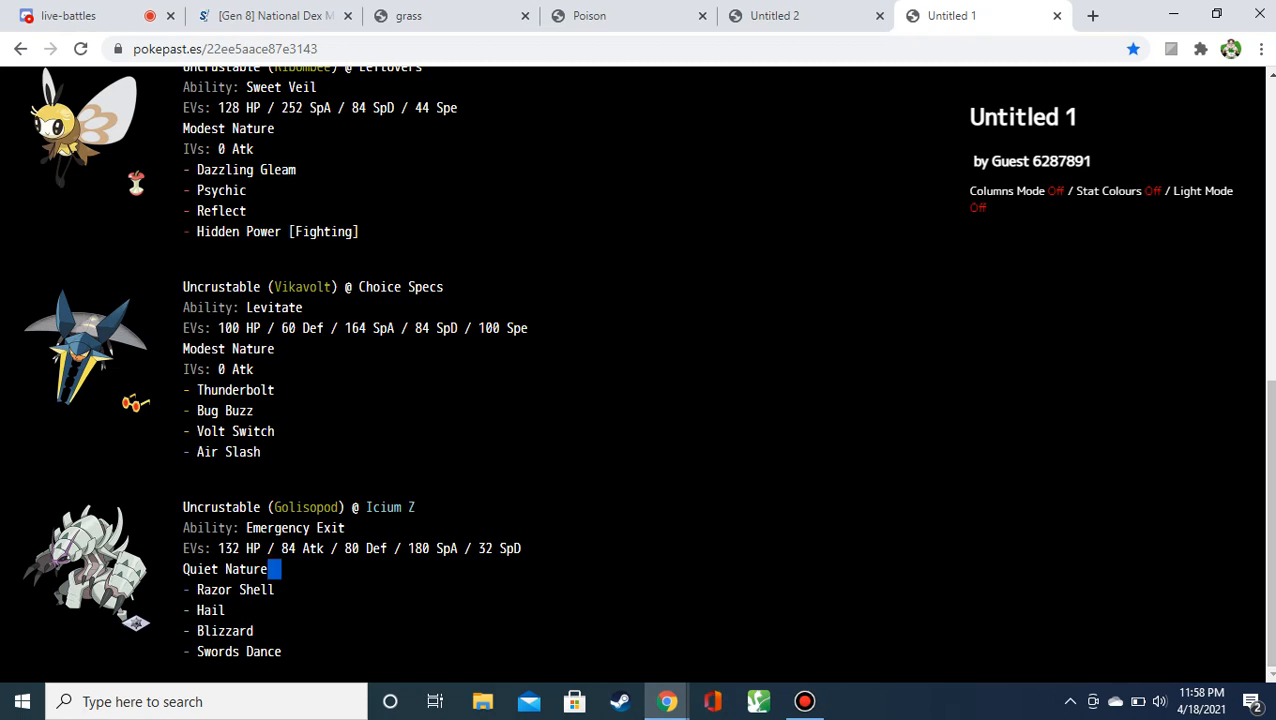
Highlight and review Golisopod's set lines at the bottom of the Untitled 1 paste.
drag(275, 569, 183, 569)
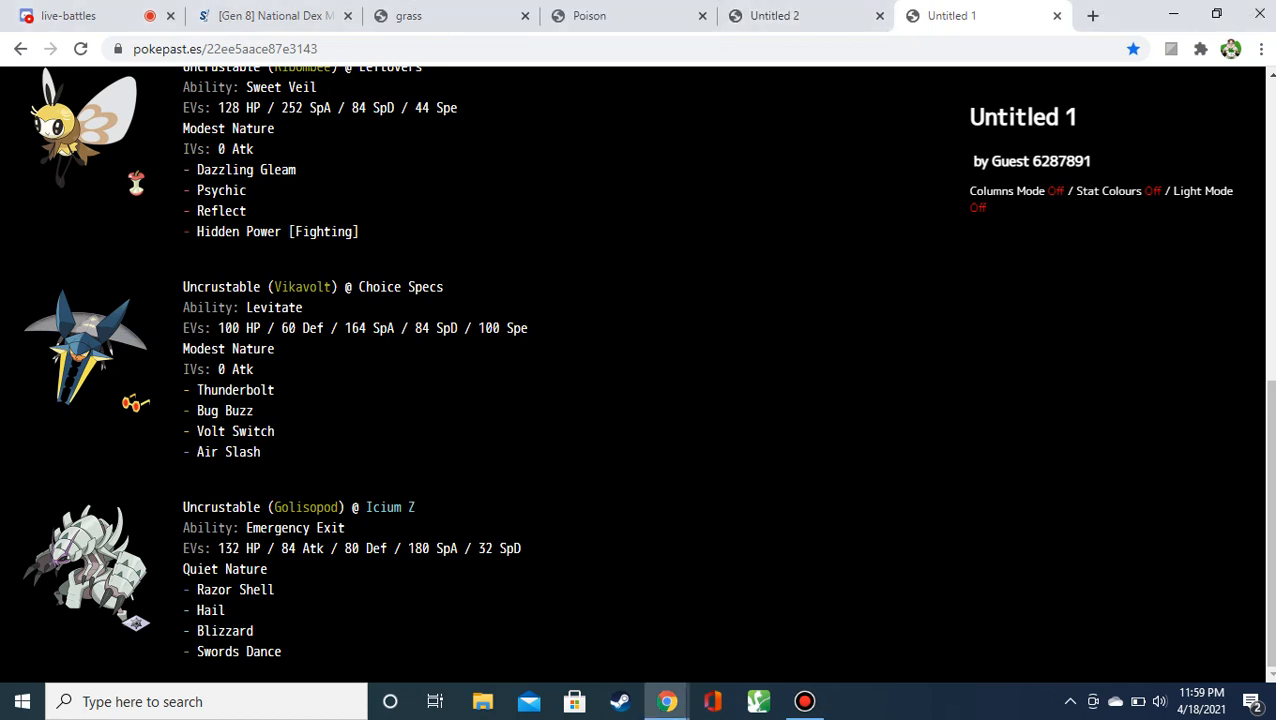
double_click(224, 631)
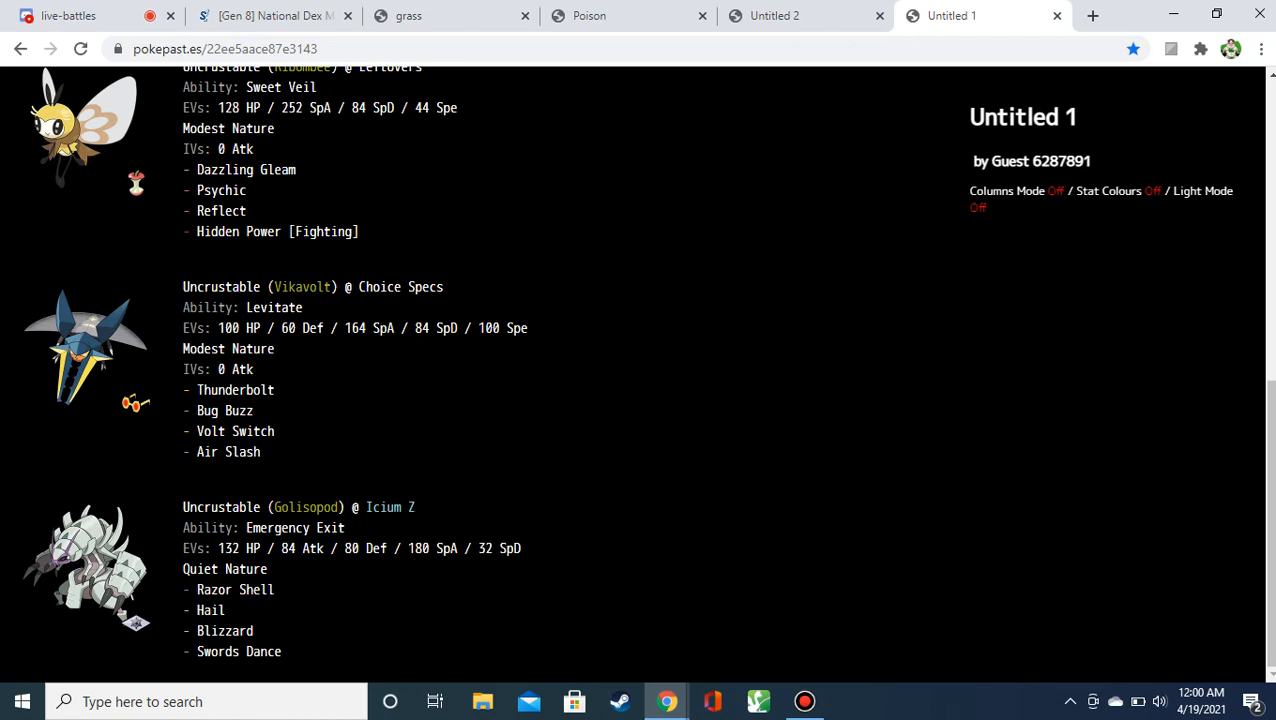
drag(183, 507, 225, 610)
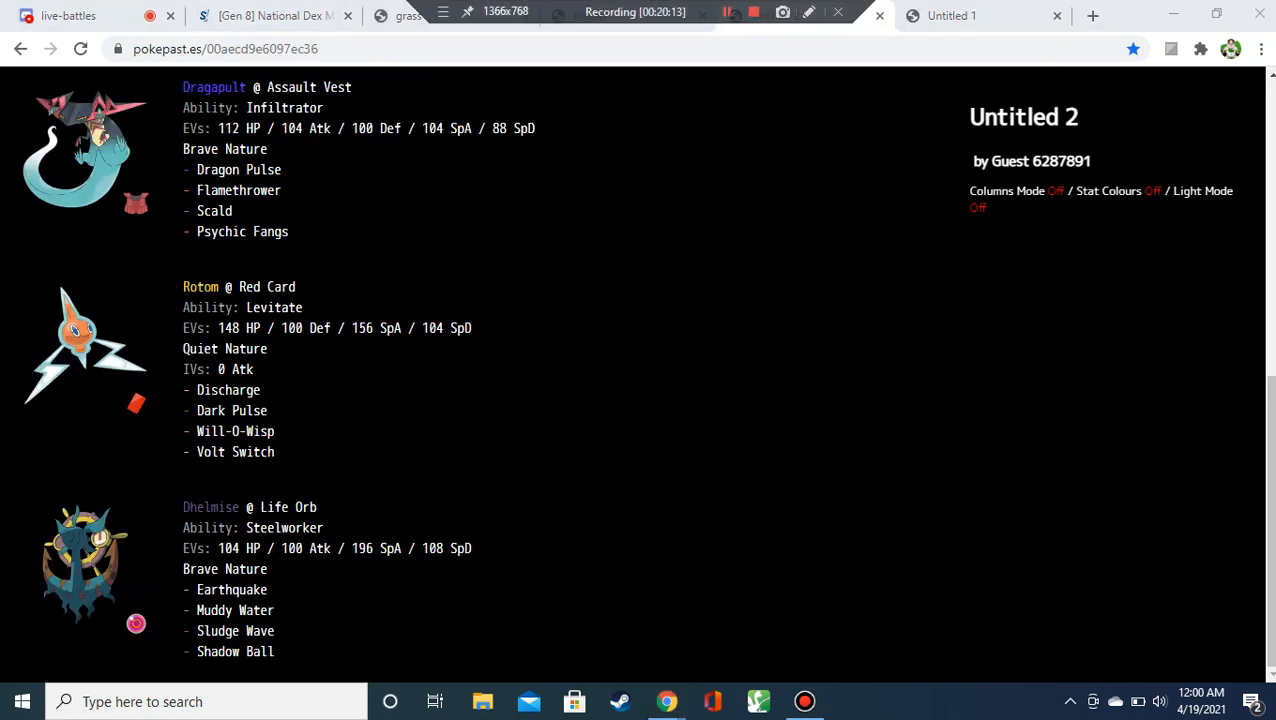
click(775, 15)
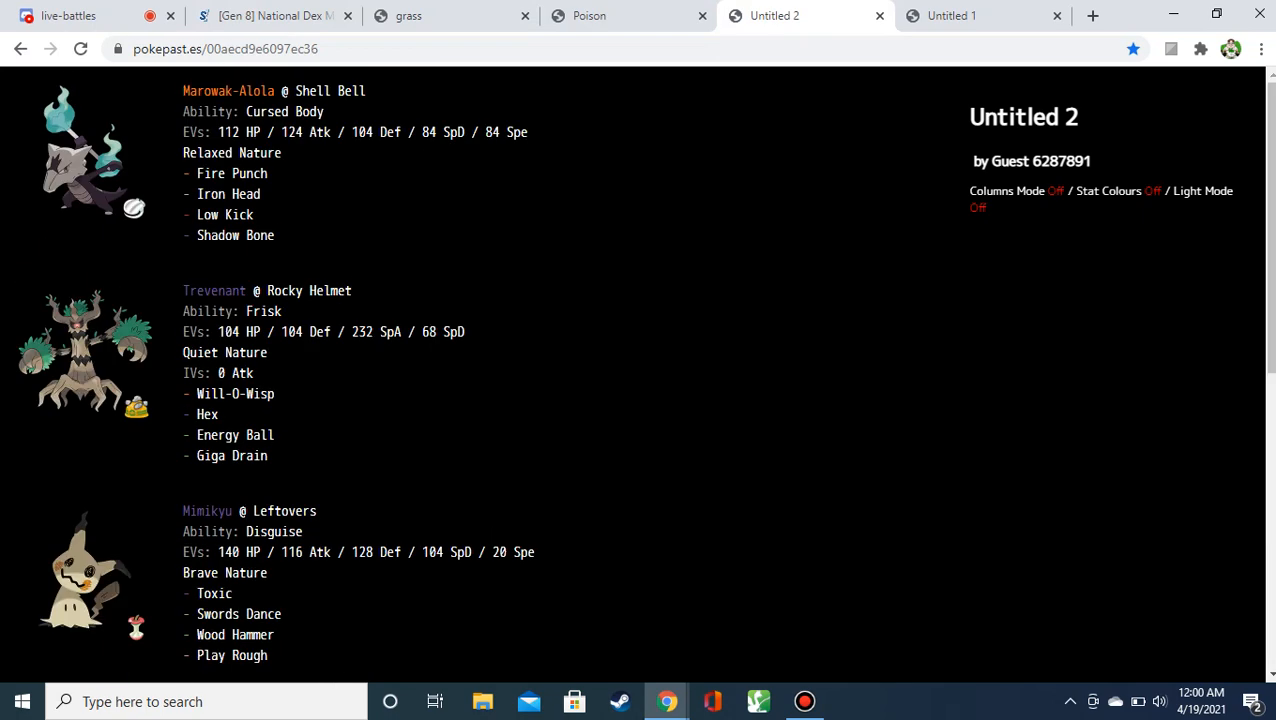
click(950, 16)
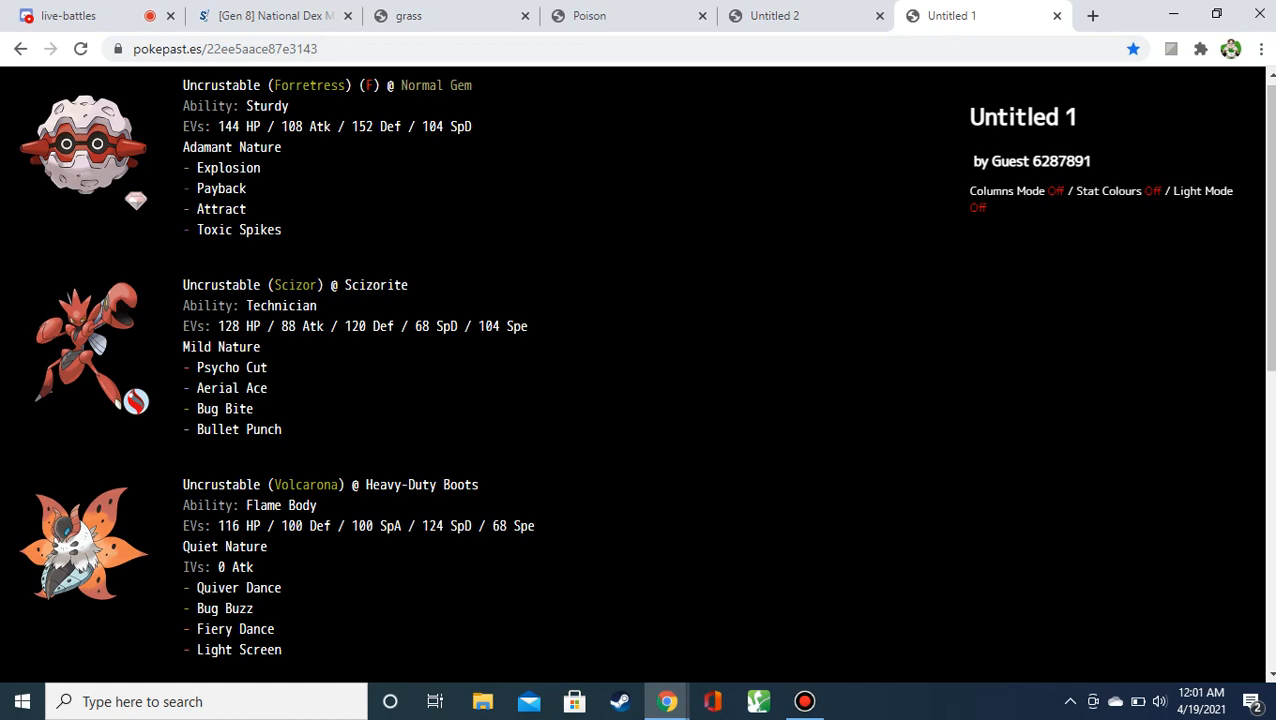
scroll(down, 3)
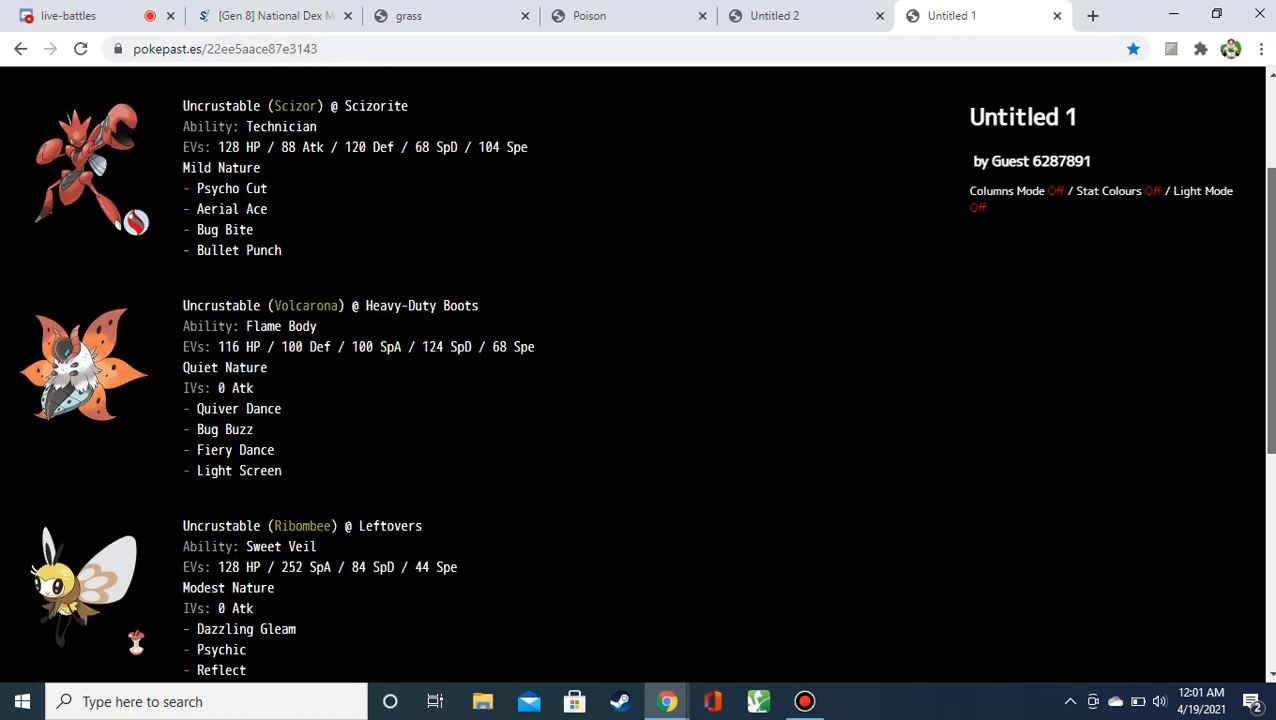
scroll(down, 3)
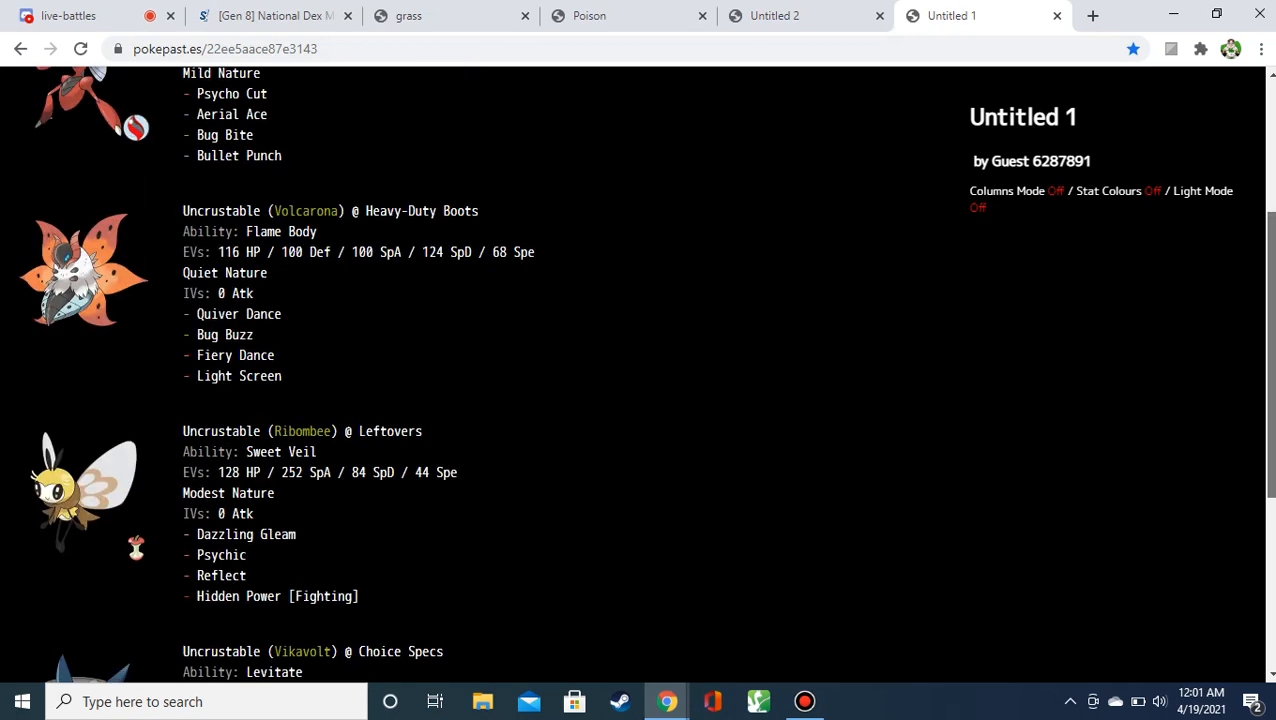
scroll(down, 3)
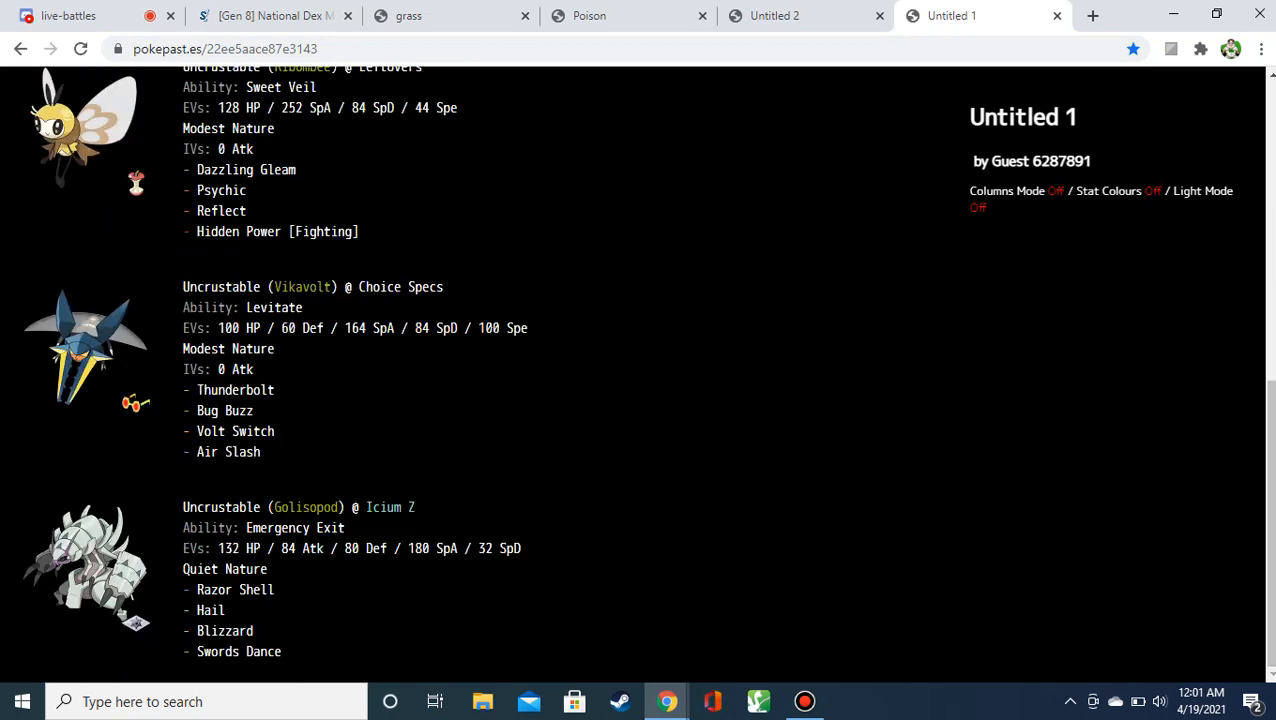
double_click(277, 231)
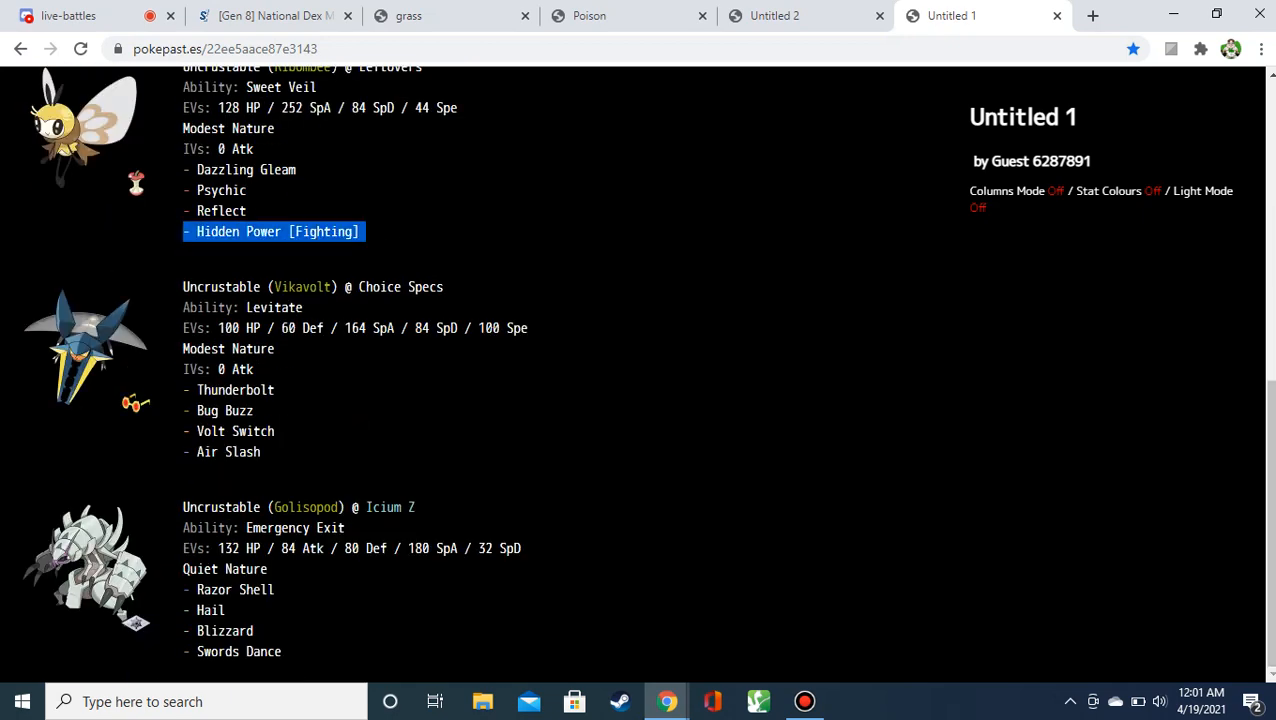
scroll(down, 3)
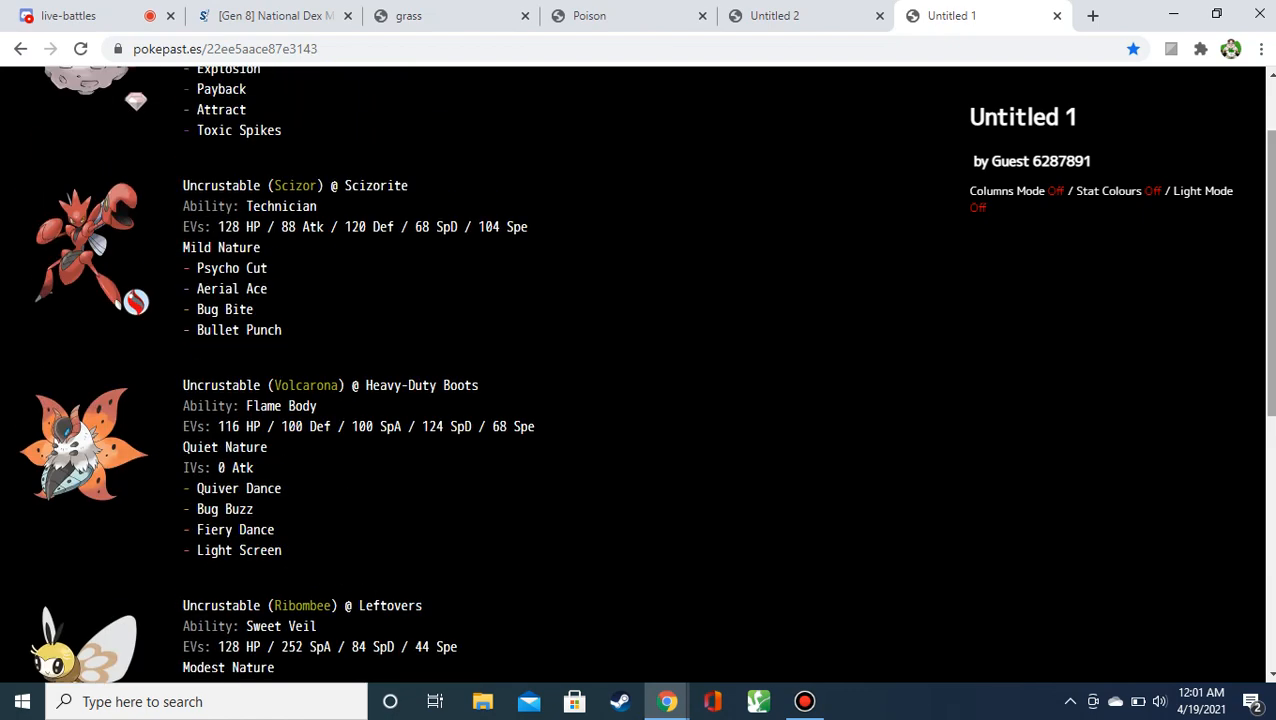
click(805, 15)
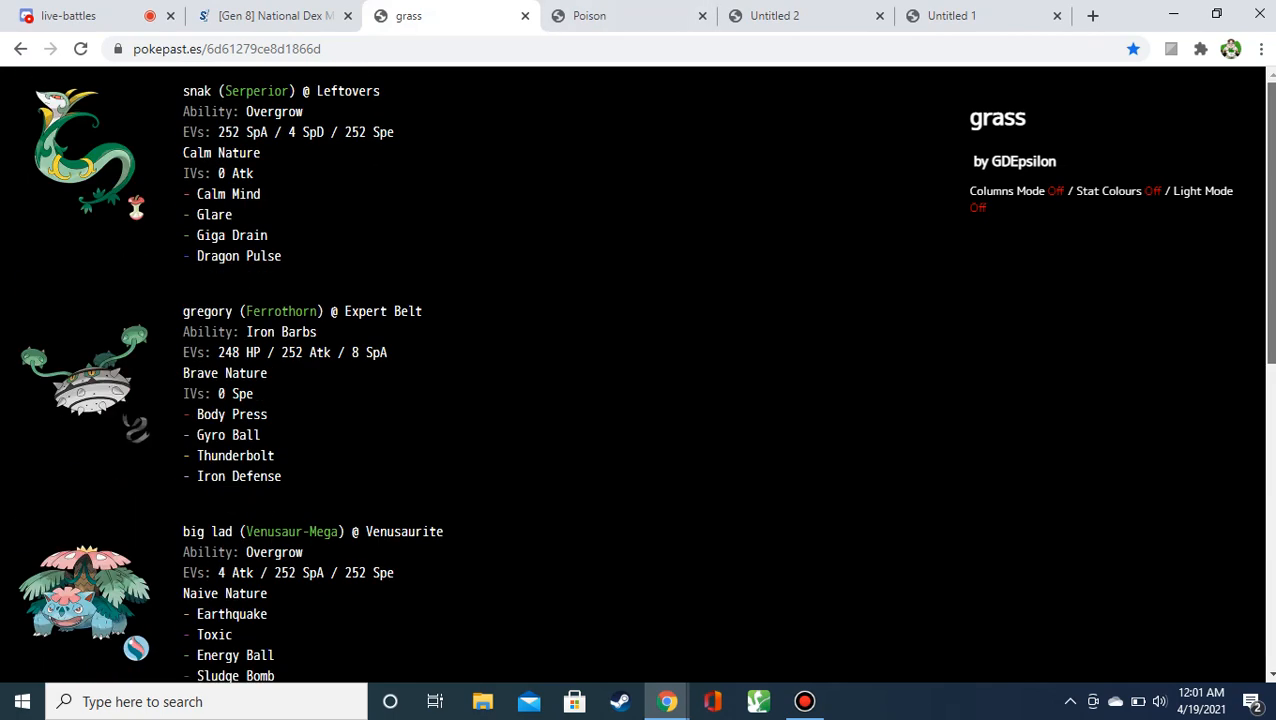
click(588, 15)
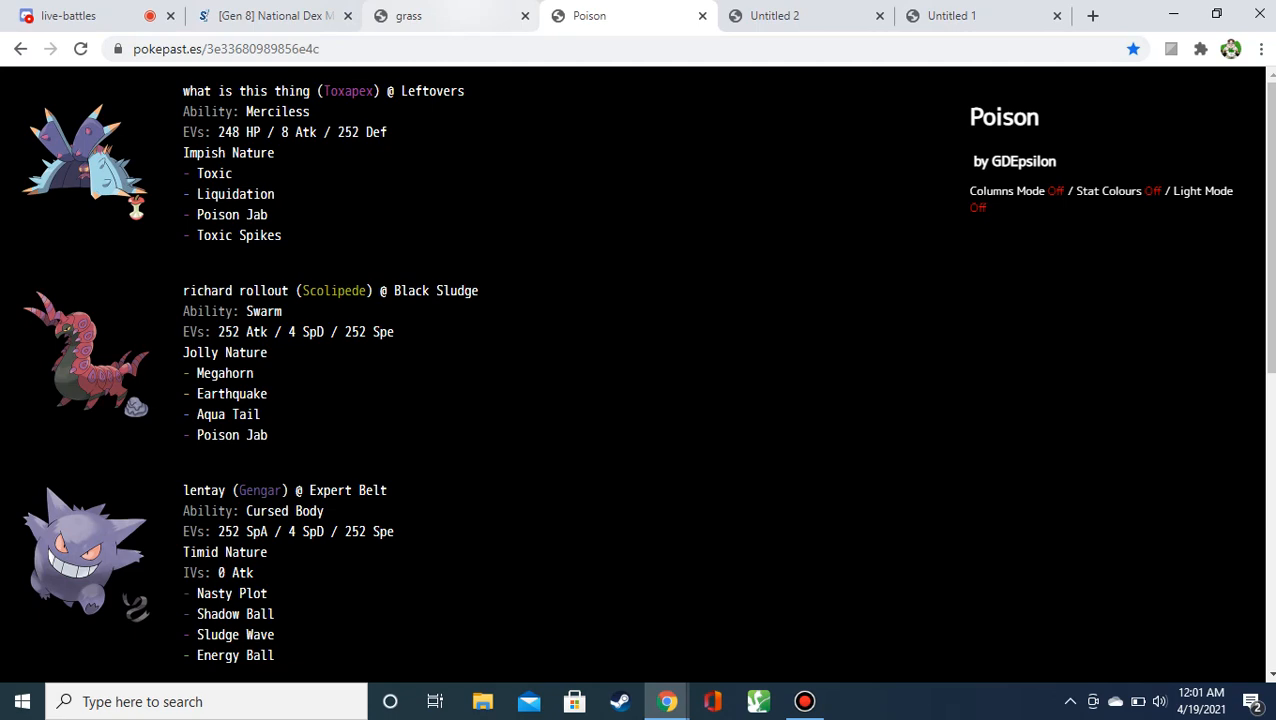
scroll(down, 3)
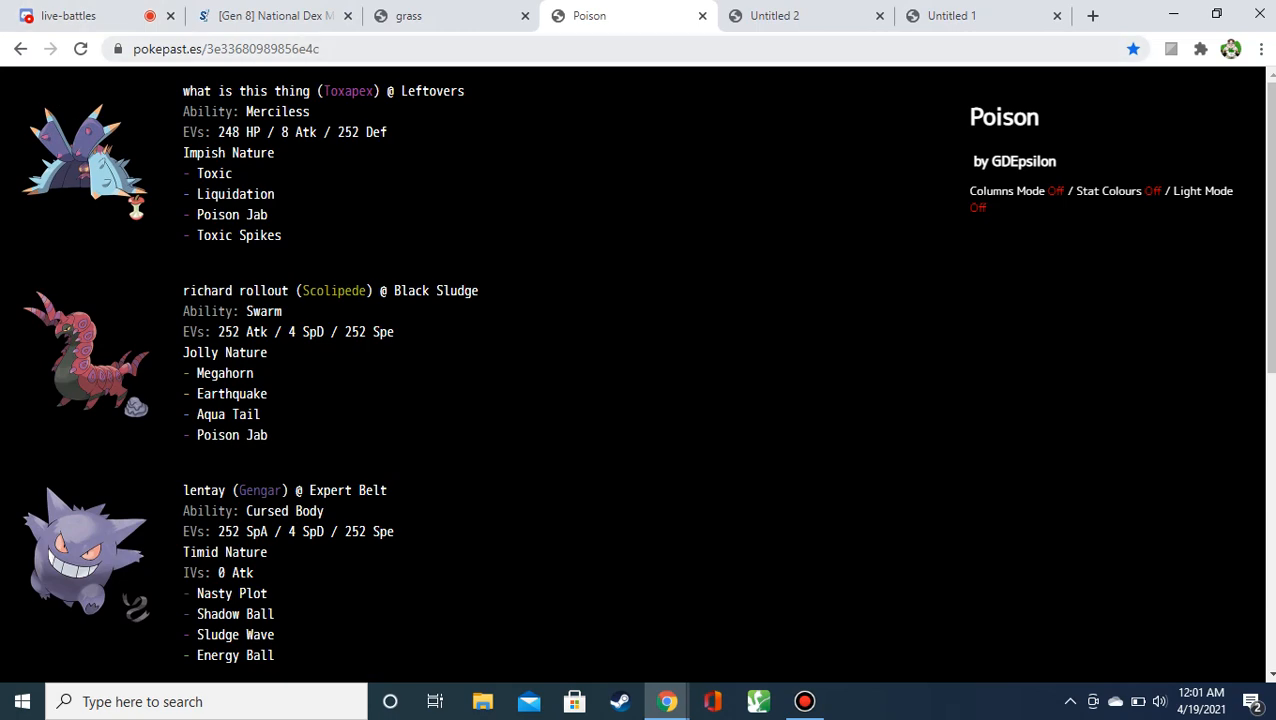
click(270, 15)
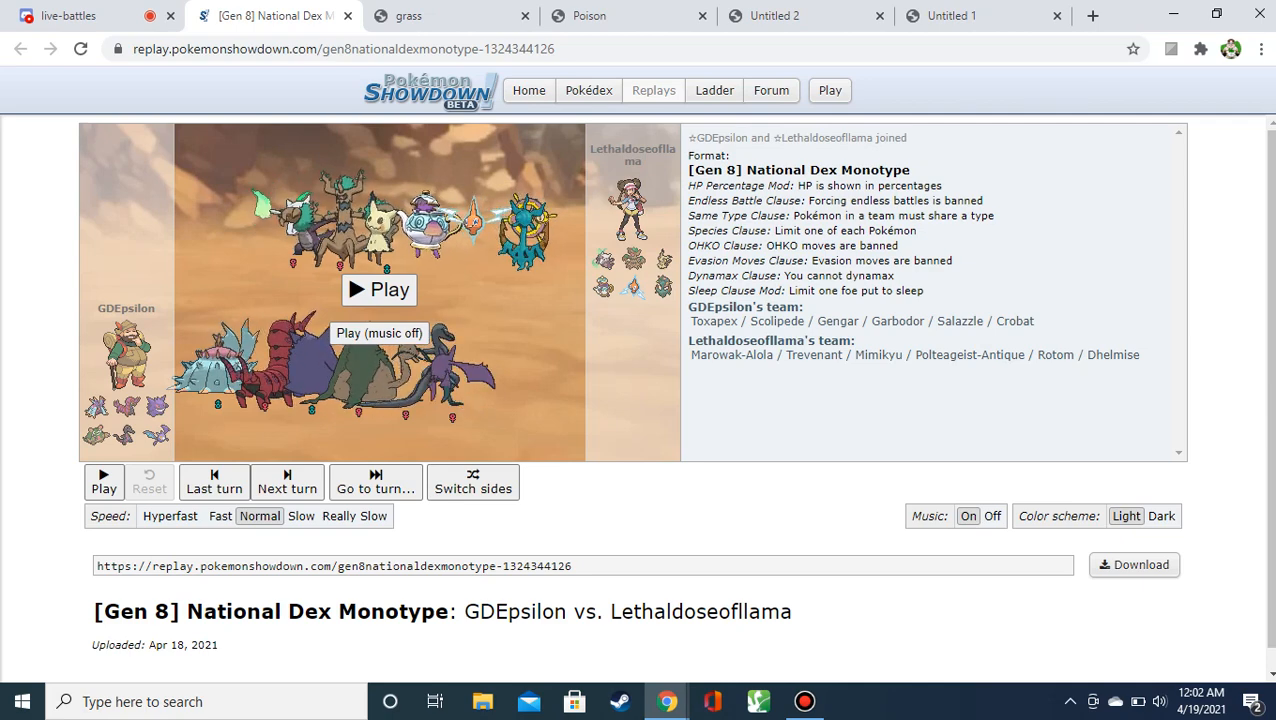
Start the replay with music off and advance through the opening turns.
click(301, 516)
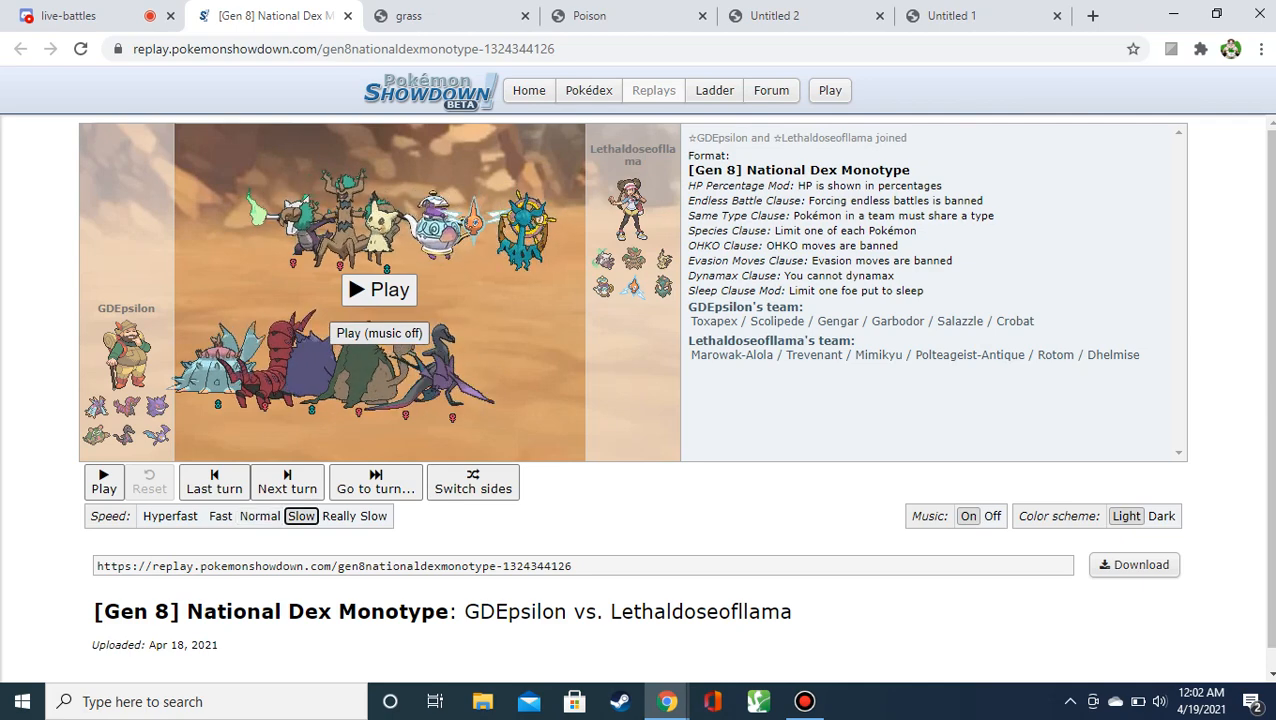
click(378, 289)
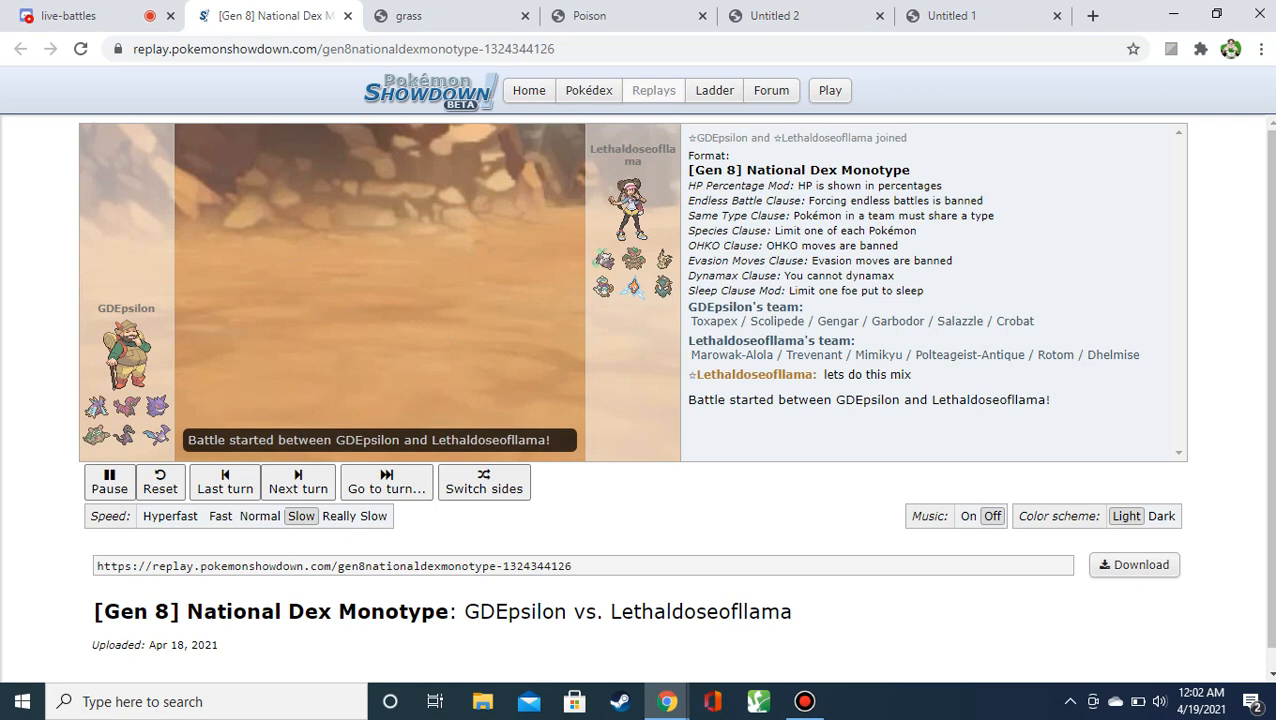
click(298, 482)
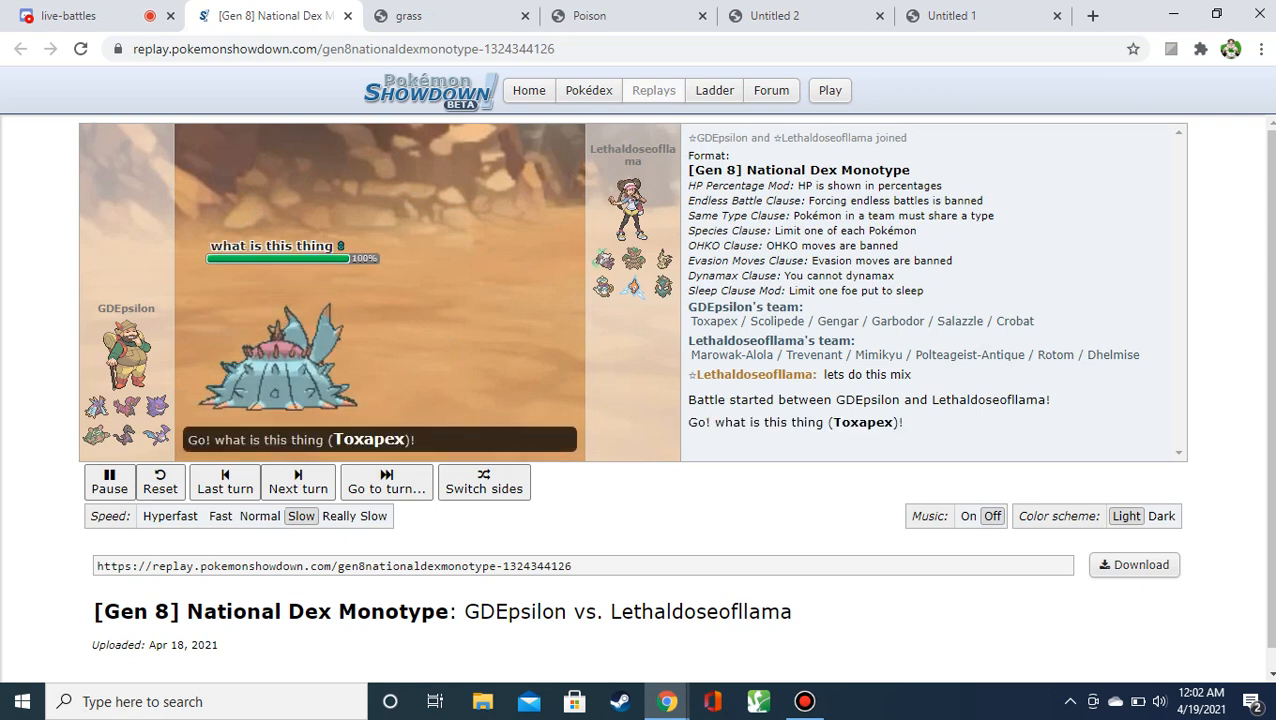
click(297, 481)
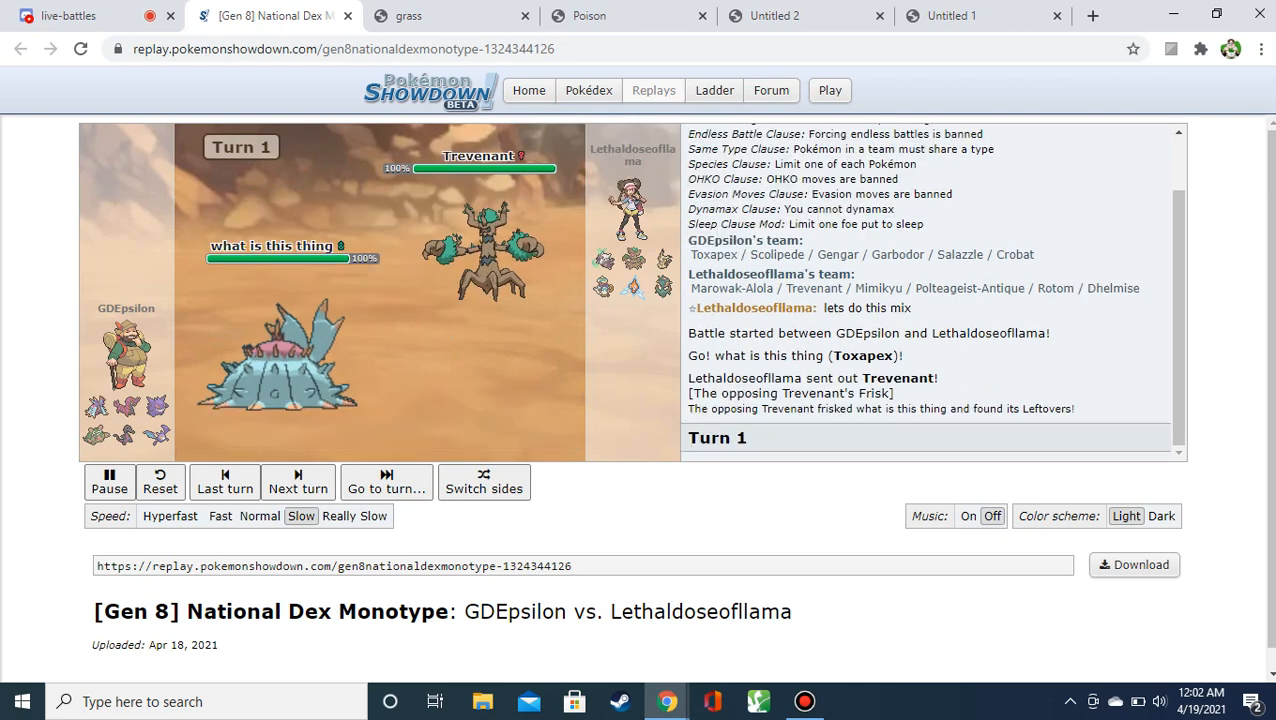
click(297, 482)
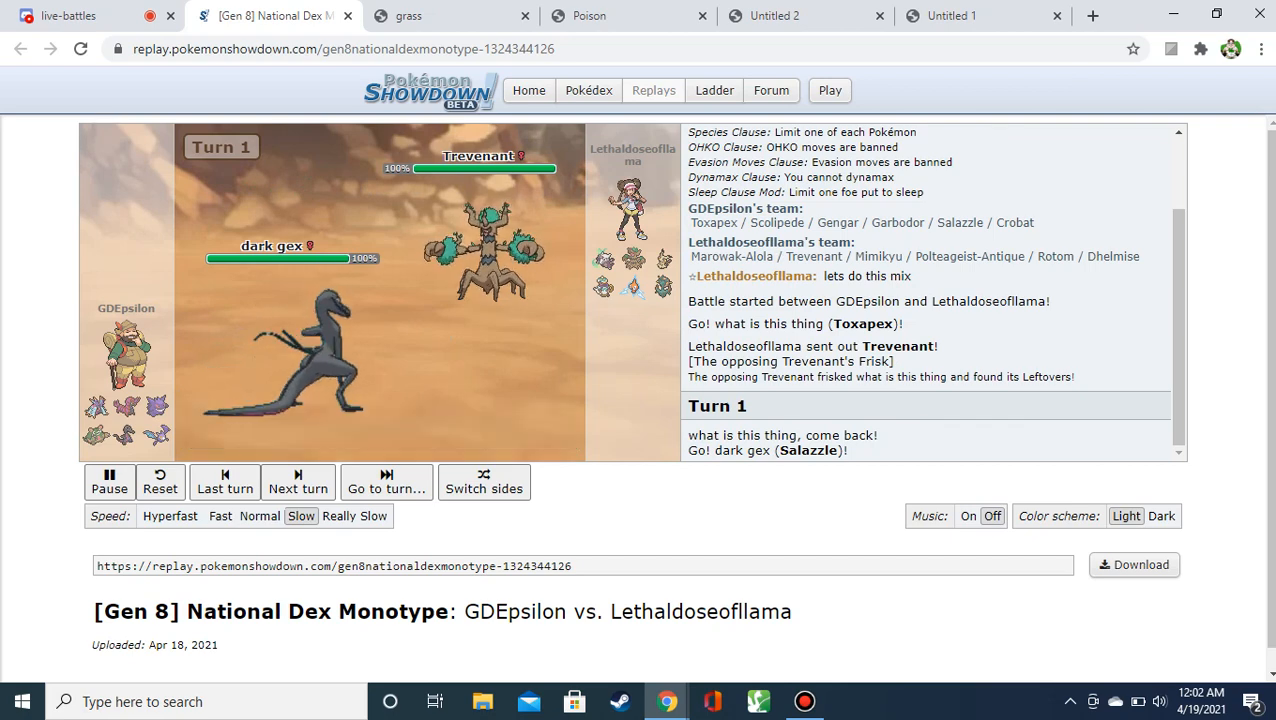
click(297, 481)
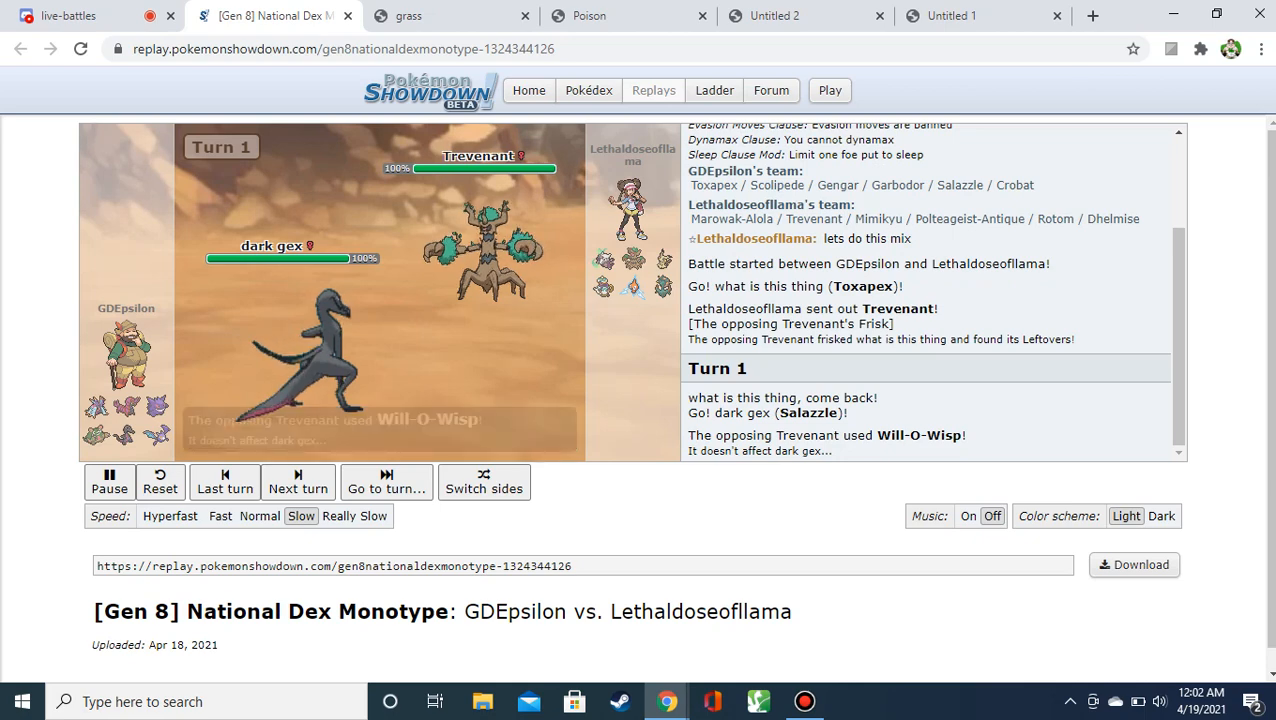
Advance the replay to turn 3 and switch to the opponent's Untitled 2 team paste.
click(297, 482)
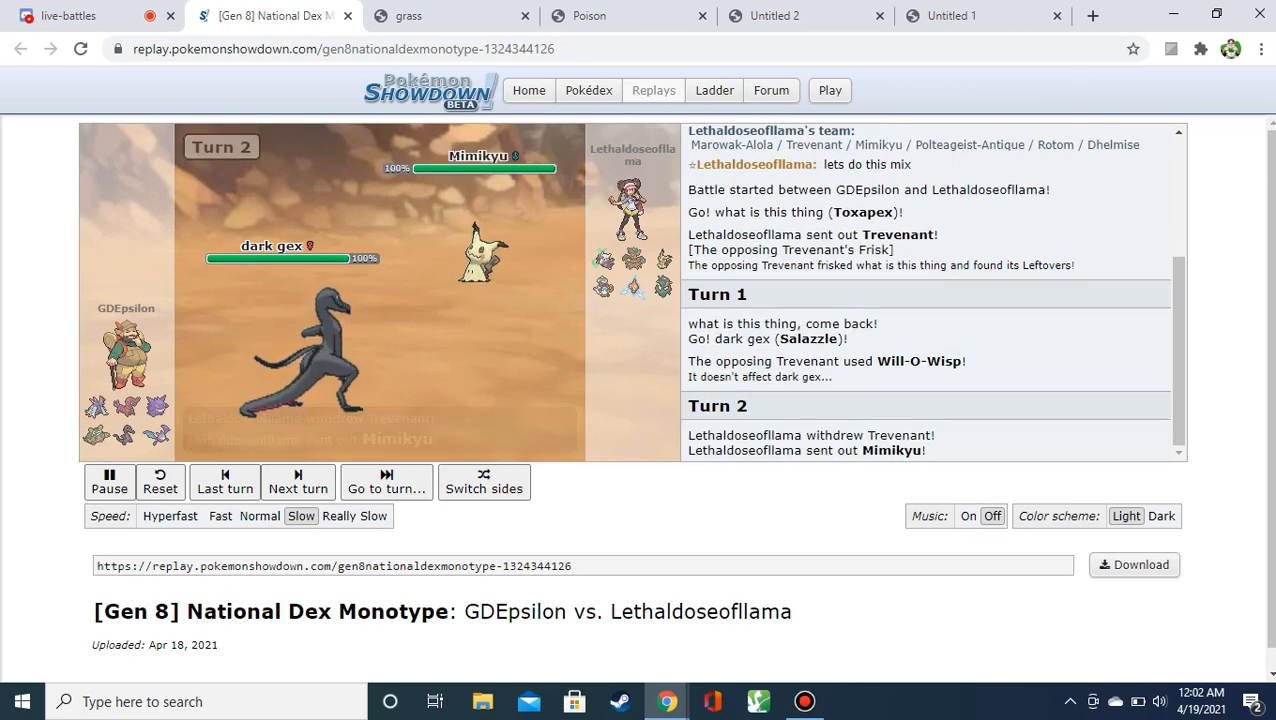
click(297, 481)
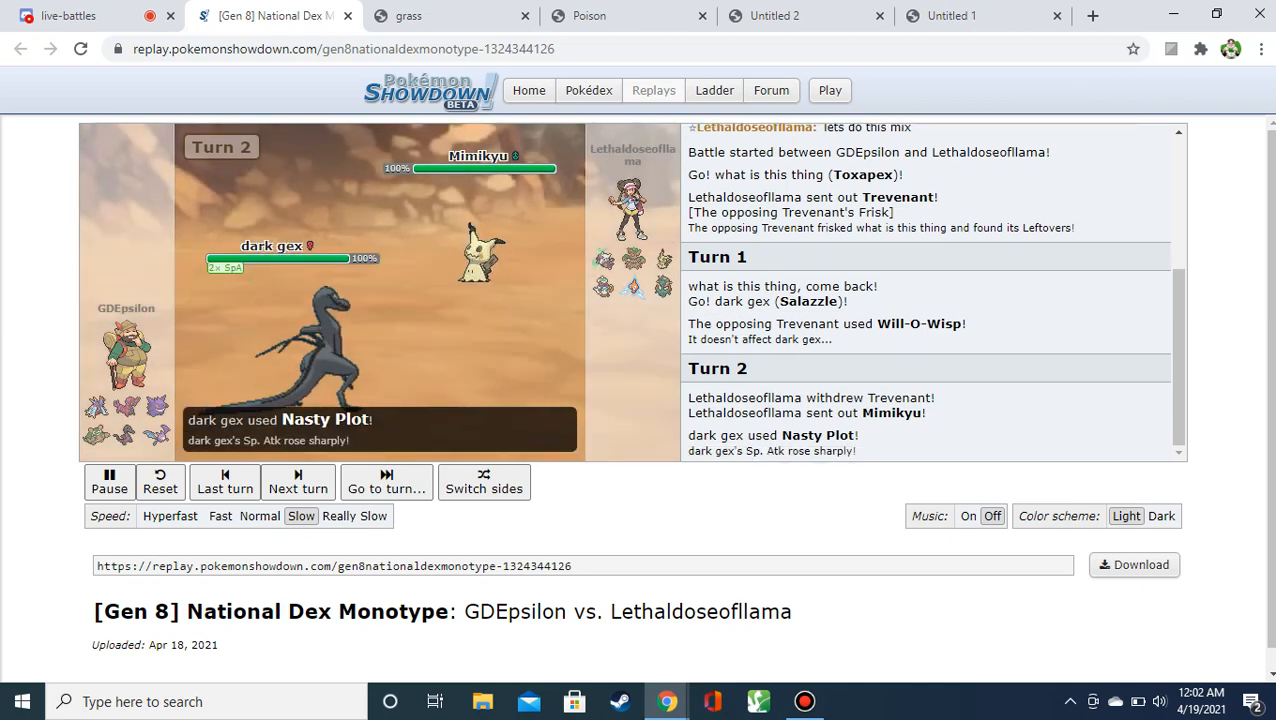
click(297, 482)
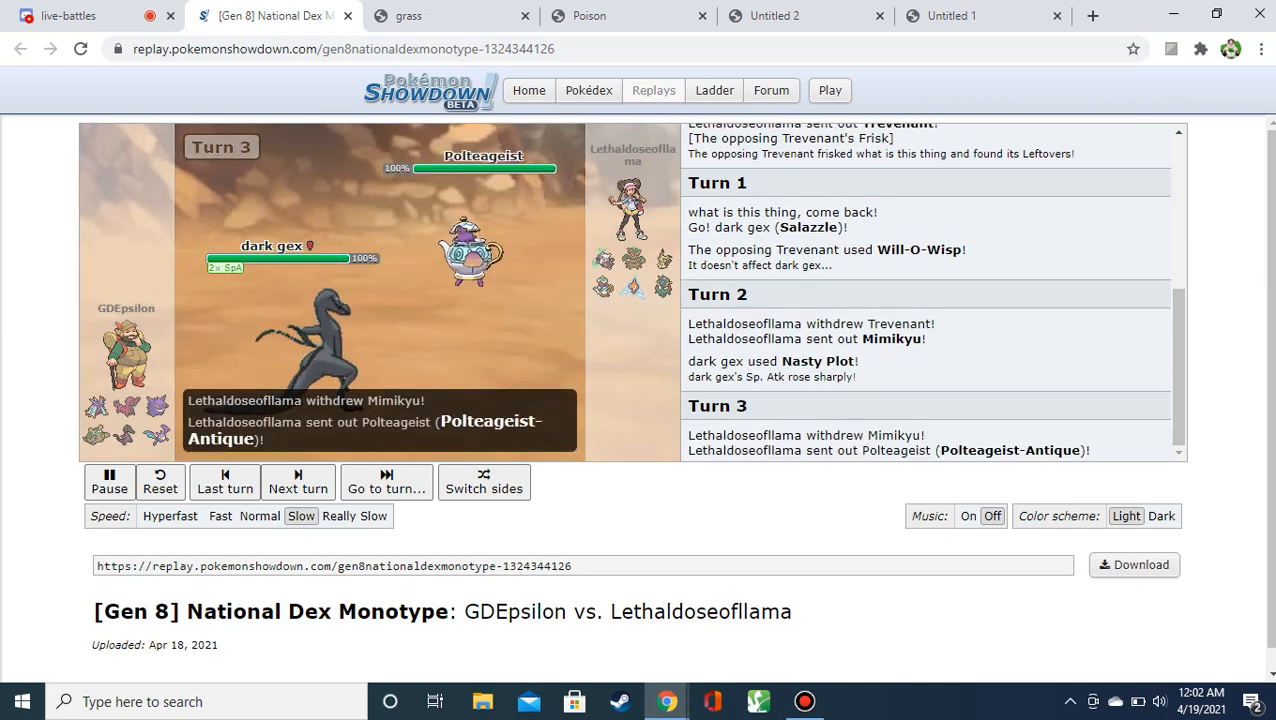
click(297, 482)
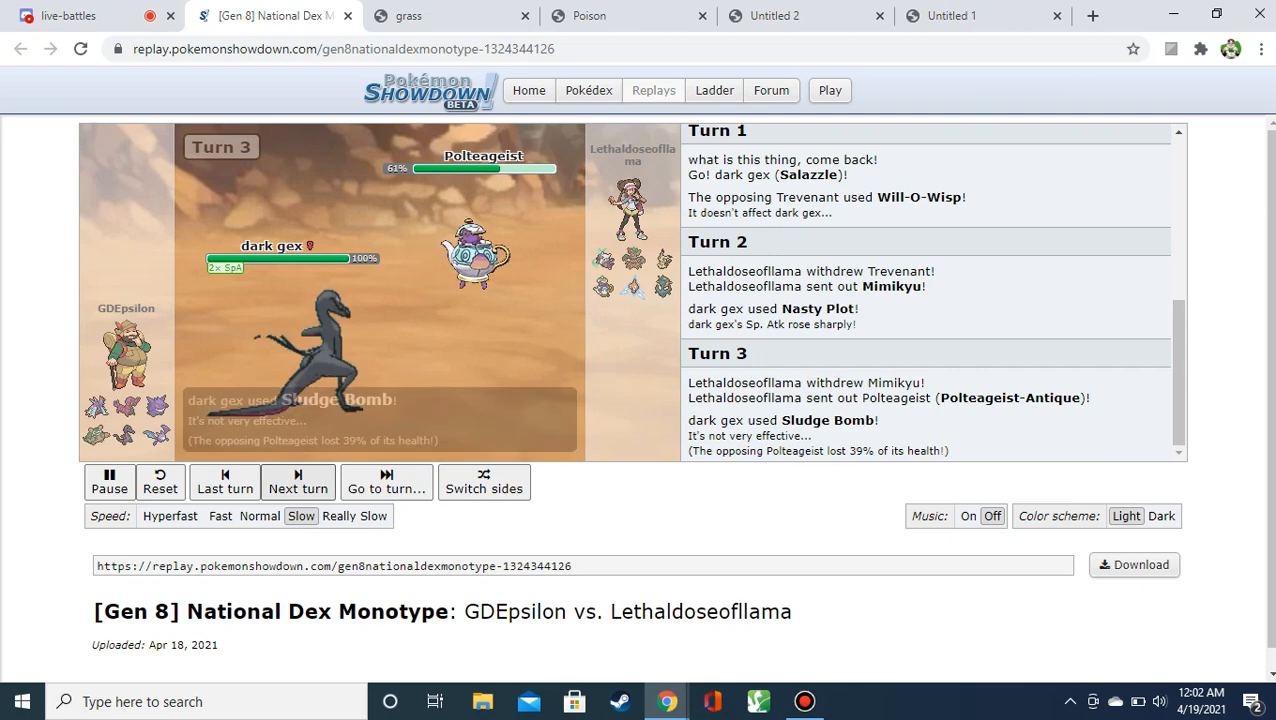
click(805, 15)
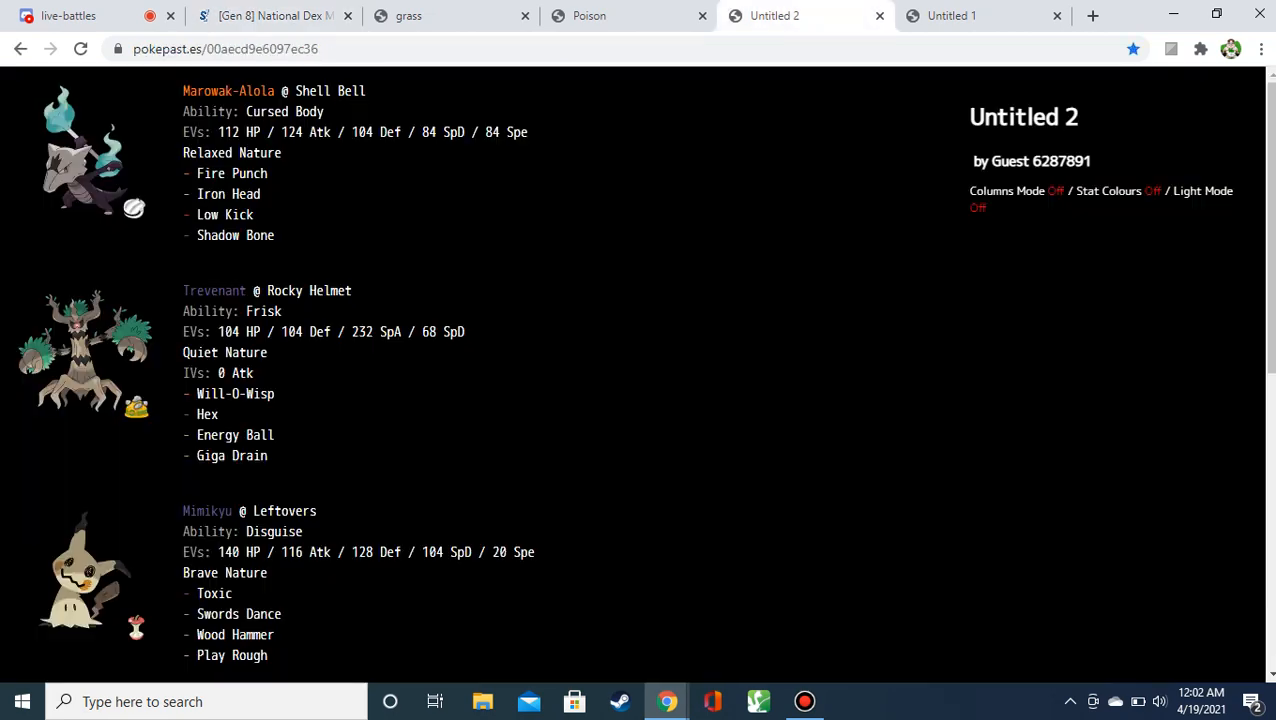
Read the Untitled 2 paste down to Rotom, flipping to the replay and back, ending on the replay at turn 4.
scroll(down, 3)
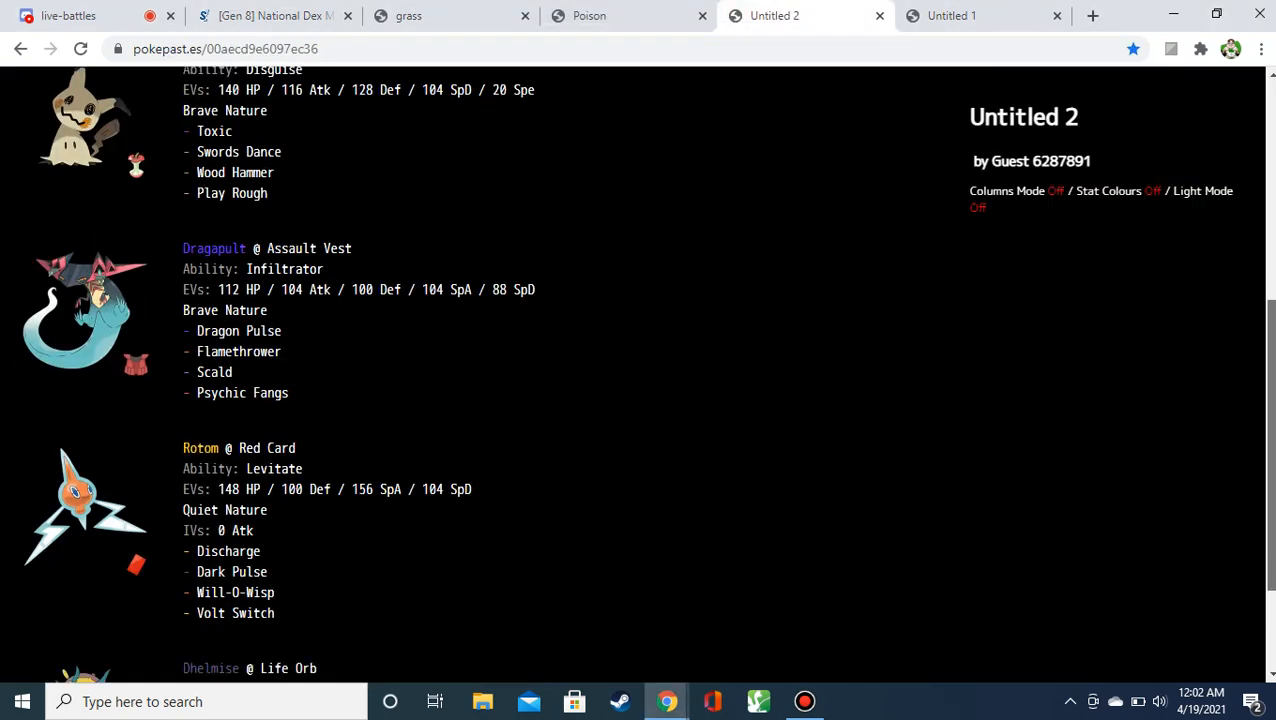
scroll(down, 3)
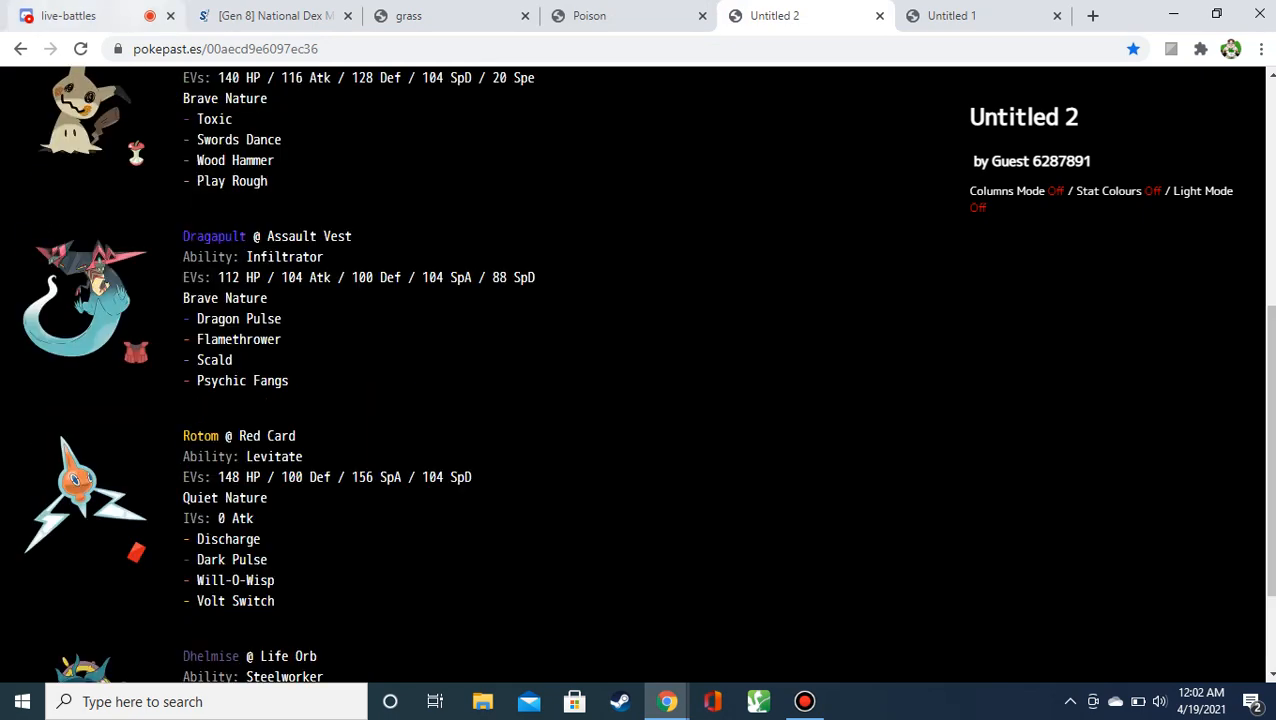
click(270, 15)
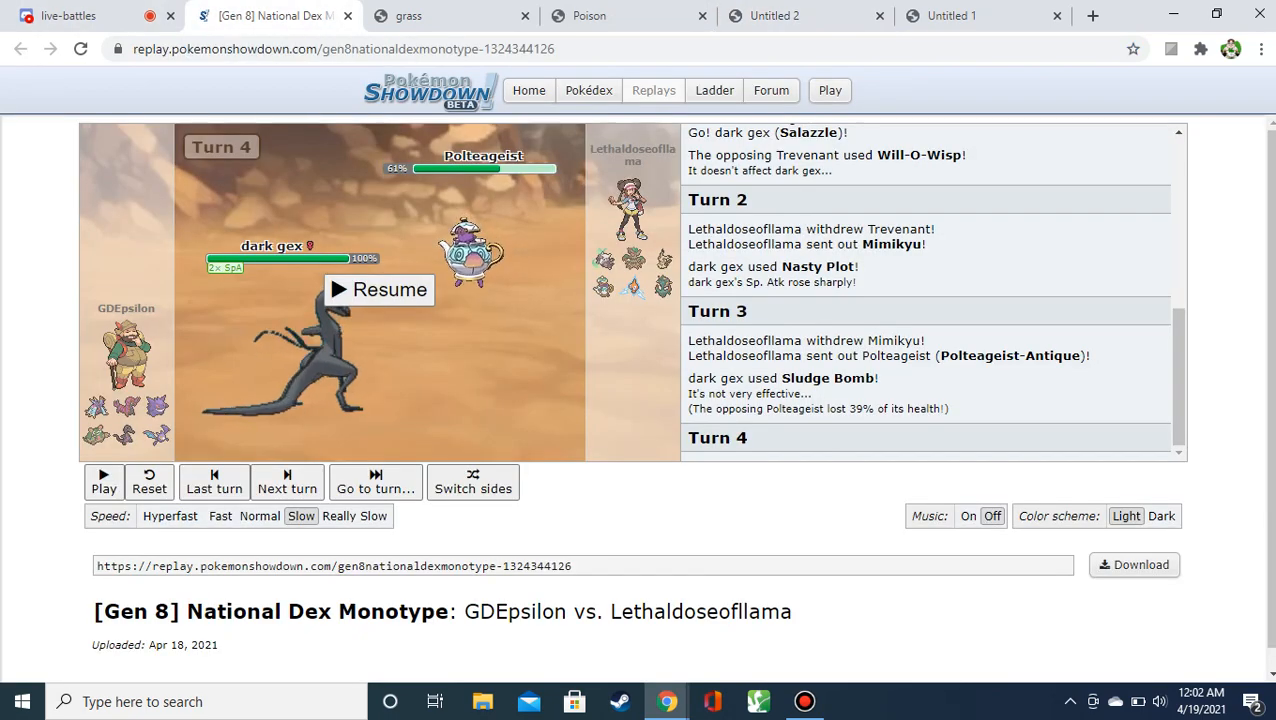
click(775, 15)
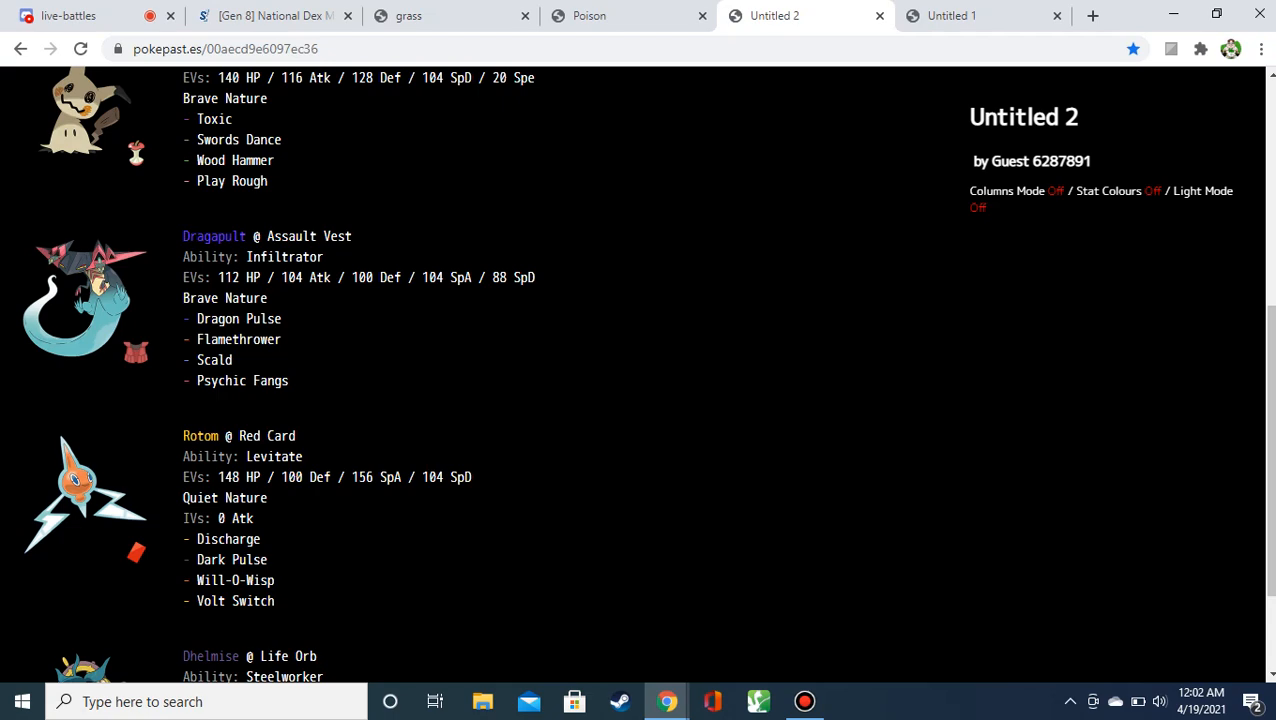
click(270, 15)
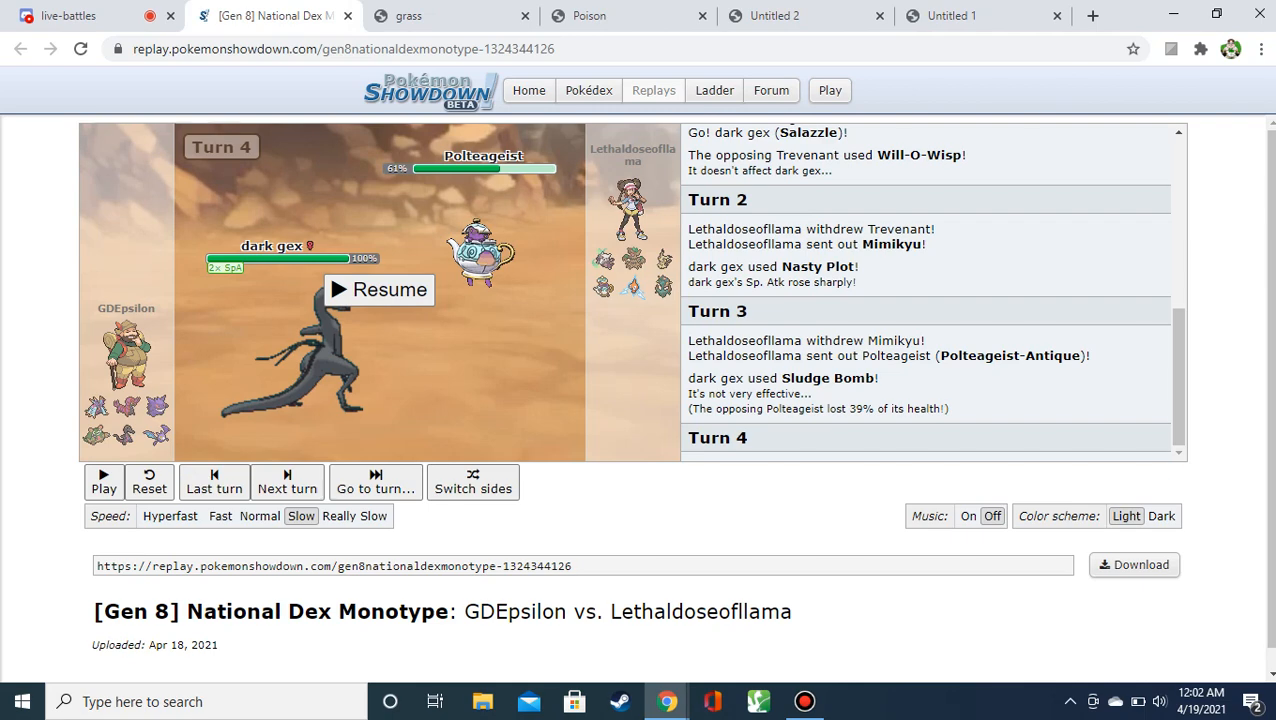
Resume the replay and advance through the turns where dark gex knocks out Polteageist and Rotom.
click(378, 289)
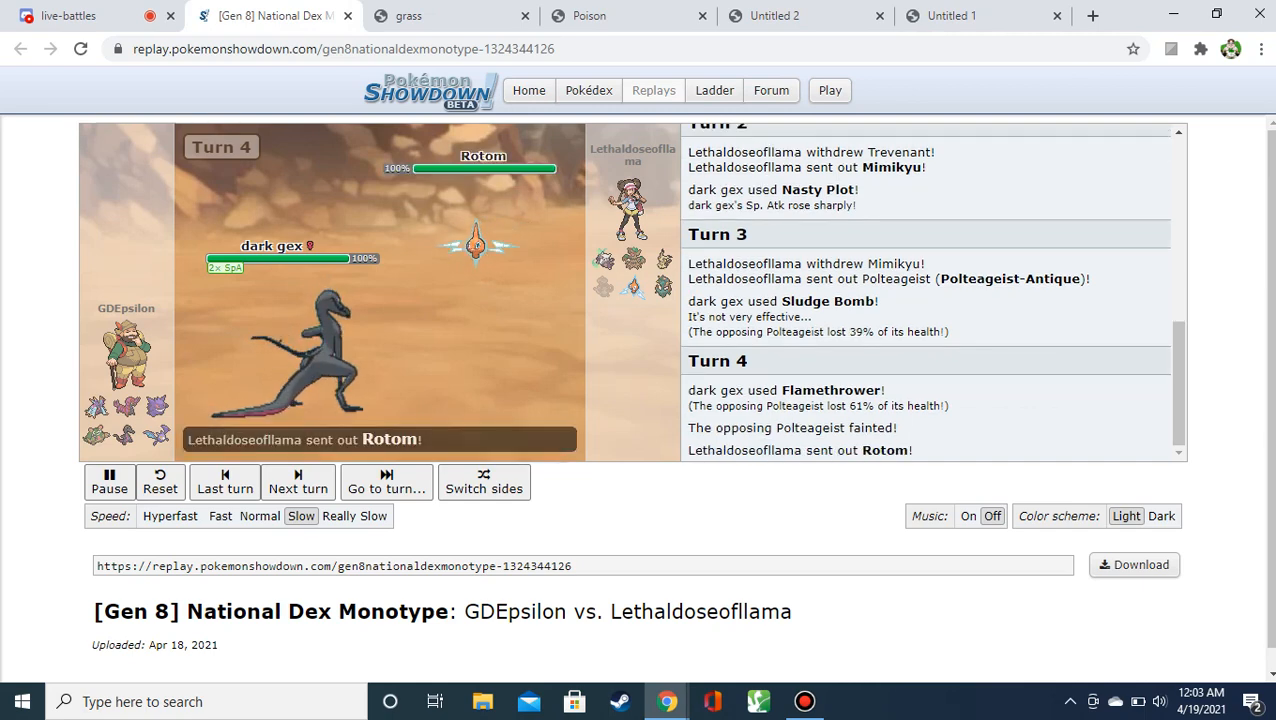
click(297, 482)
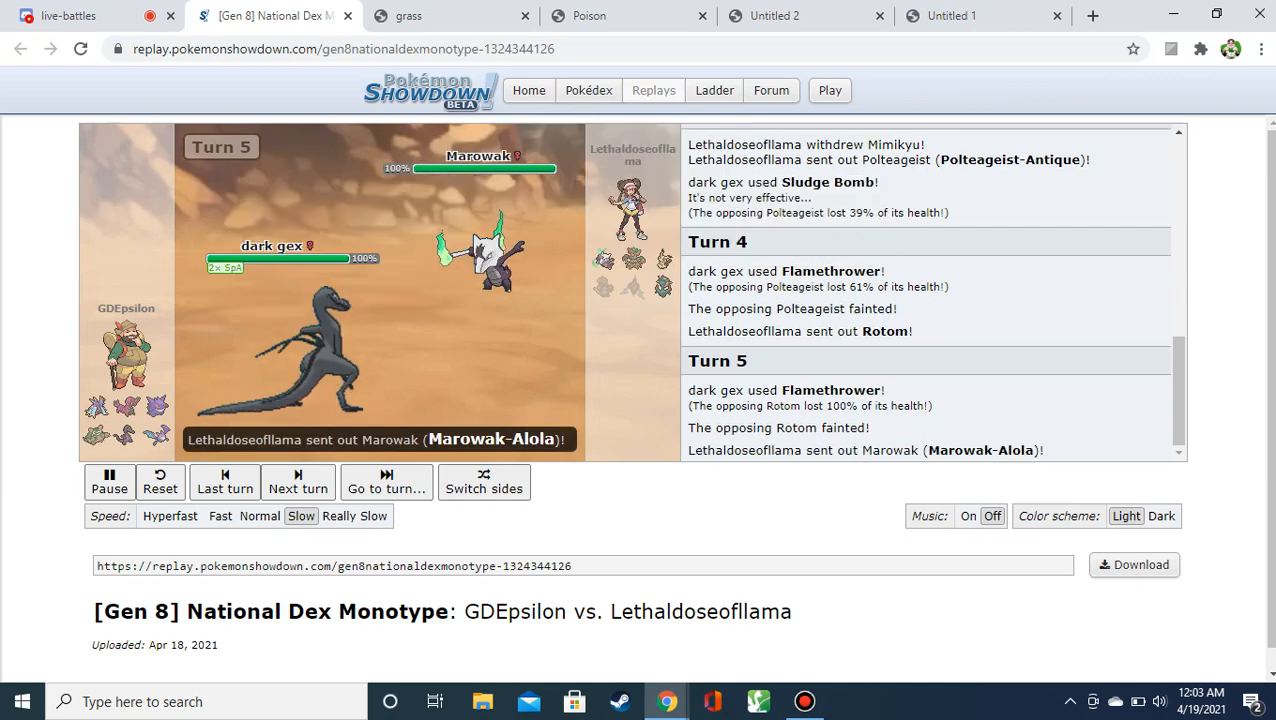
click(297, 482)
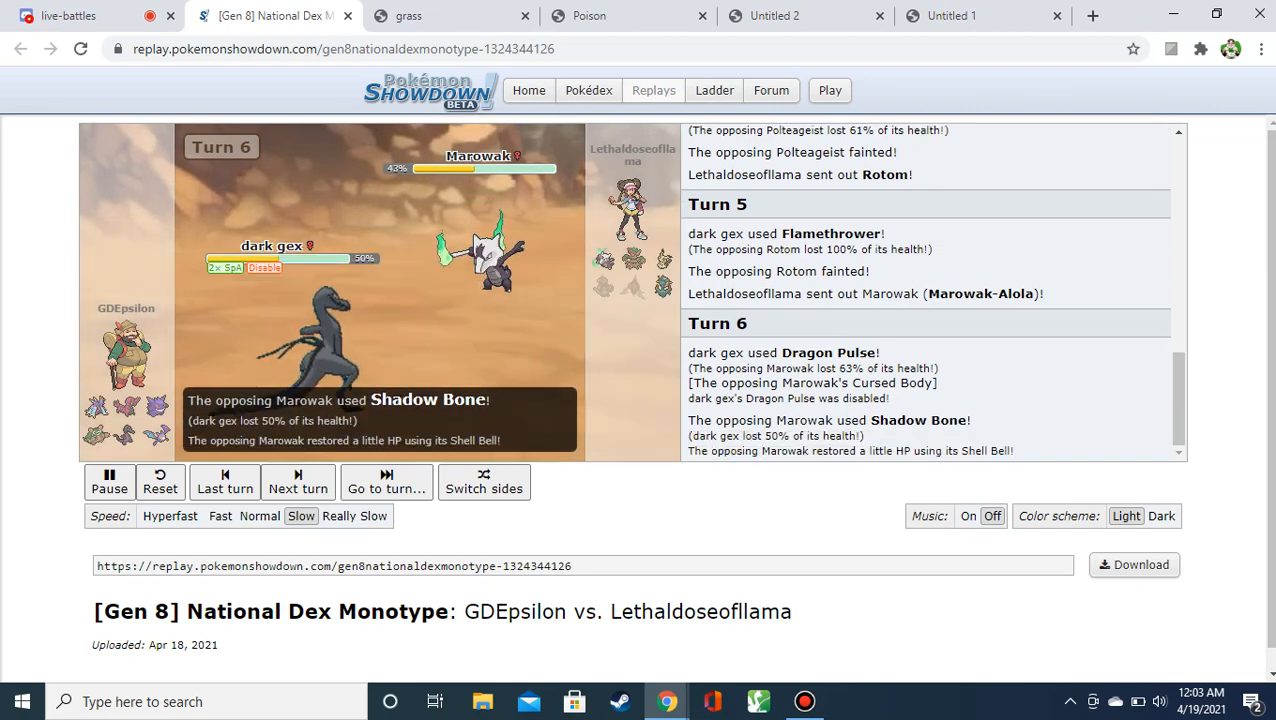
click(297, 482)
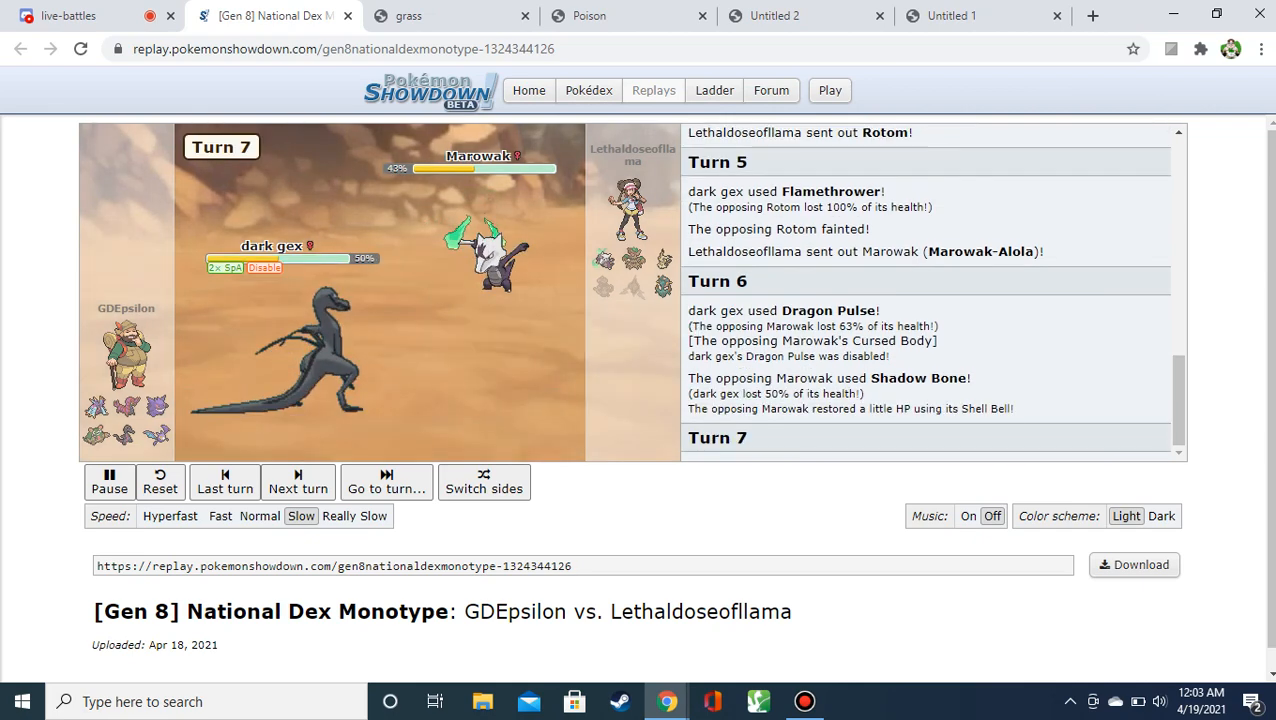
click(297, 481)
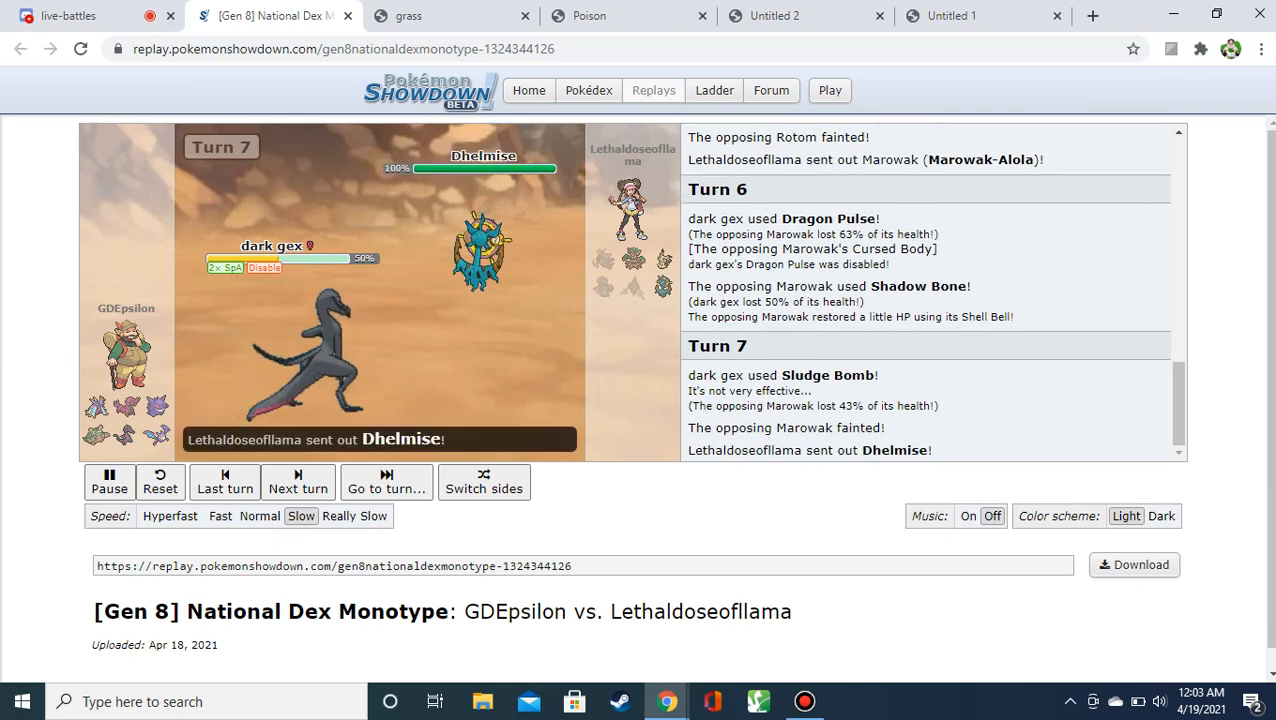
click(297, 482)
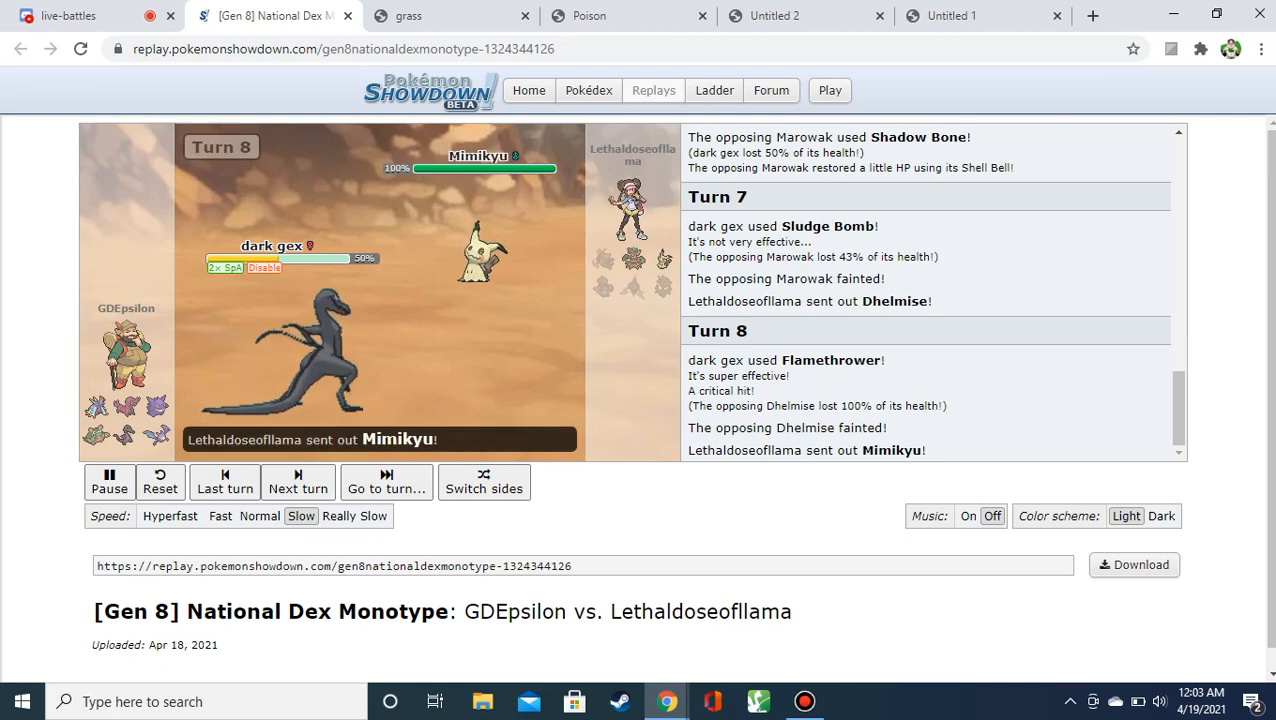
Advance to turn 11 as Marowak, Dhelmise and Mimikyu faint and Trevenant comes in.
click(297, 481)
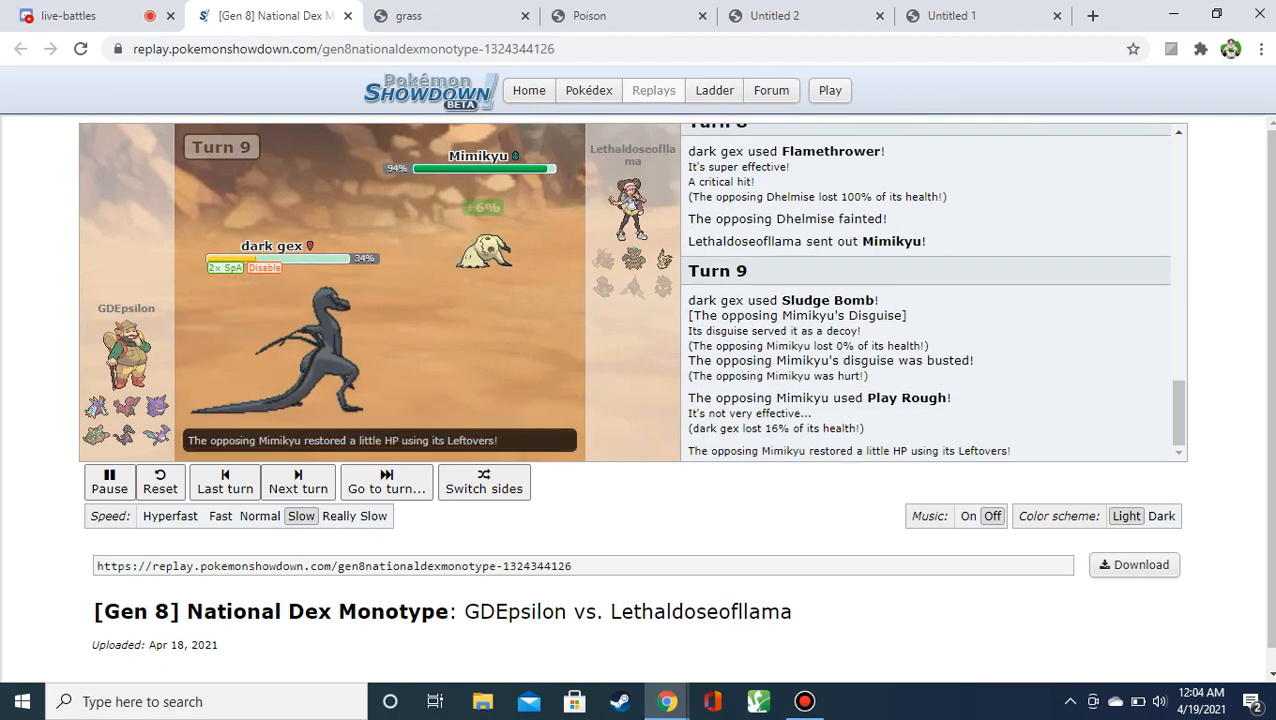
click(297, 482)
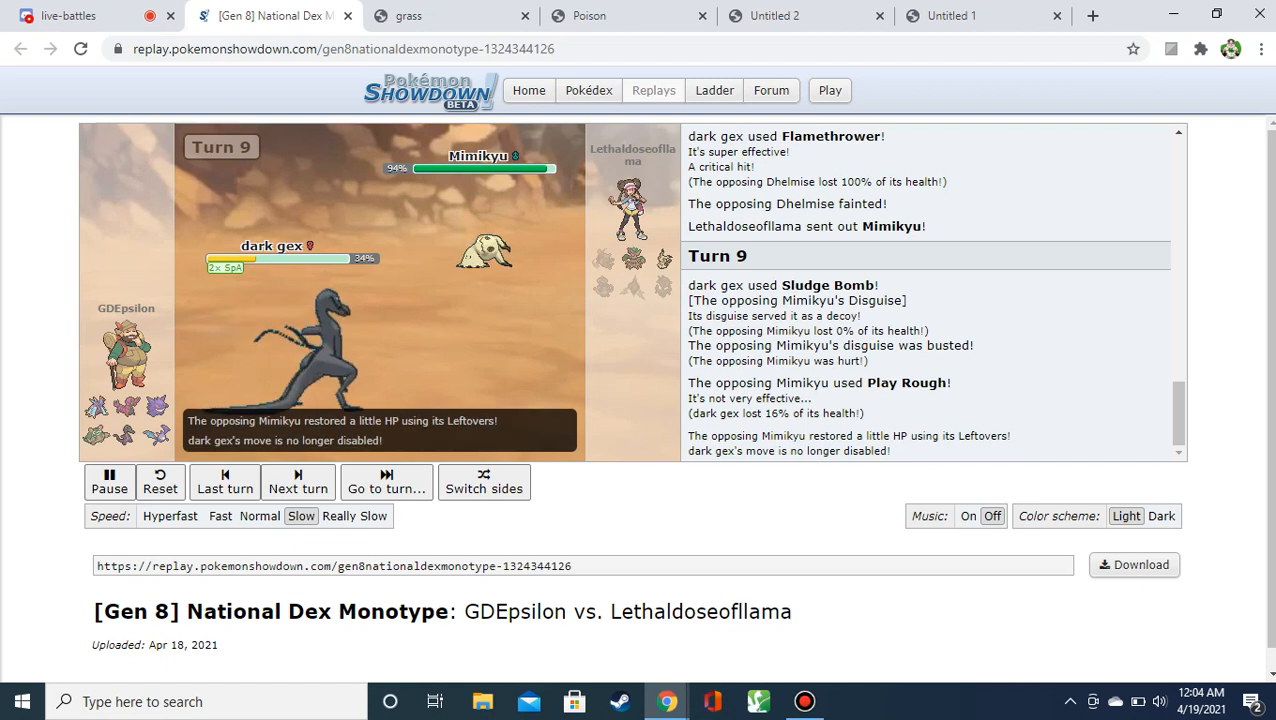
click(297, 482)
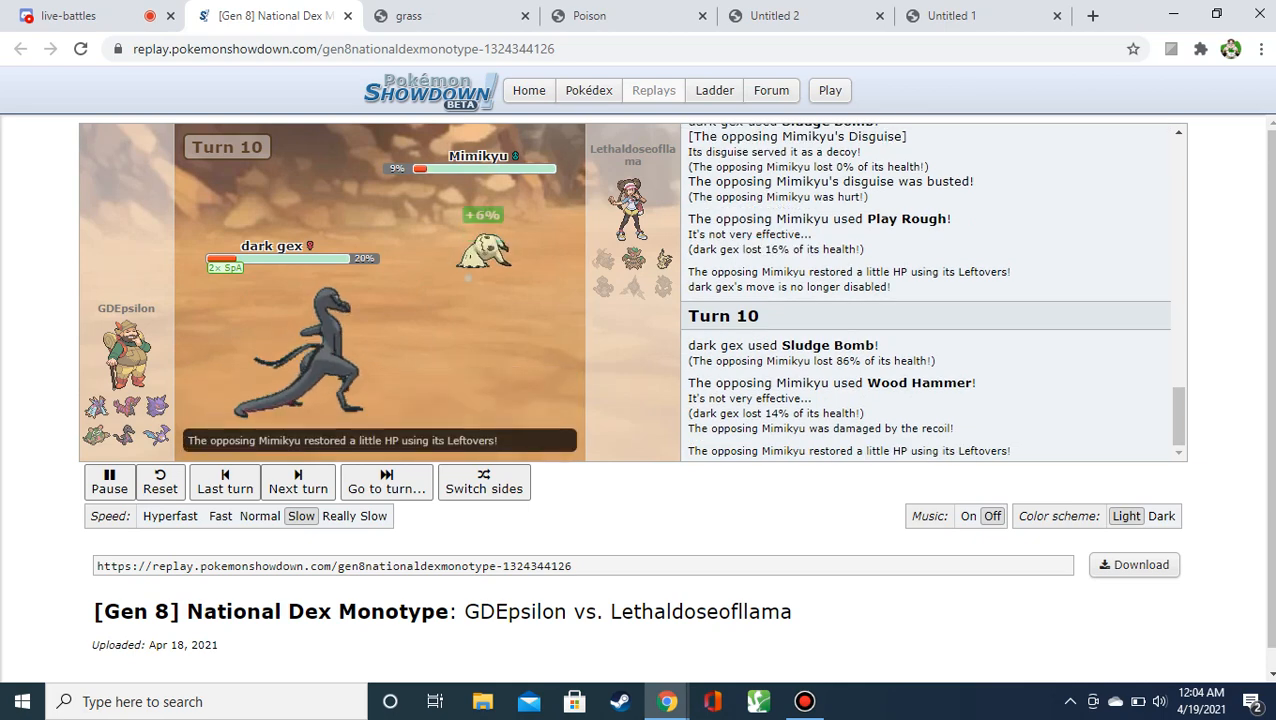
mouse_move(633, 260)
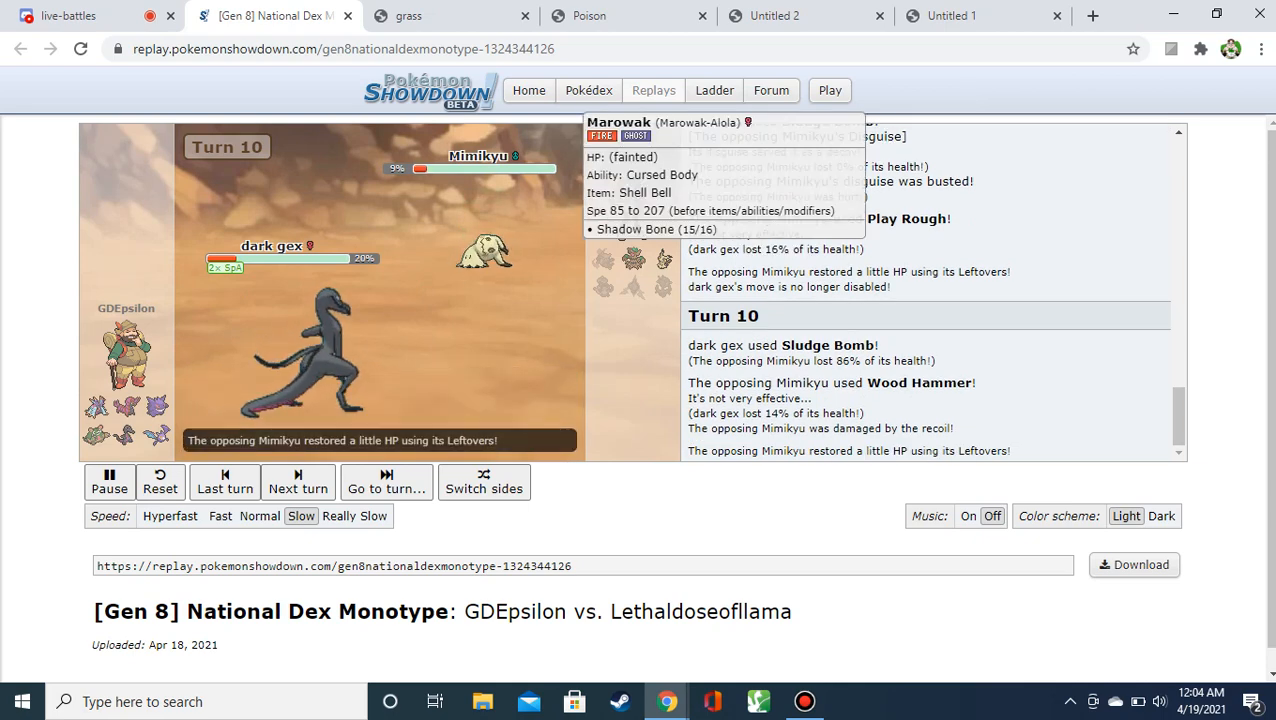
click(297, 481)
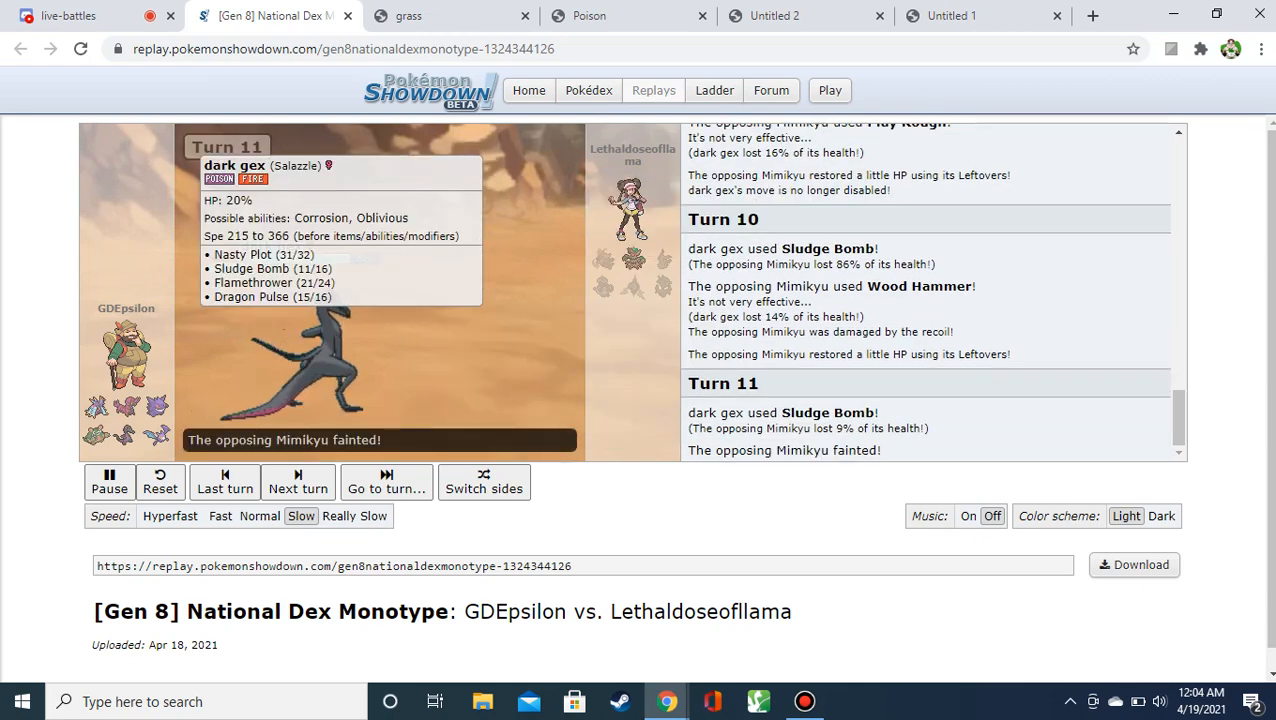
click(298, 482)
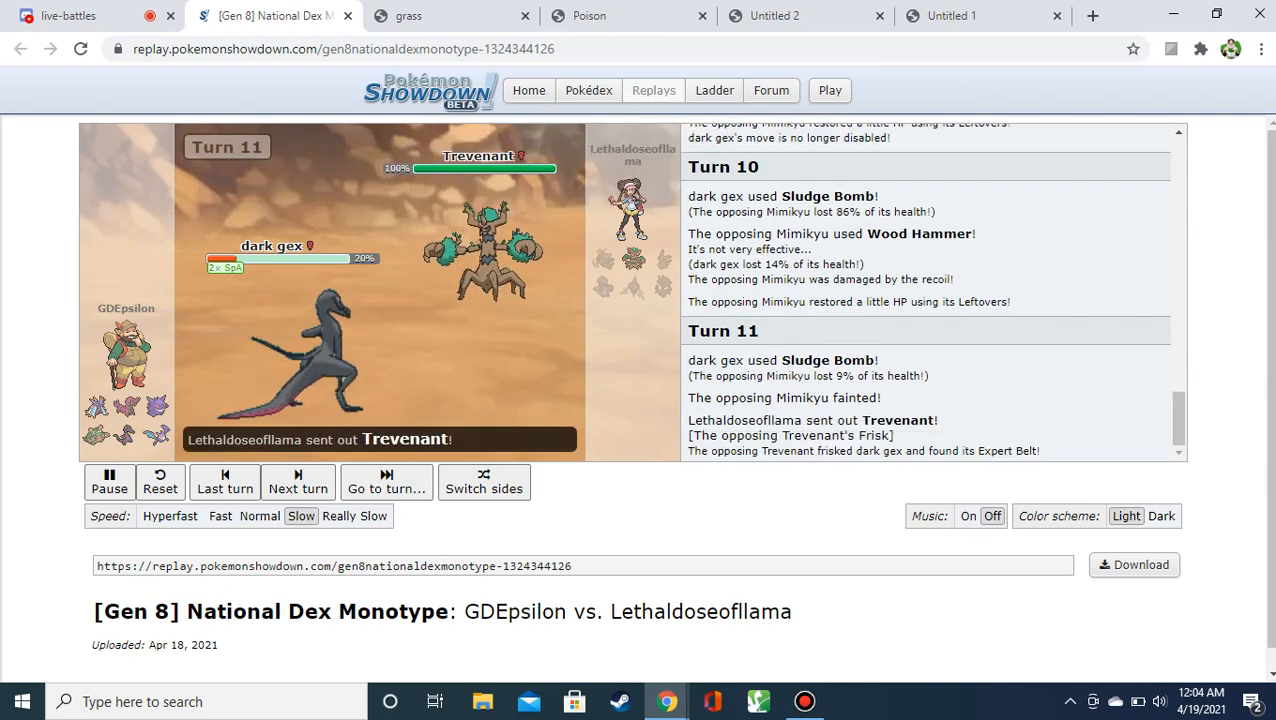
mouse_move(485, 155)
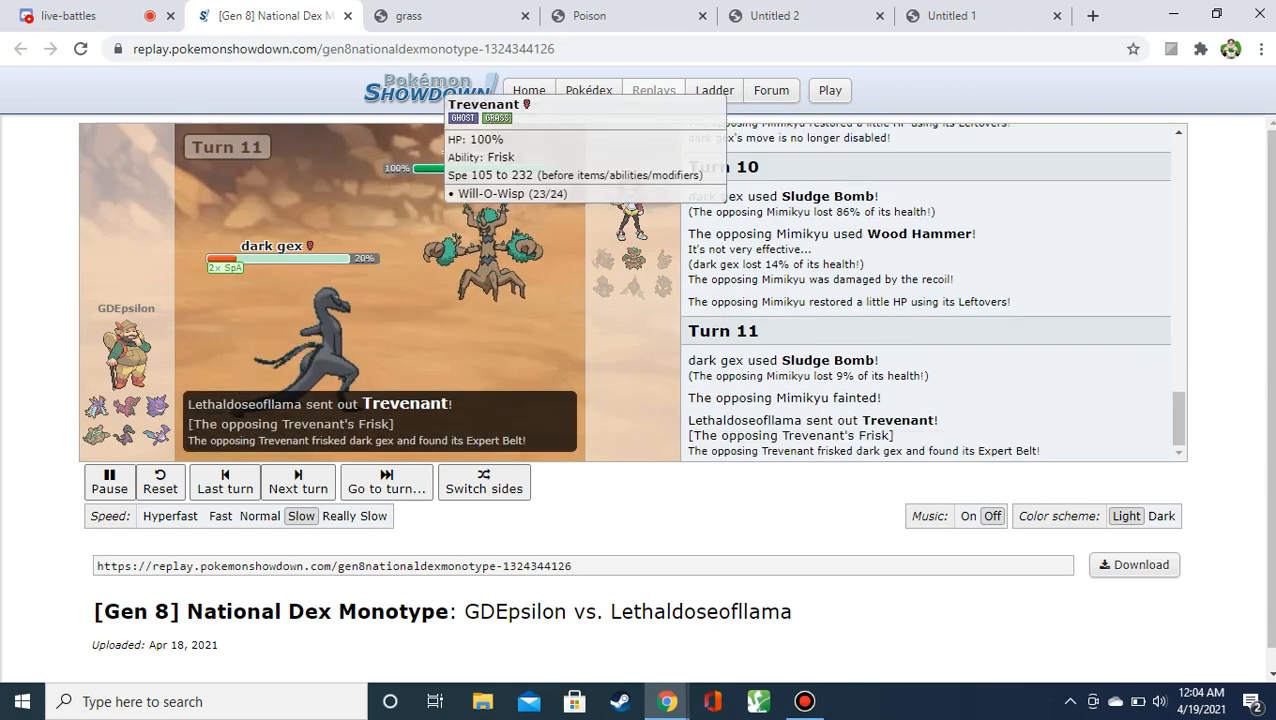
click(298, 482)
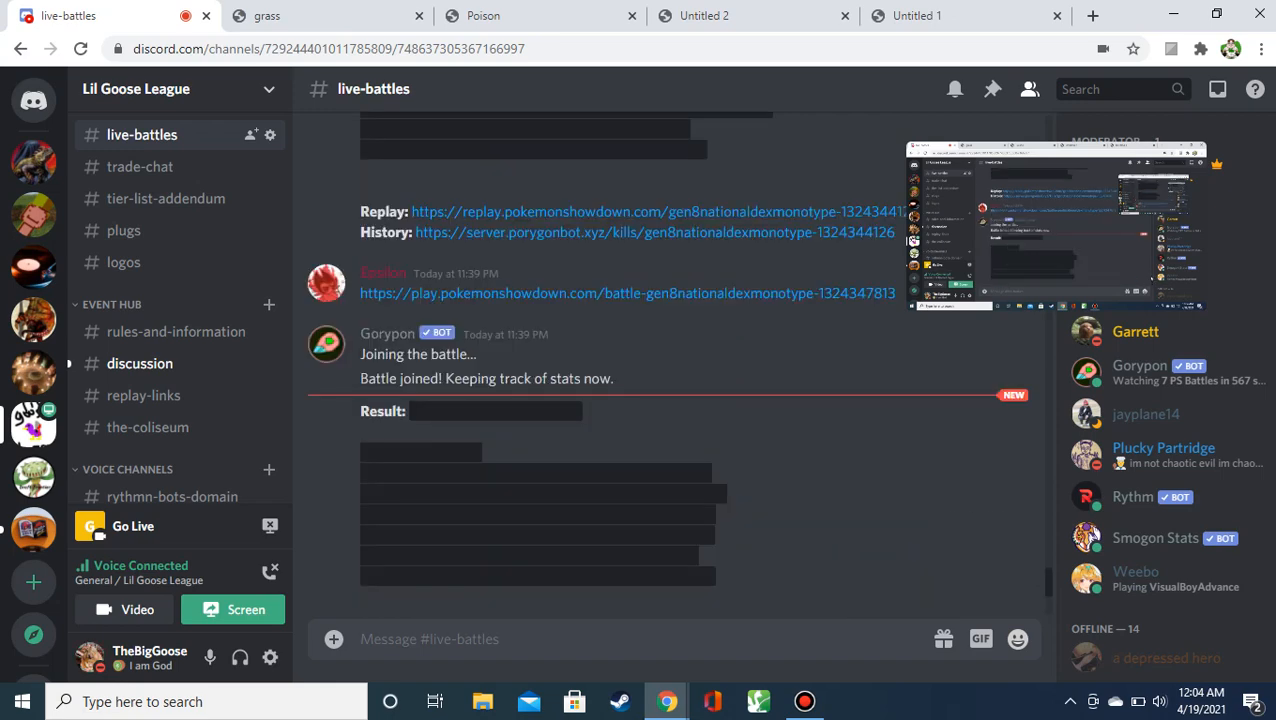
scroll(down, 3)
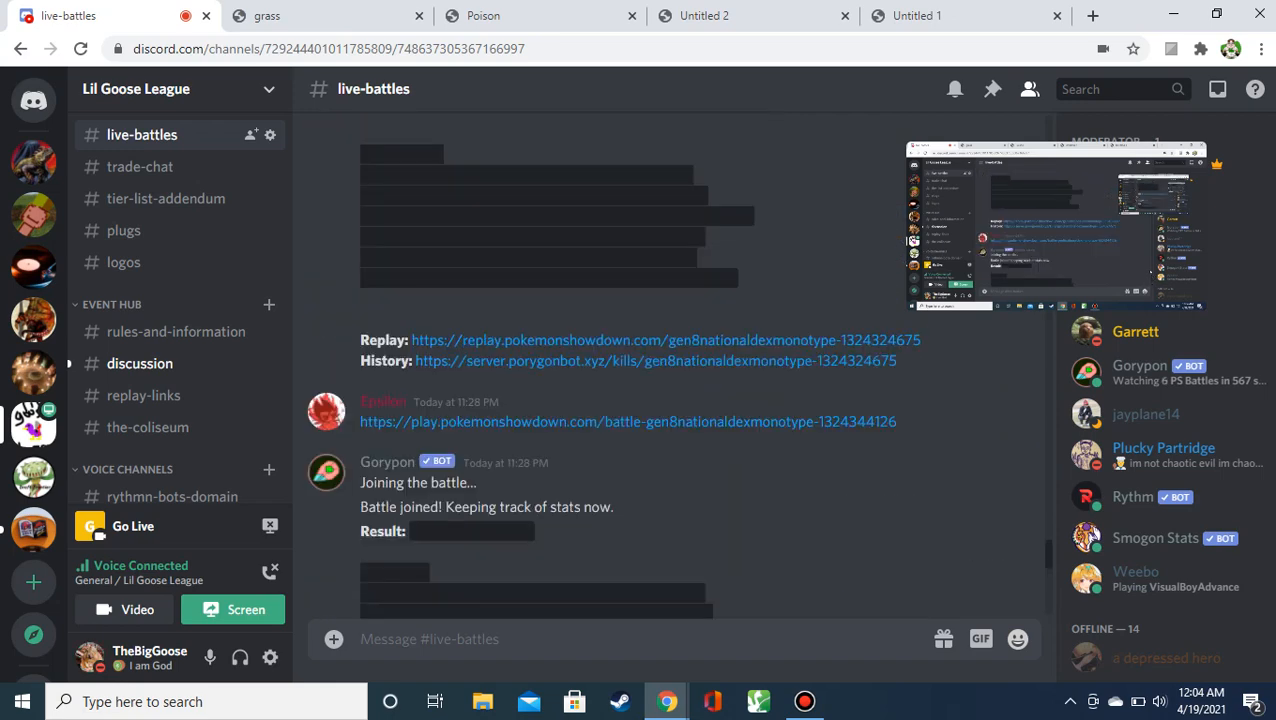
scroll(down, 3)
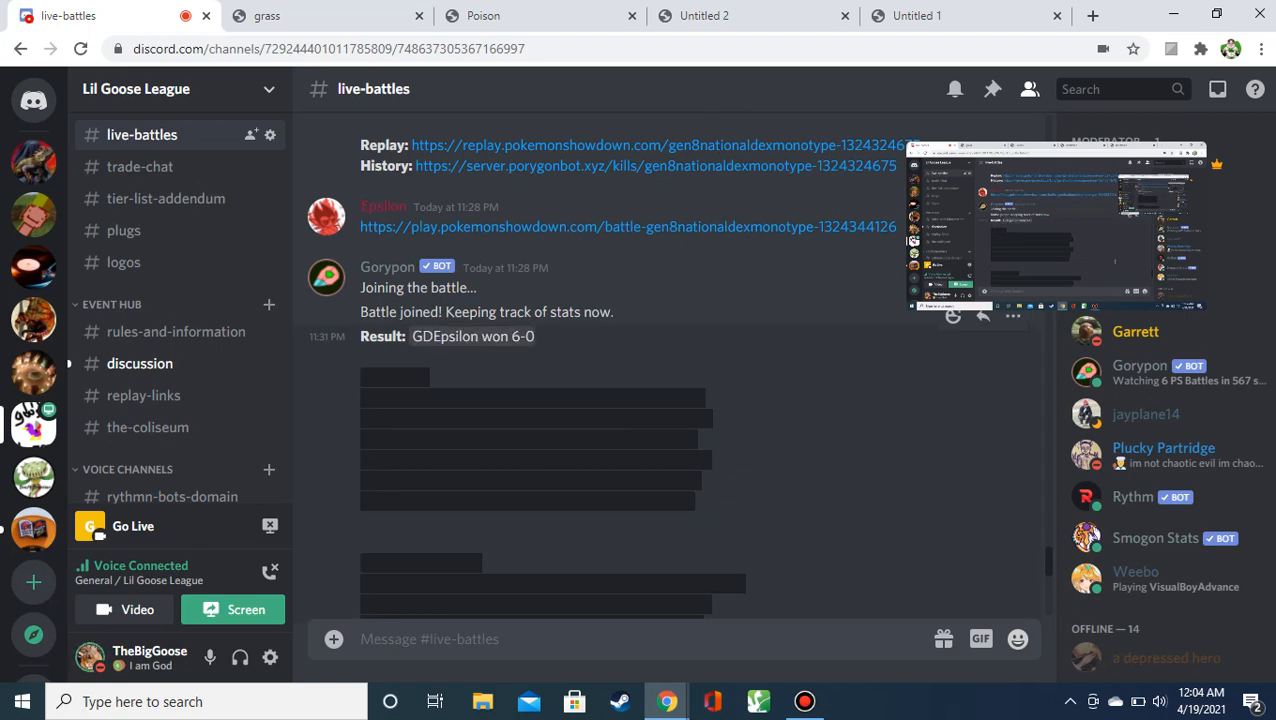
scroll(down, 3)
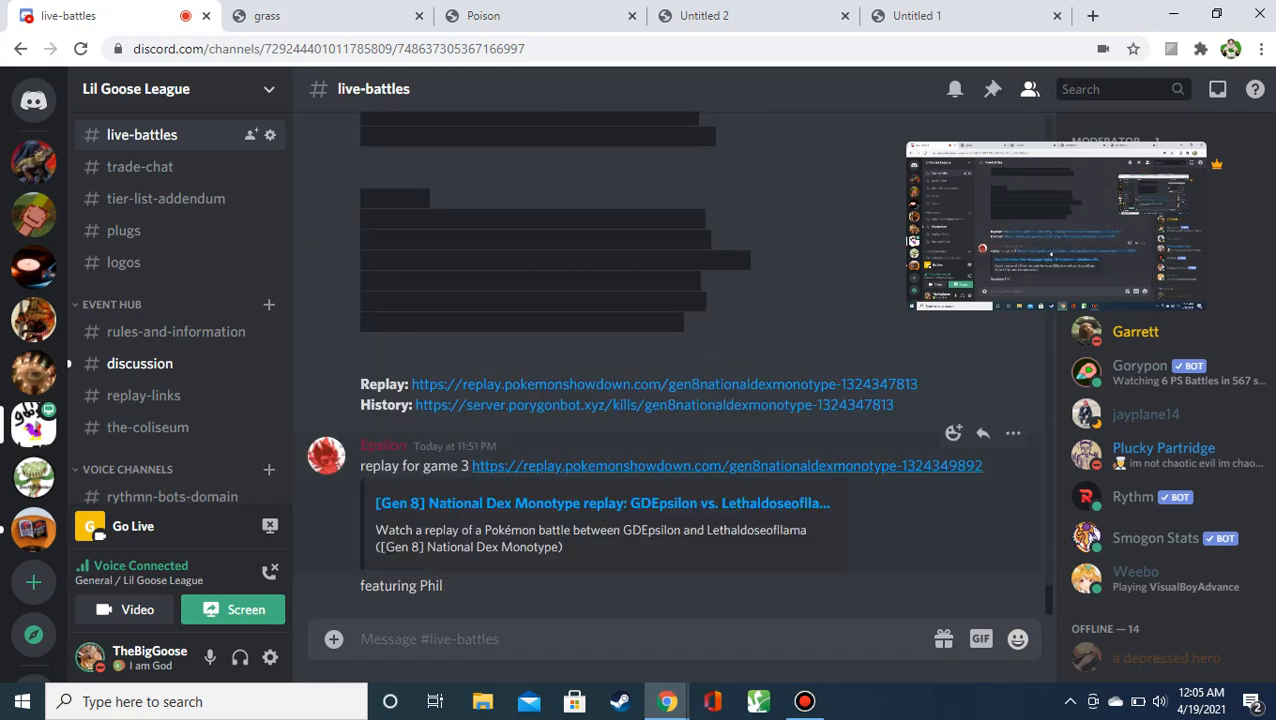
mouse_move(663, 384)
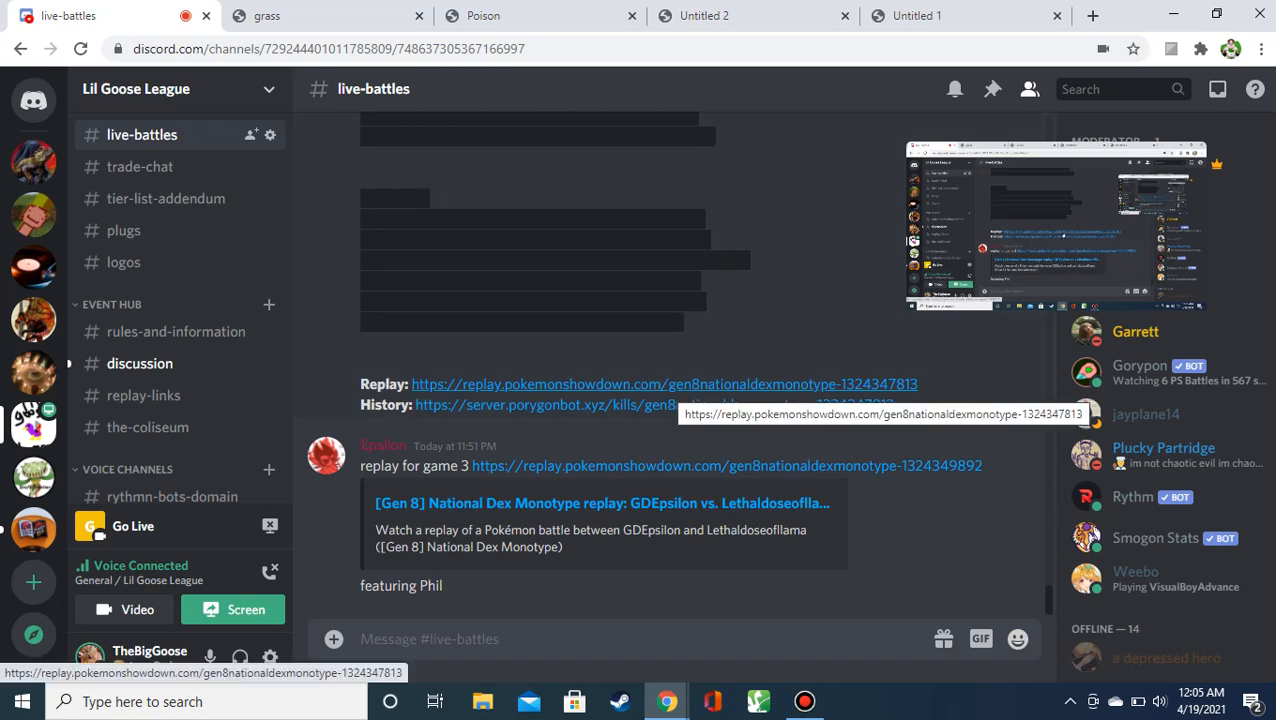
click(664, 384)
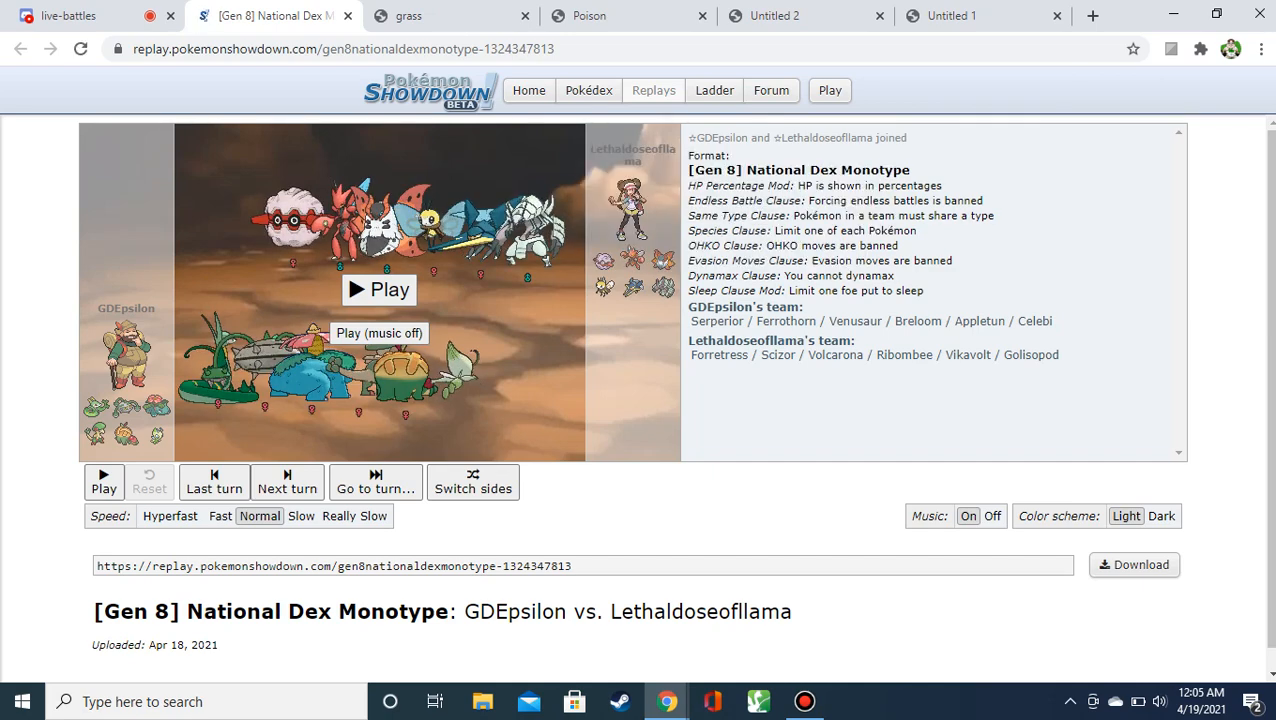
Start the GDEpsilon vs. Lethaldoseofllama replay playing with music off.
click(378, 289)
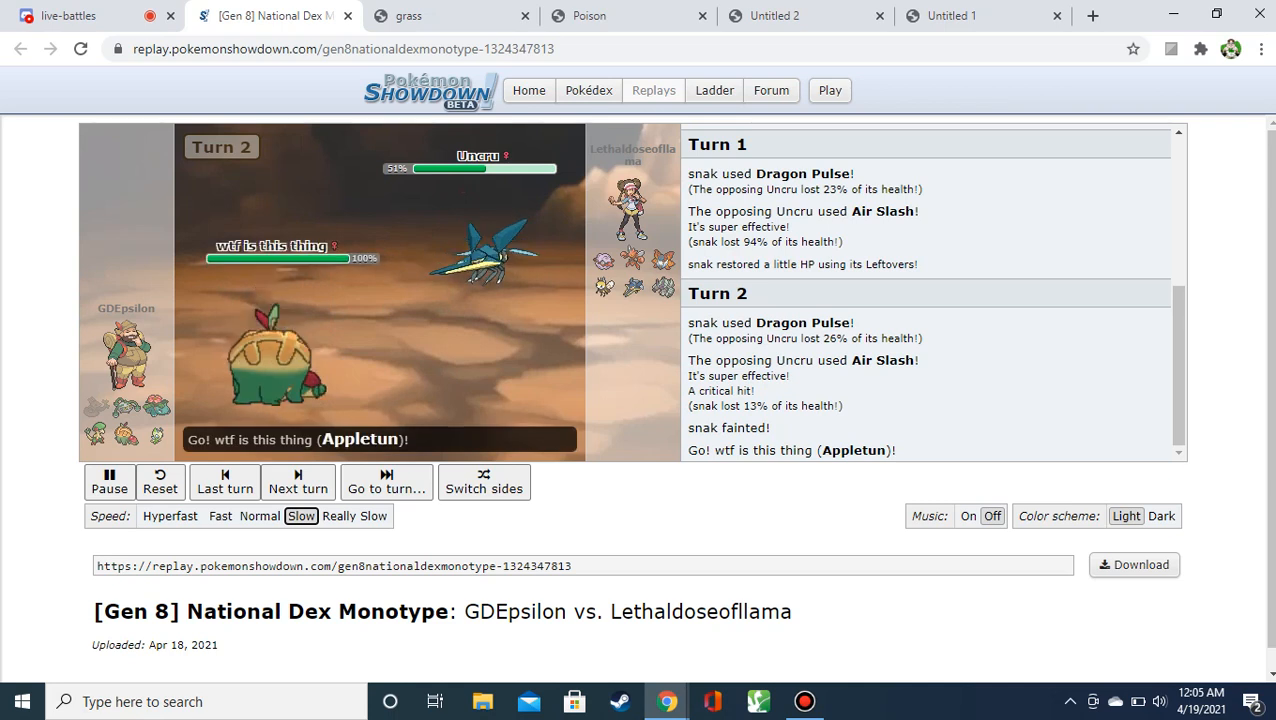
Step the replay forward turn by turn until Celebi faints and Venusaur comes in at turn 7.
click(297, 482)
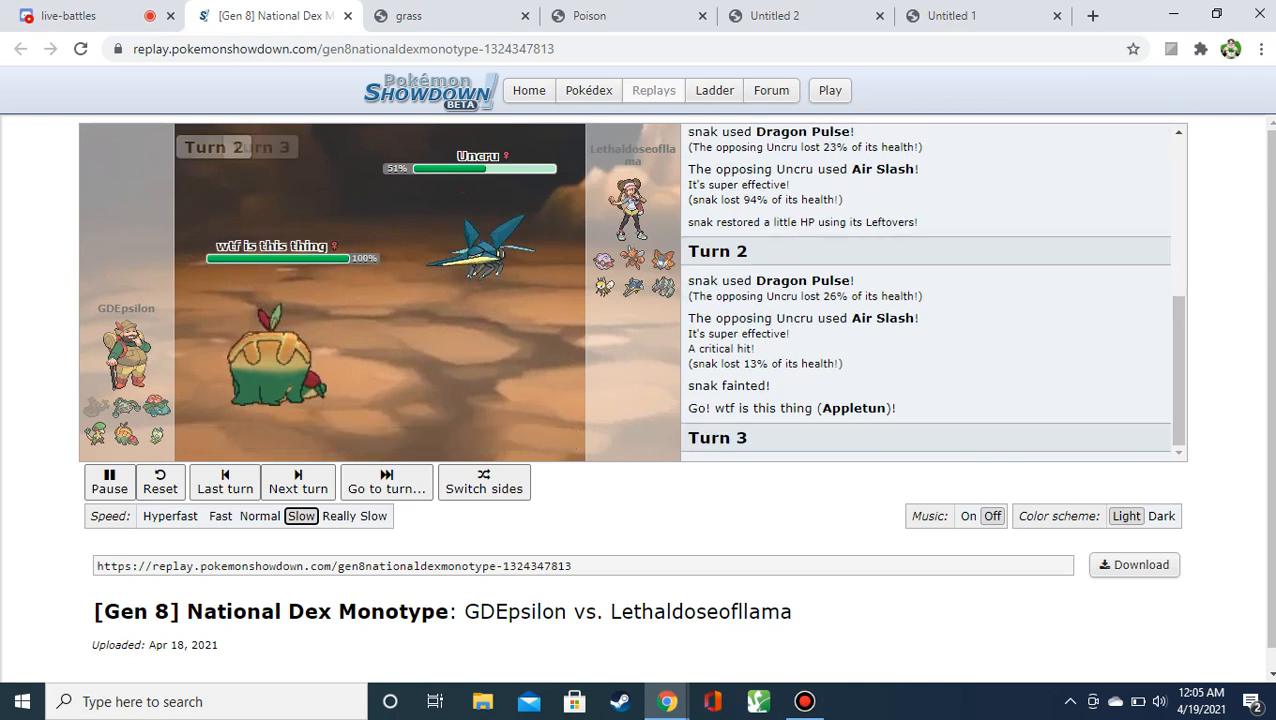
click(297, 482)
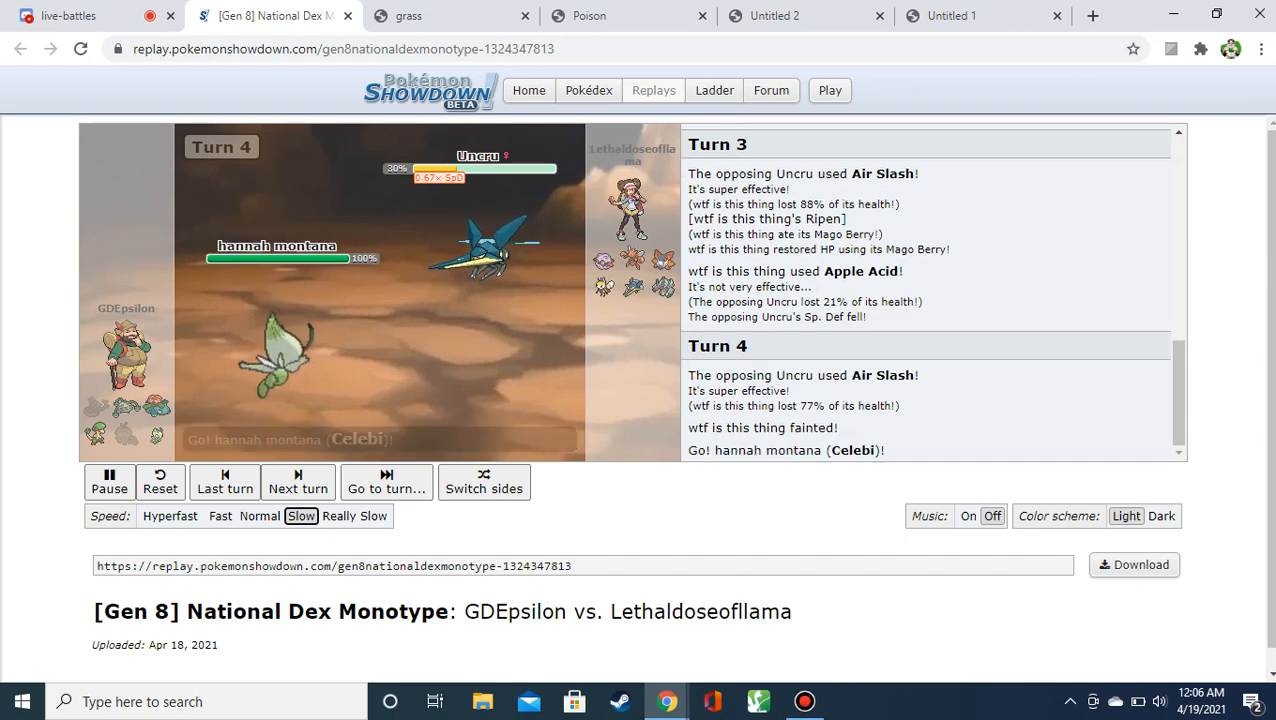
click(297, 481)
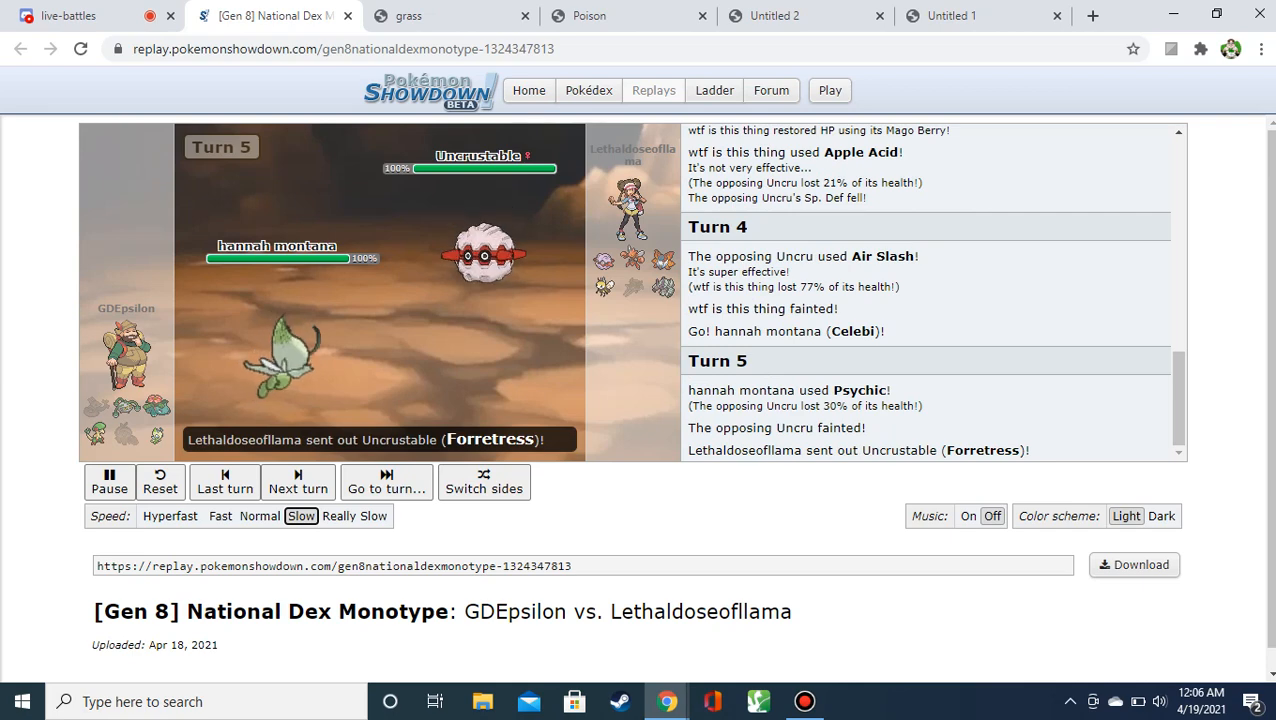
click(297, 482)
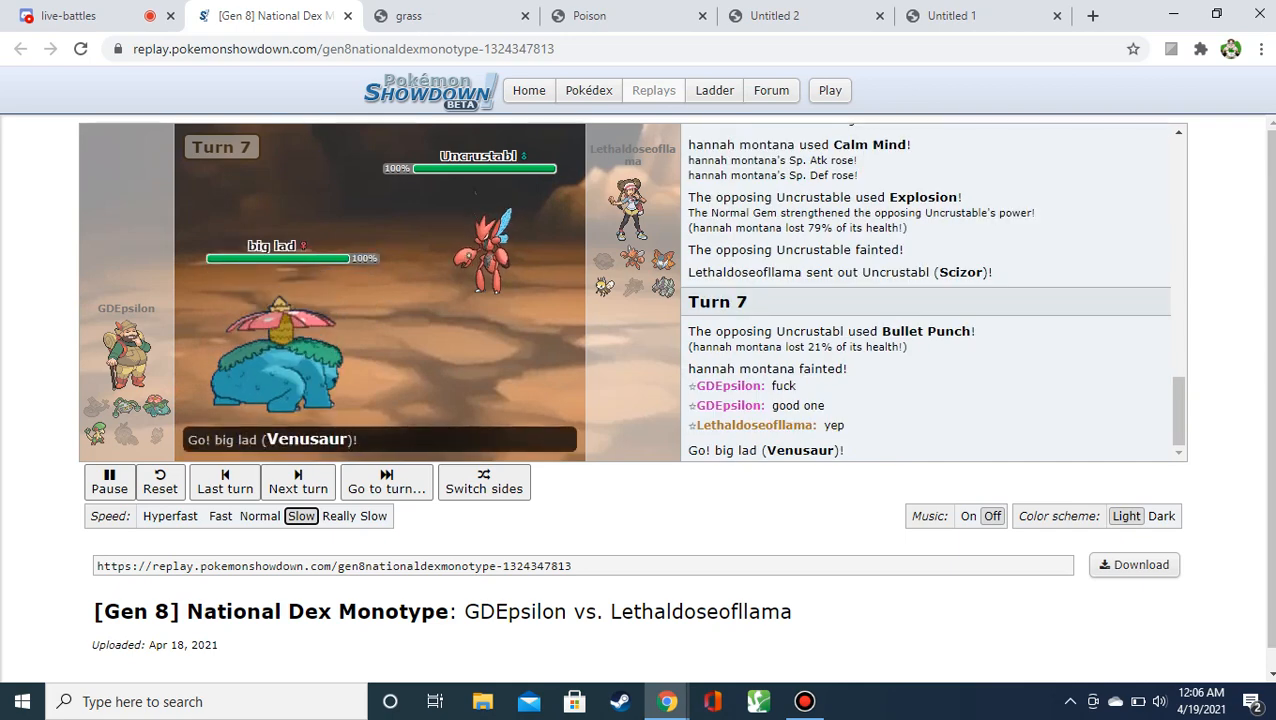
click(297, 482)
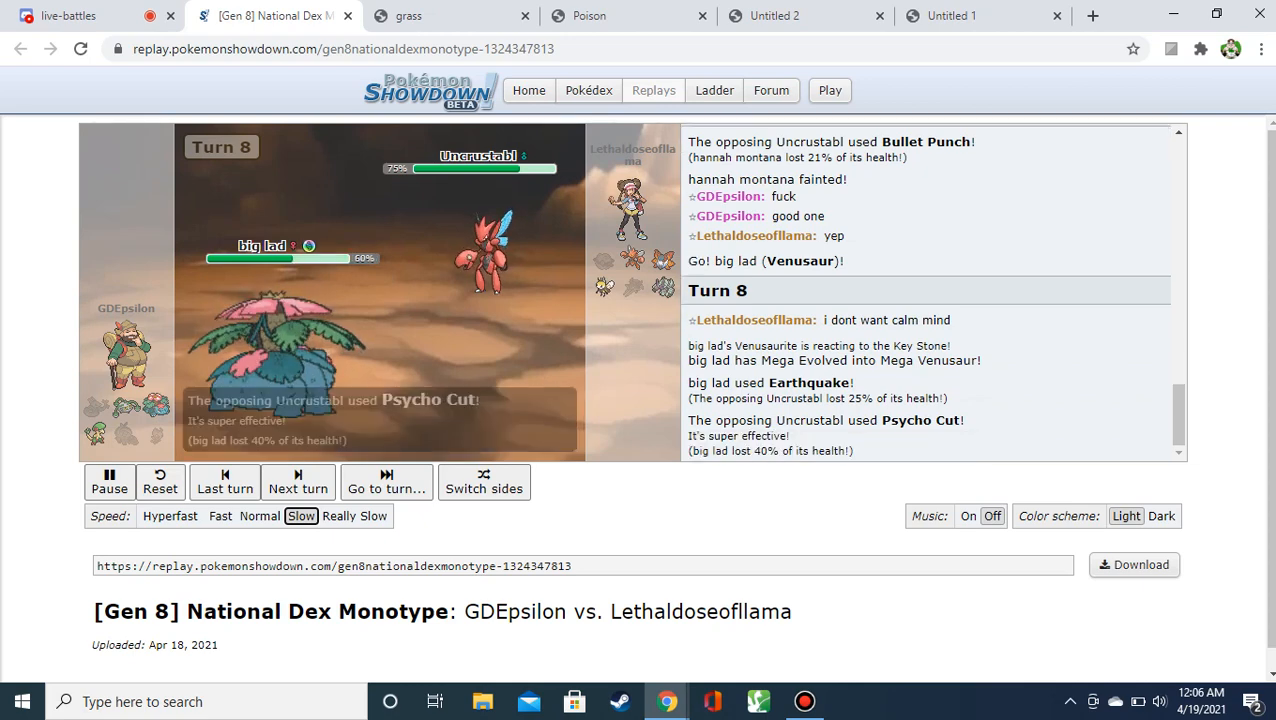
Advance the replay to its turn-14 finish with Lethaldoseofllama winning, then return to Discord.
click(297, 482)
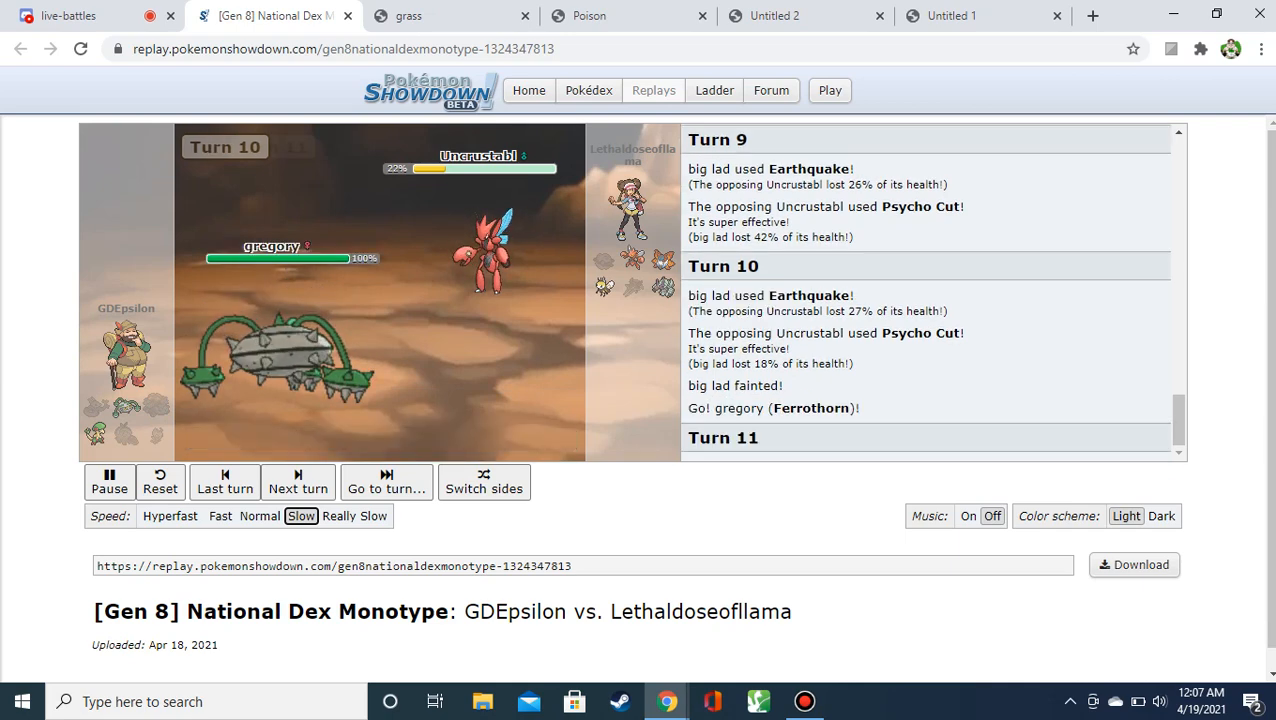
click(297, 481)
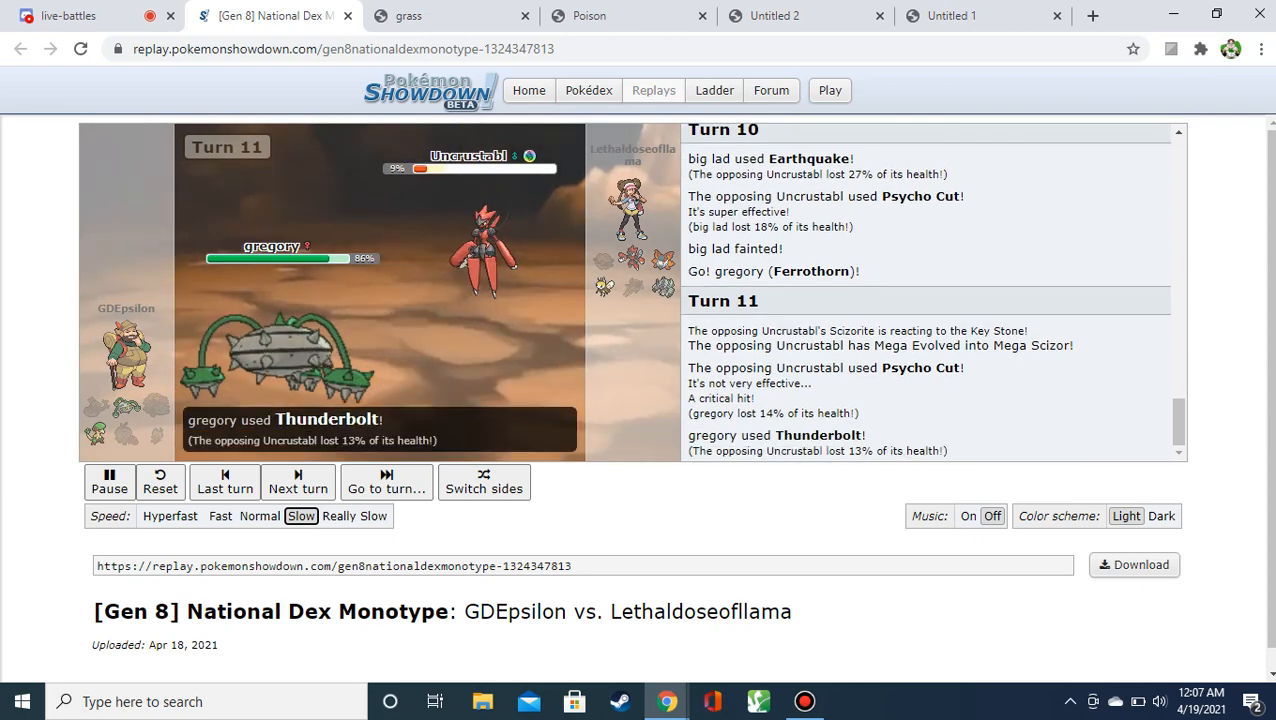
click(297, 481)
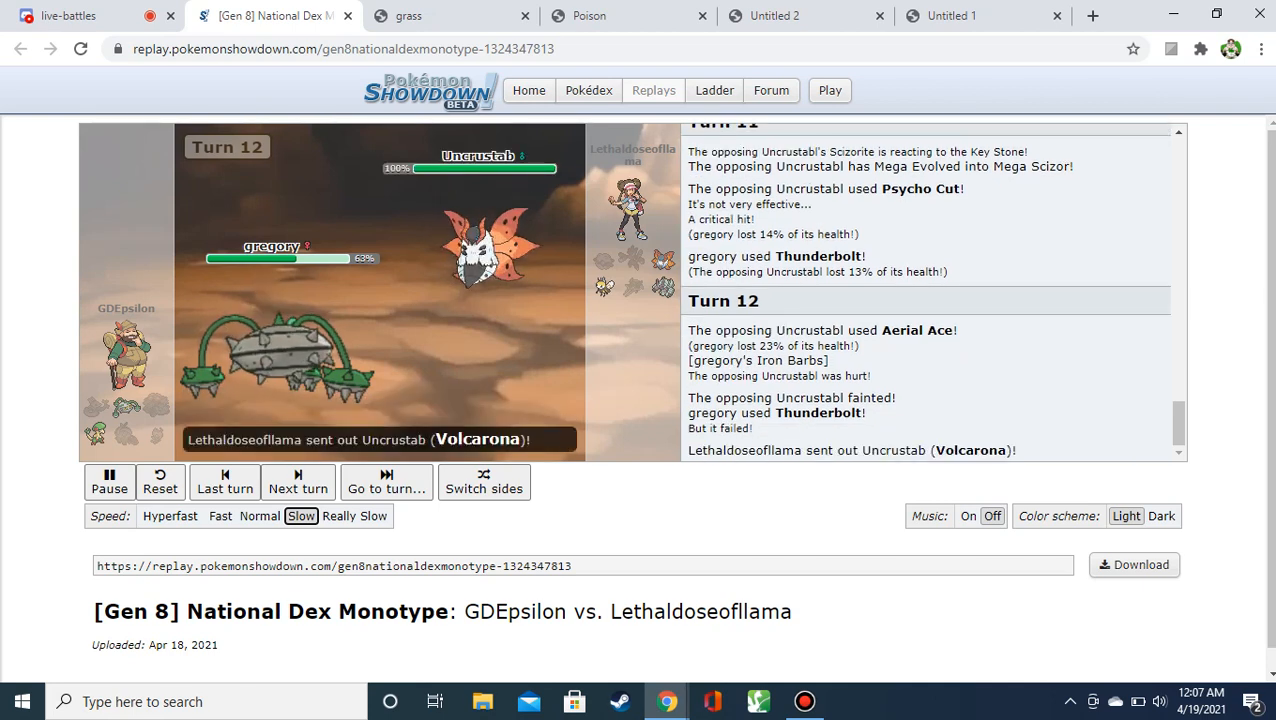
click(297, 482)
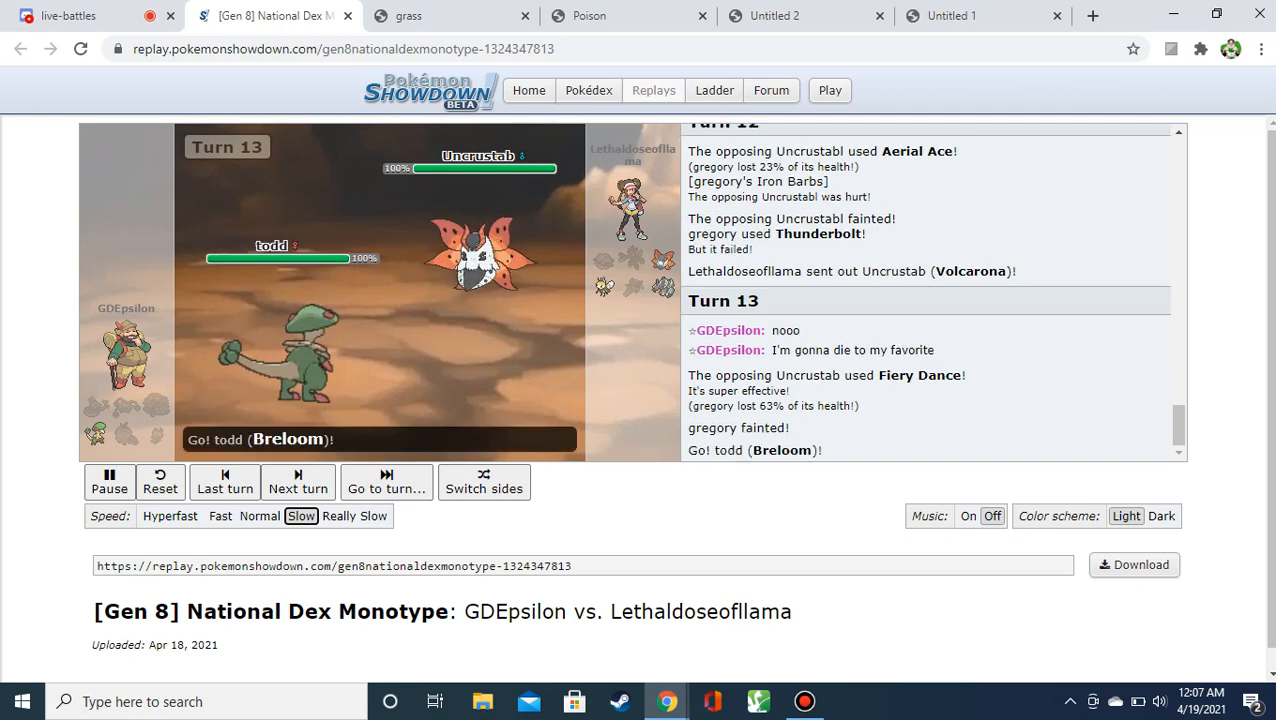
click(297, 481)
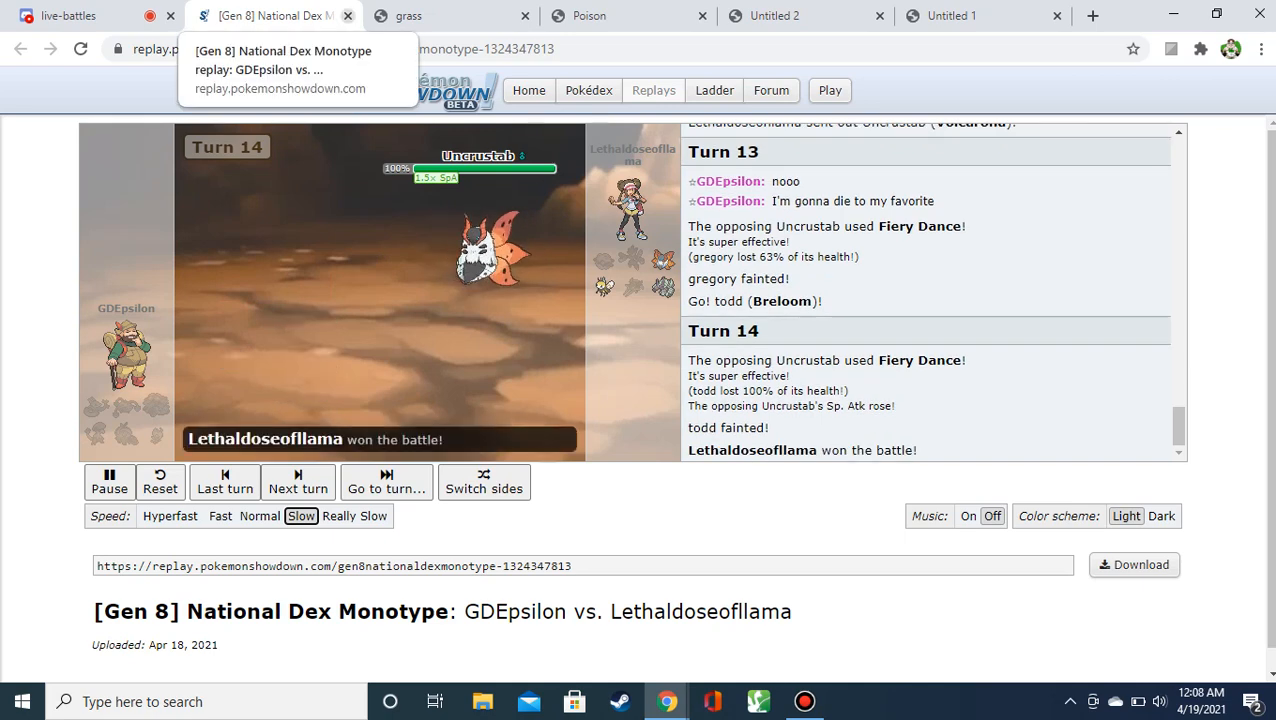
click(68, 15)
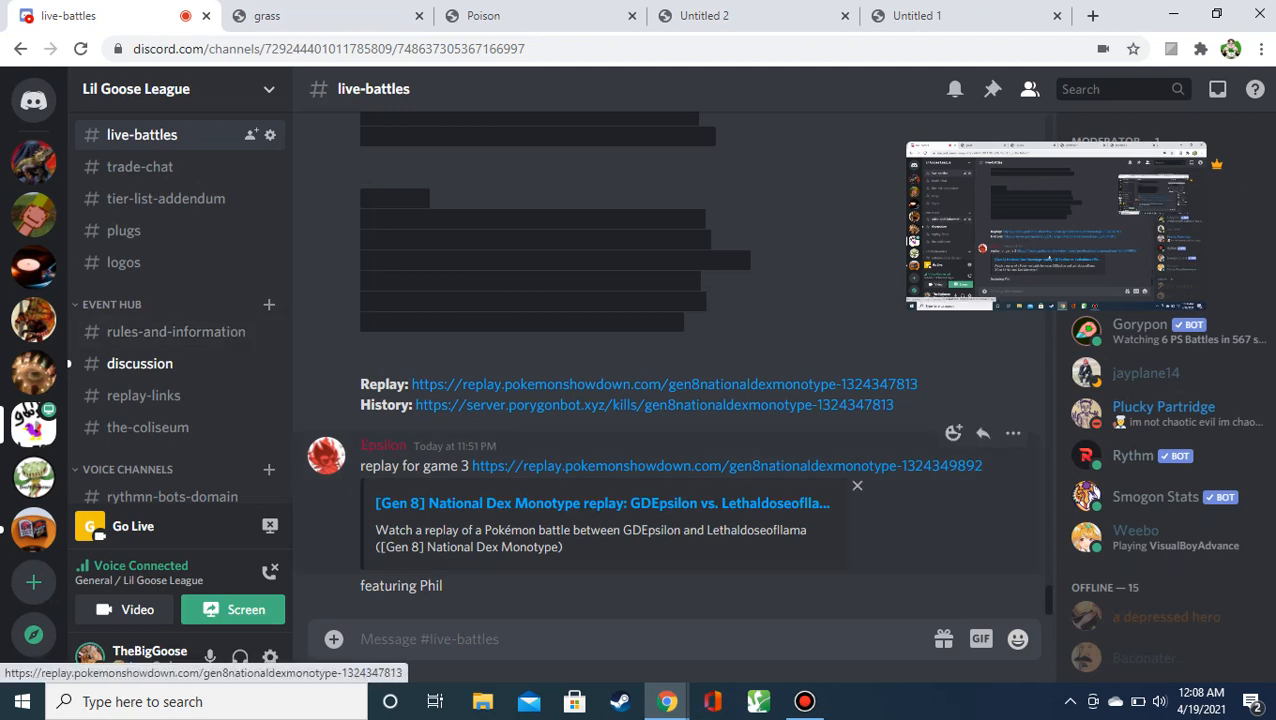
Open the game 3 replay link from the #live-battles channel.
click(727, 465)
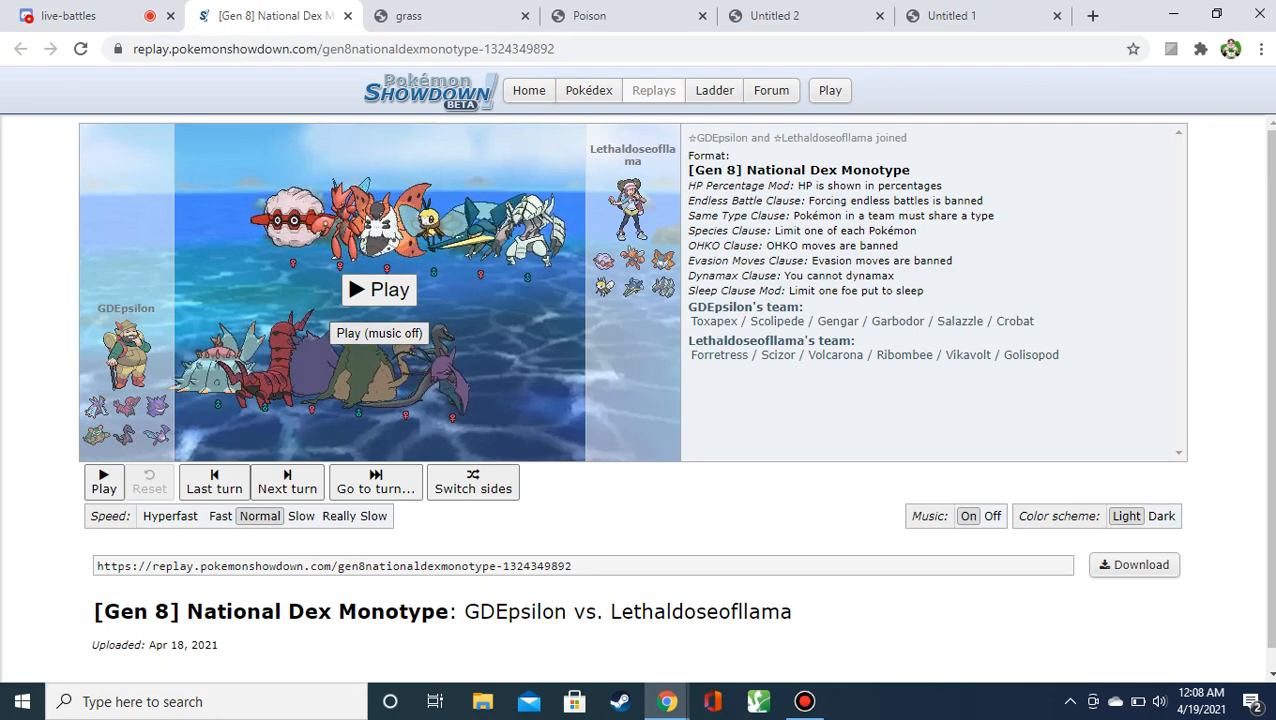
Start the game 3 replay and step through its opening turns.
click(378, 289)
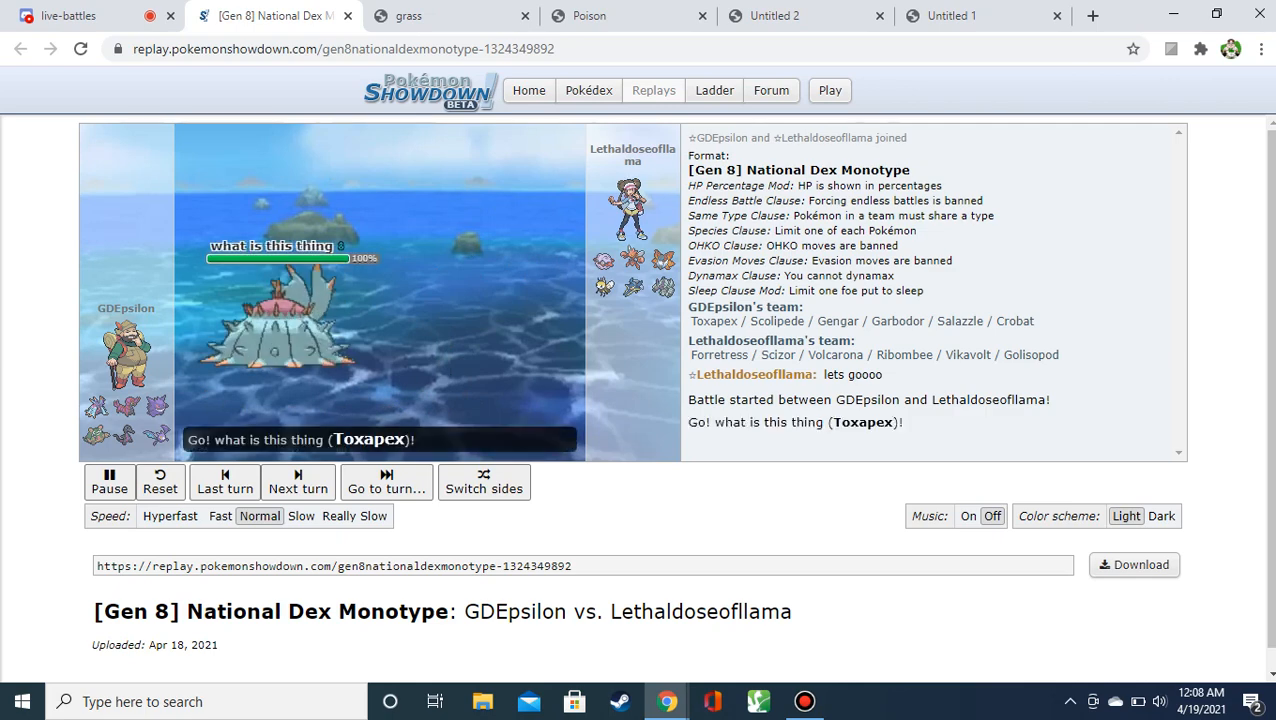
click(297, 482)
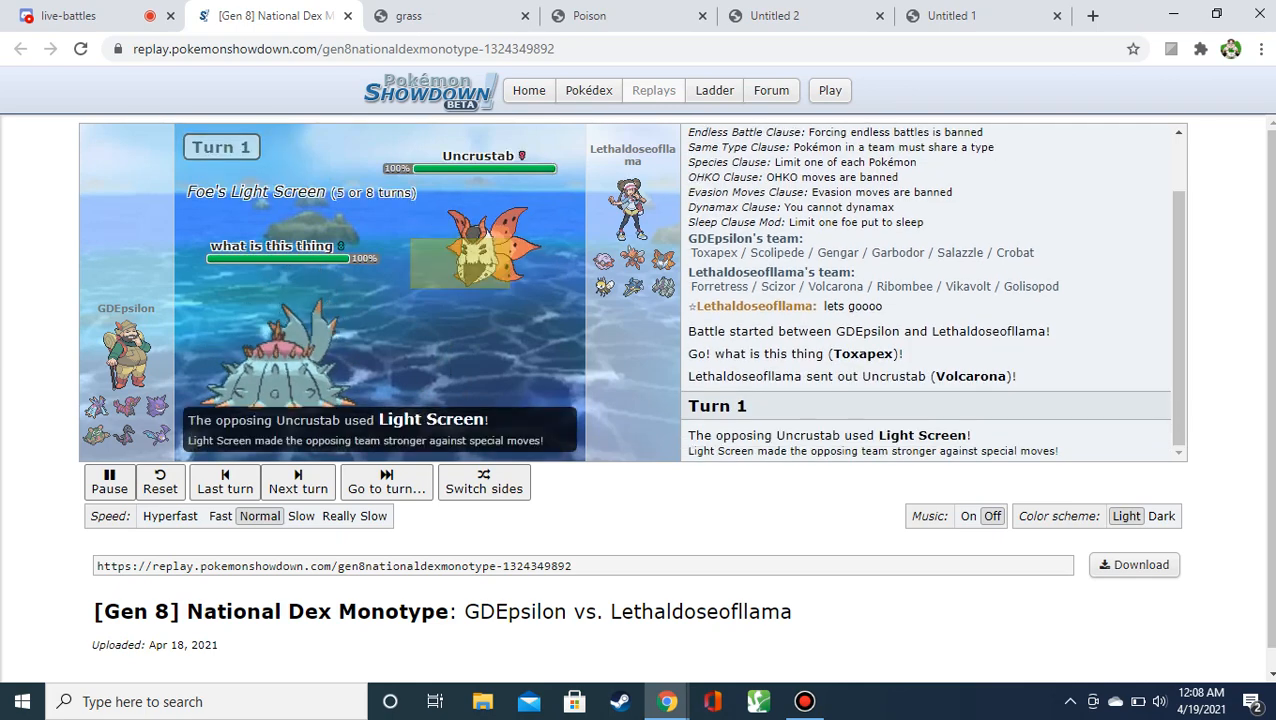
click(297, 481)
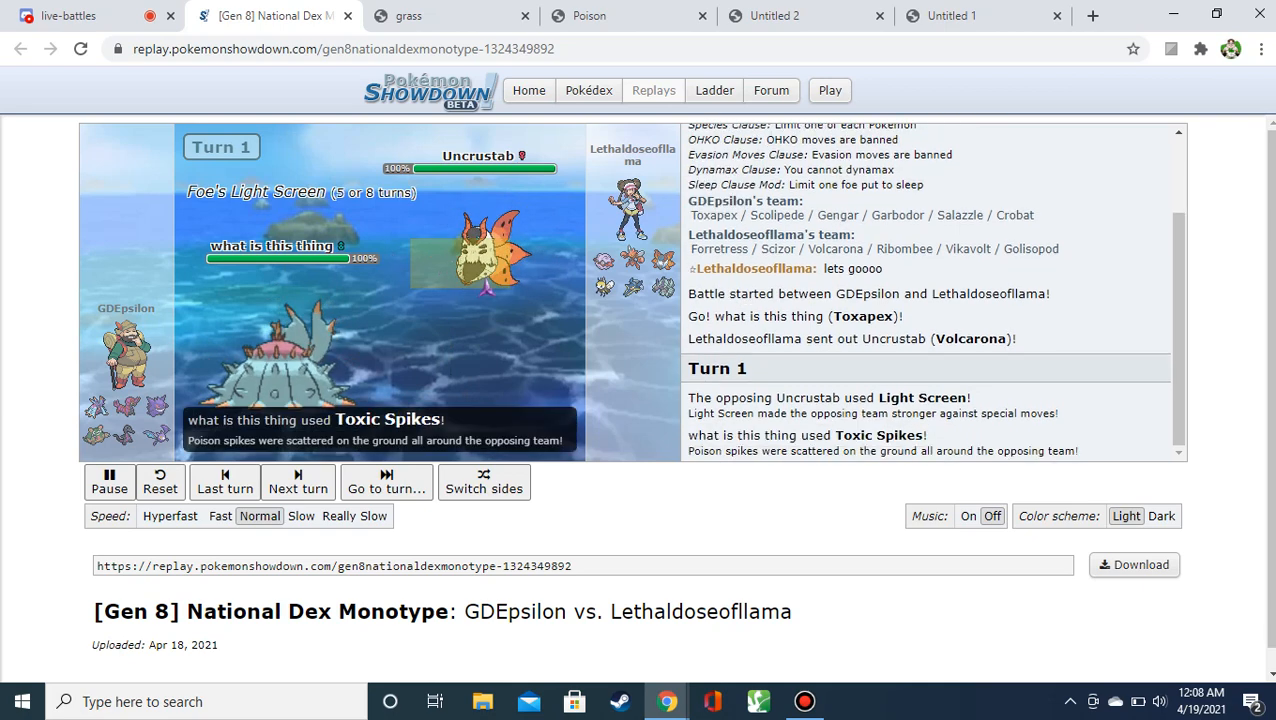
click(297, 482)
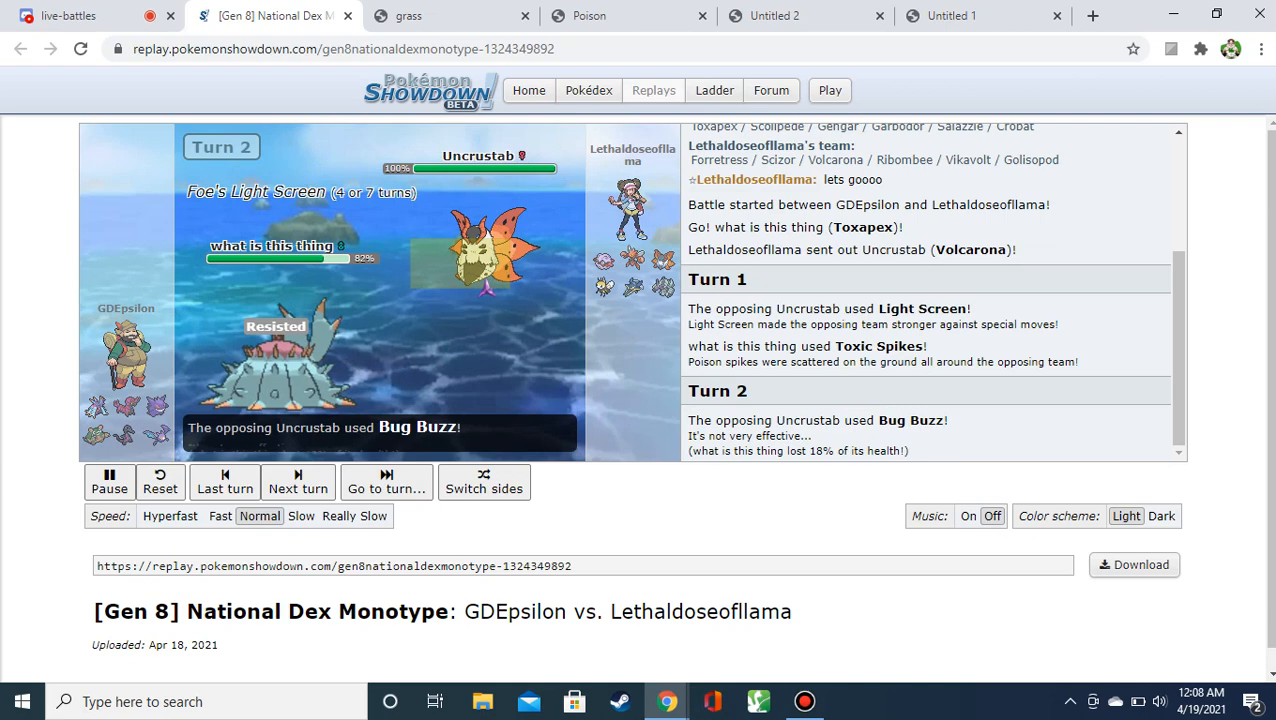
click(297, 482)
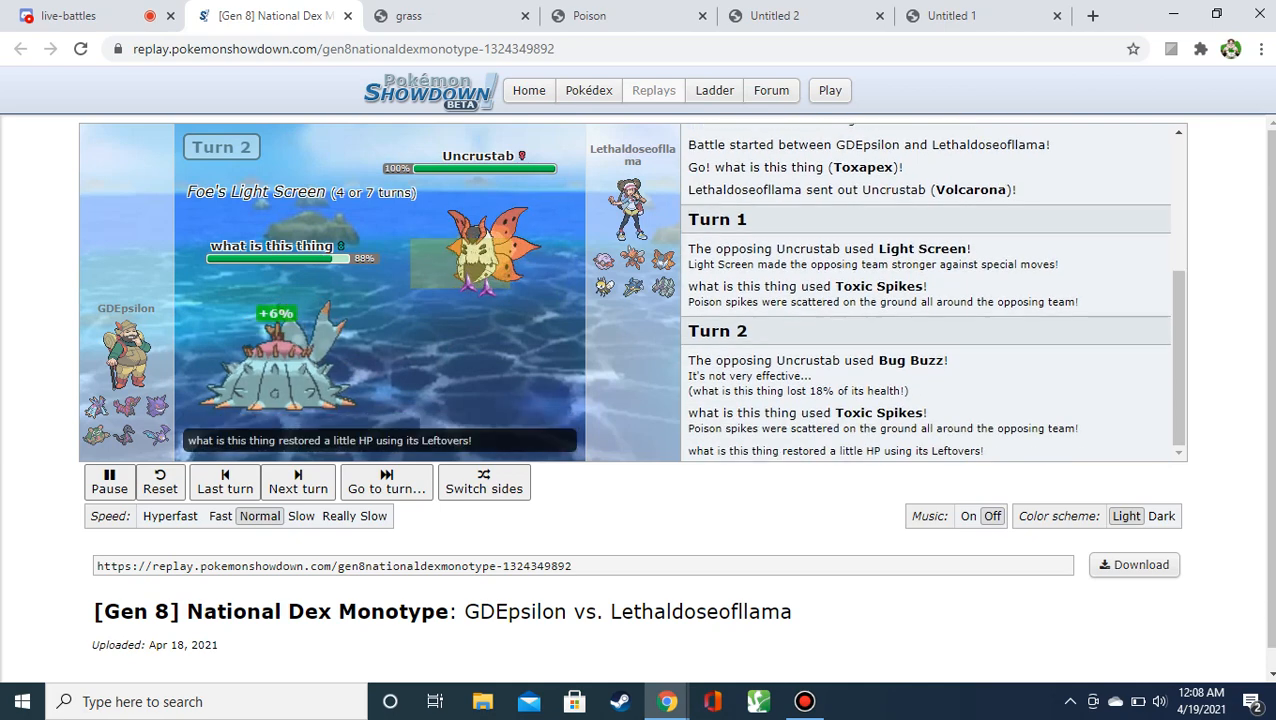
click(297, 482)
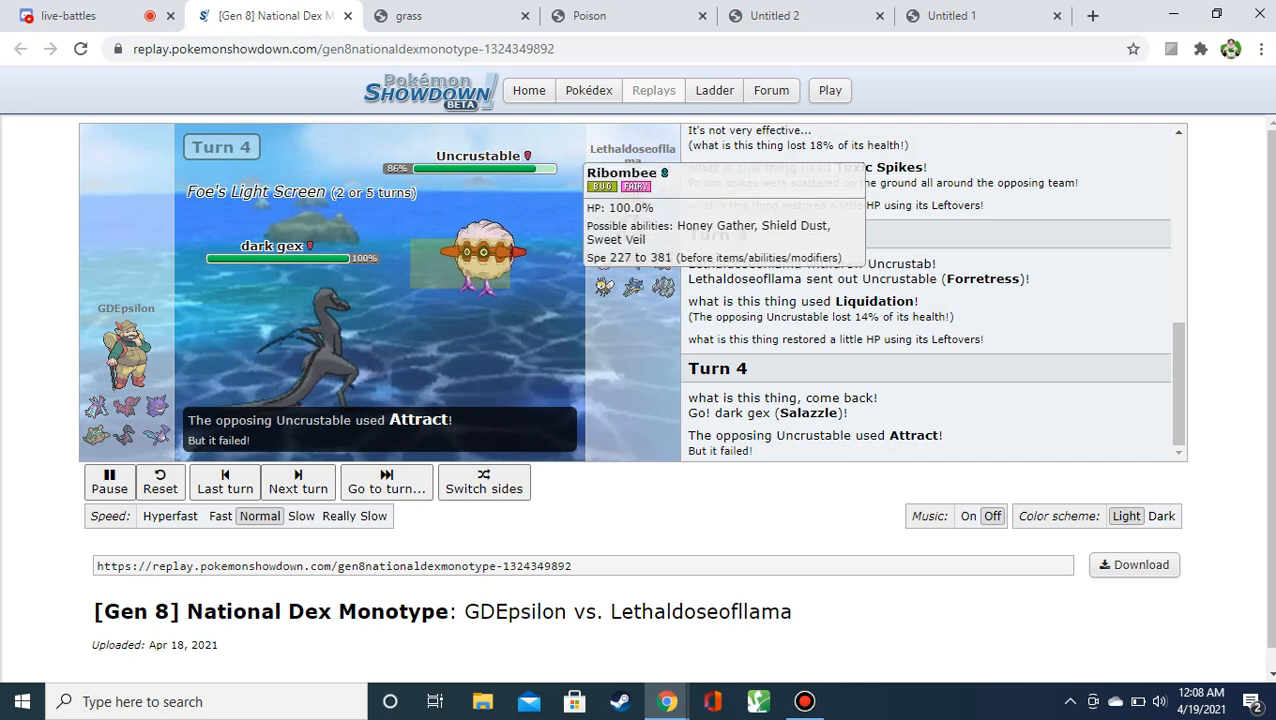
click(297, 482)
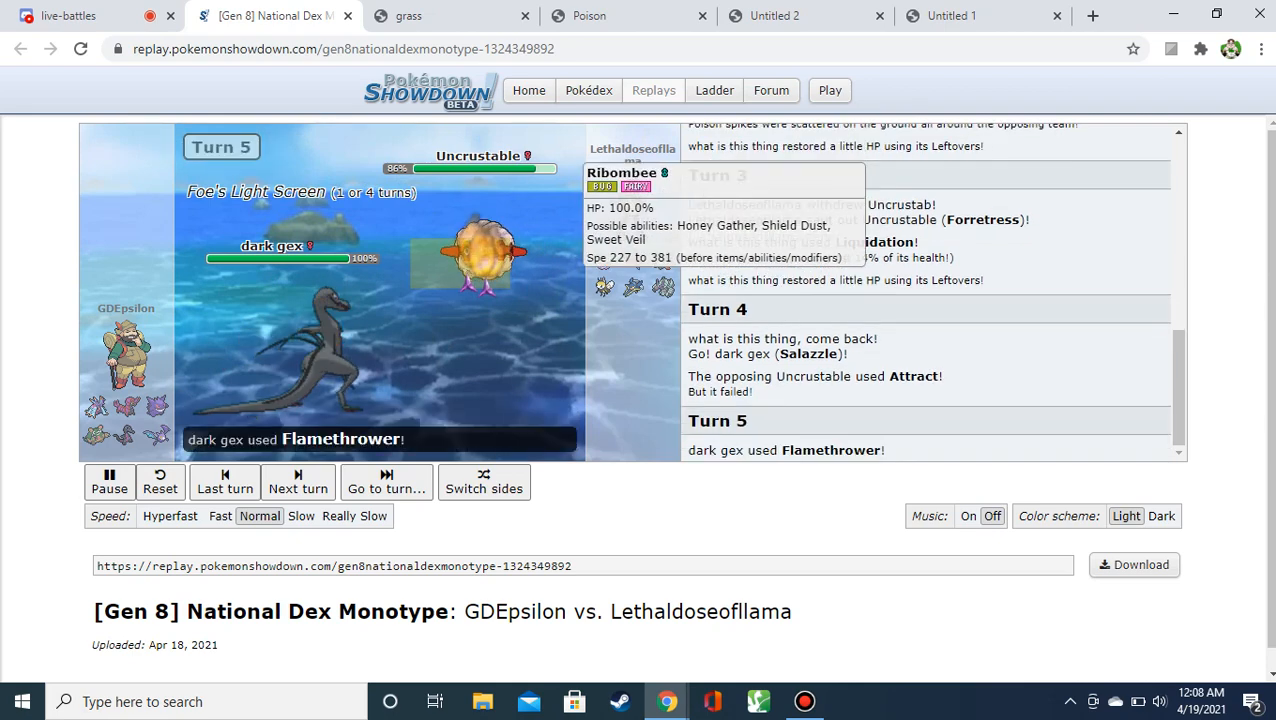
click(297, 481)
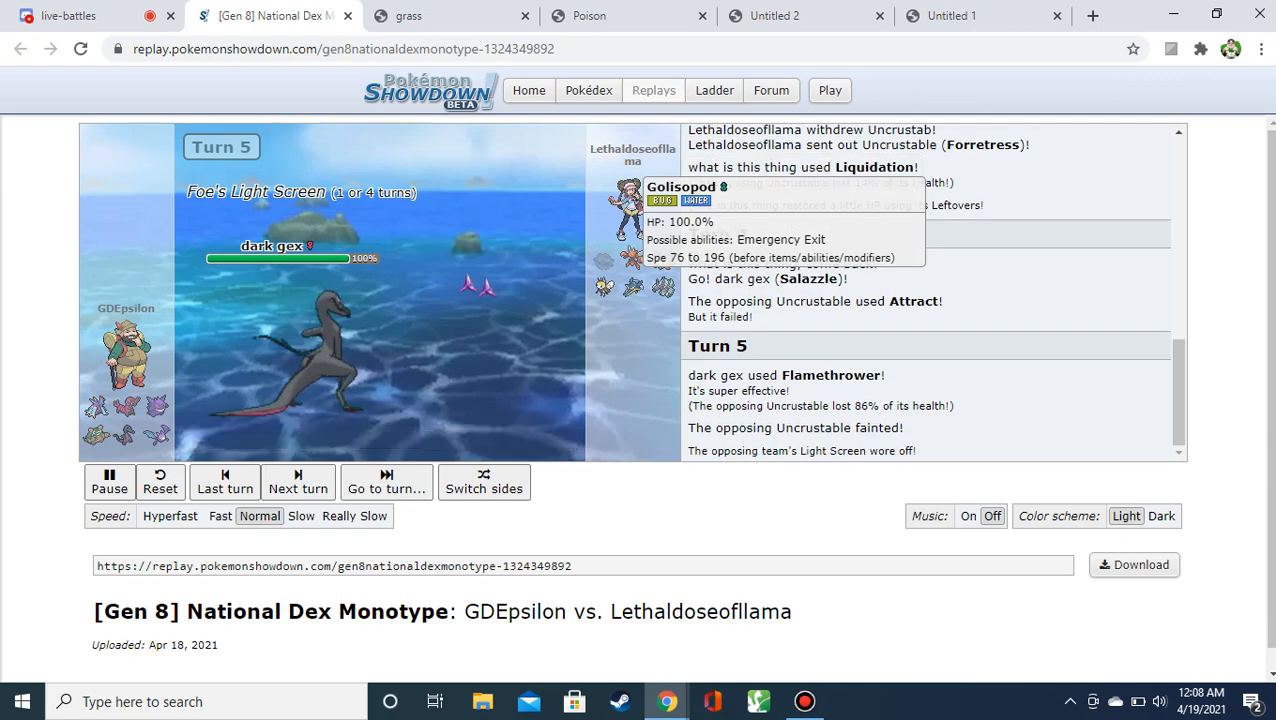
Continue turn by turn through turn 9, where Salazzle comes in, reaching turn 10.
click(297, 482)
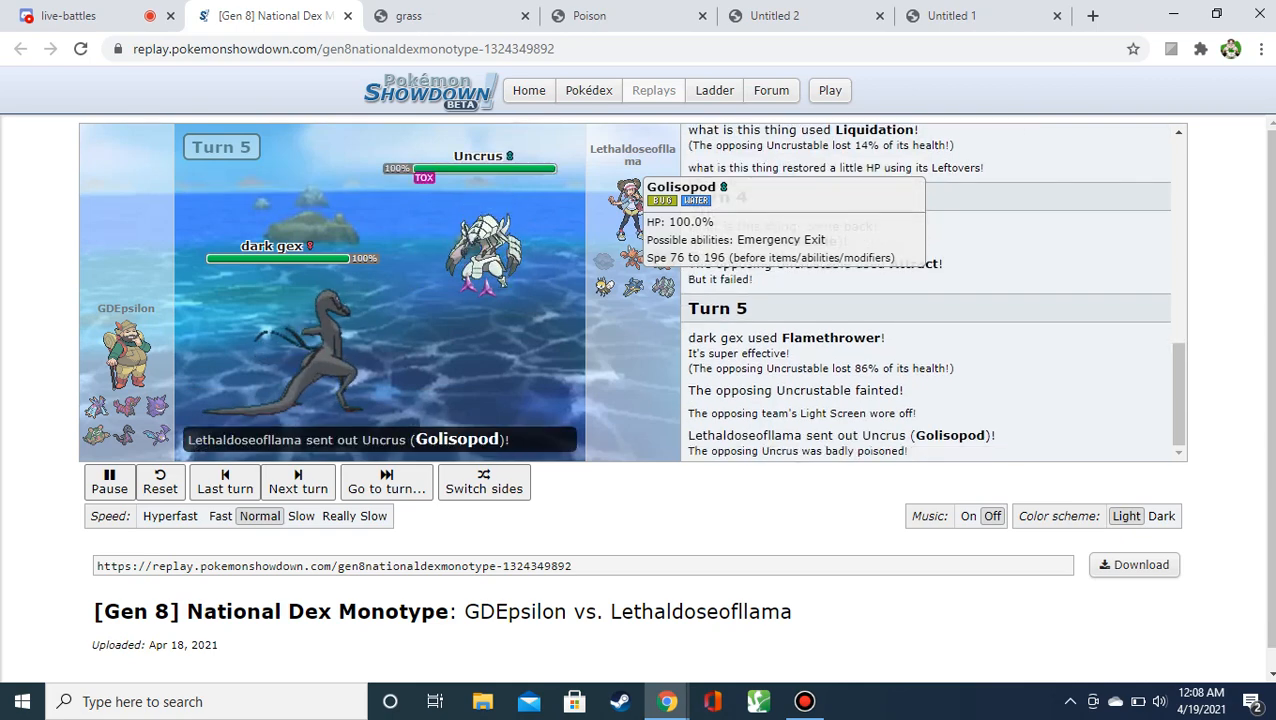
click(297, 482)
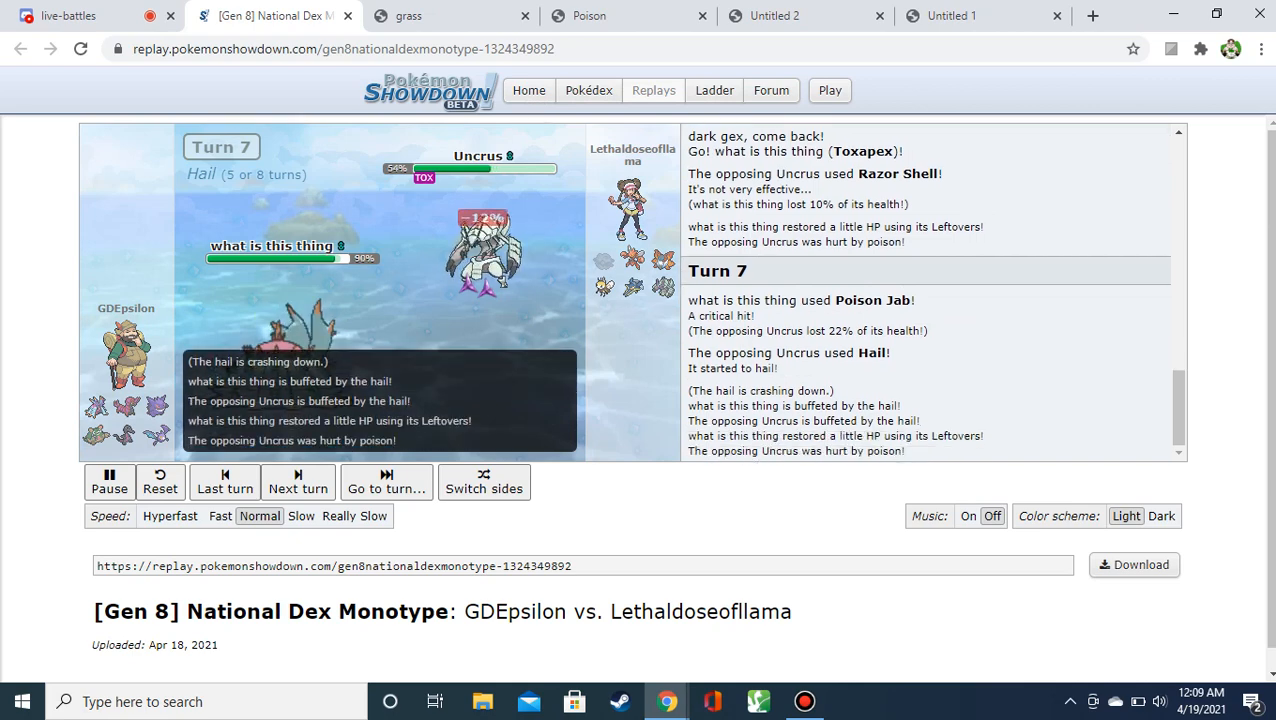
click(297, 482)
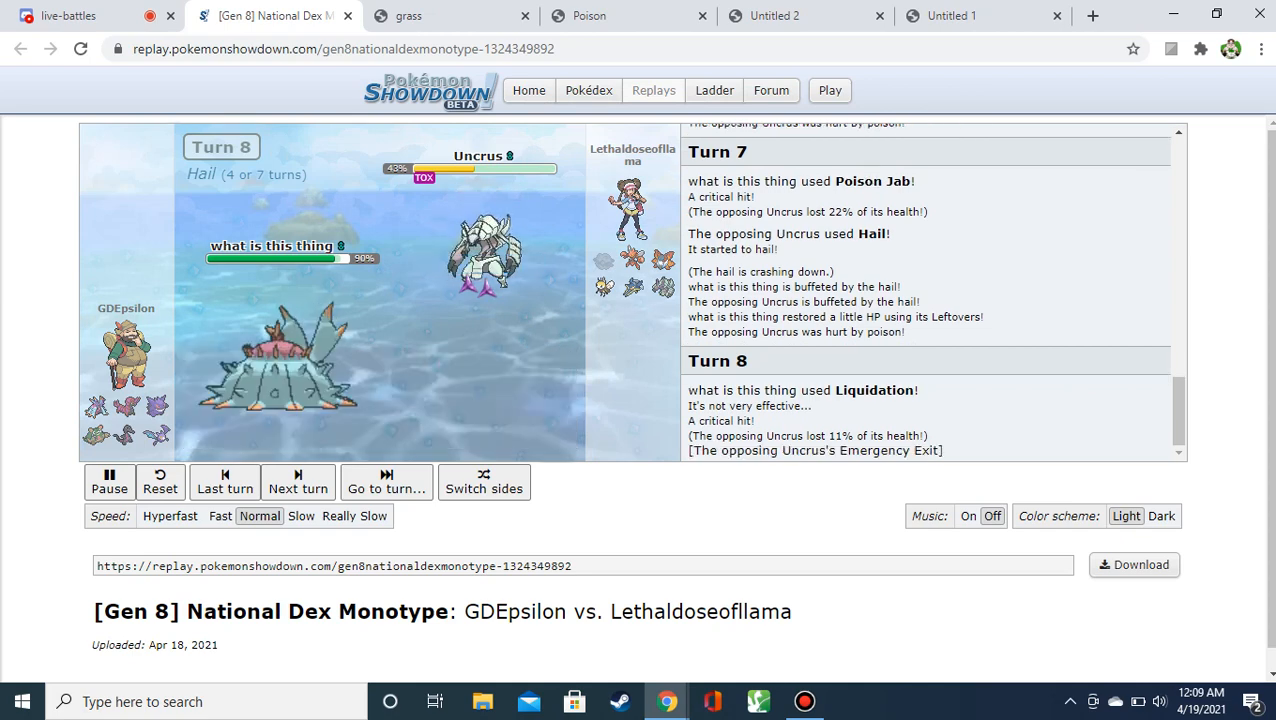
click(297, 481)
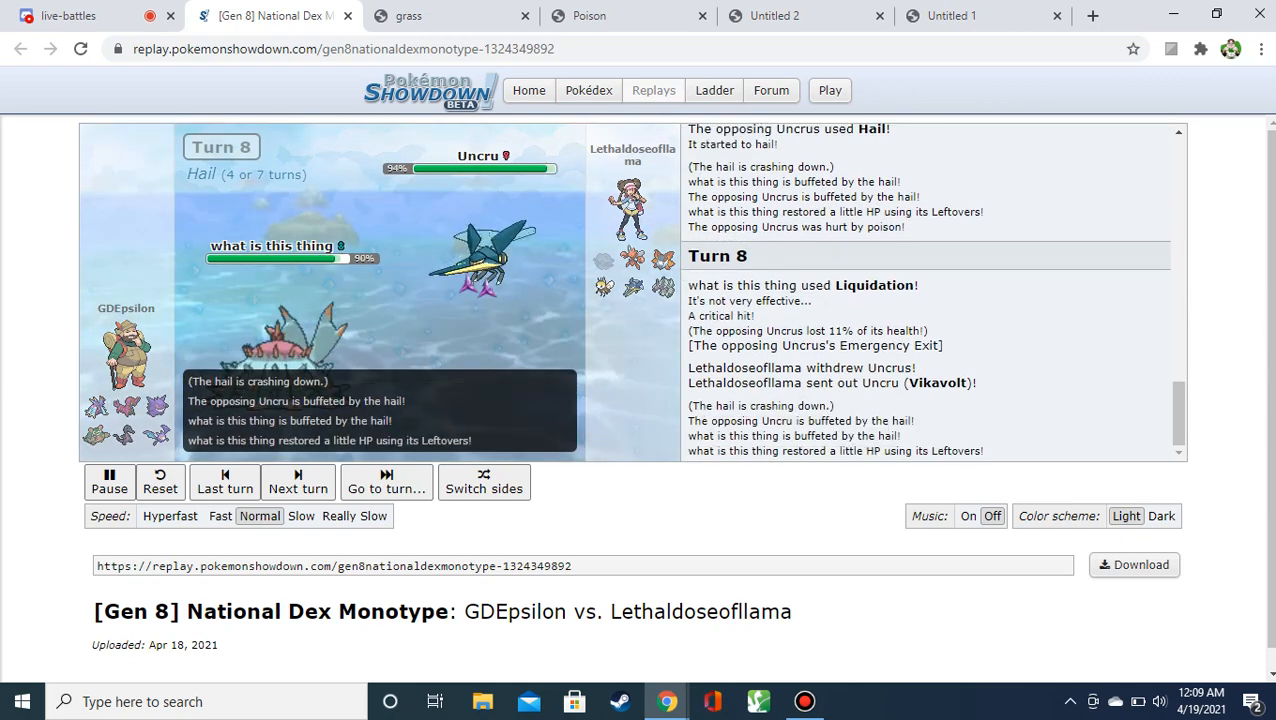
click(297, 482)
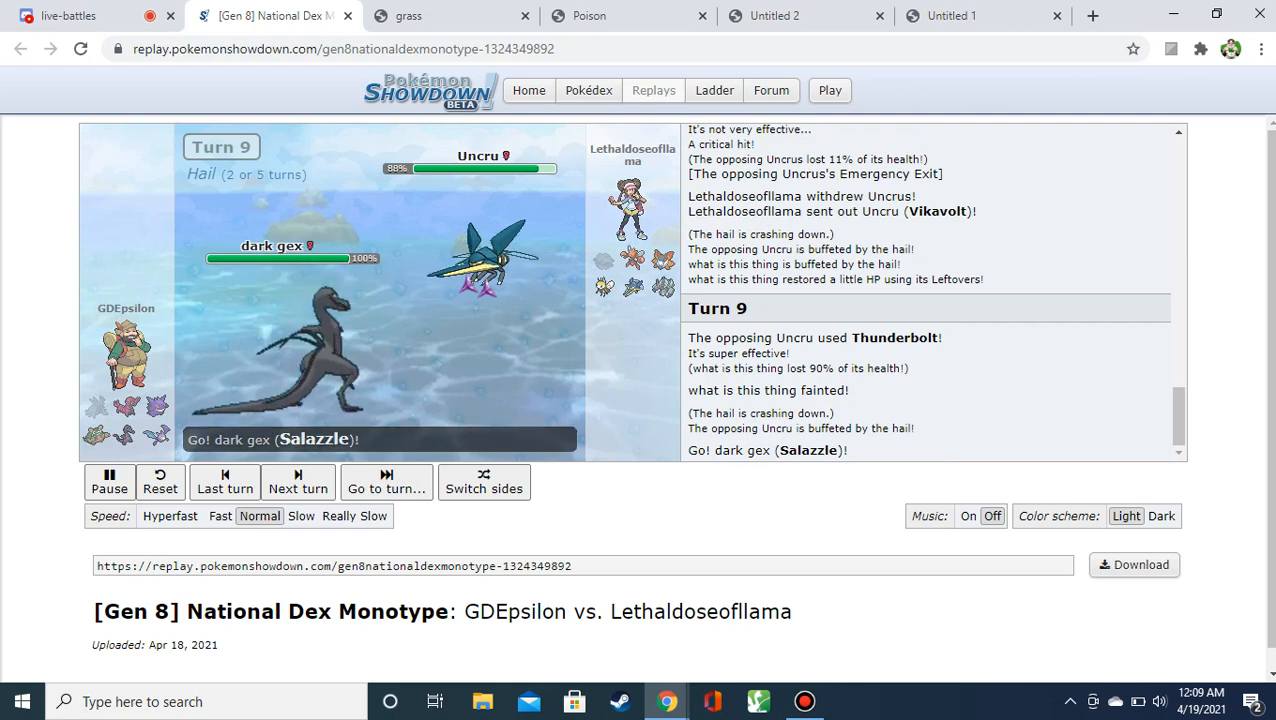
click(297, 481)
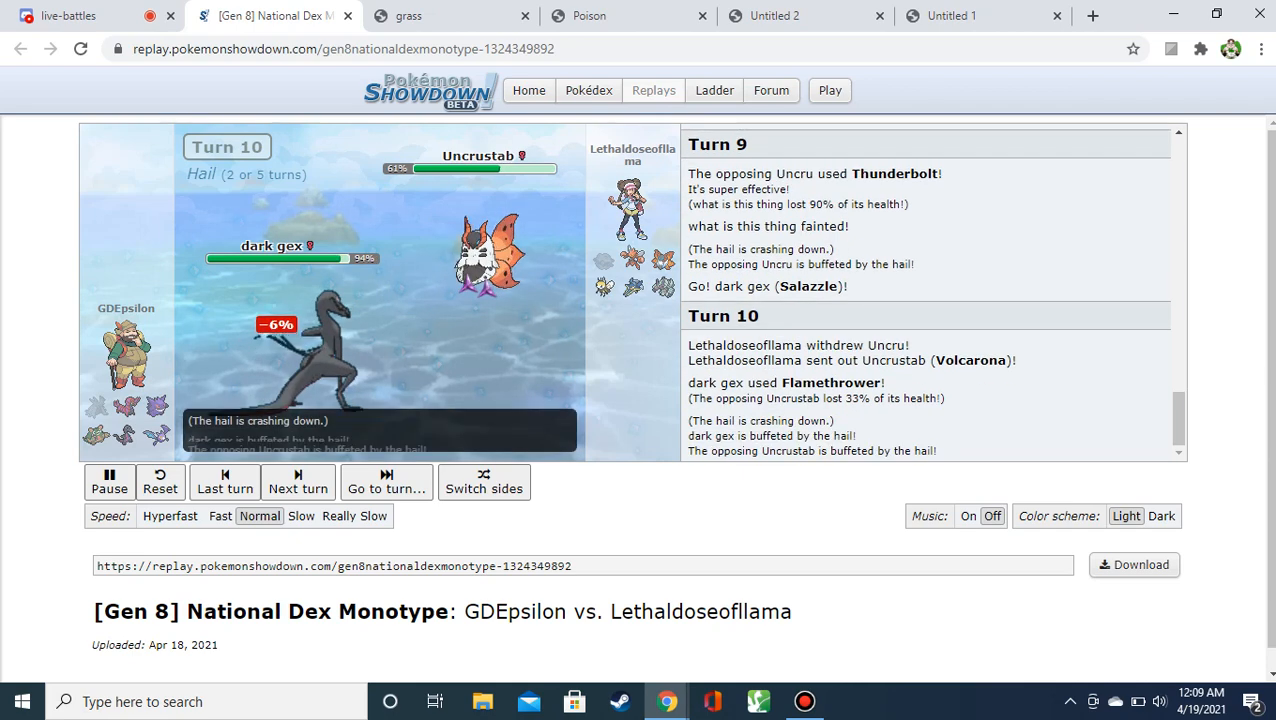
Advance the replay through turns 10–15, ending with Gengar facing the incoming Scizor.
click(297, 482)
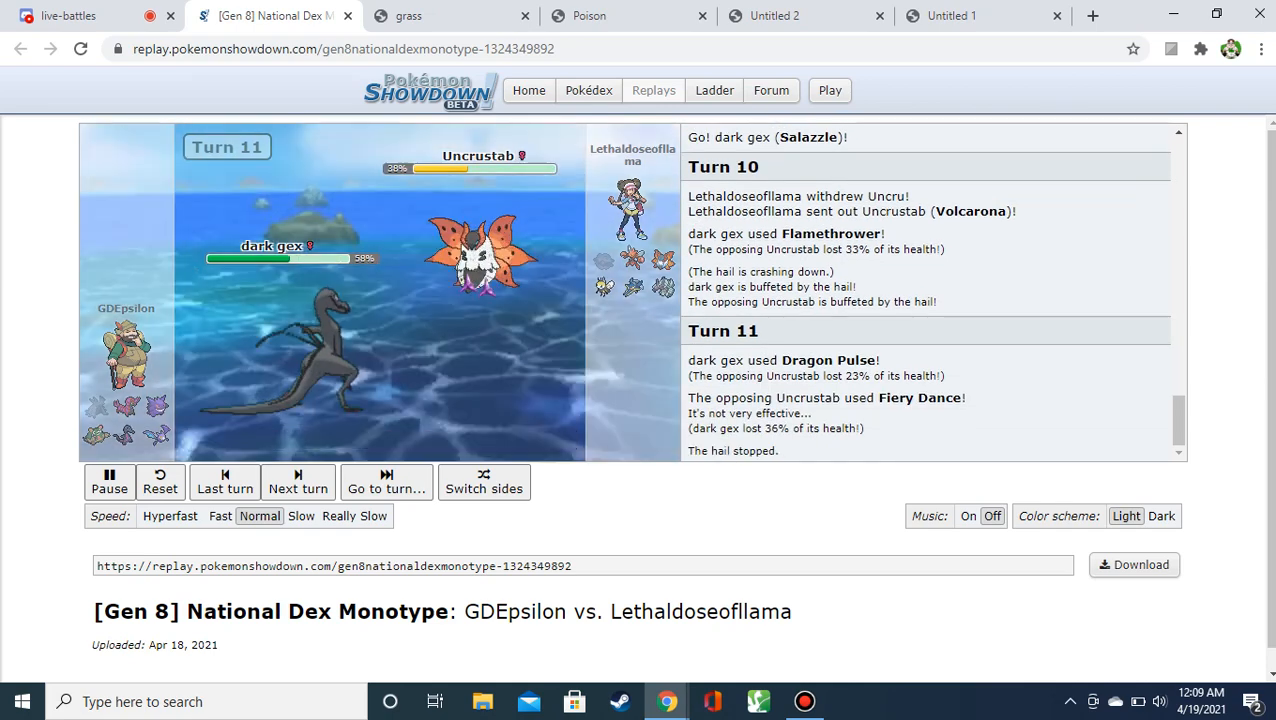
click(297, 481)
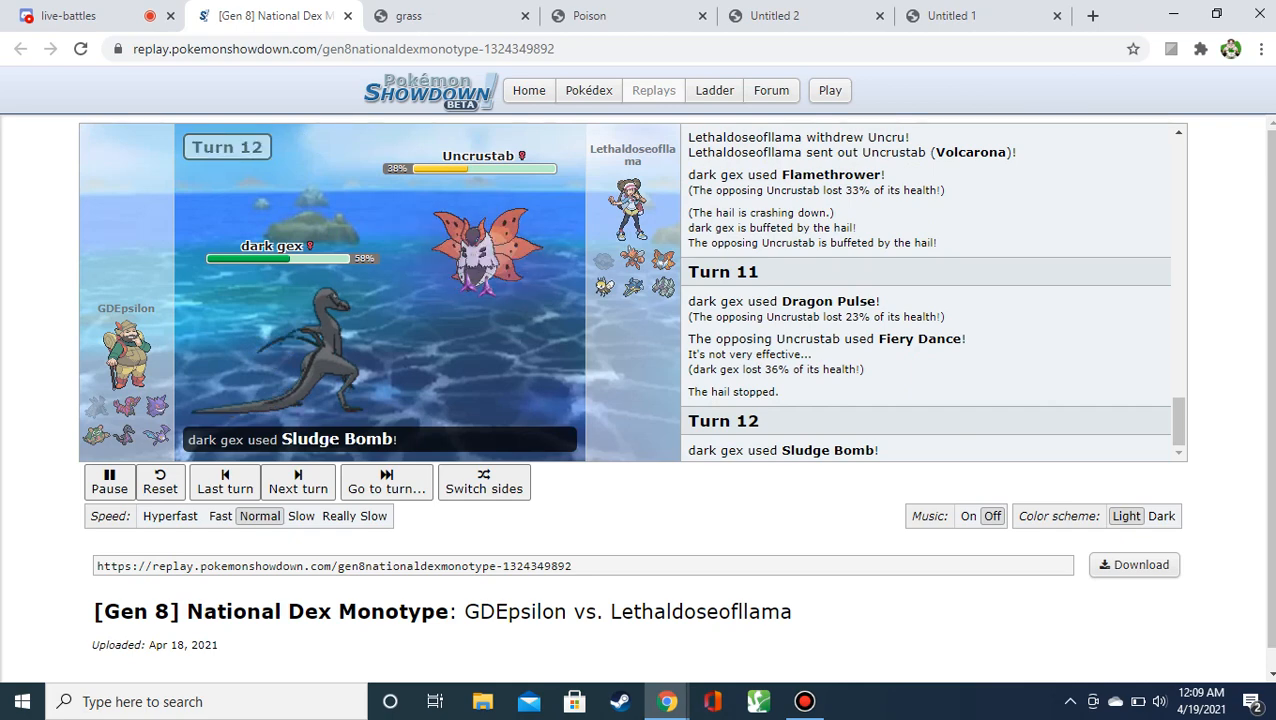
click(297, 481)
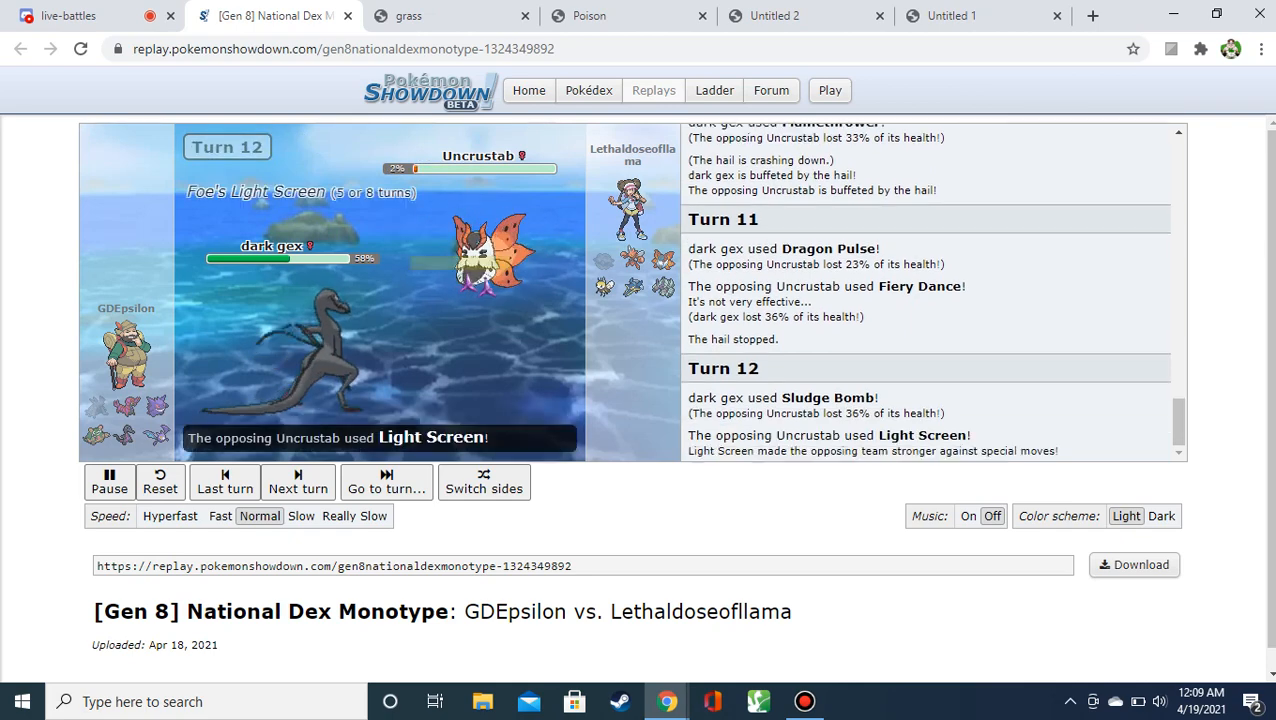
click(297, 482)
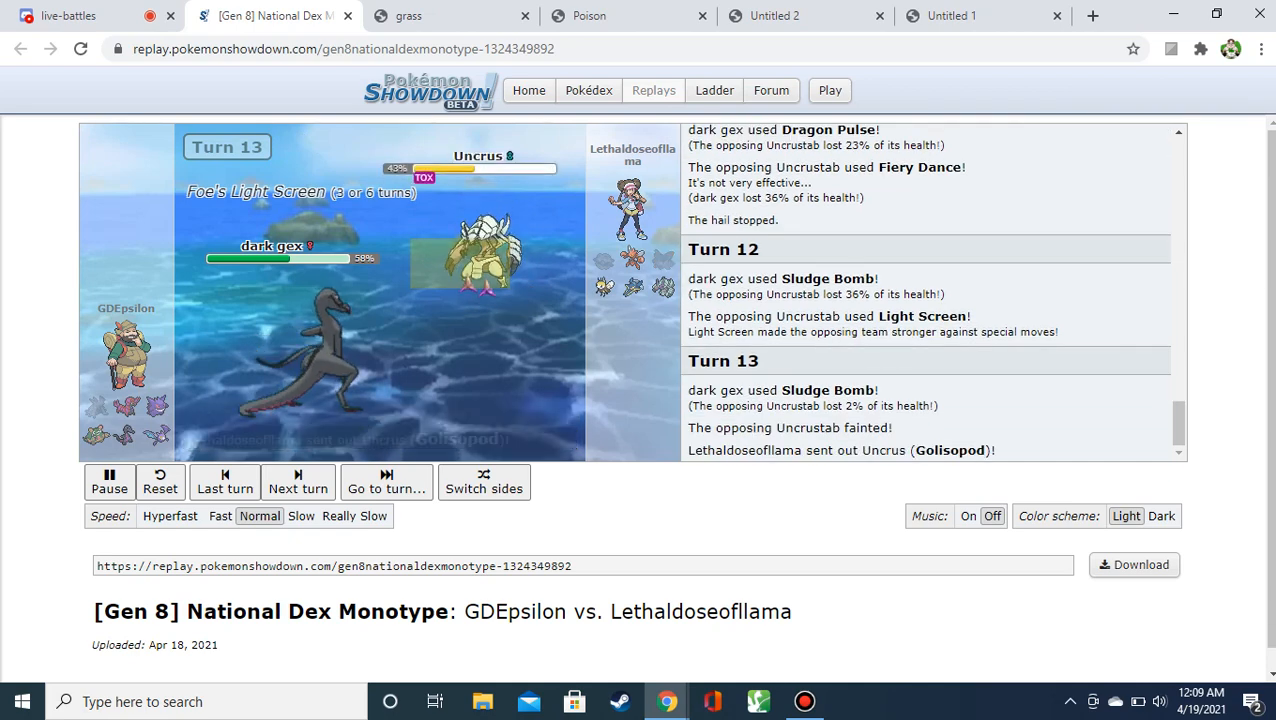
click(297, 482)
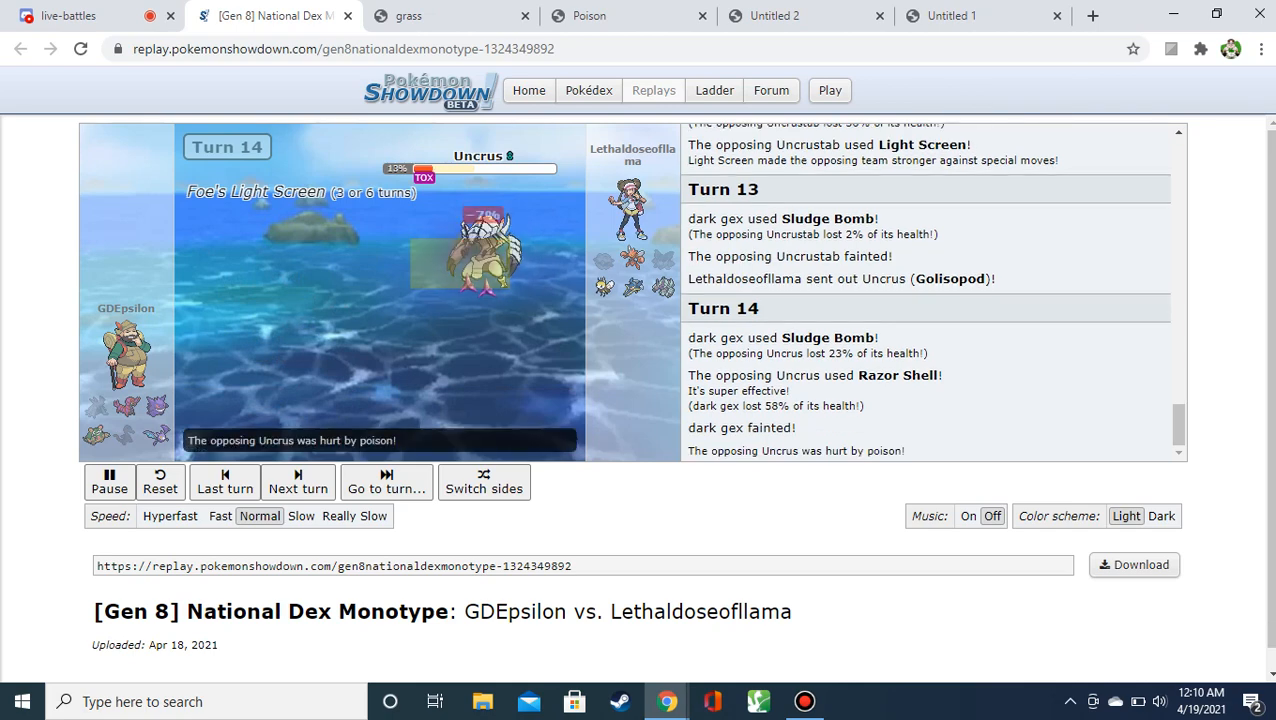
click(297, 482)
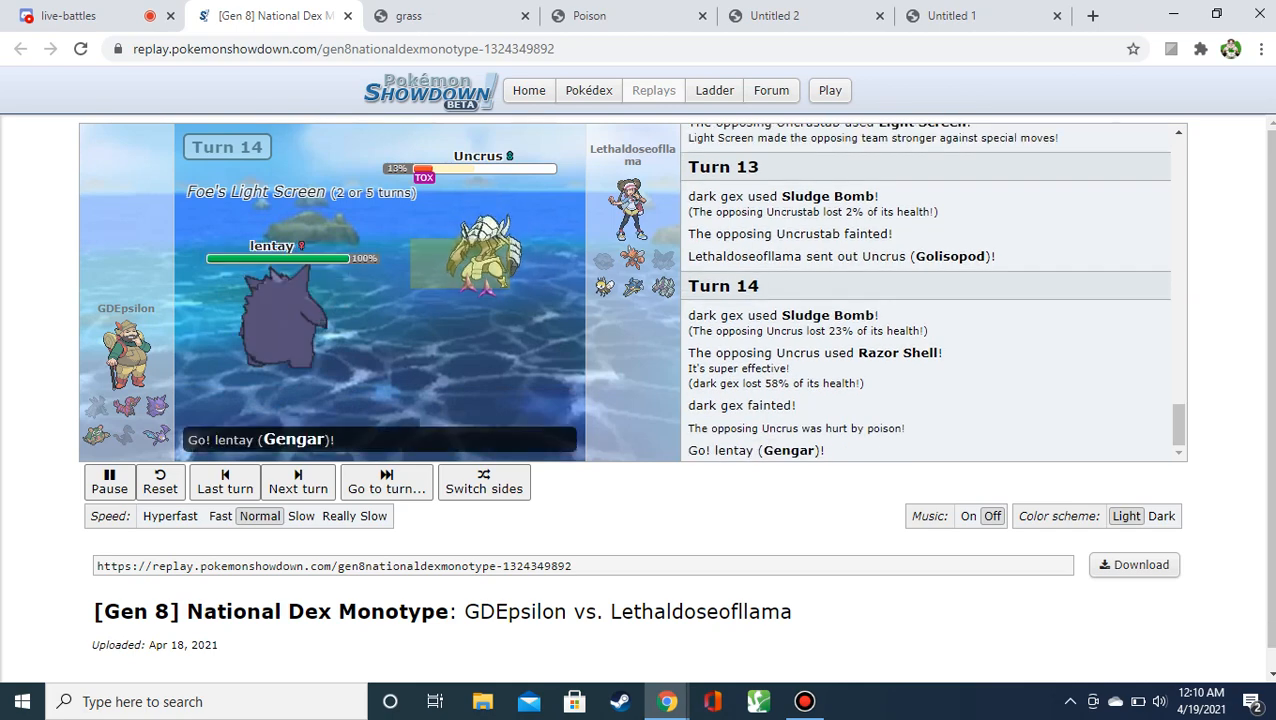
click(297, 482)
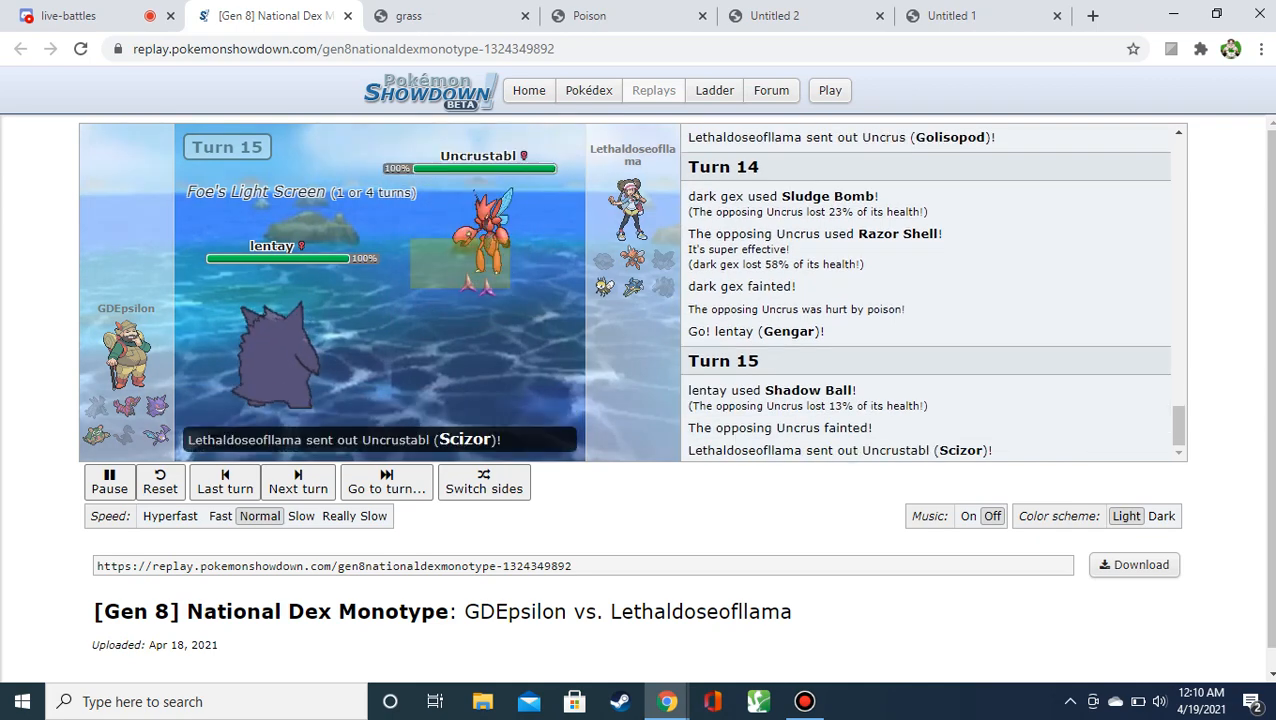
Advance through turns 16–20 to turn 21, with Garbodor's Gunk Shot cutting Vikavolt to 12%.
click(297, 482)
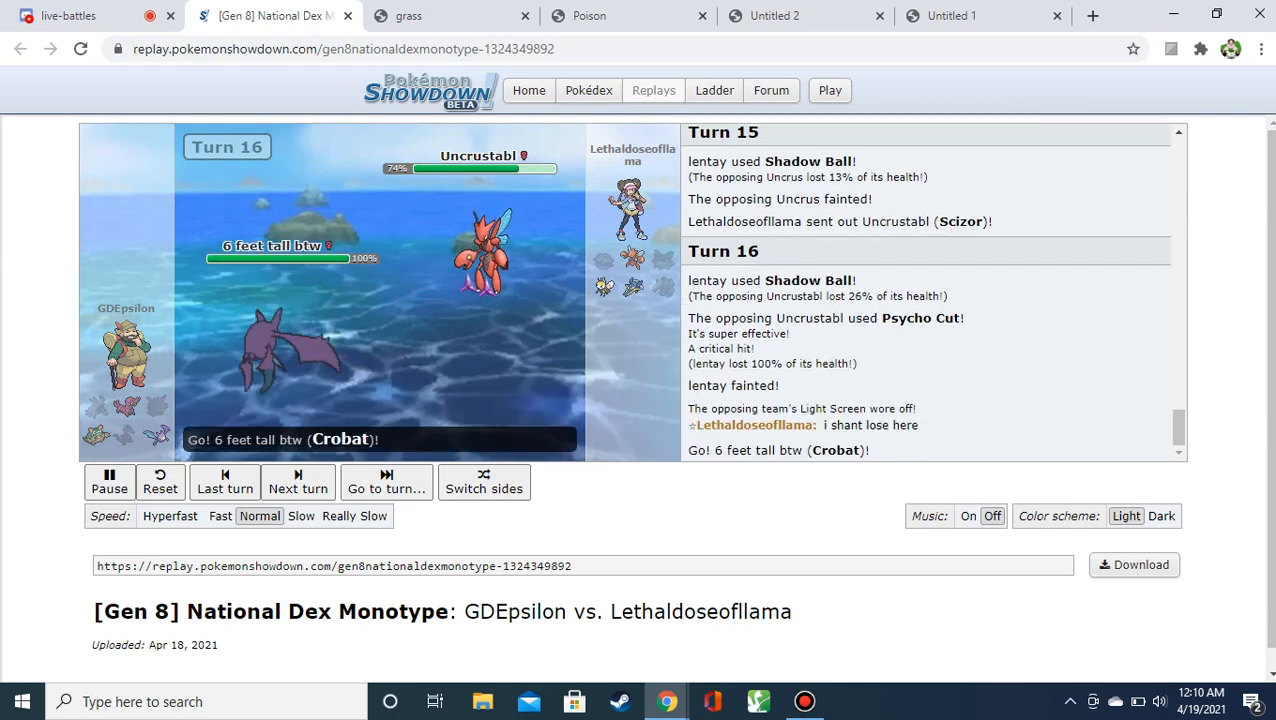
click(297, 482)
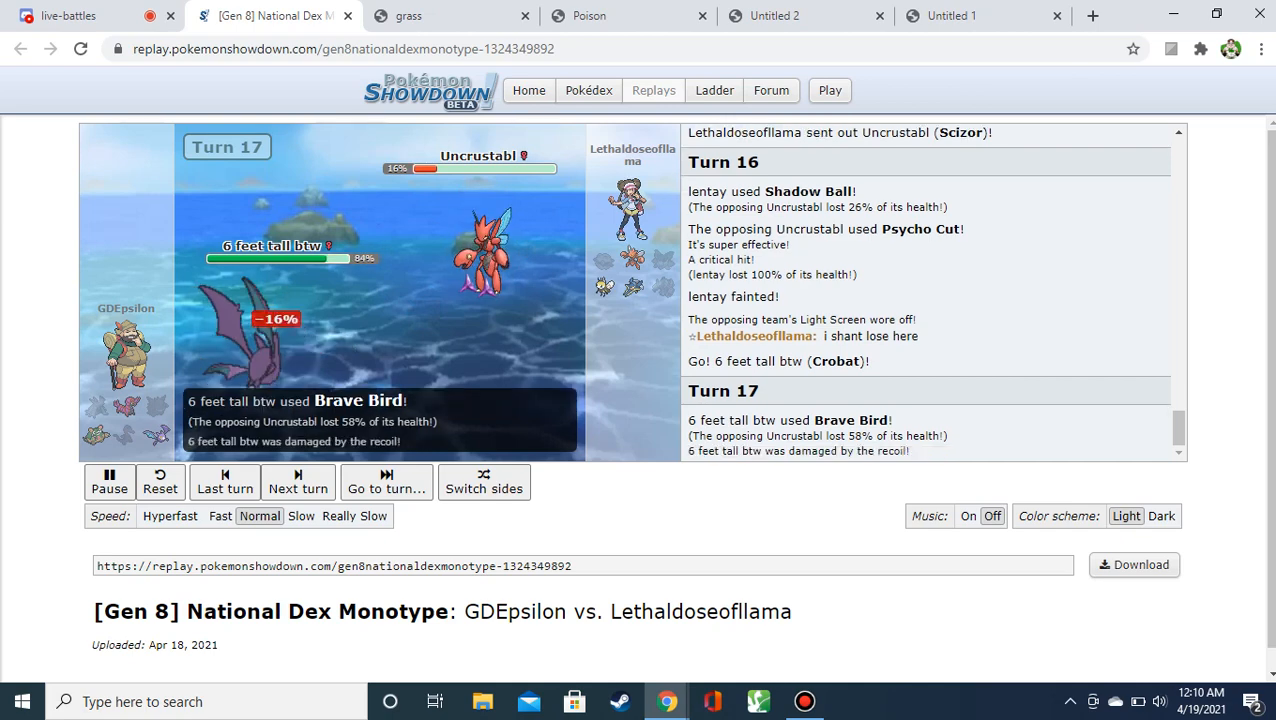
click(297, 481)
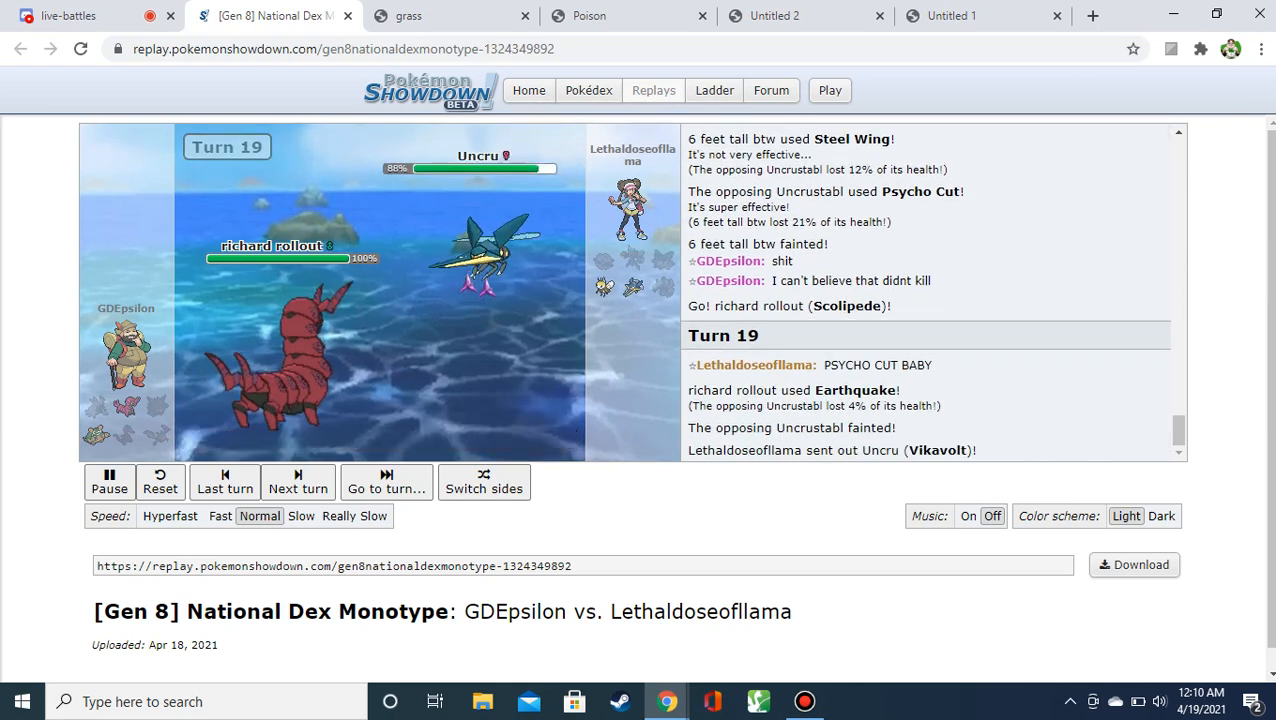
click(297, 482)
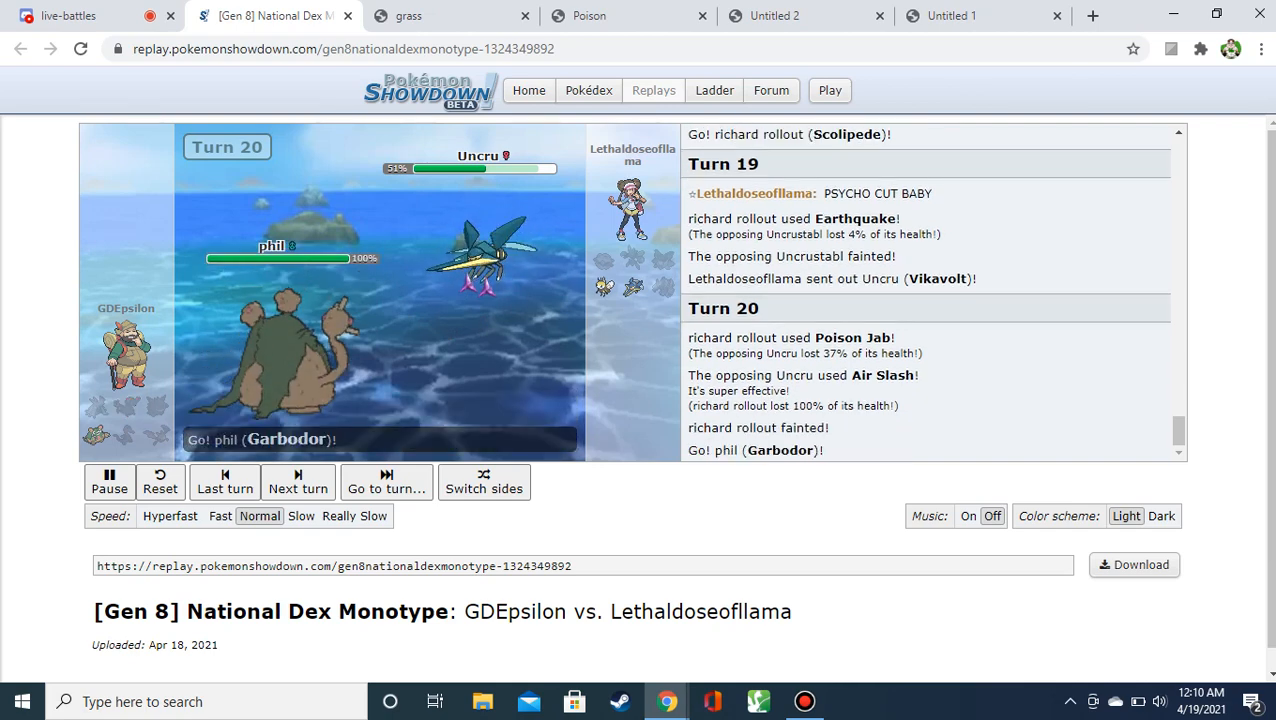
click(297, 481)
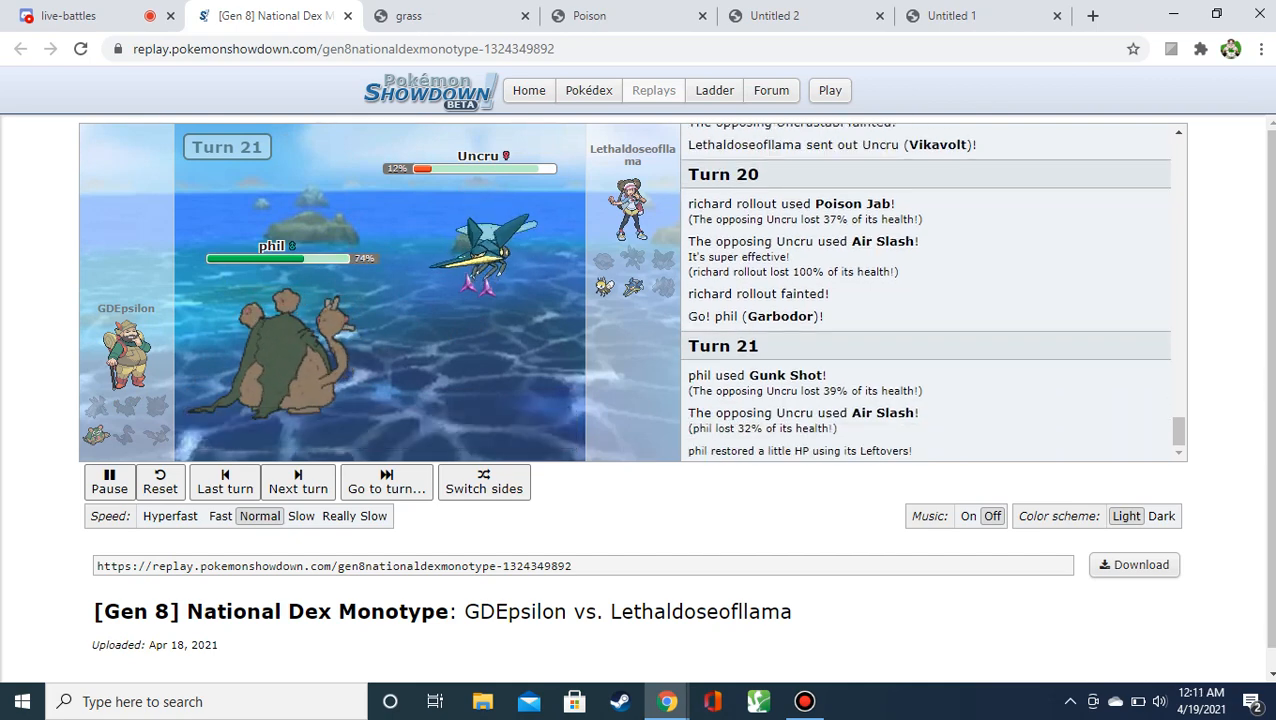
Play out turns 22–23 to GDEpsilon's win, then switch back to the Discord live-battles channel.
click(297, 481)
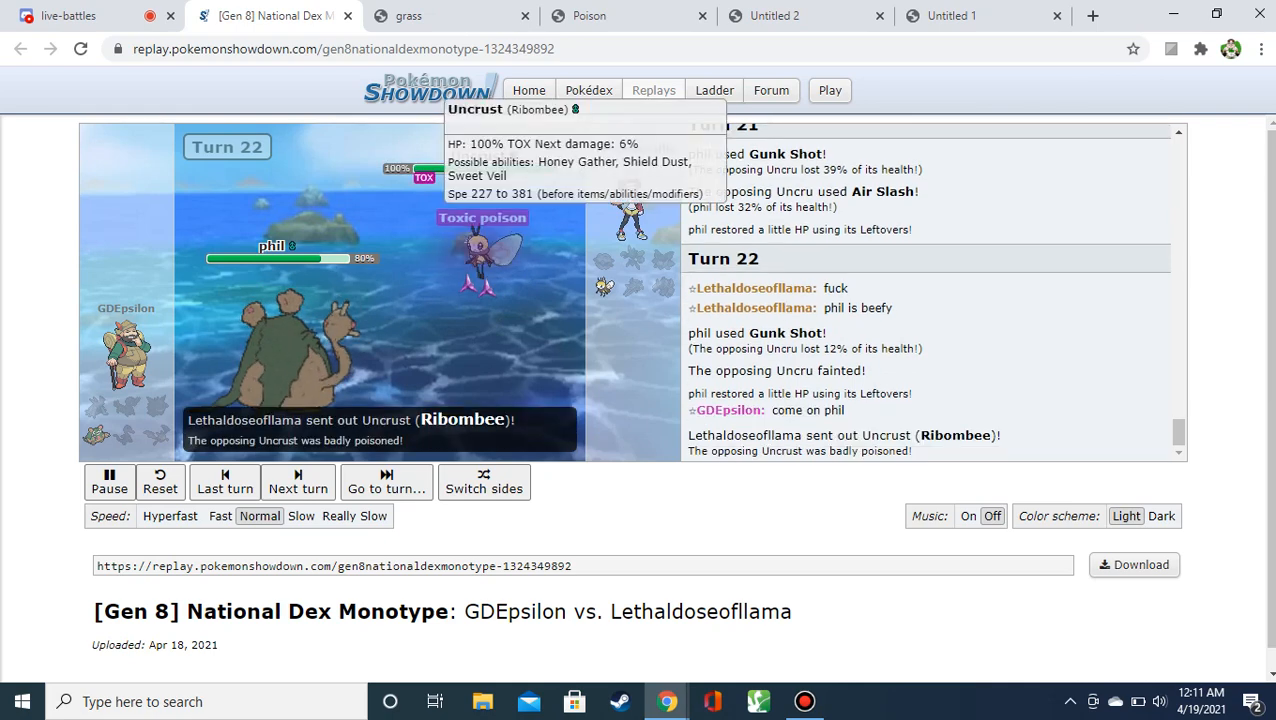
click(297, 482)
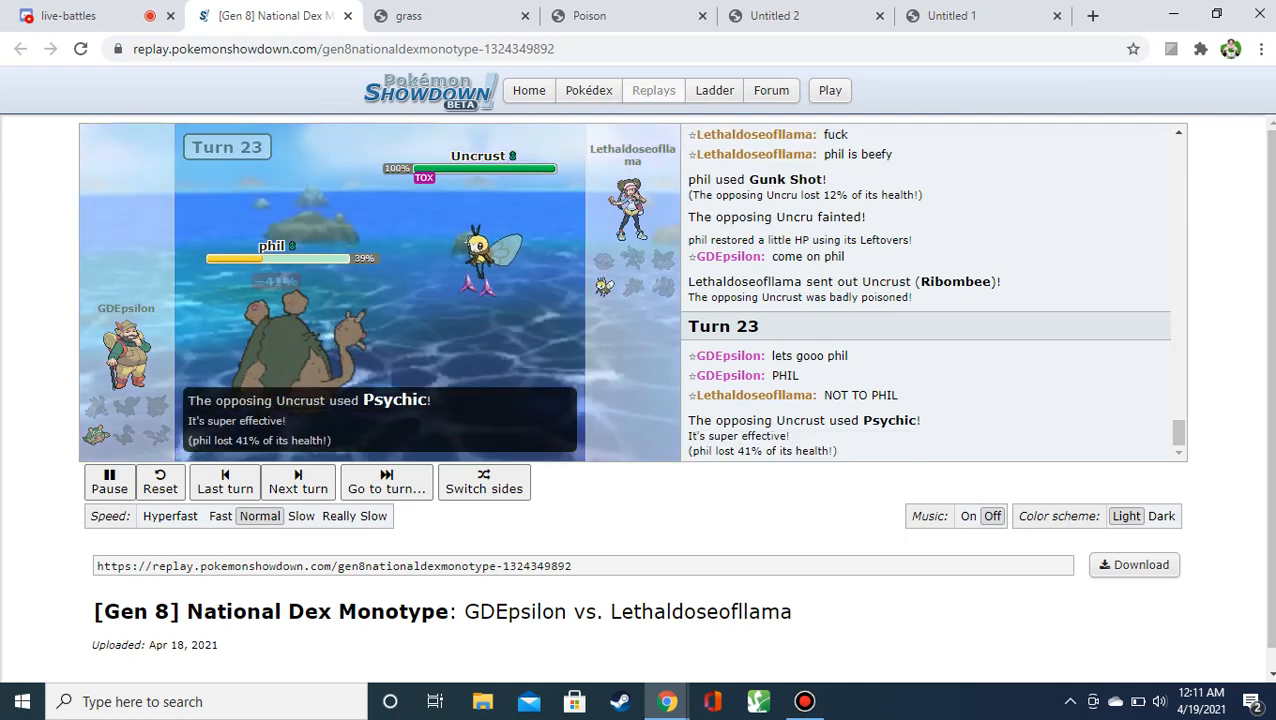
click(297, 482)
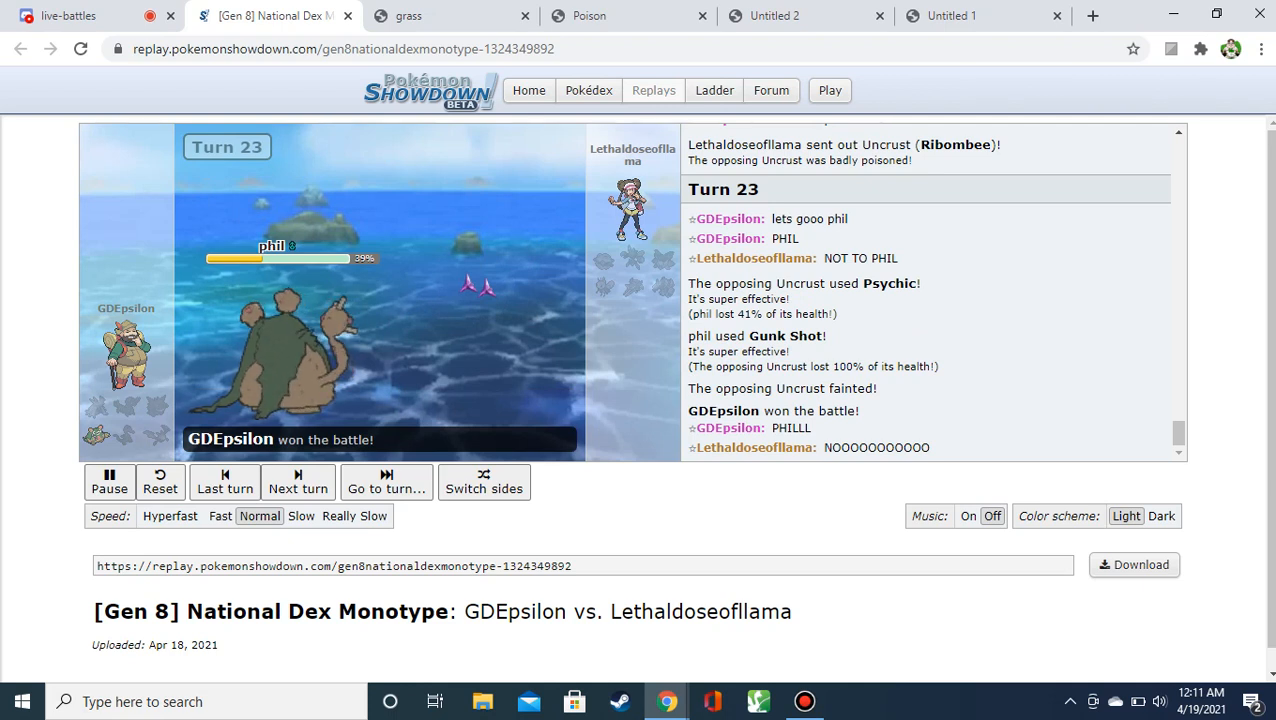
click(68, 15)
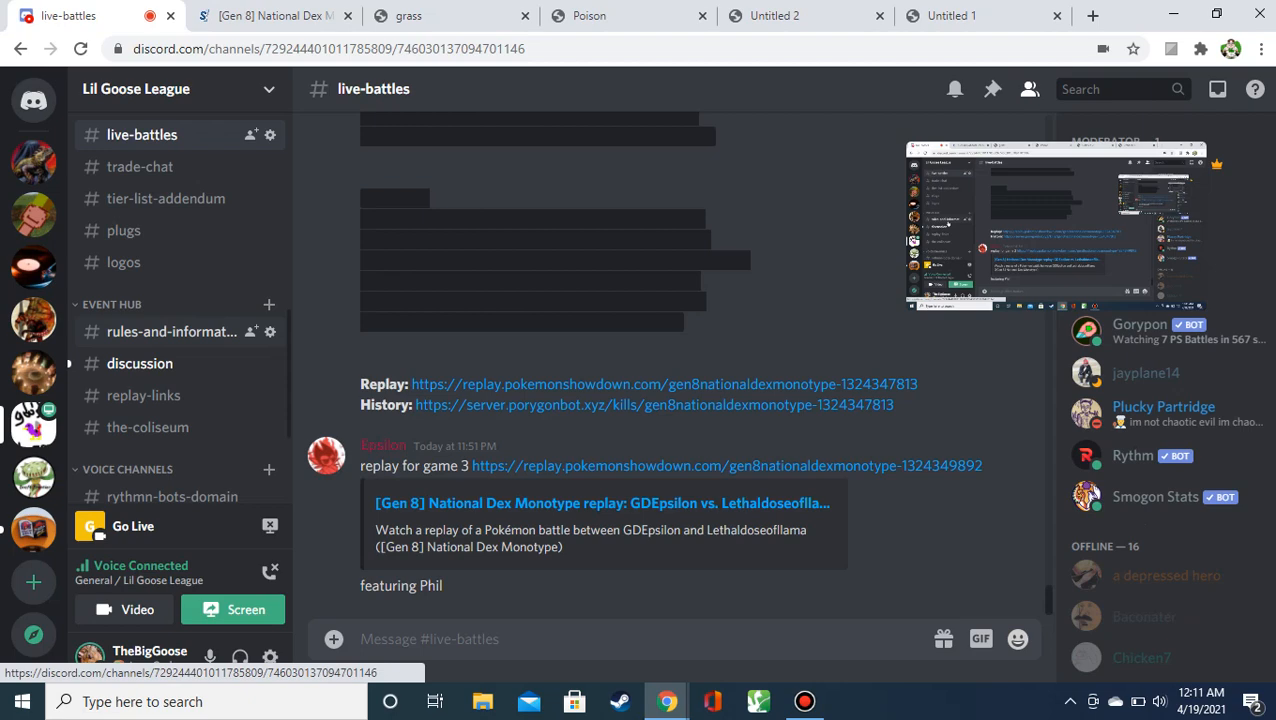
Browse the rules-and-information channel, then close the finished game 3 replay tab.
click(172, 331)
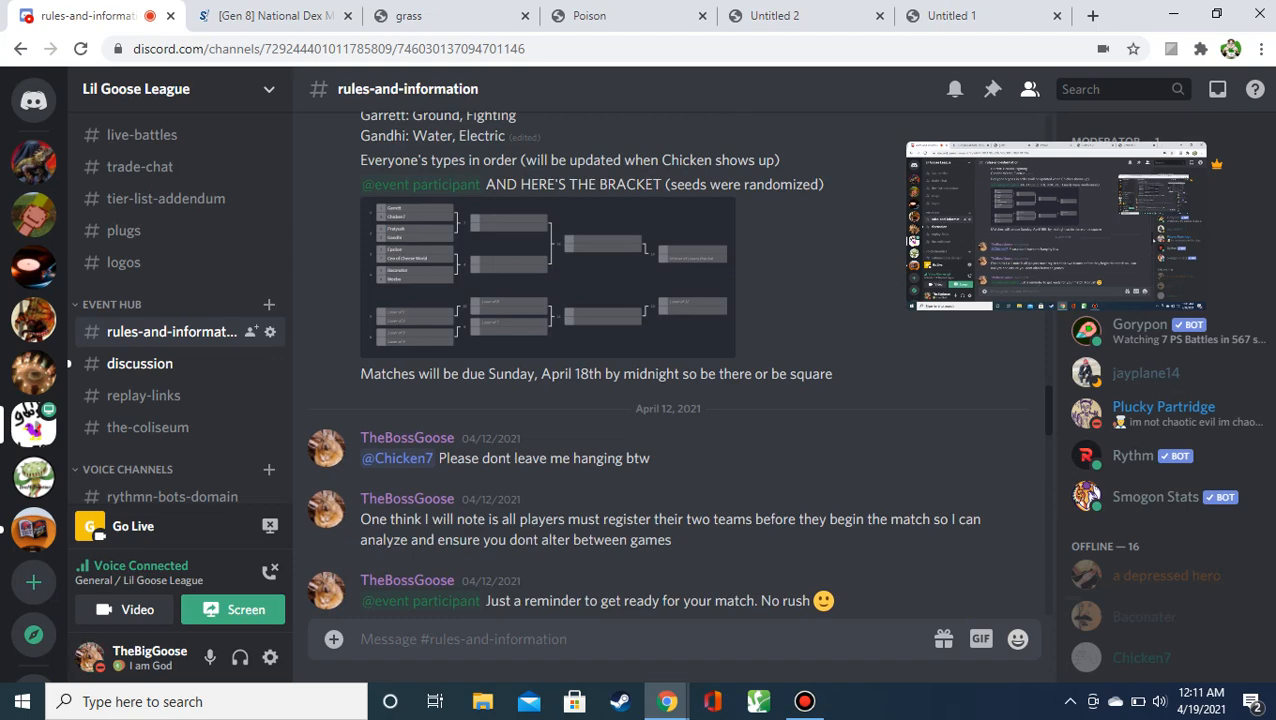
scroll(down, 3)
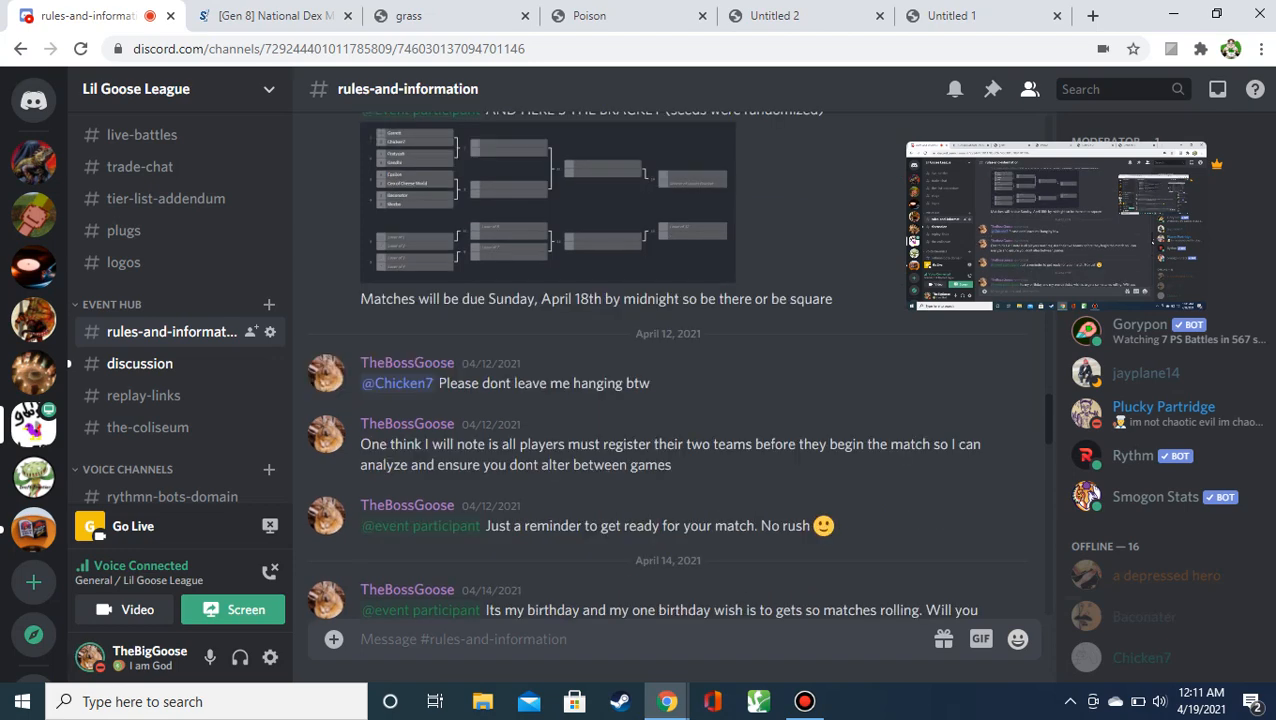
scroll(down, 3)
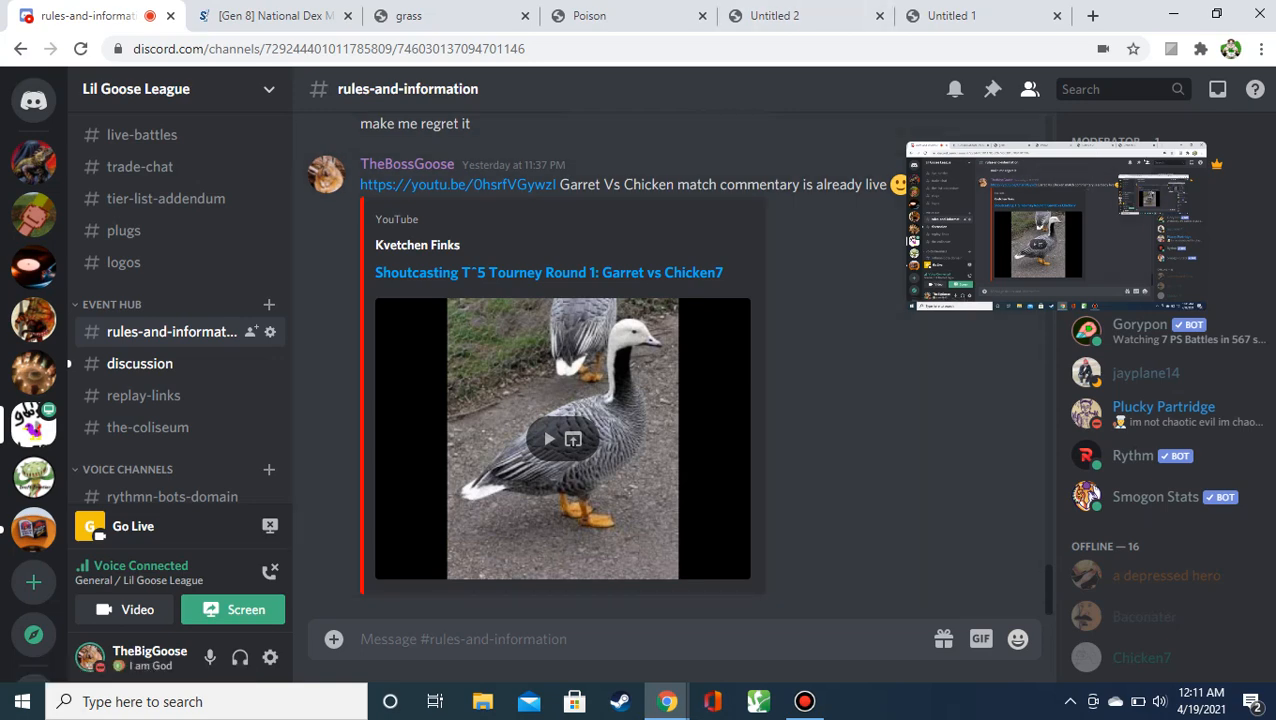
click(270, 15)
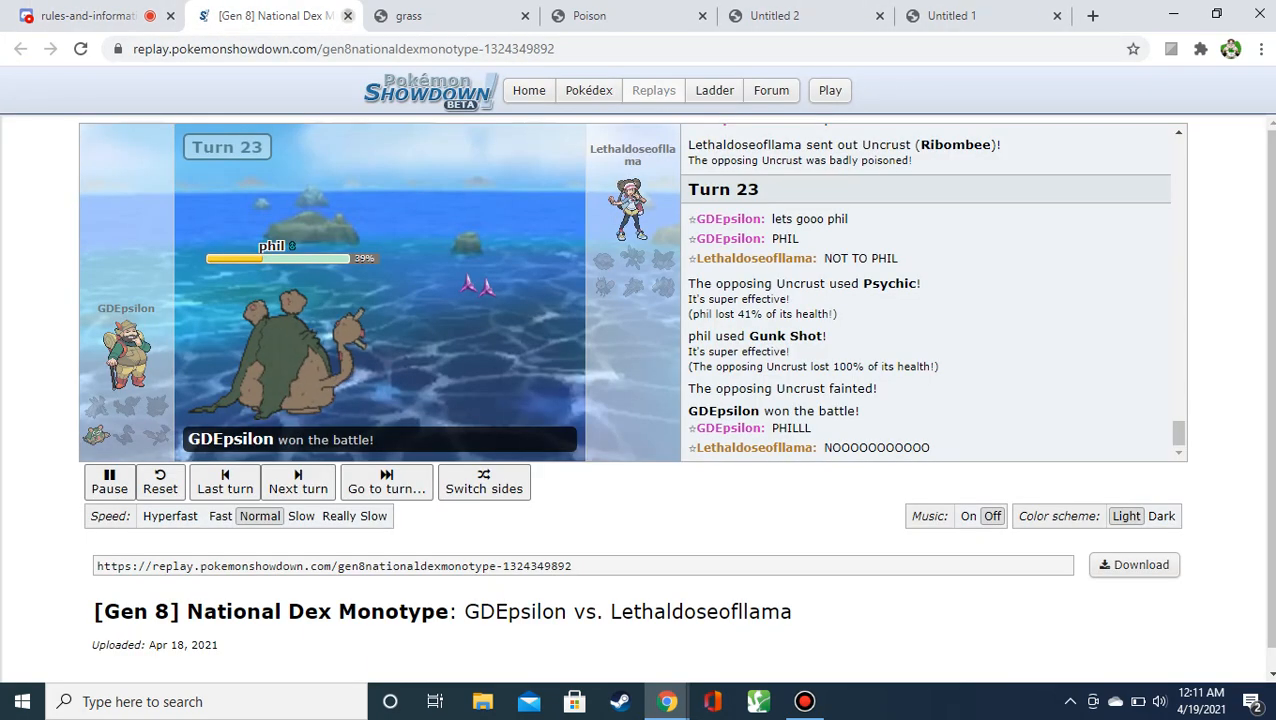
click(80, 15)
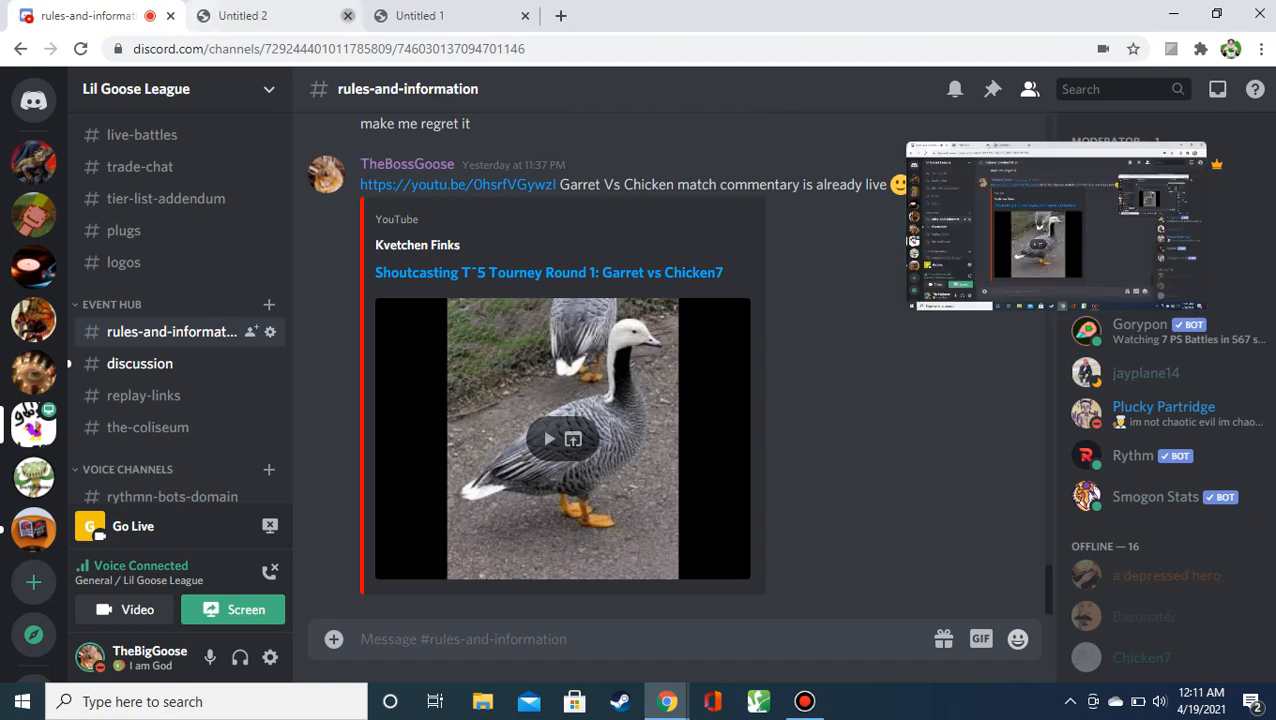